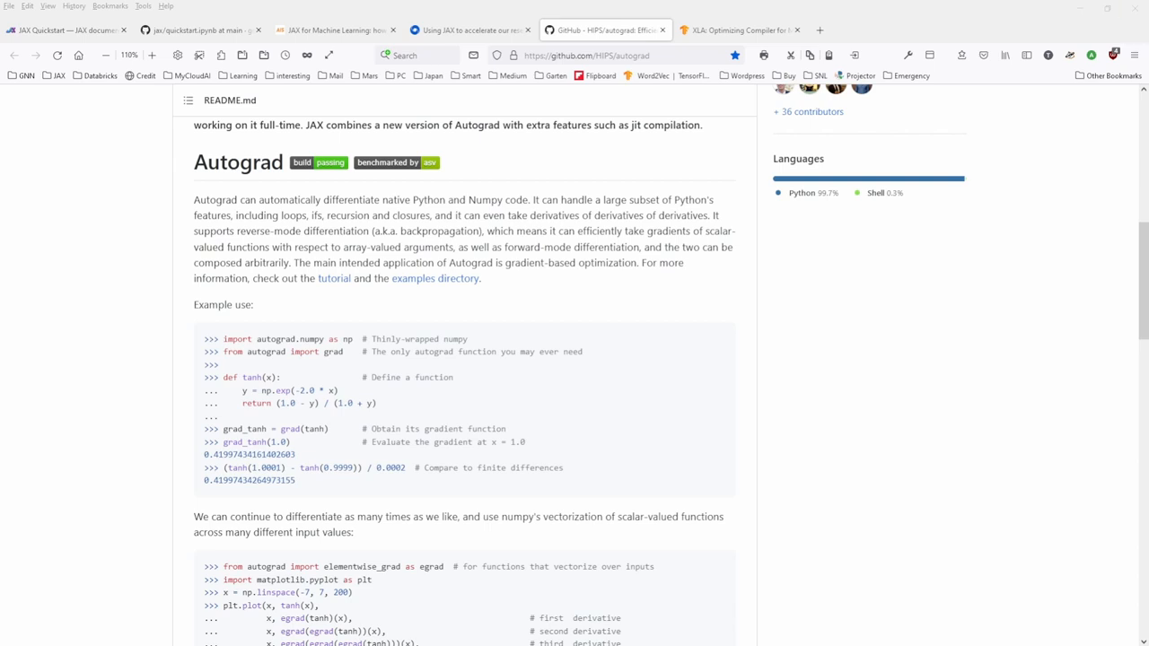
- Highlight the autograd README's phrases on automatic differentiation, backpropagation and the tanh gradient
left_click_drag(199, 199, 410, 199)
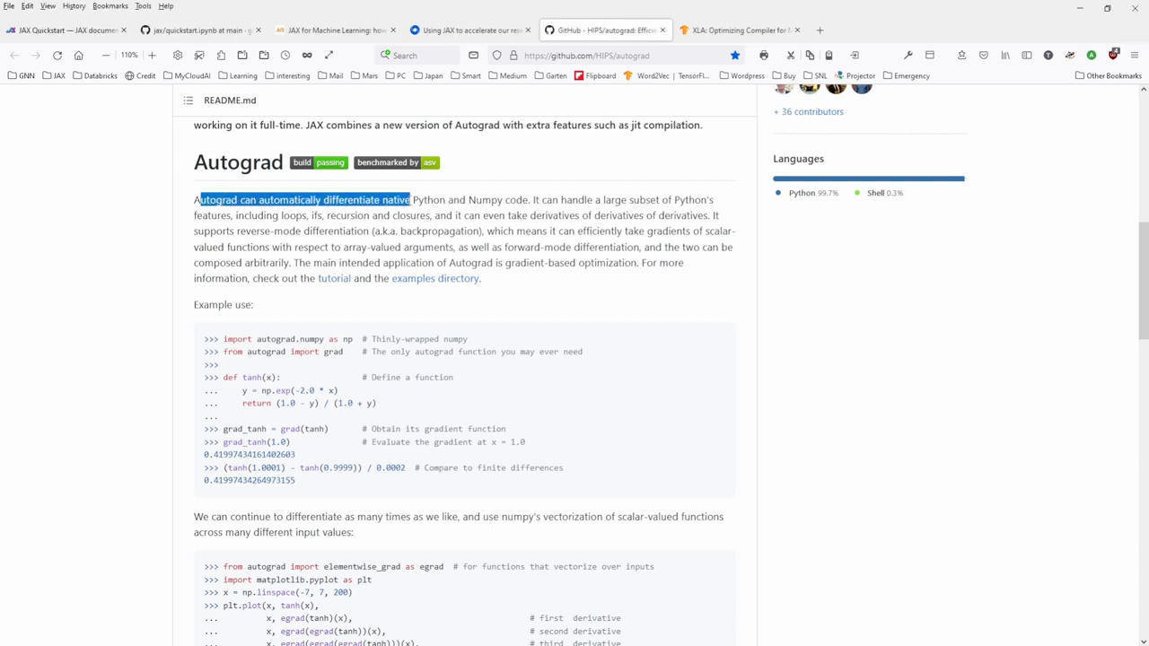
left_click_drag(408, 199, 529, 199)
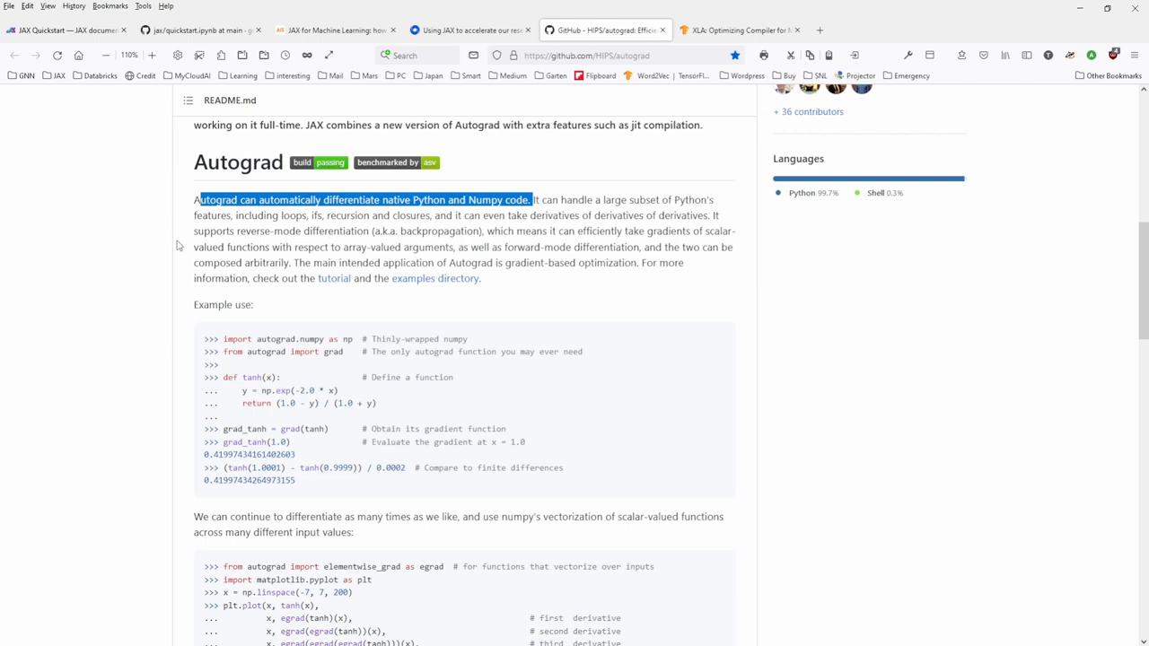
double_click(216, 231)
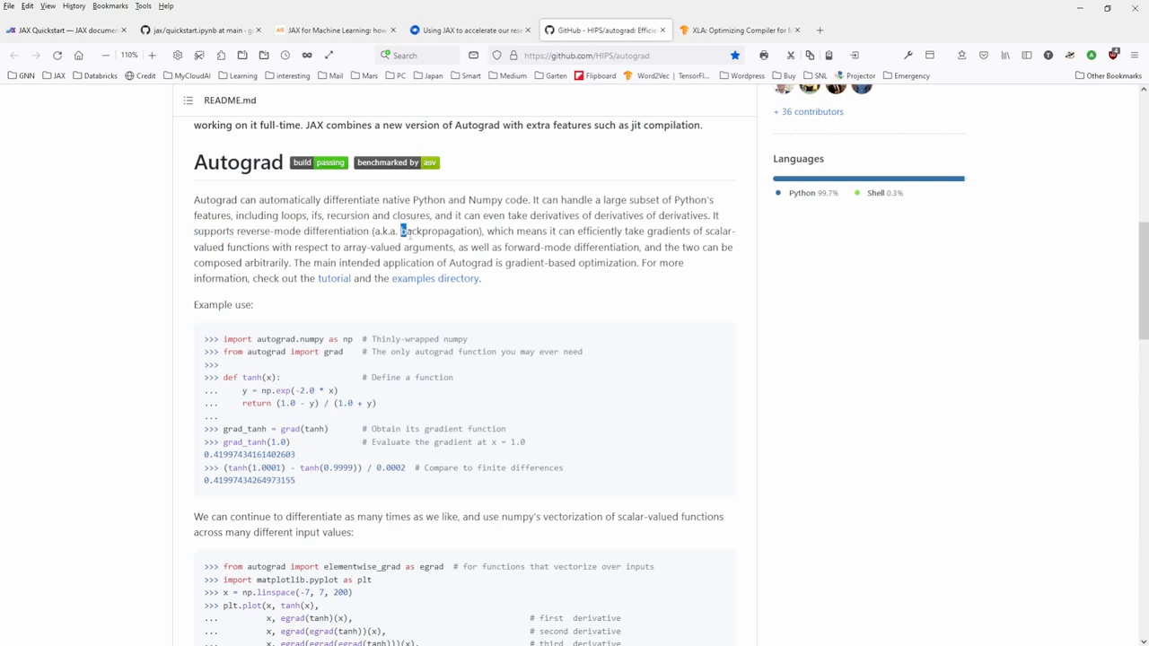
double_click(440, 230)
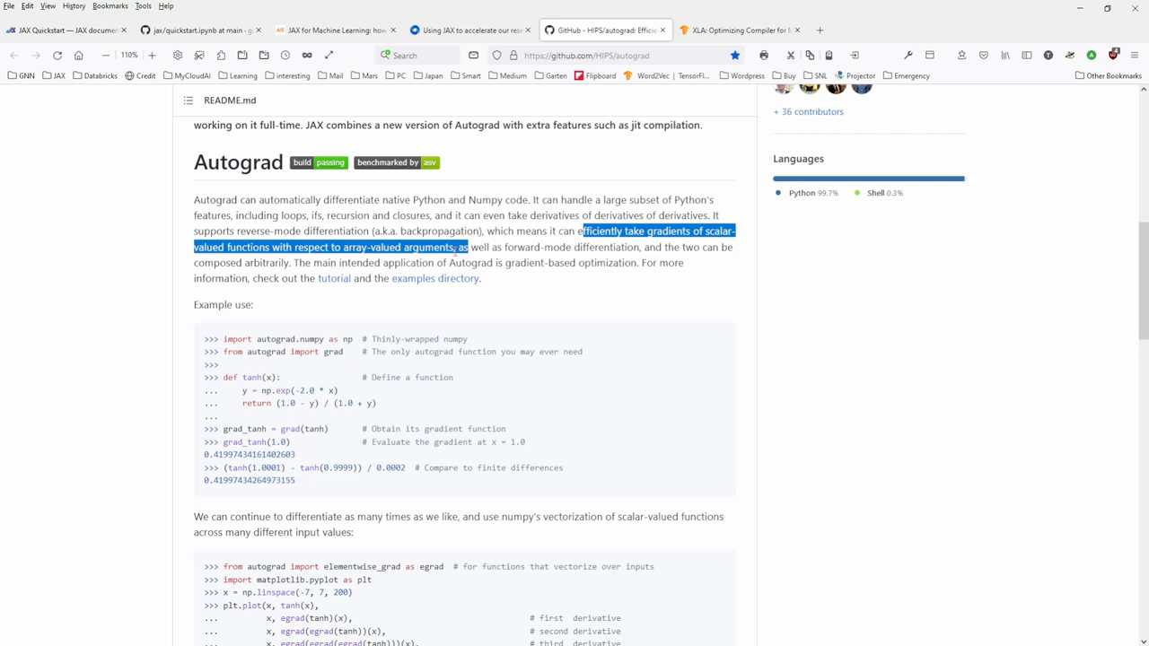
left_click(265, 370)
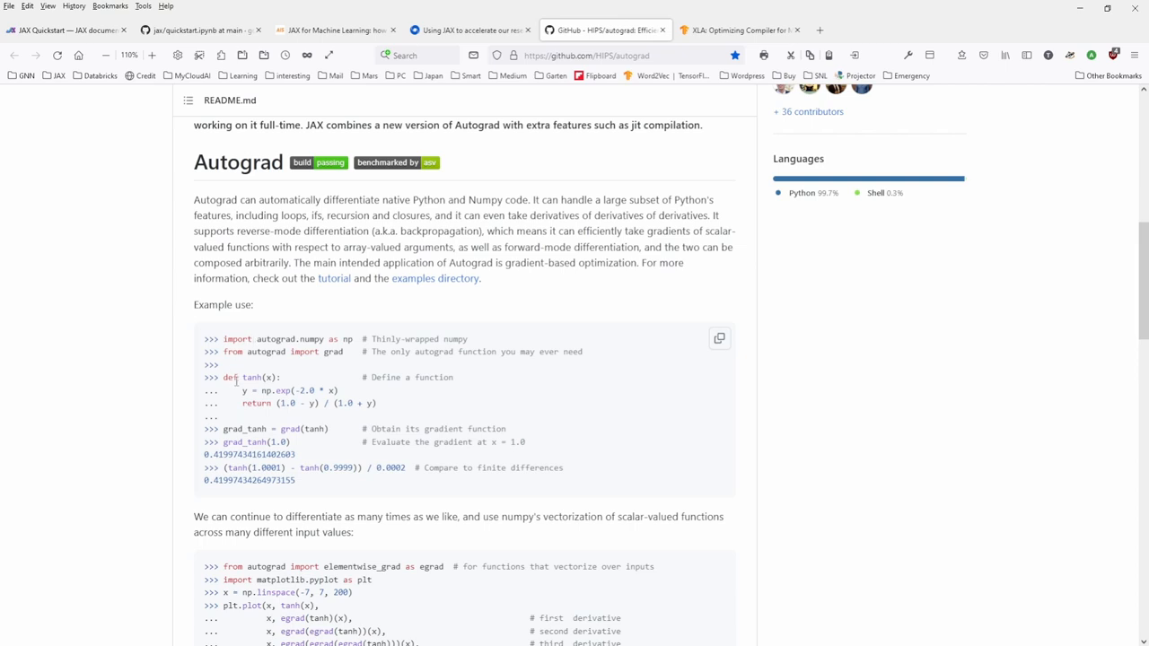
left_click_drag(225, 377, 339, 390)
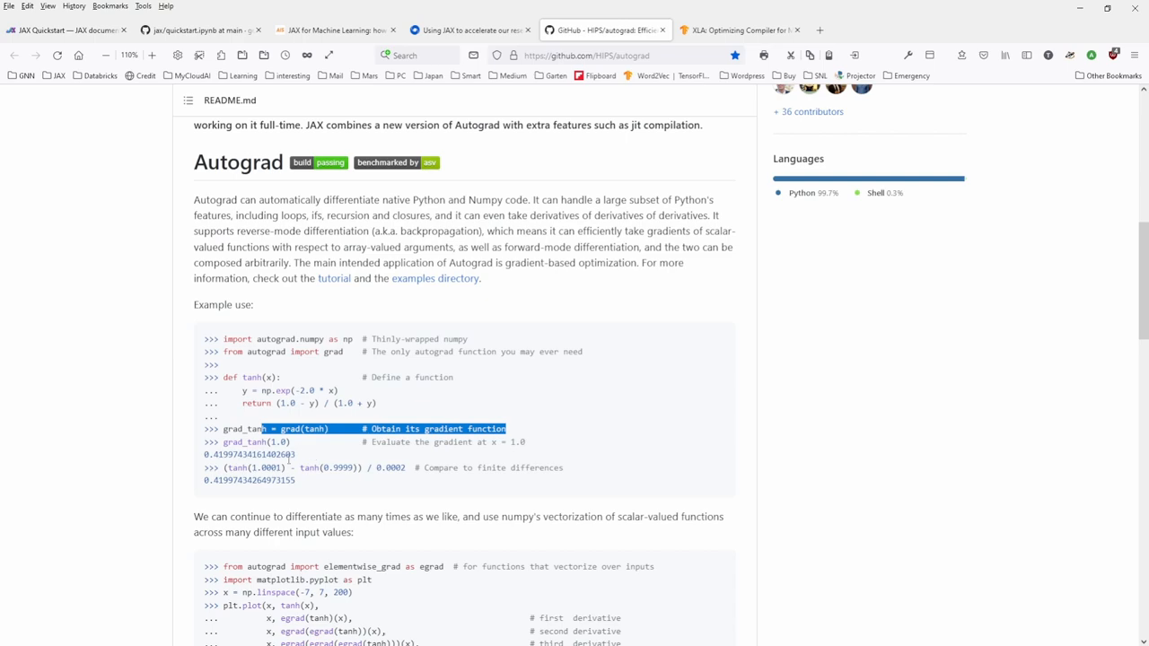
mouse_move(305, 456)
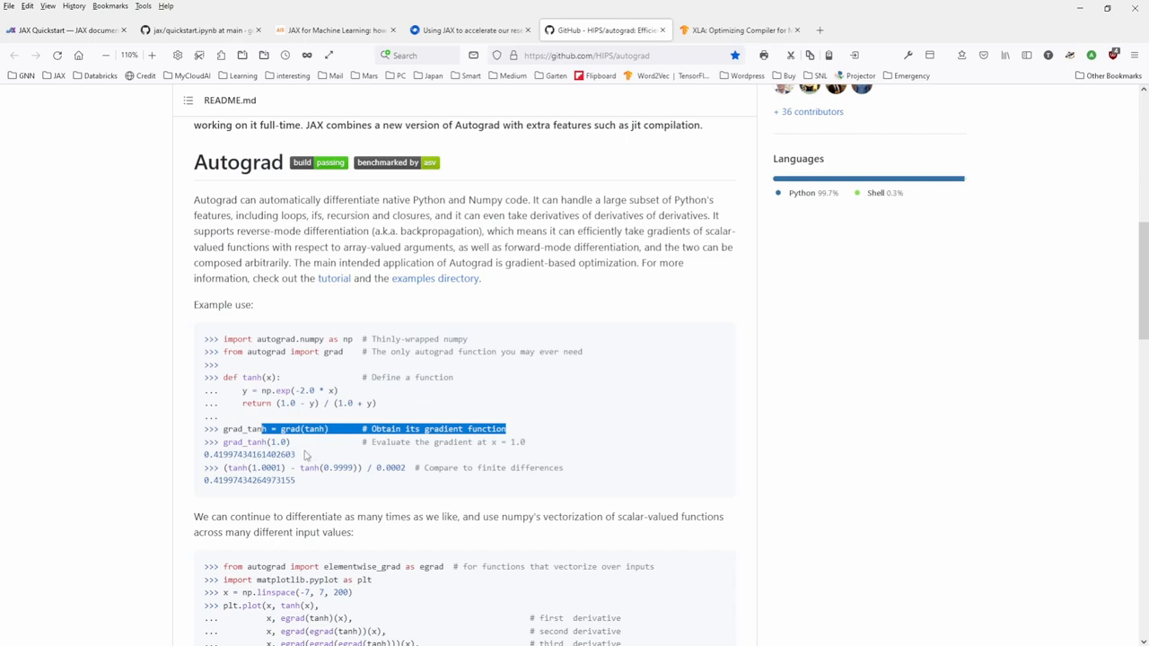
scroll("up", 3)
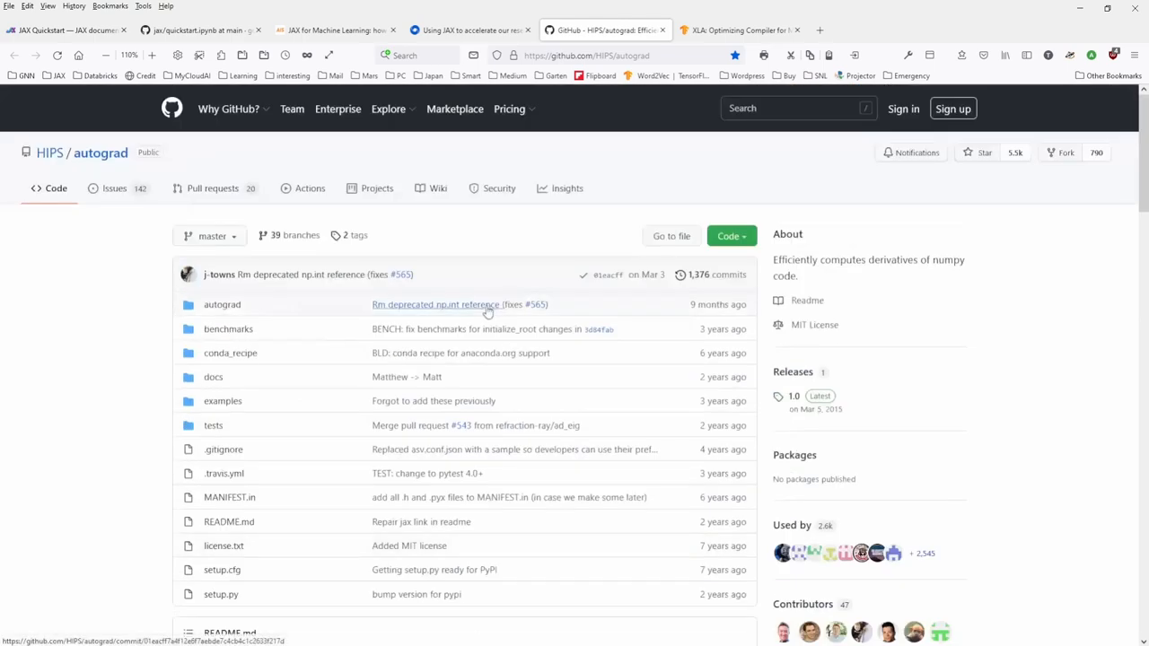
scroll("down", 3)
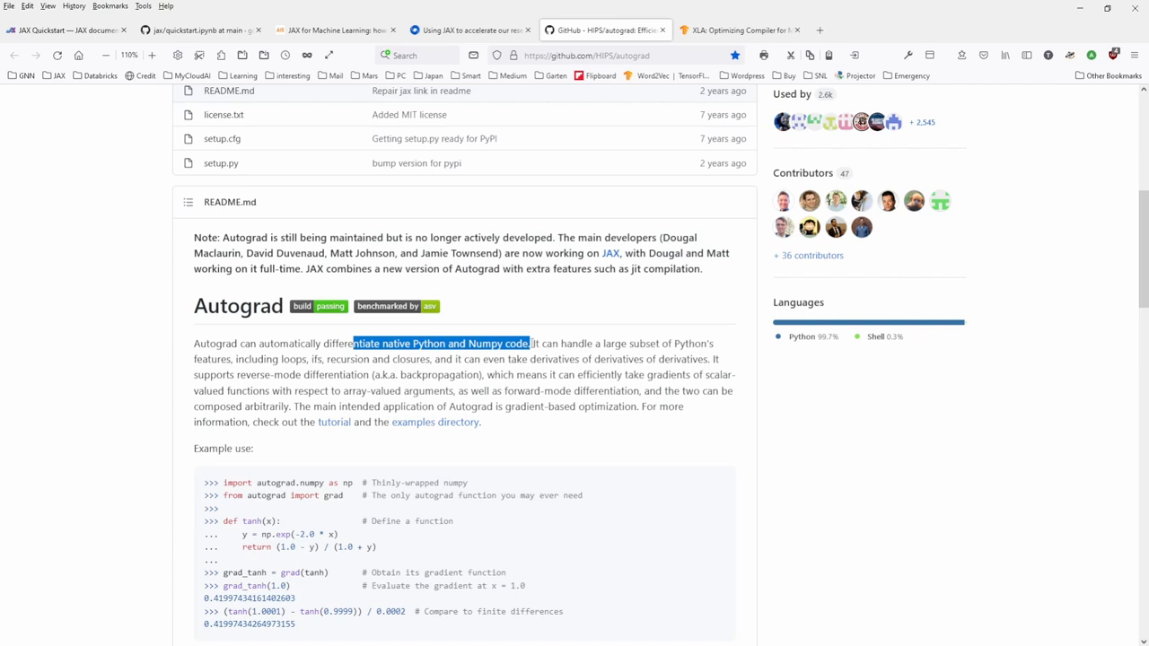
mouse_move(752, 70)
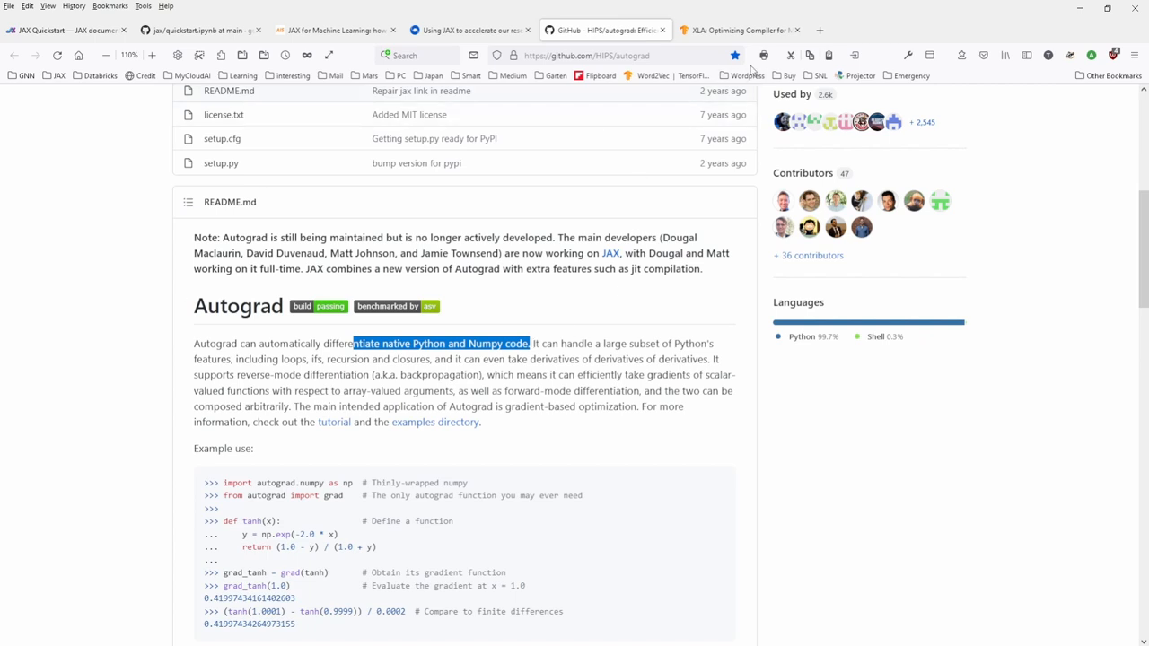
- Move to the XLA tab and highlight the XLA abbreviation in its opening paragraph
left_click(738, 30)
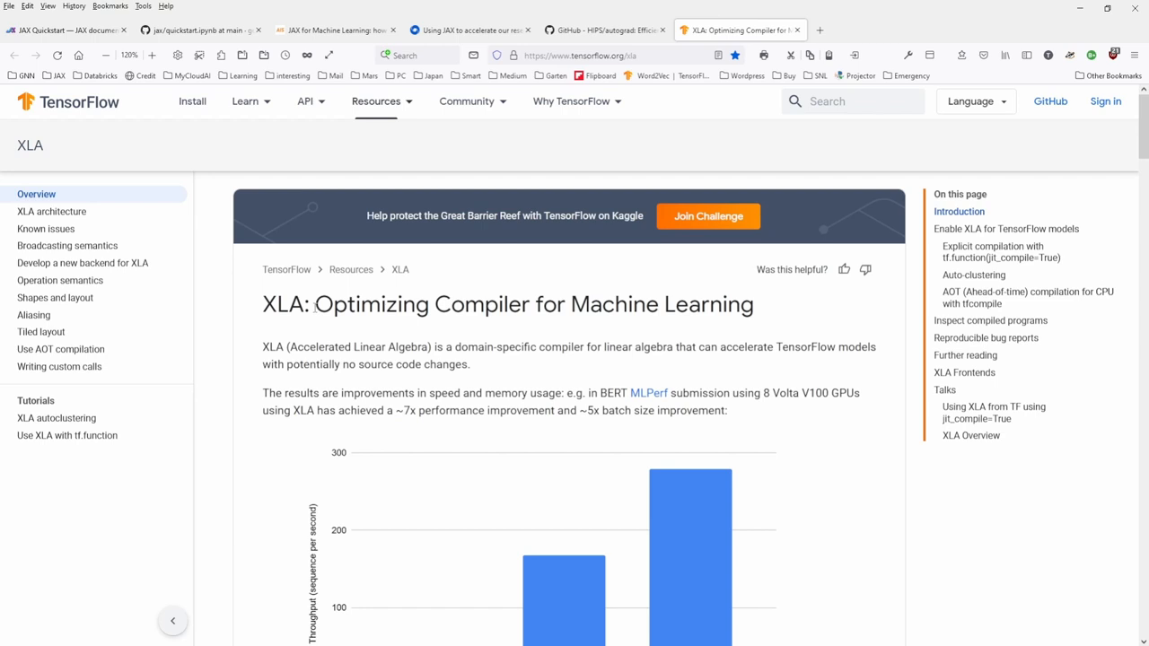
mouse_move(255, 368)
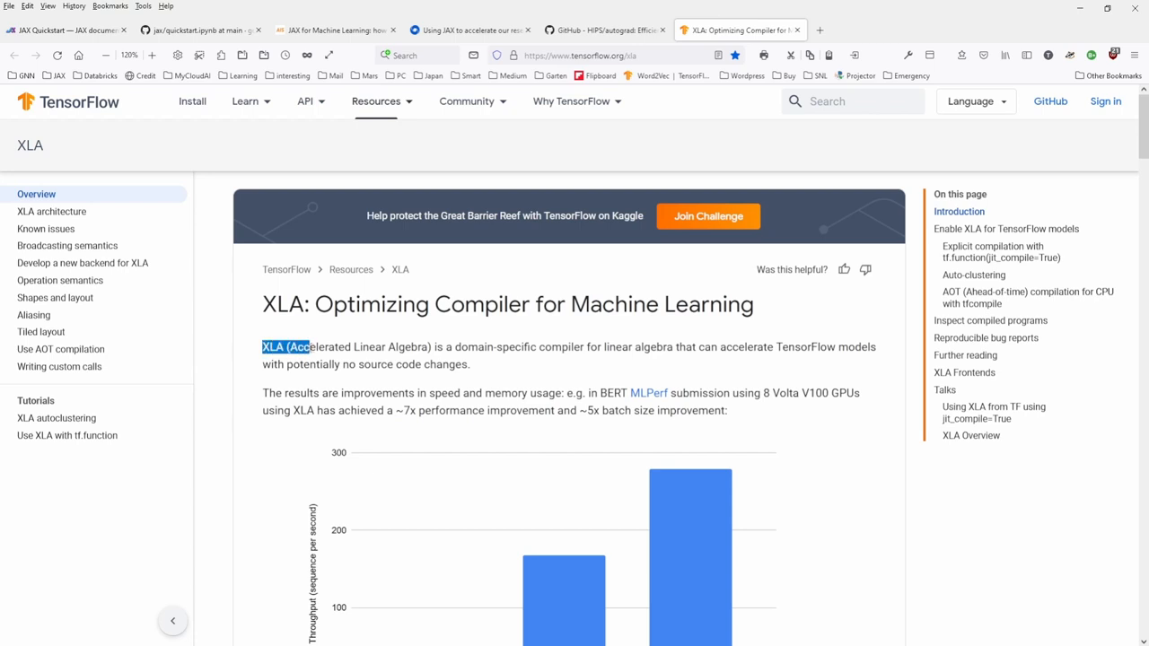
left_click_drag(296, 346, 429, 346)
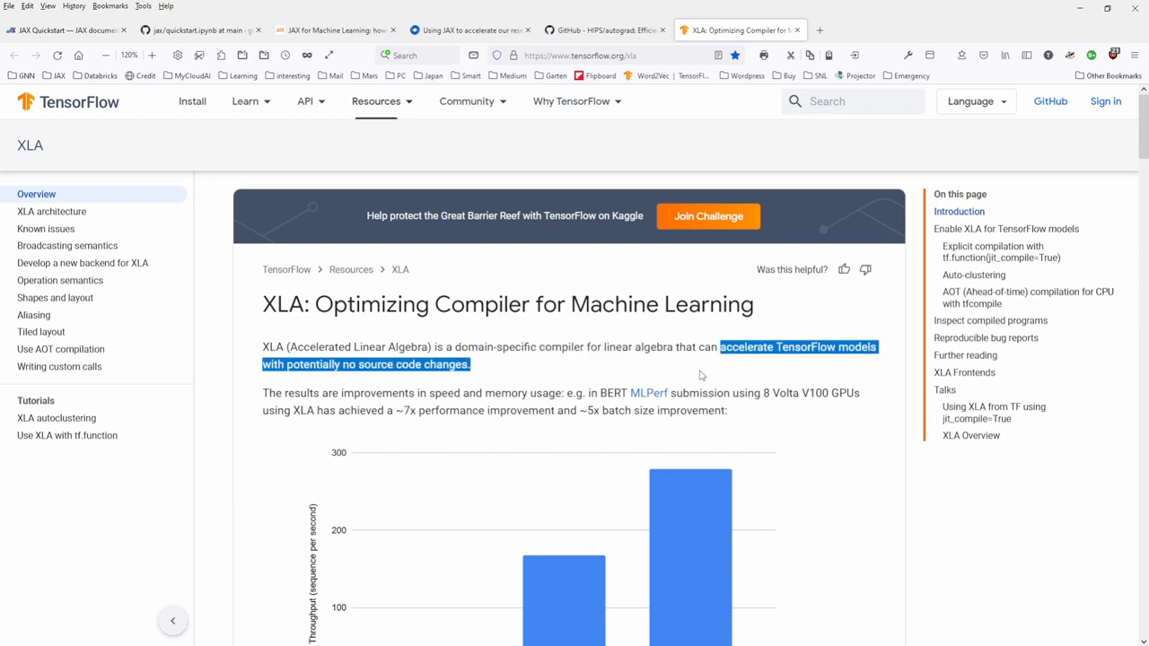
left_click(630, 366)
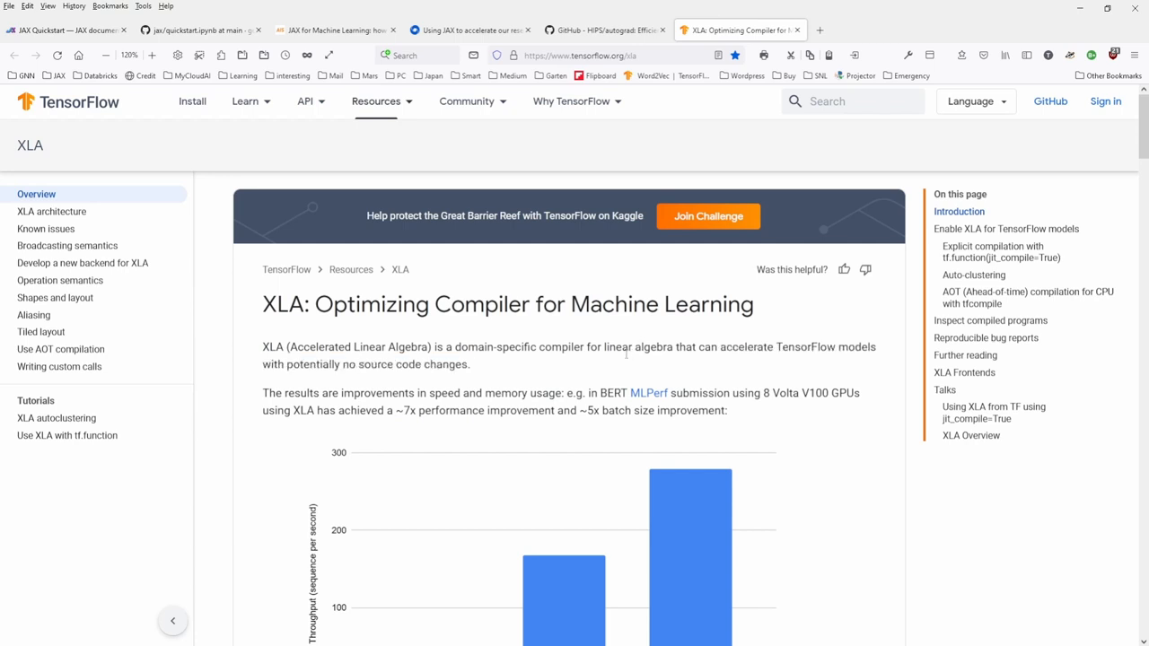
mouse_move(611, 352)
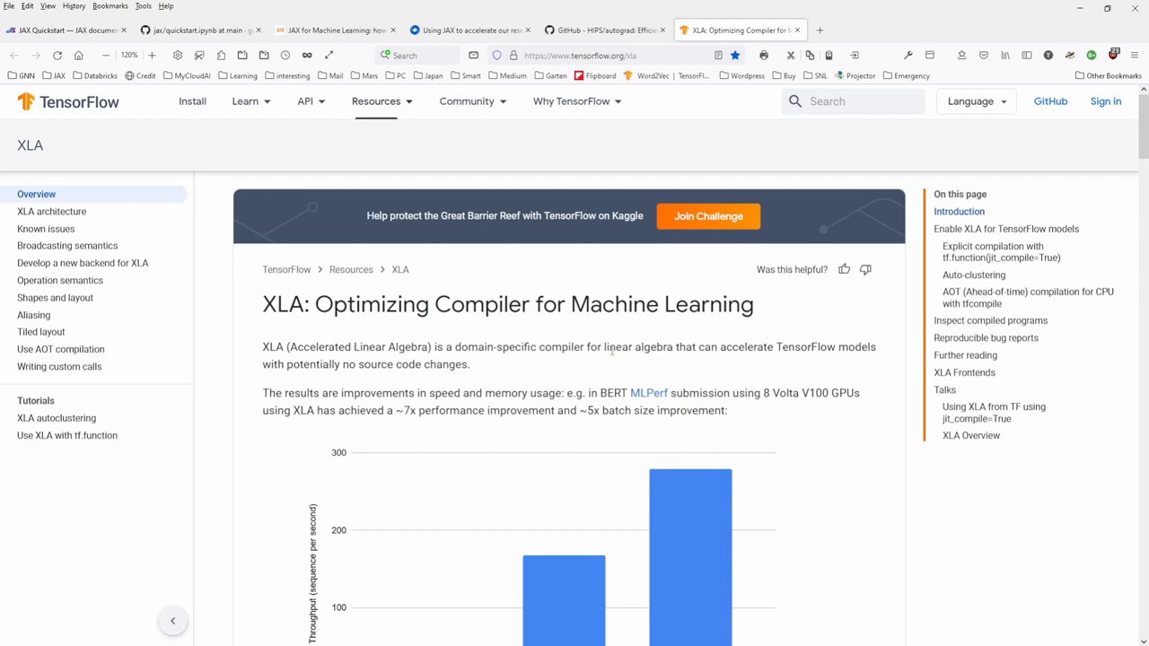
mouse_move(479, 369)
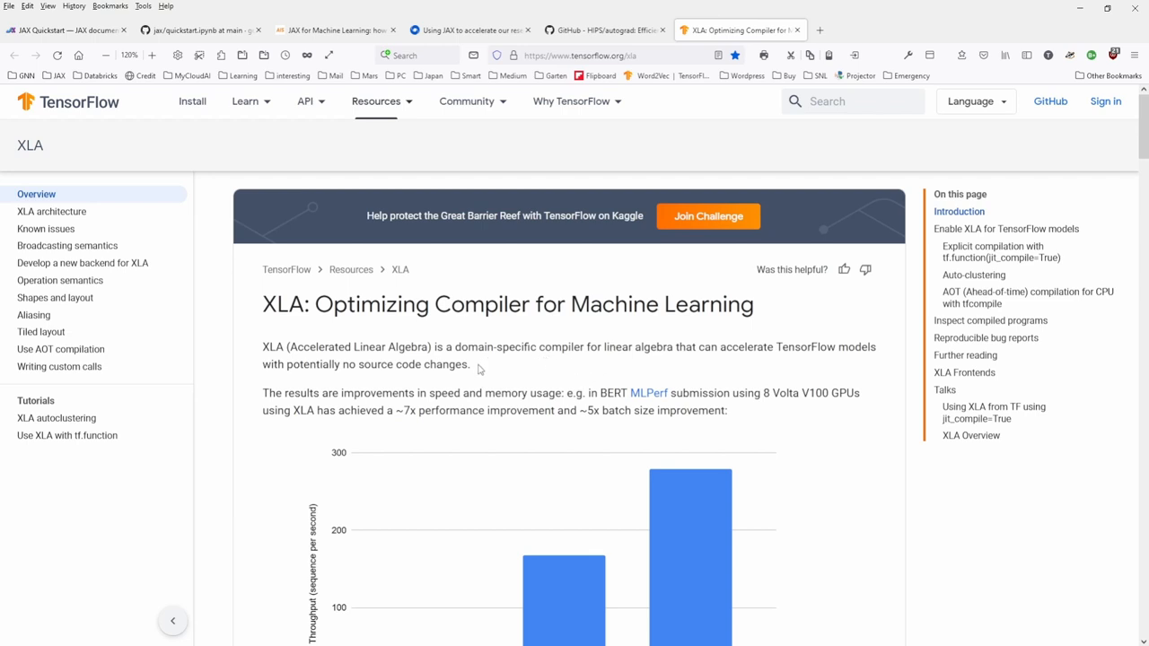
- Highlight the 'Run without XLA', addition-kernel and single-kernel fusion sentences in the Introduction
scroll("down", 3)
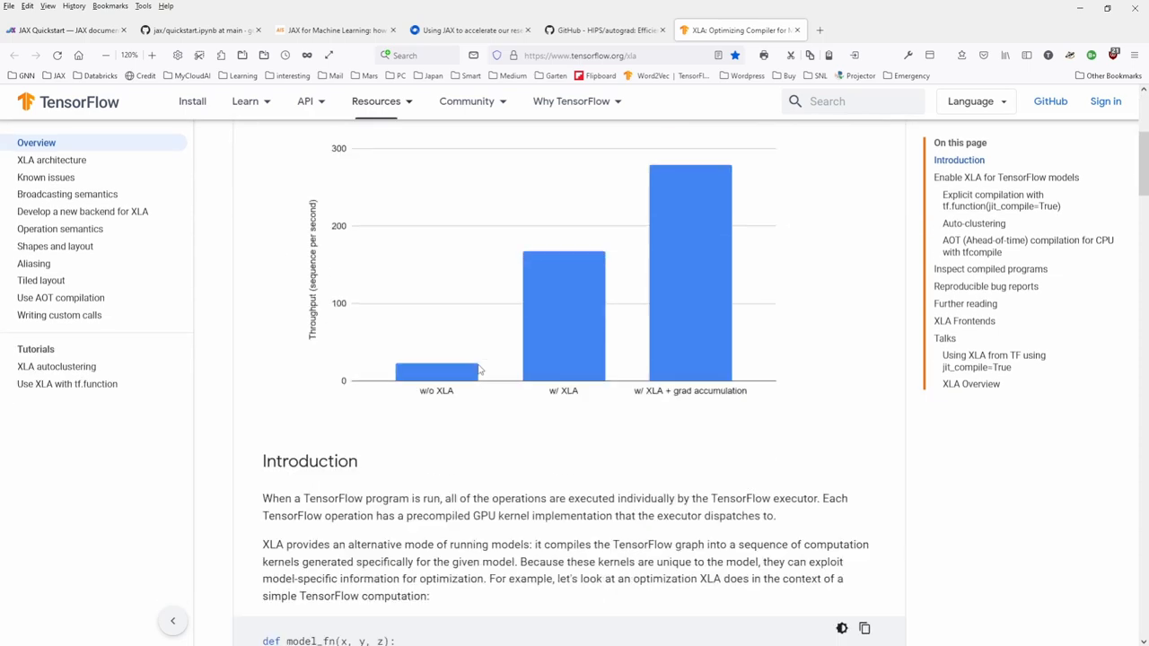
scroll("down", 3)
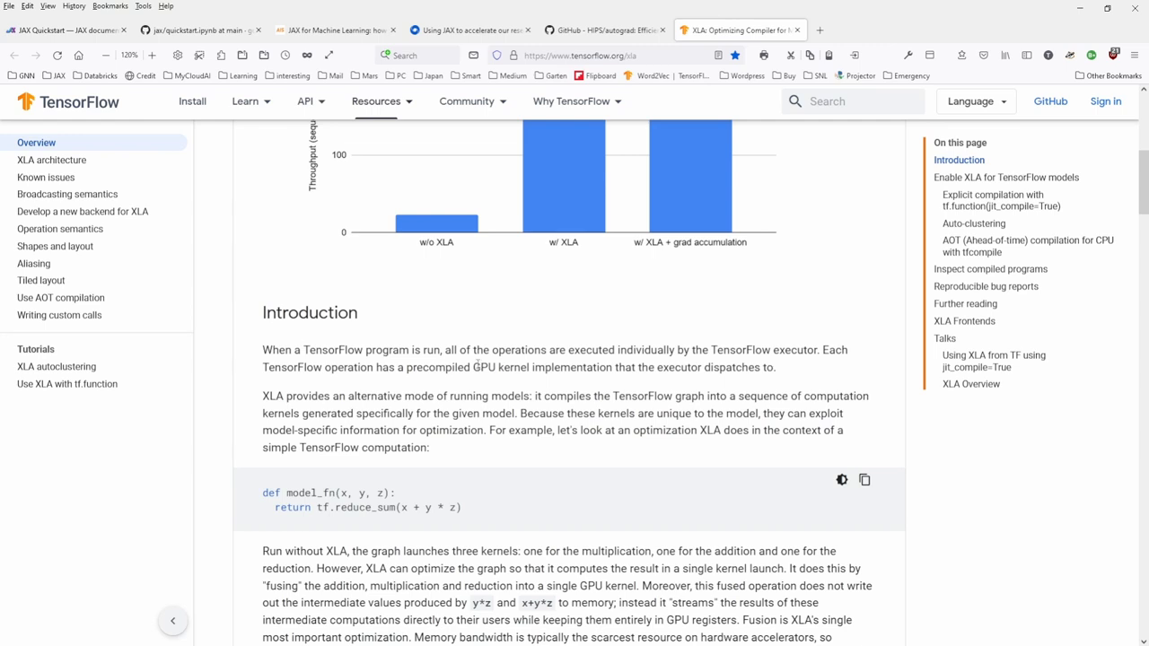
scroll("down", 3)
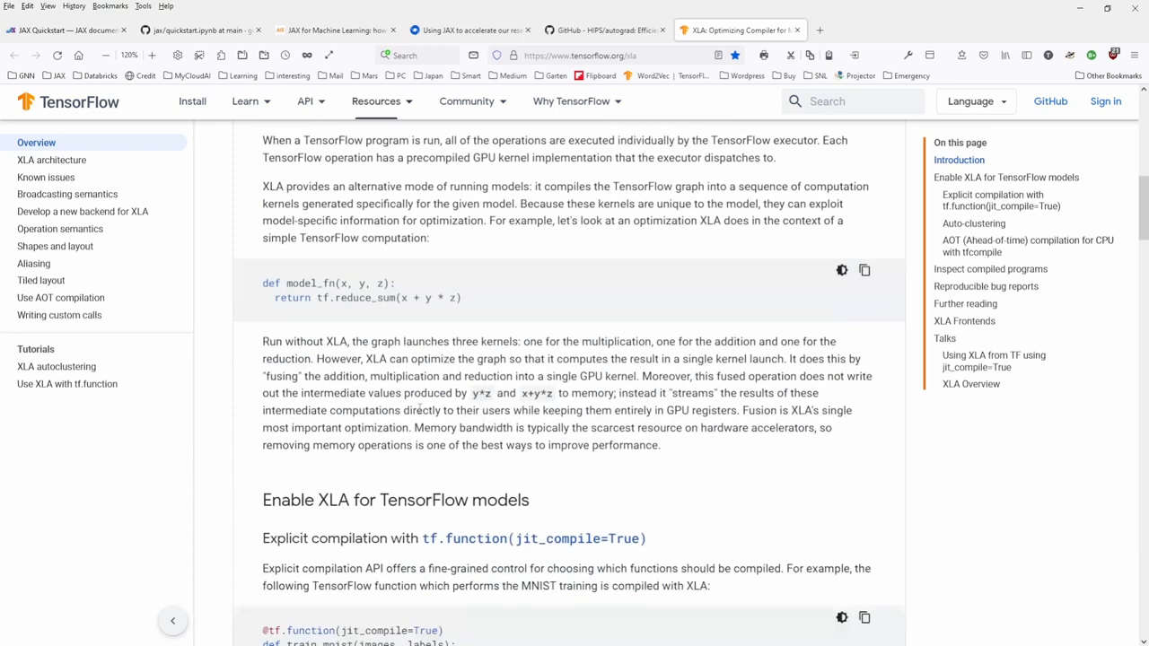
scroll("down", 3)
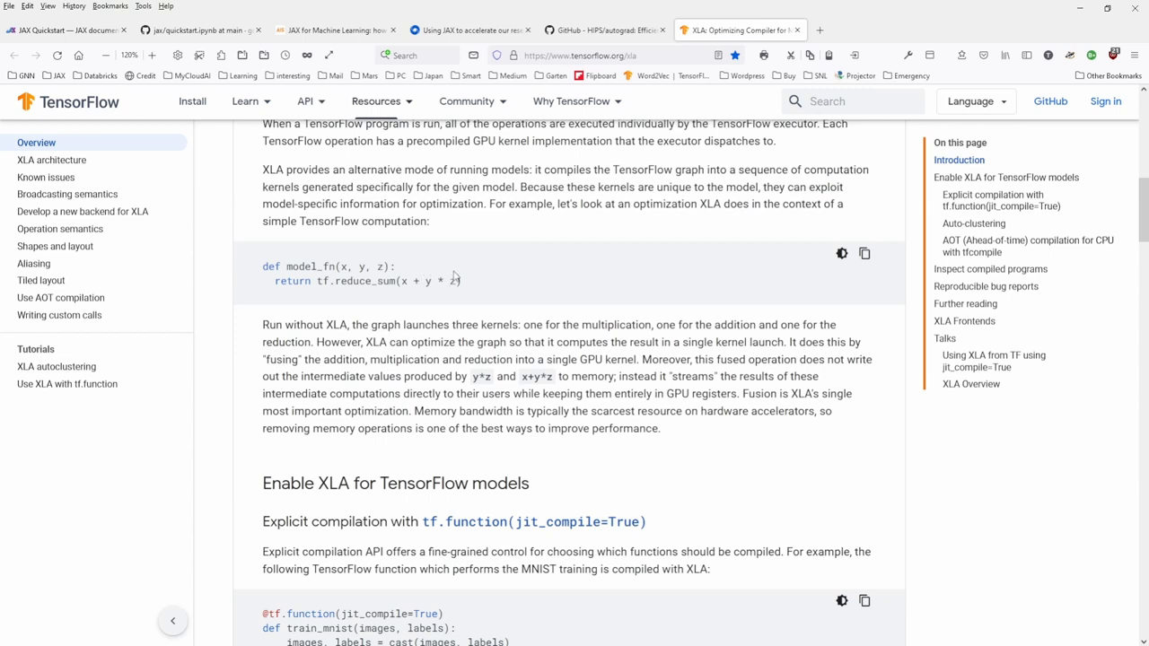
mouse_move(384, 293)
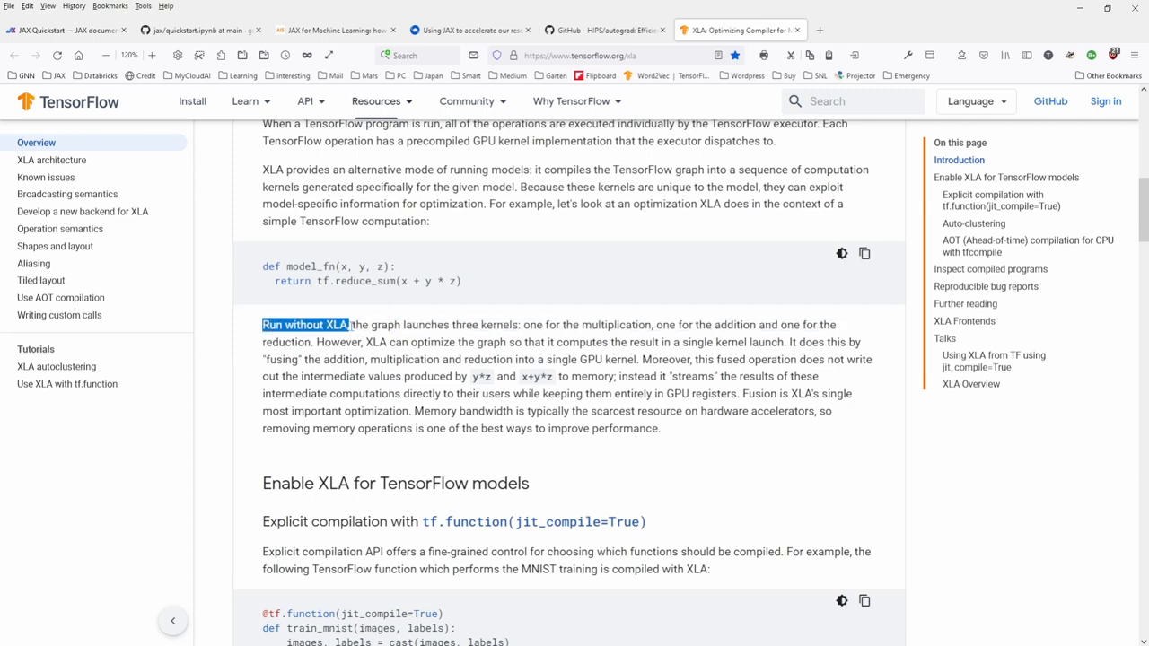
left_click_drag(370, 324, 517, 324)
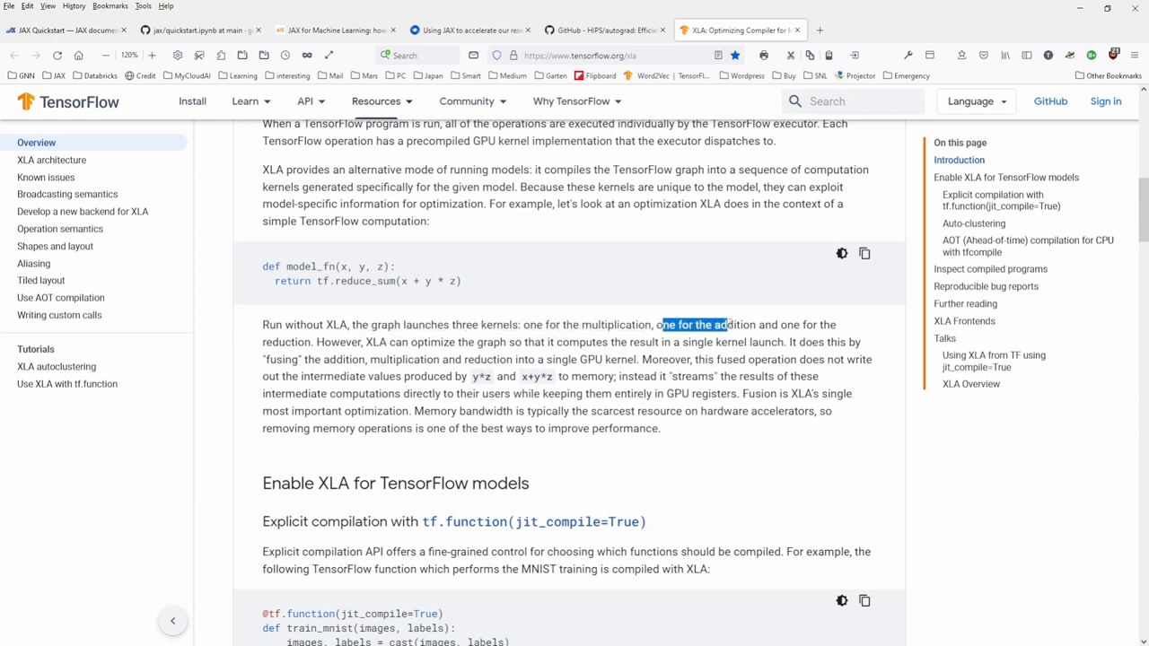
left_click_drag(724, 324, 757, 324)
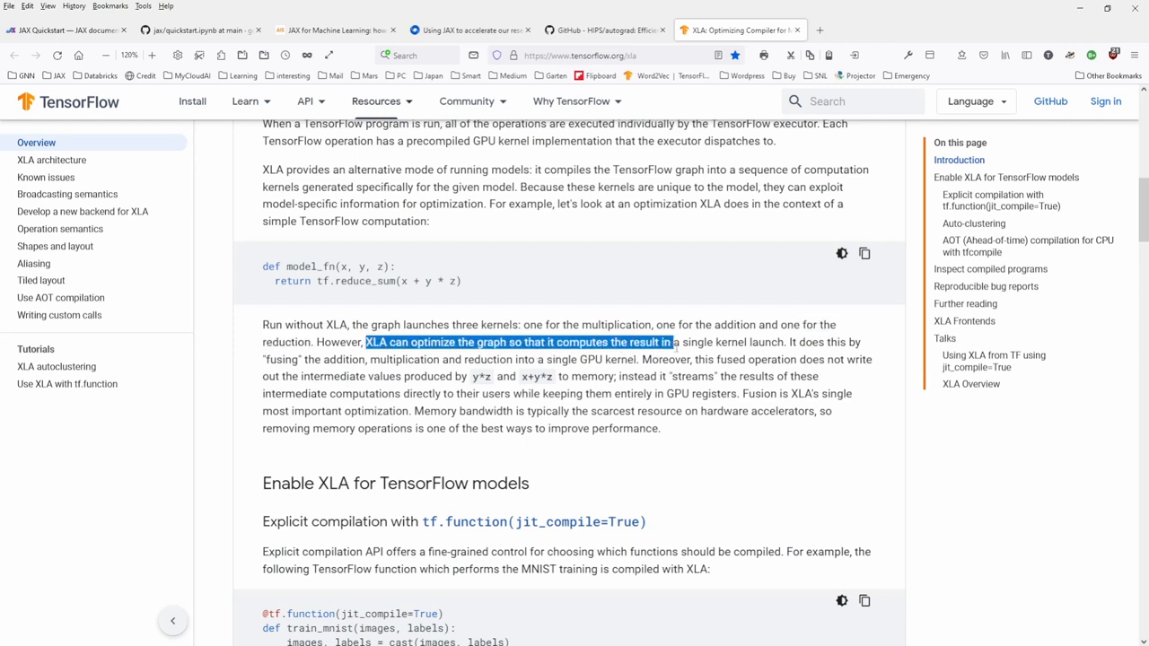
left_click_drag(673, 342, 786, 342)
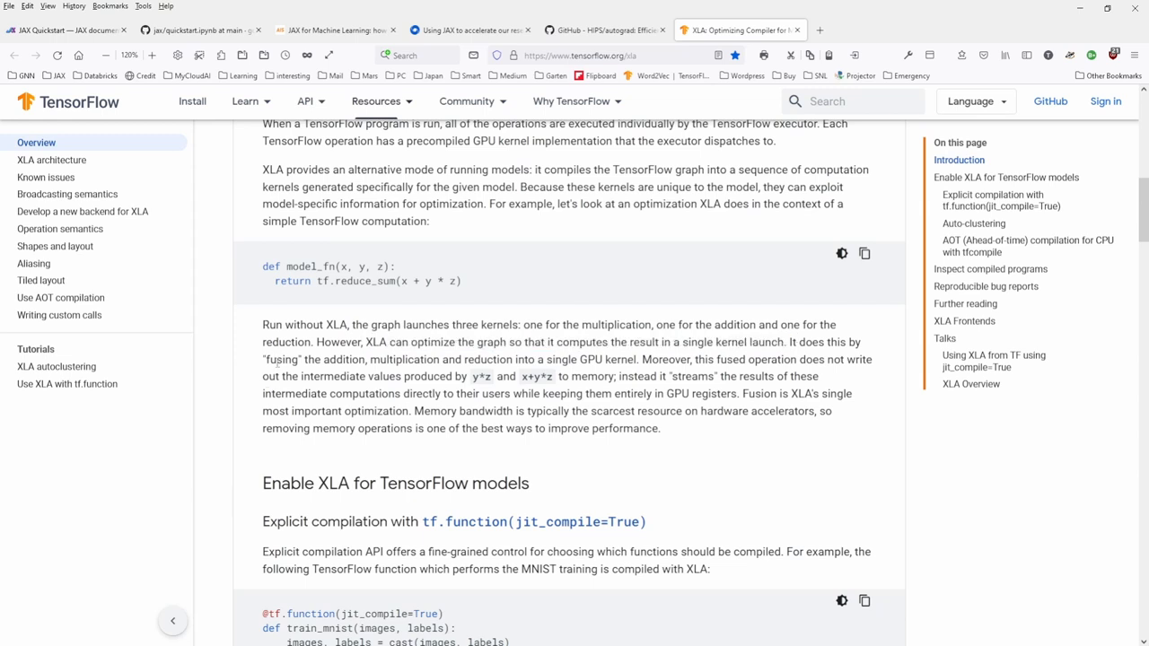
left_click_drag(278, 359, 578, 359)
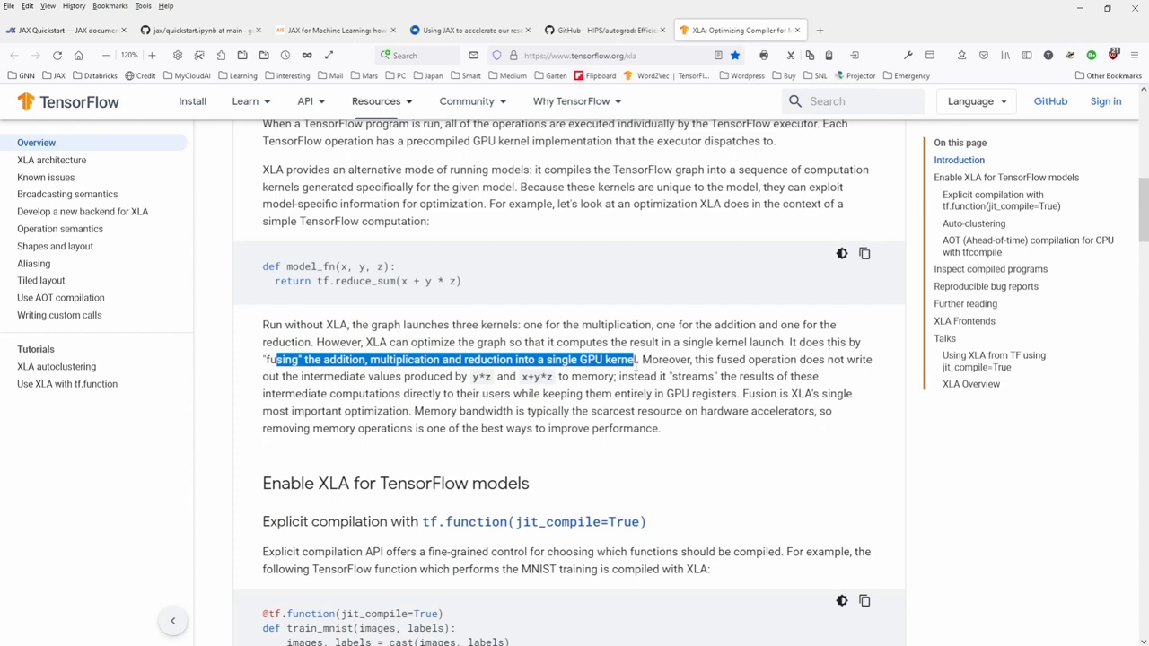
mouse_move(548, 353)
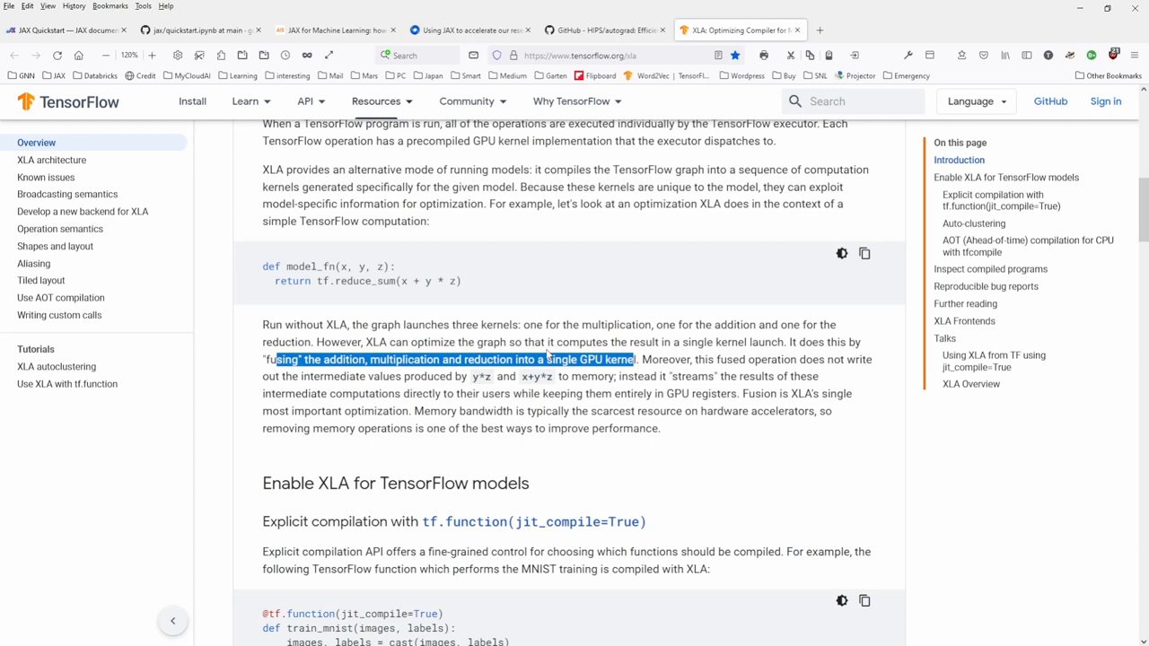
- Scroll down to the jit_compile MNIST example, then back to the page top
scroll("down", 3)
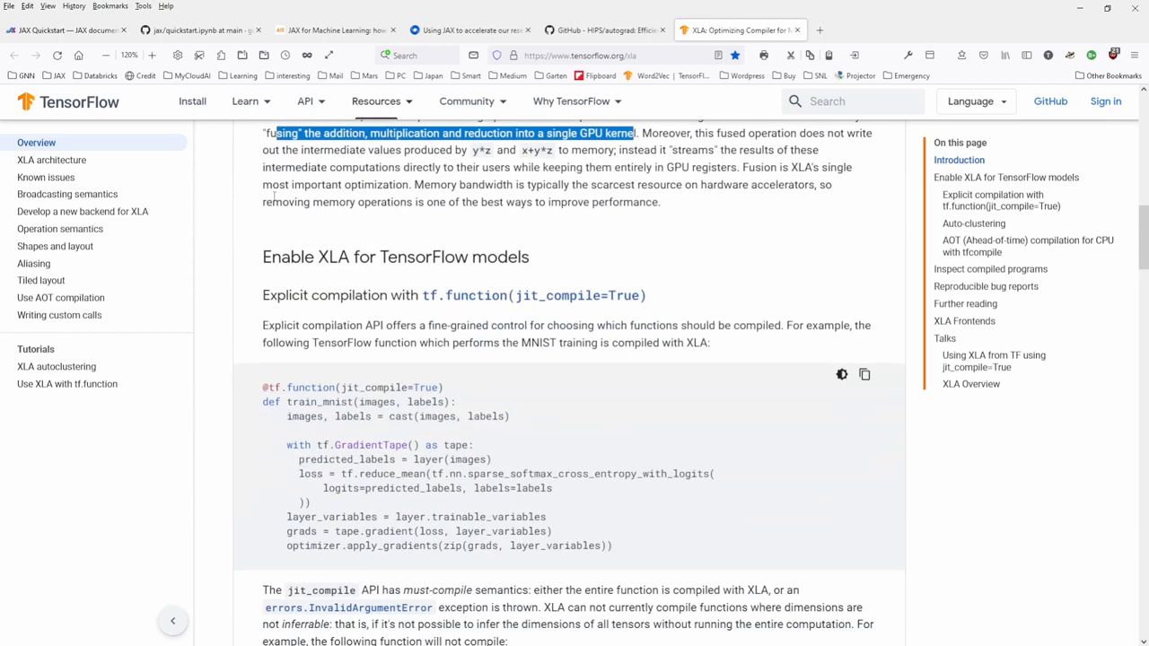
mouse_move(365, 238)
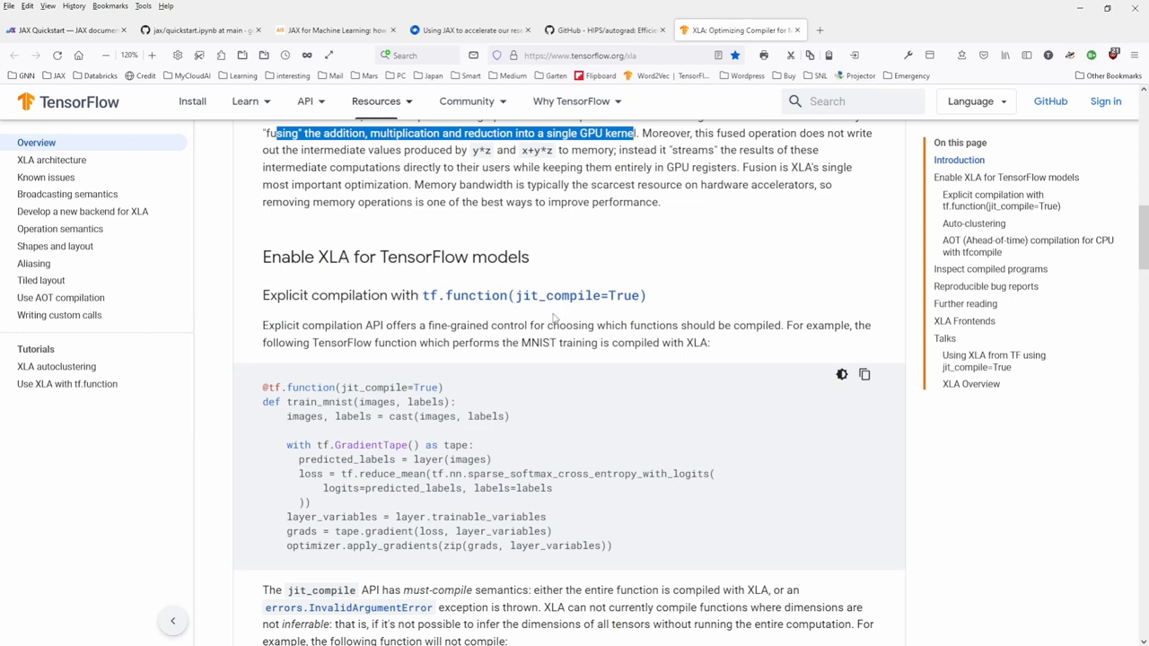
mouse_move(565, 458)
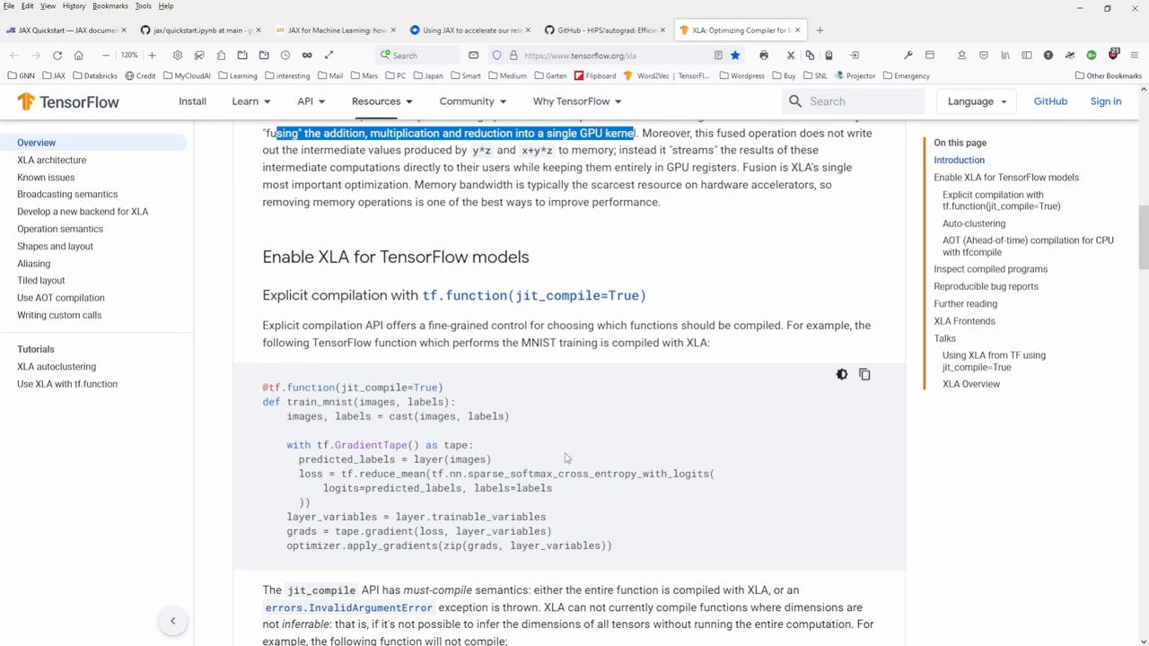
mouse_move(556, 447)
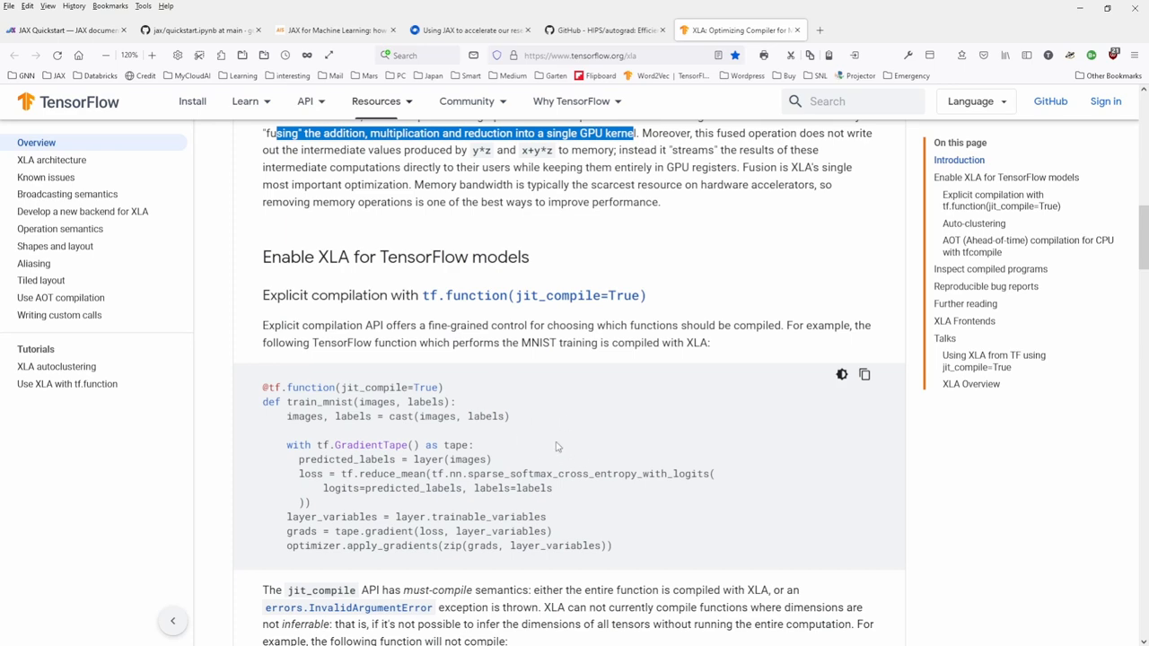
scroll("up", 3)
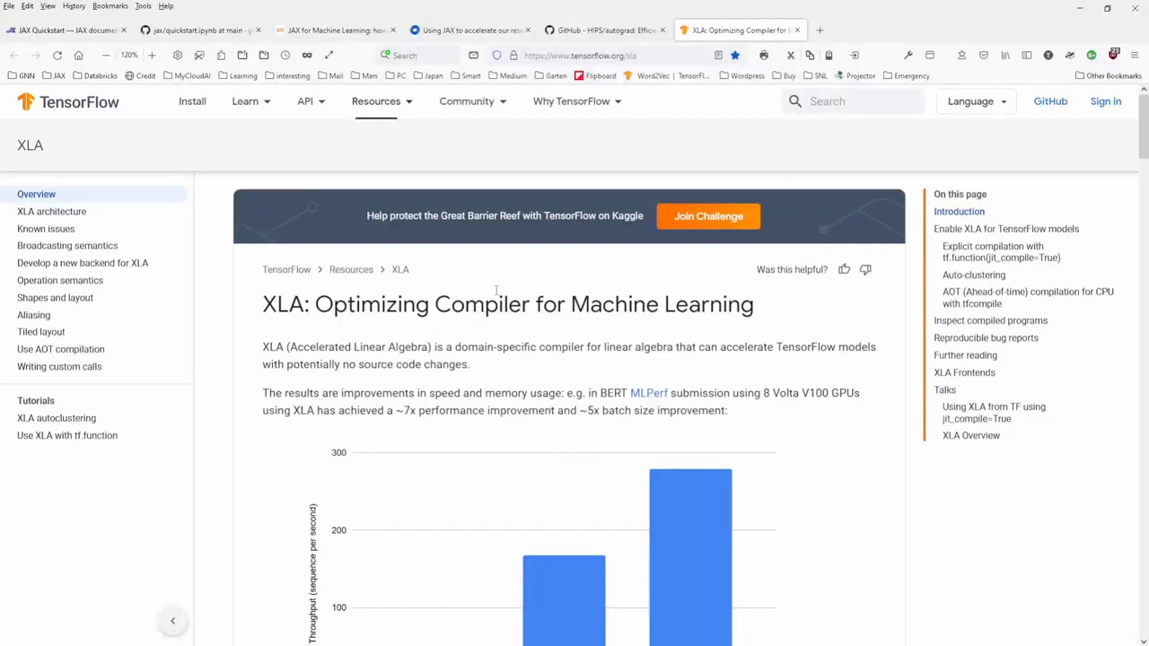
- Revisit the autograd README and XLA Introduction, then bring up DeepMind's 'Using JAX' article
left_click(606, 30)
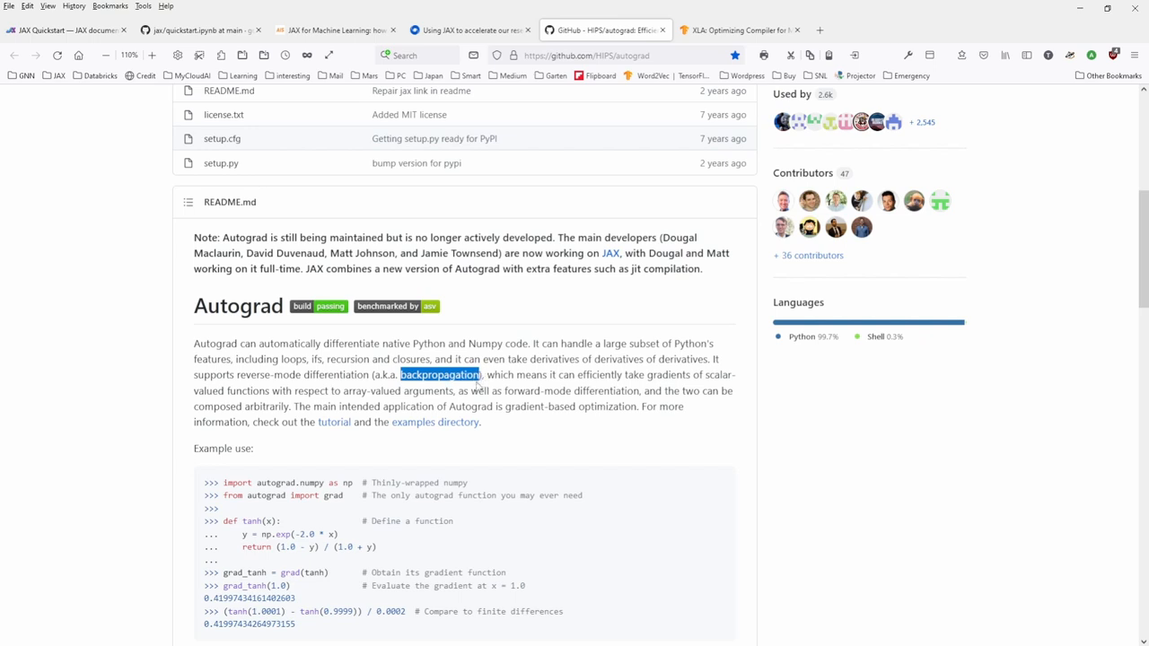
left_click(736, 30)
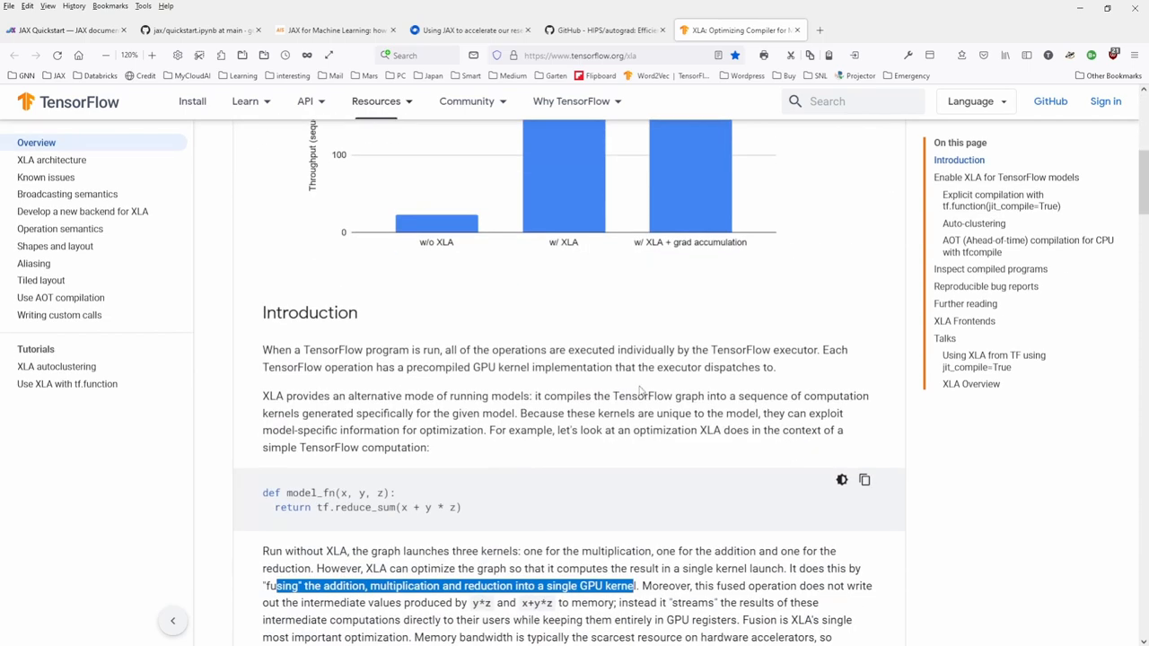
scroll("down", 3)
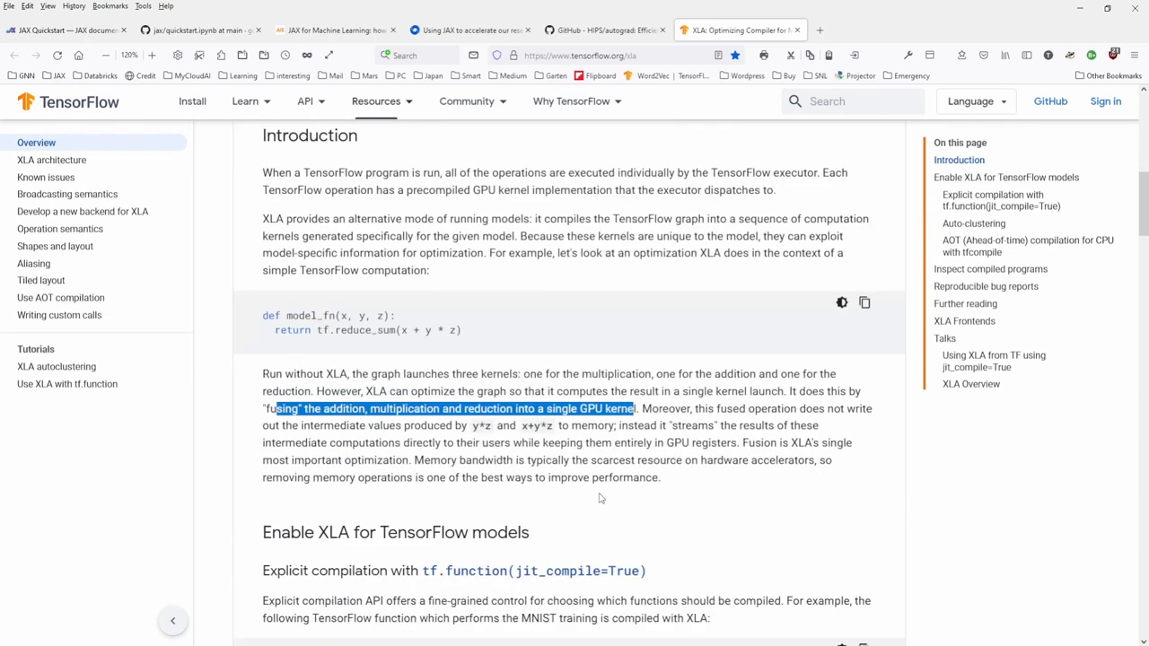
scroll("down", 3)
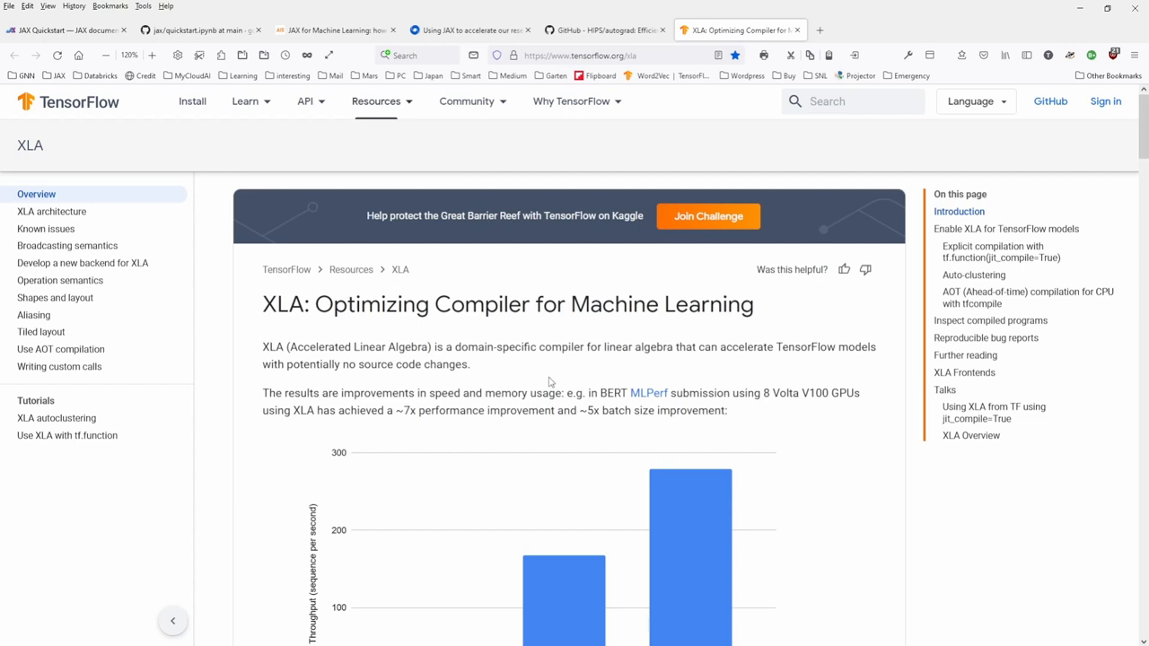
left_click(467, 30)
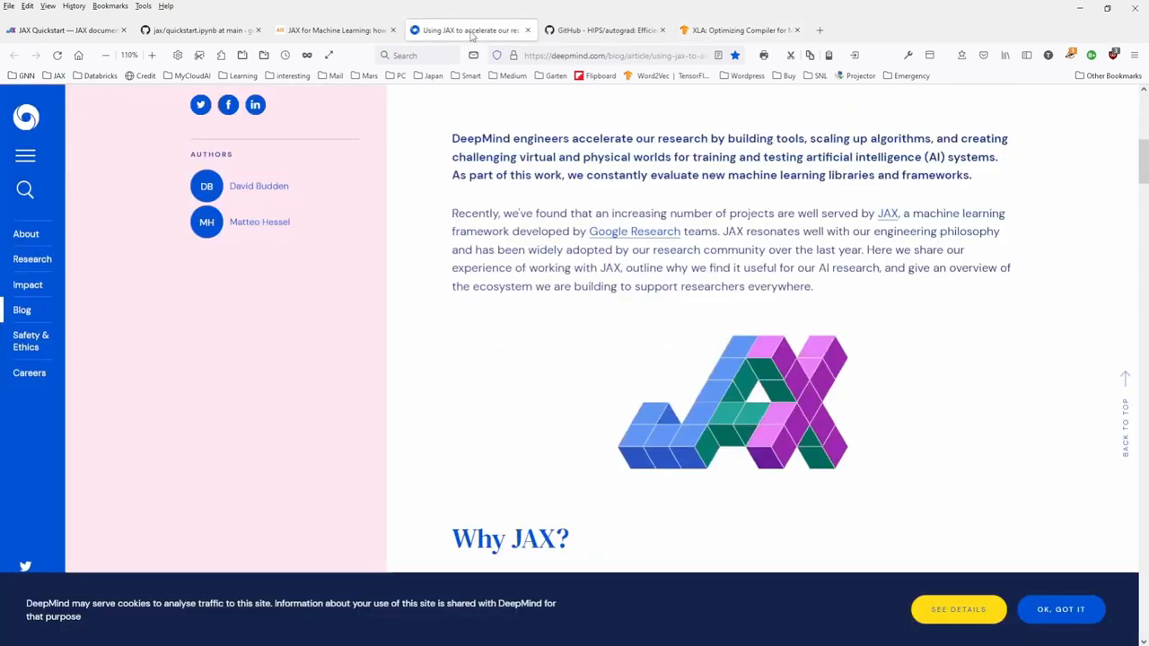
mouse_move(431, 377)
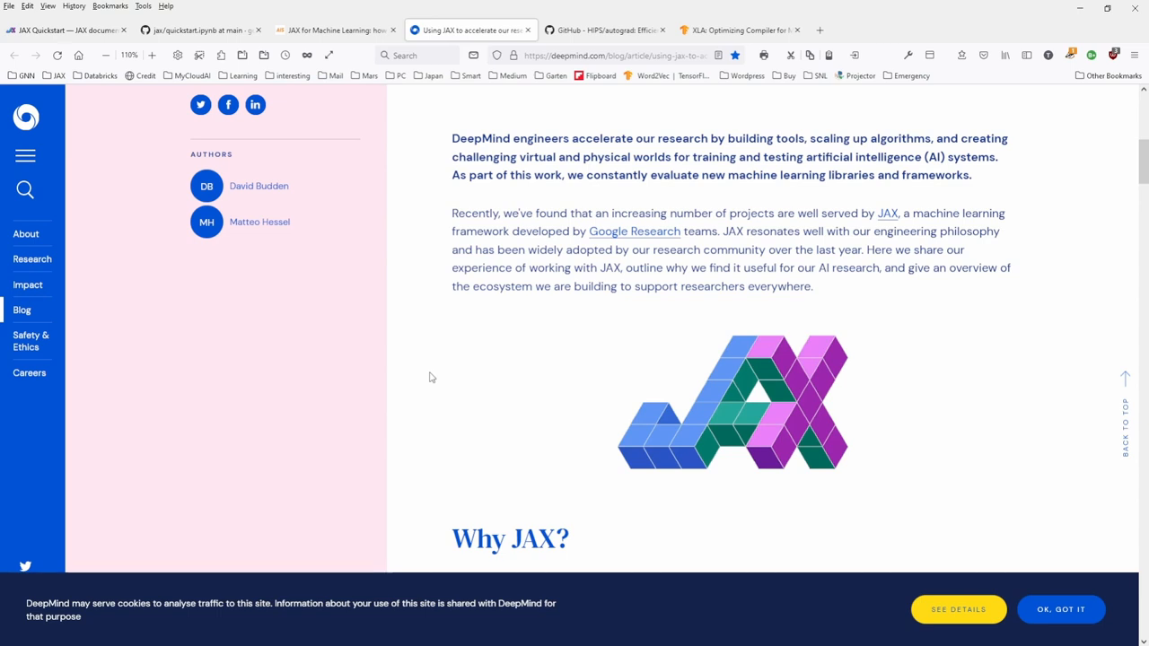
mouse_move(760, 133)
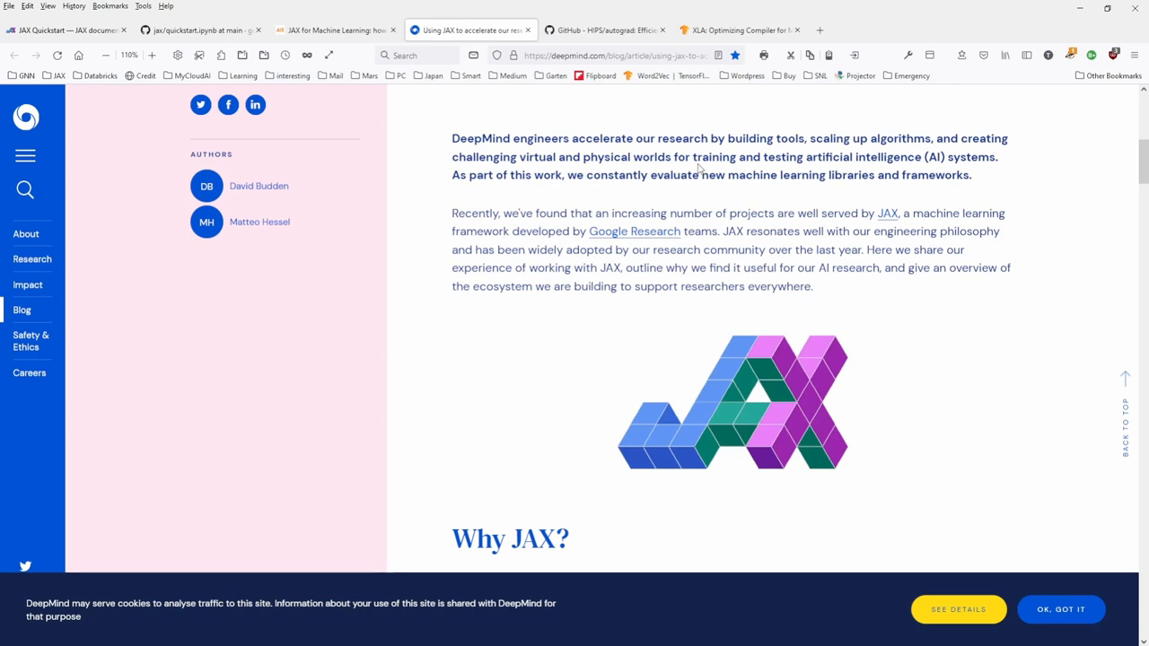
mouse_move(627, 225)
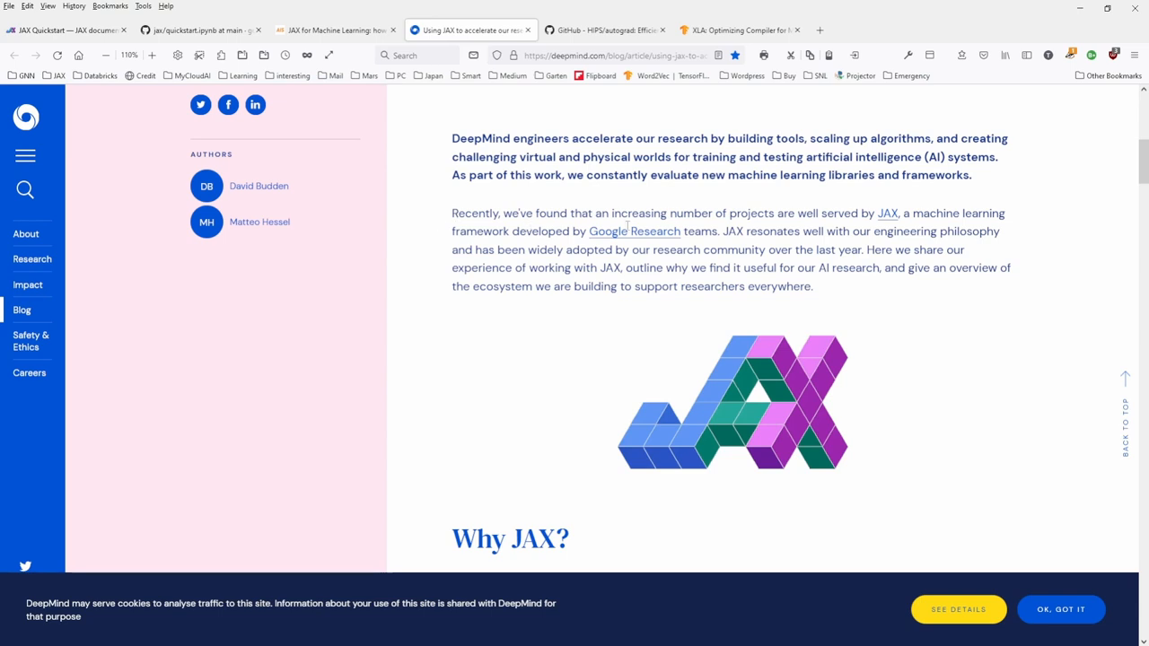
left_click_drag(920, 213, 552, 250)
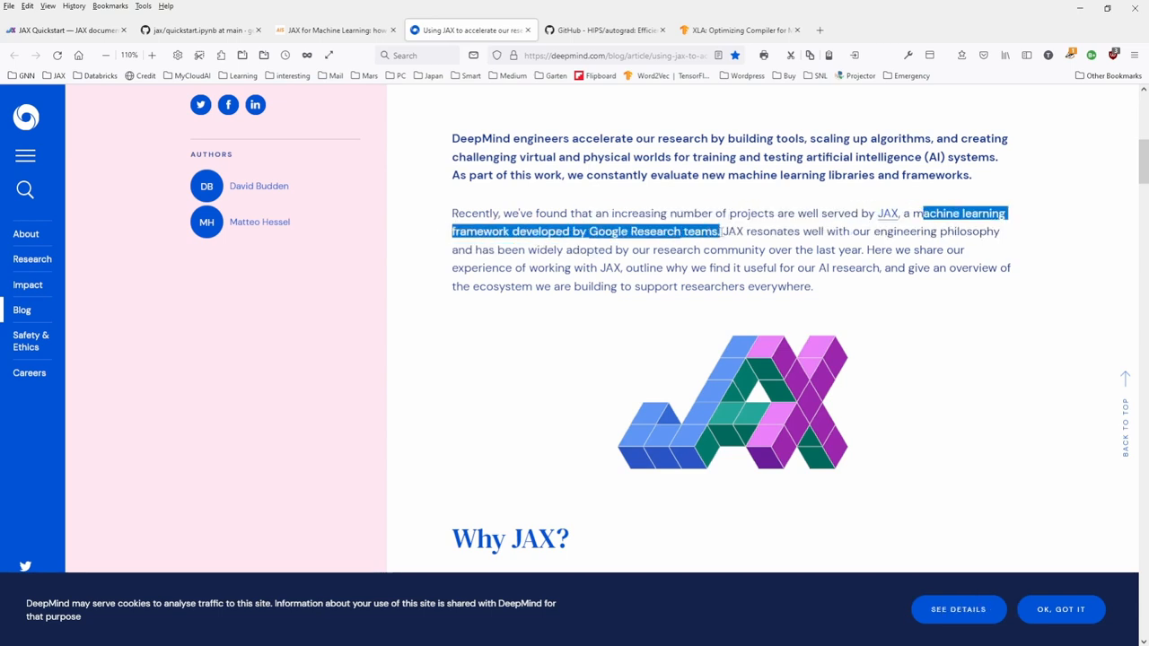
mouse_move(774, 265)
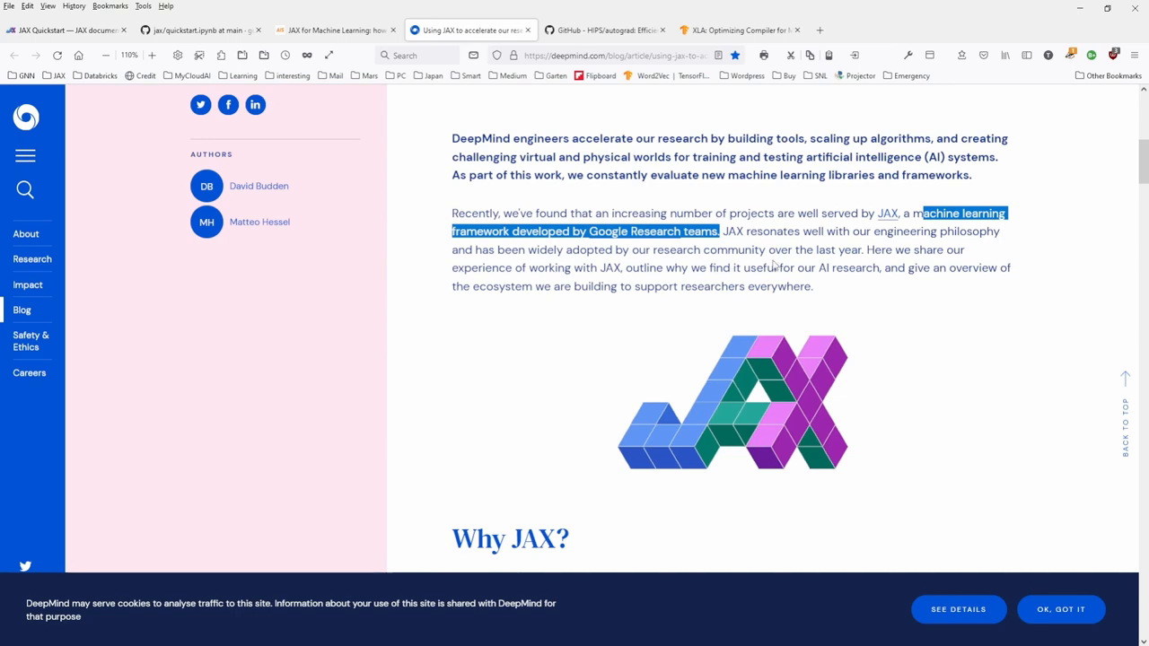
left_click(534, 267)
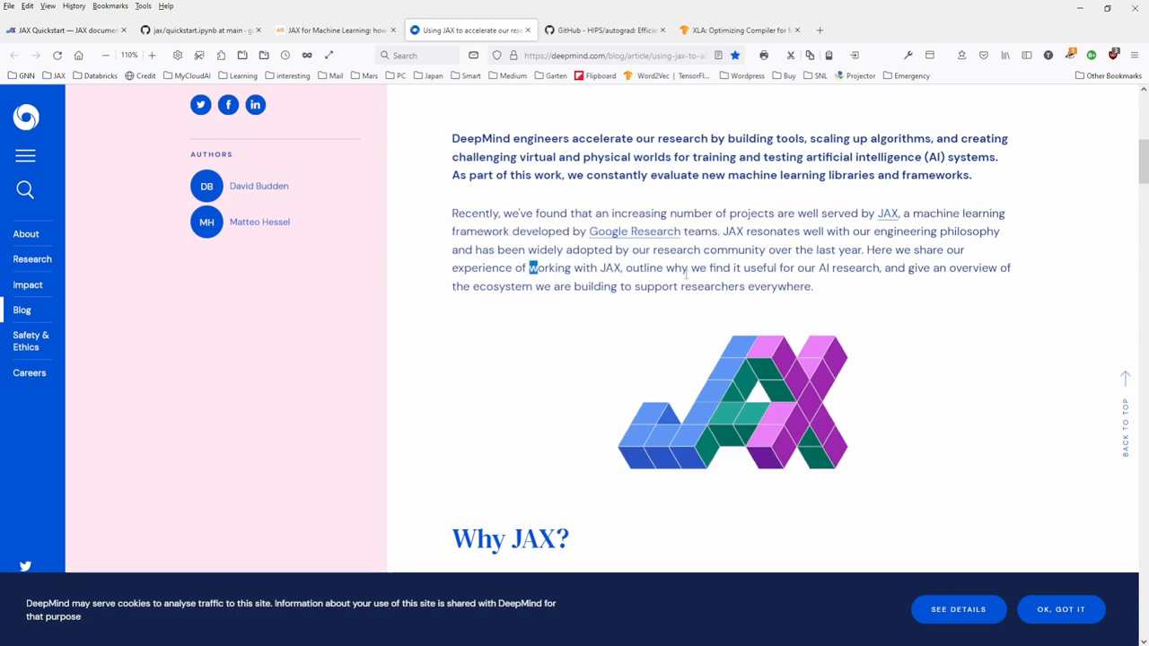
scroll("down", 3)
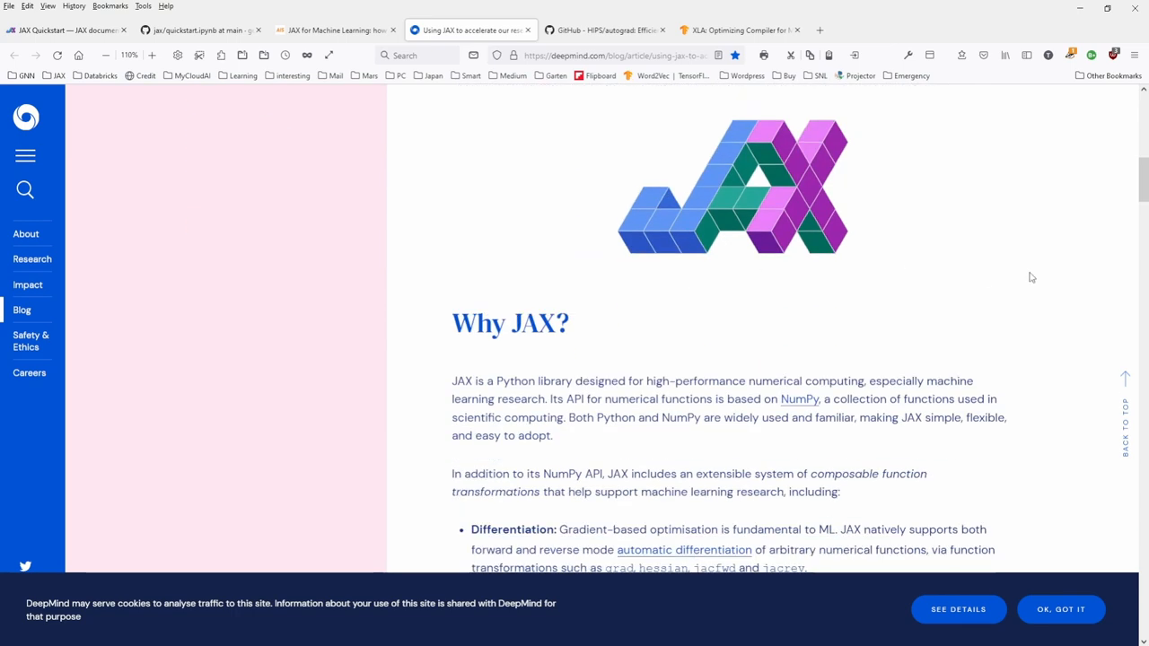
scroll("down", 3)
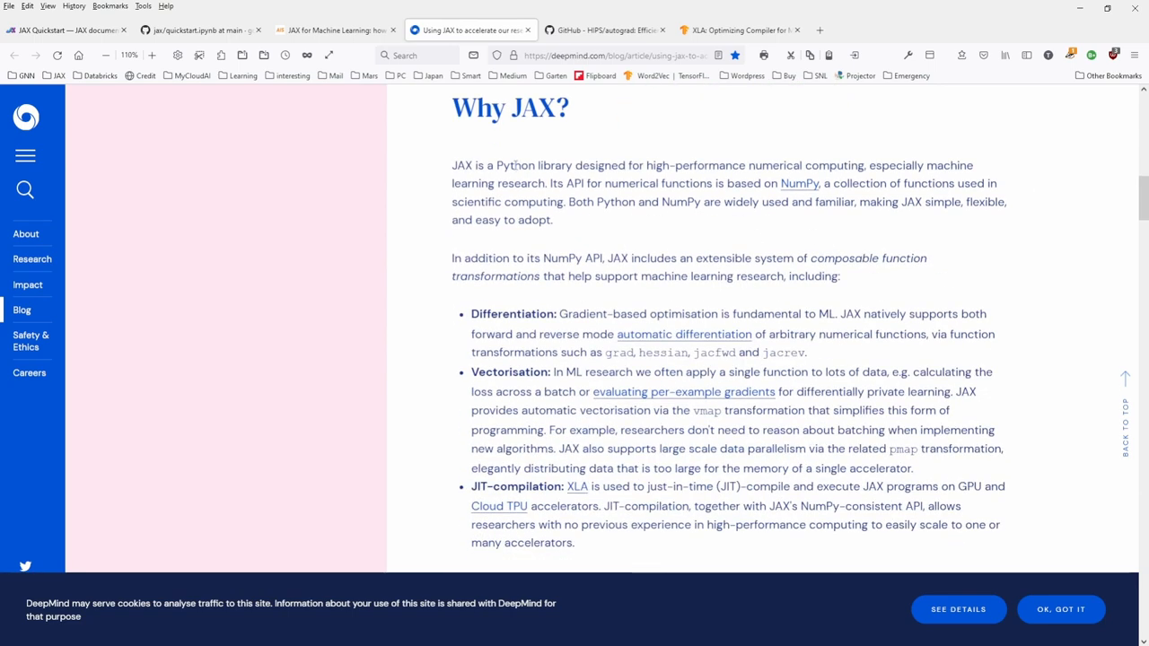
left_click_drag(453, 165, 573, 165)
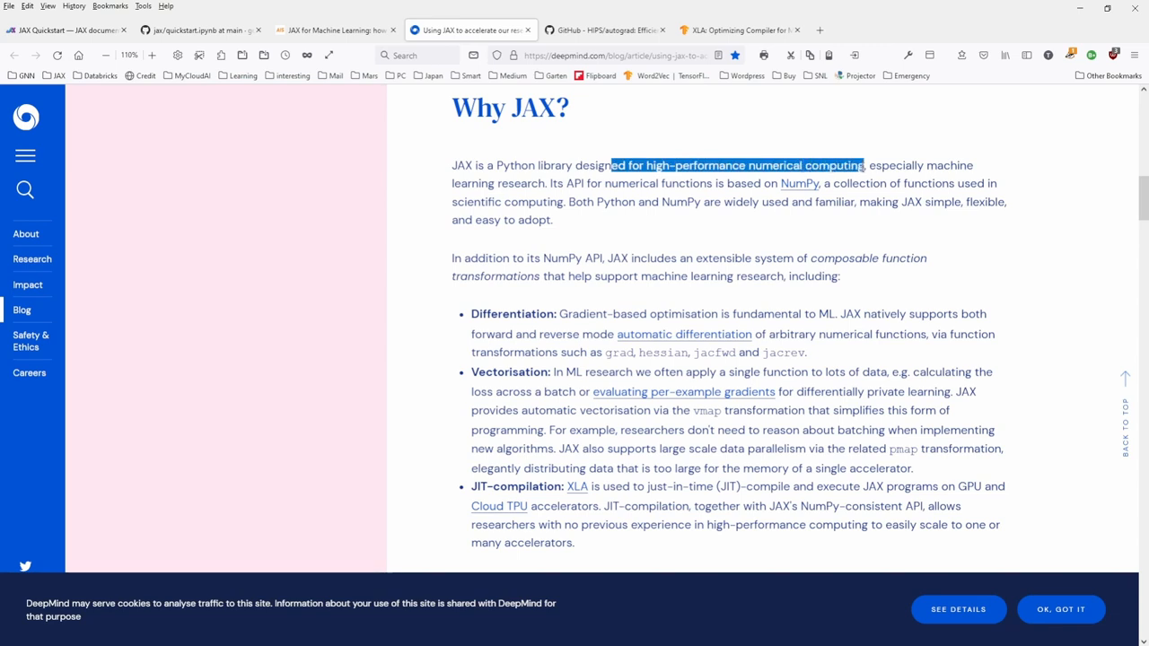
left_click_drag(862, 165, 871, 166)
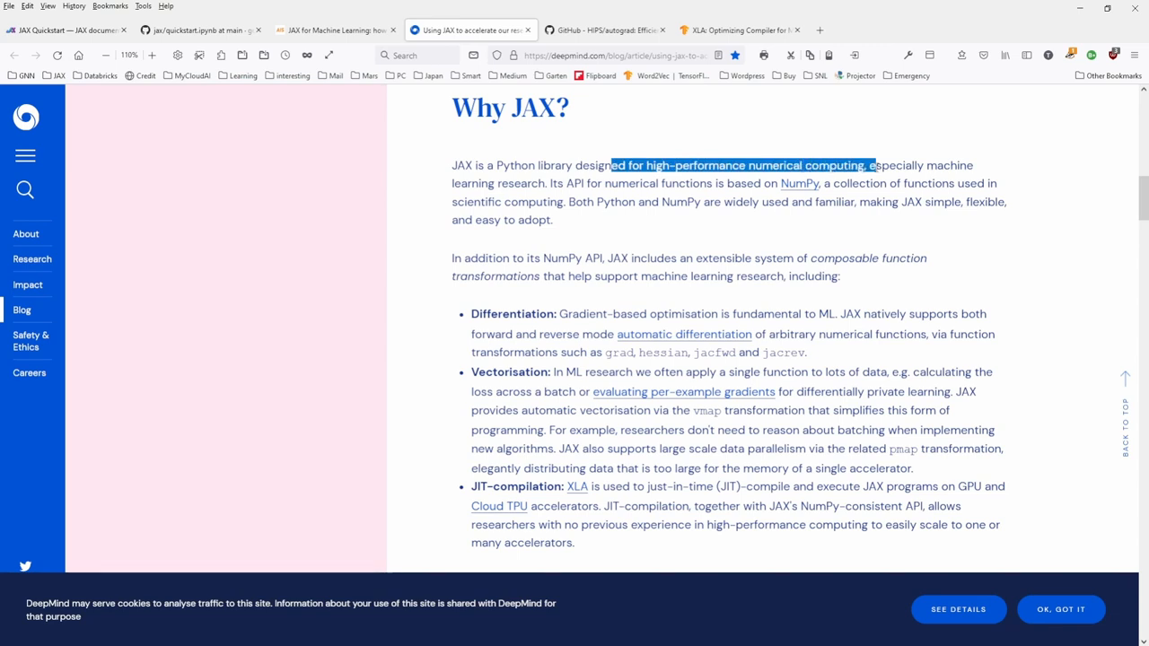
left_click_drag(871, 166, 587, 183)
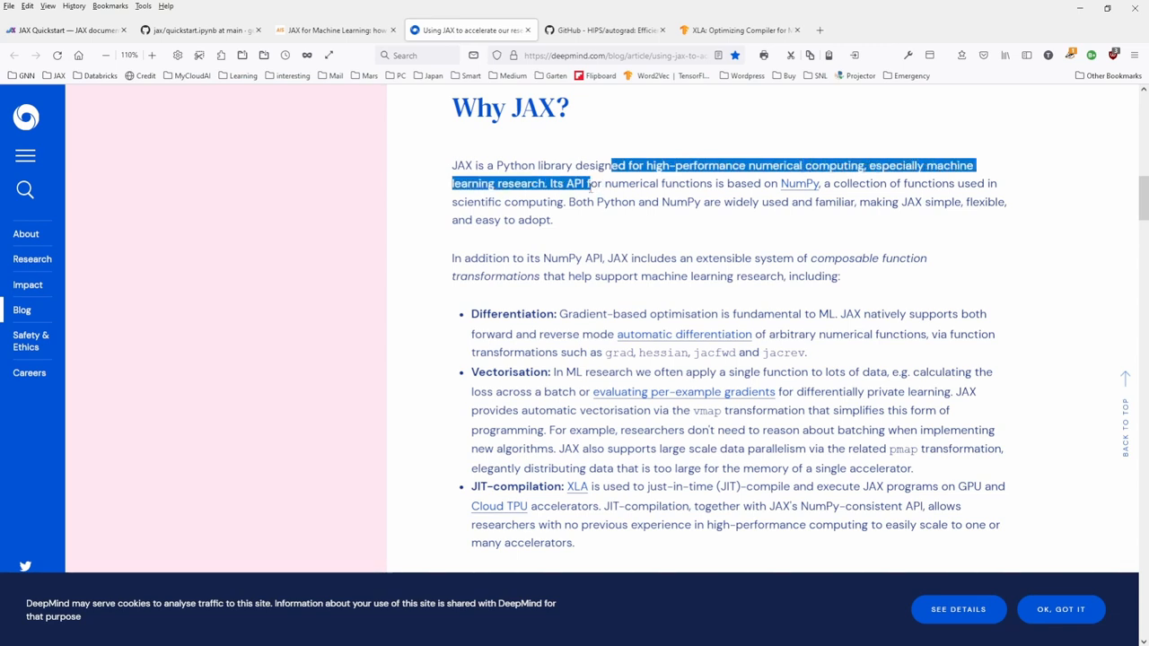
mouse_move(798, 183)
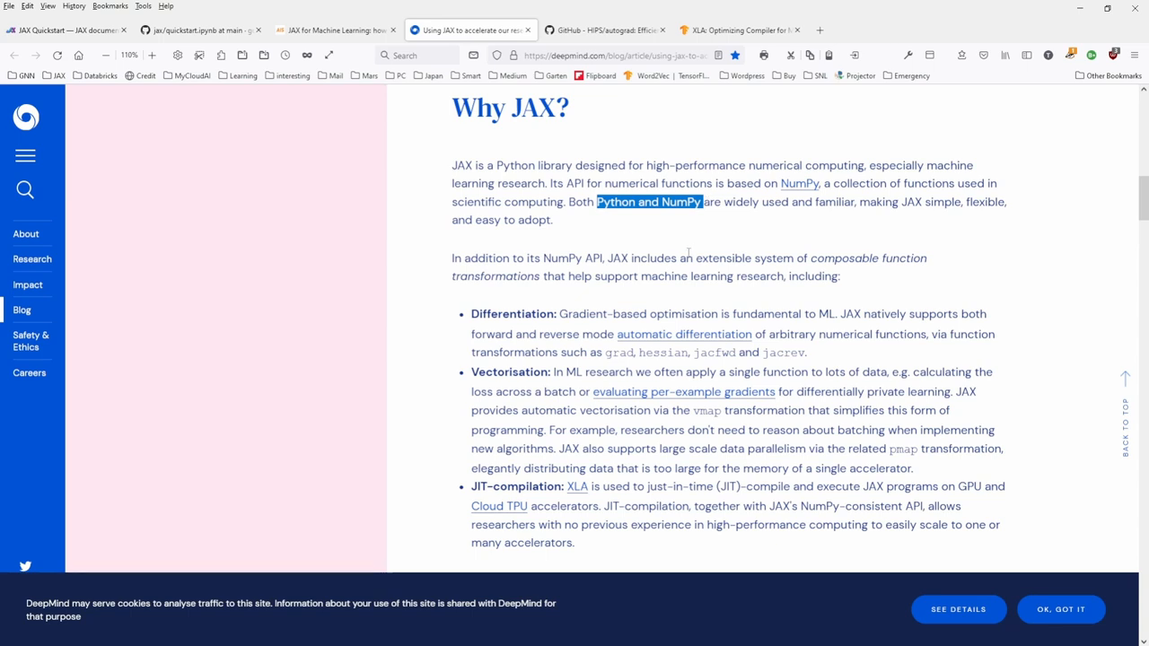
mouse_move(821, 230)
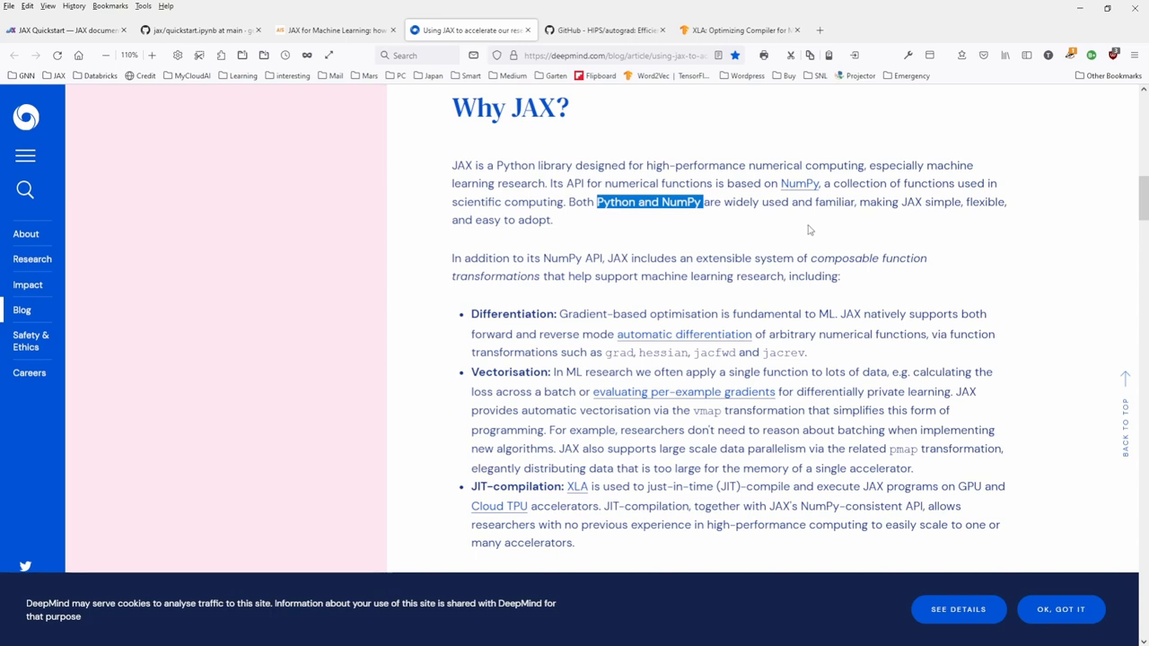
mouse_move(658, 258)
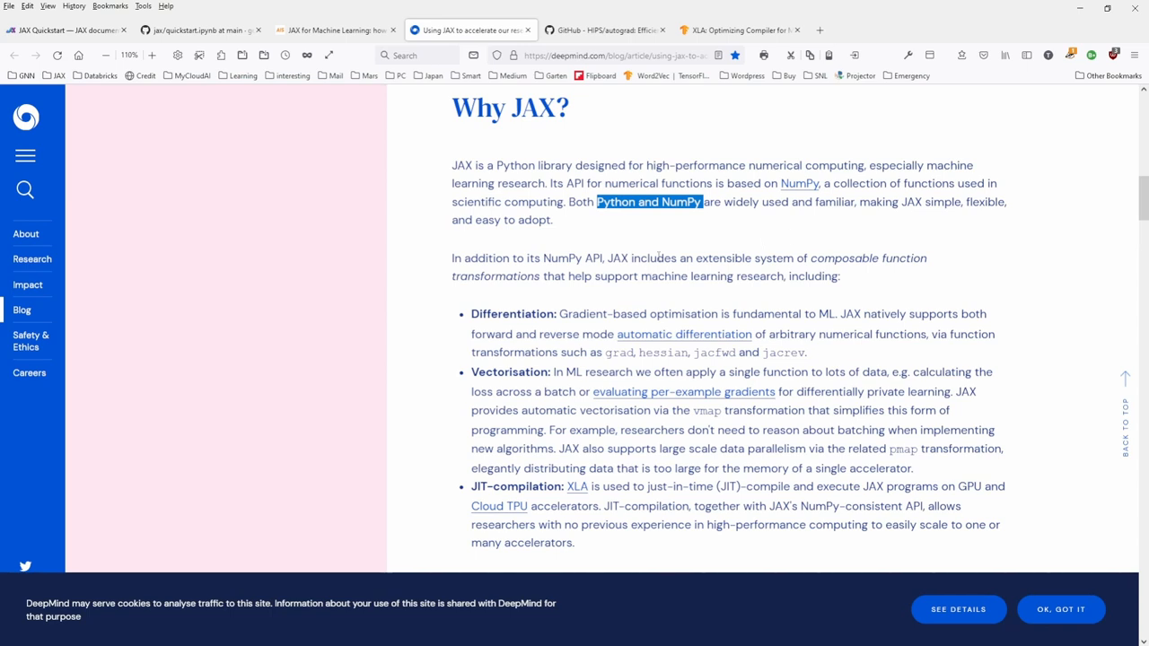
scroll("down", 3)
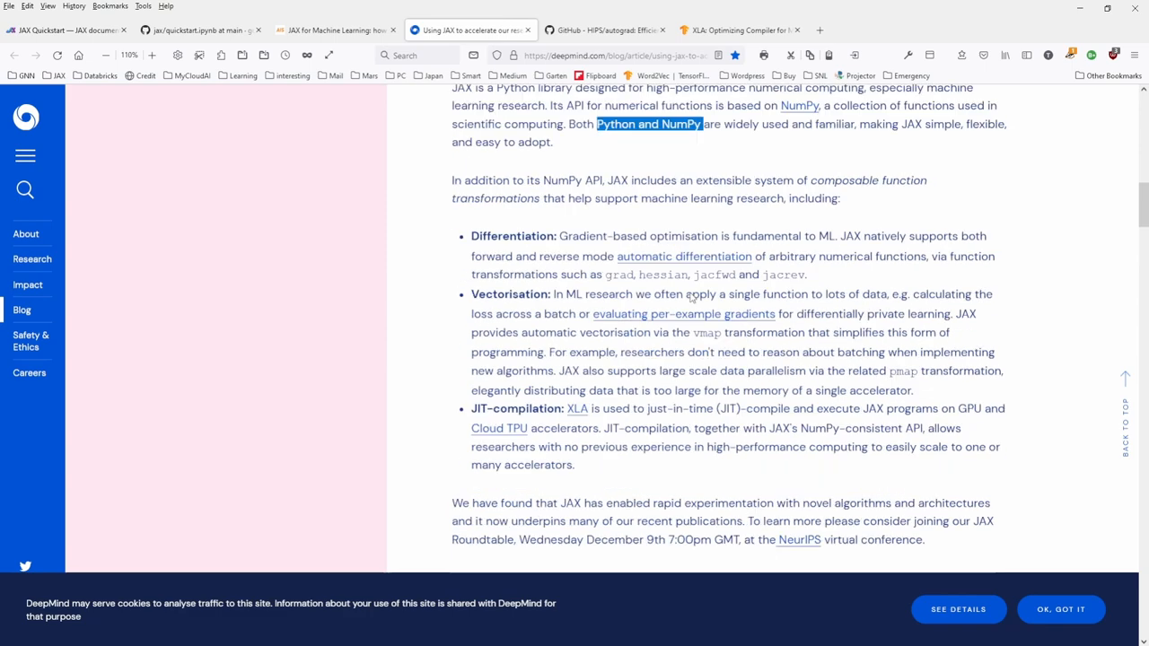
scroll("up", 3)
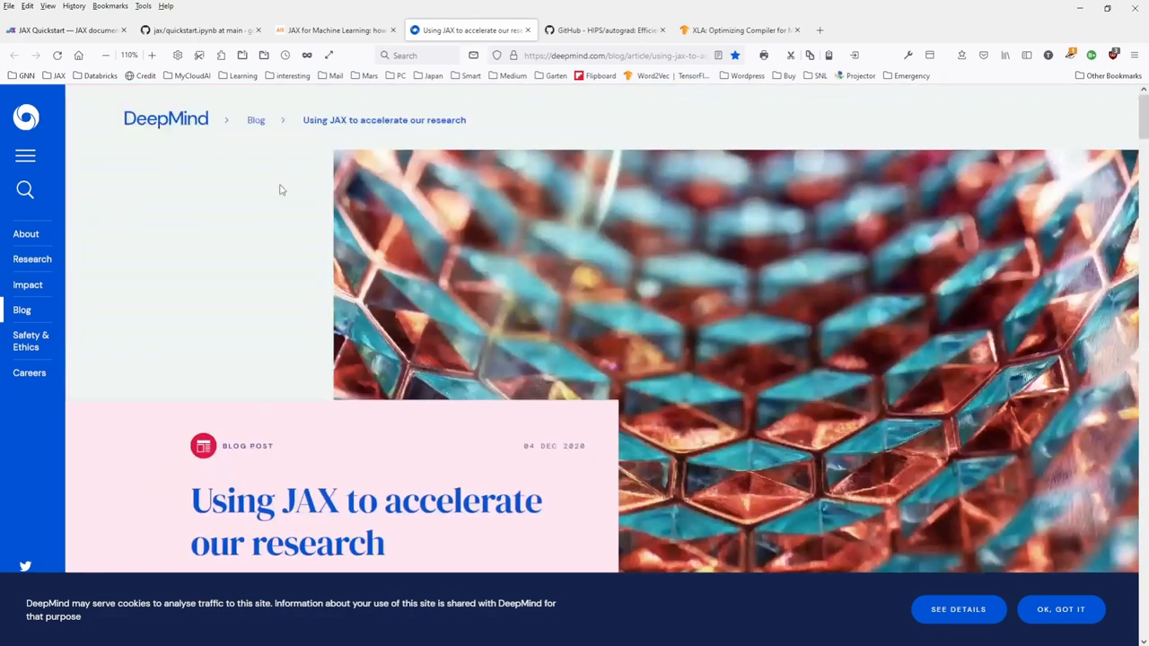
scroll("down", 3)
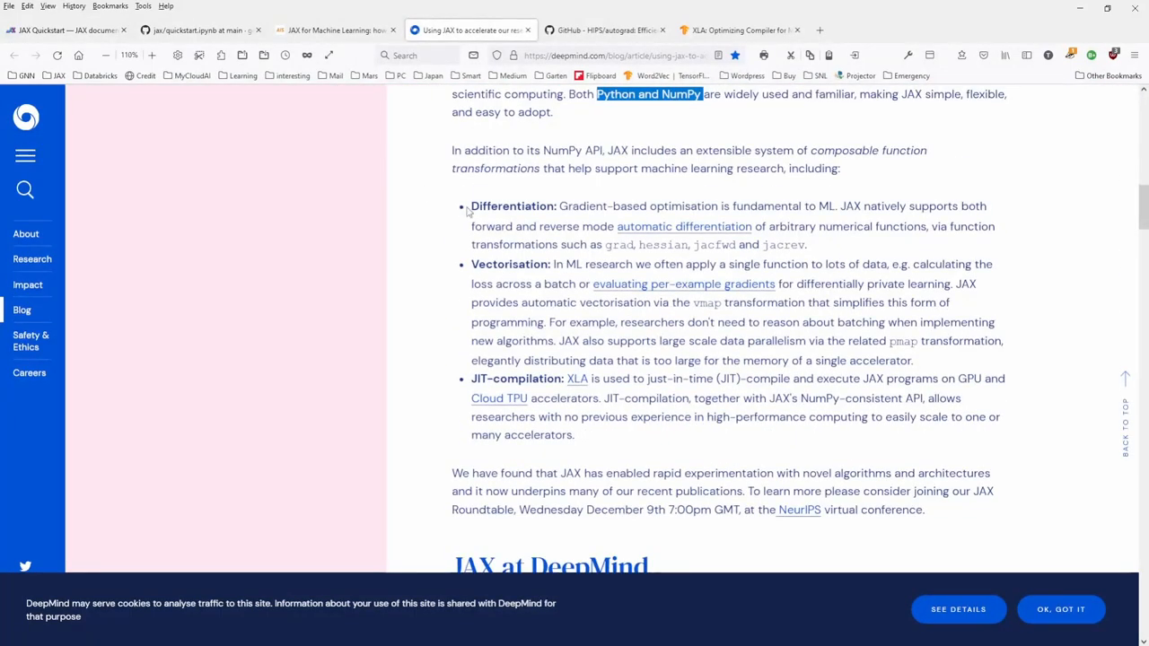
left_click_drag(471, 206, 718, 206)
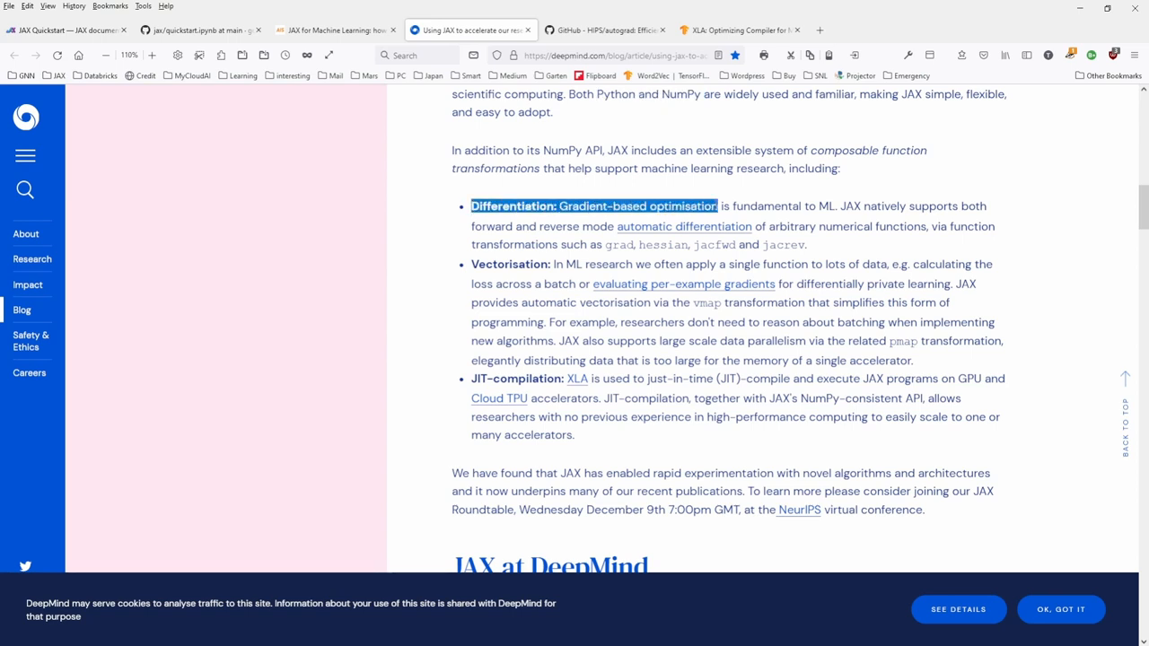
left_click_drag(718, 206, 835, 206)
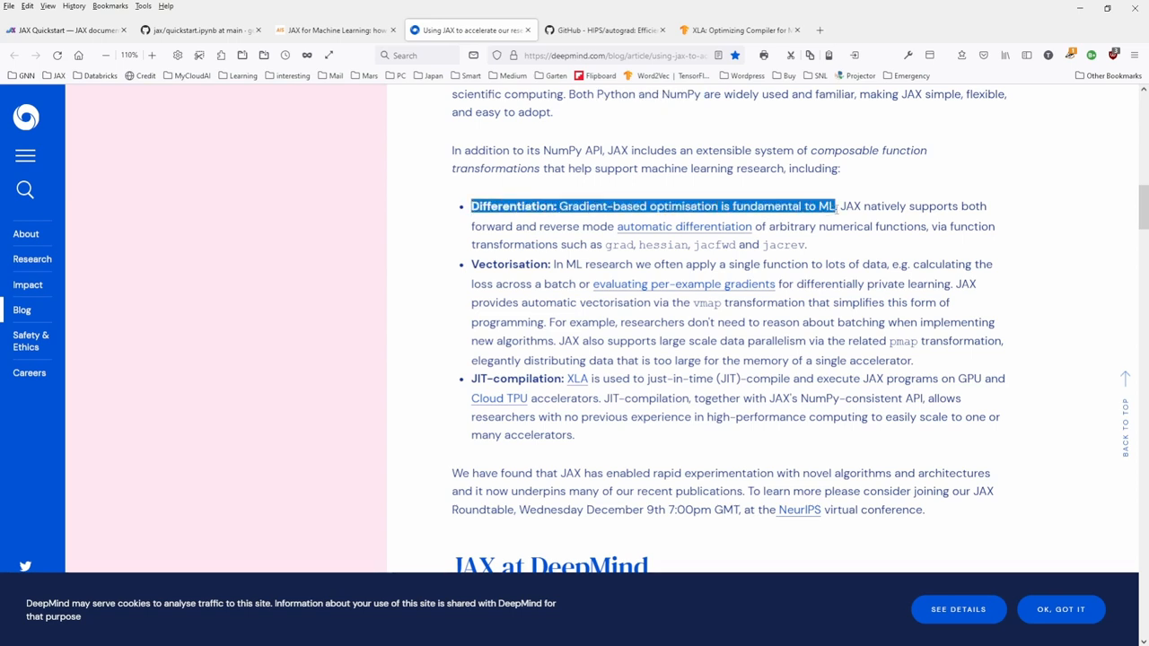
mouse_move(809, 220)
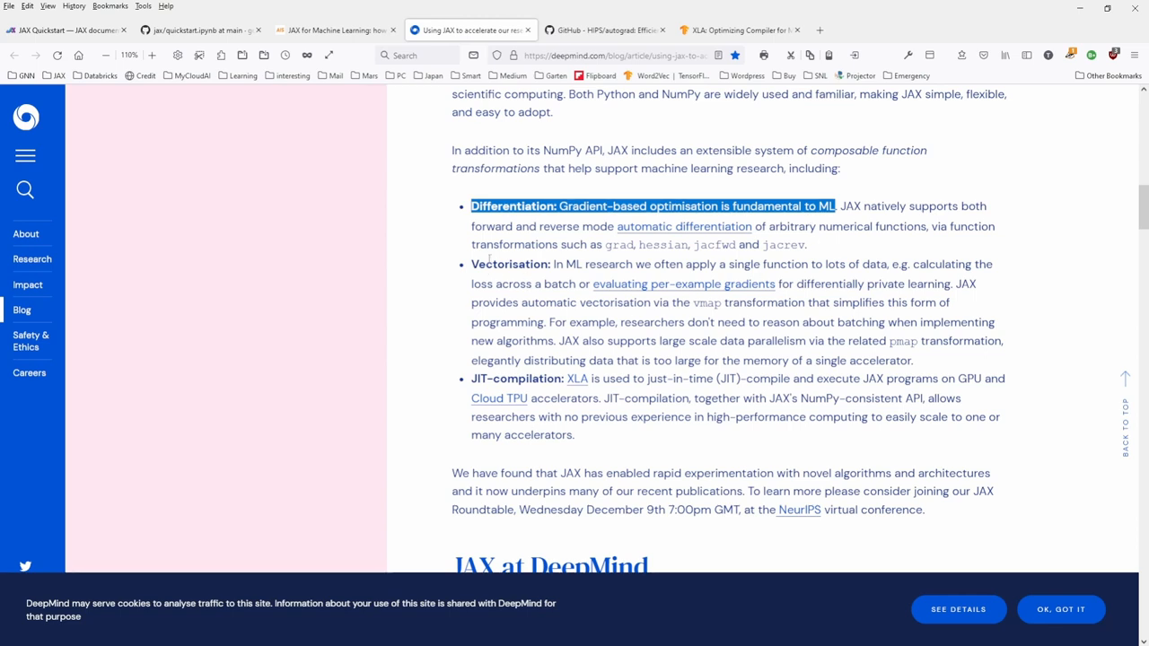
left_click_drag(554, 264, 725, 264)
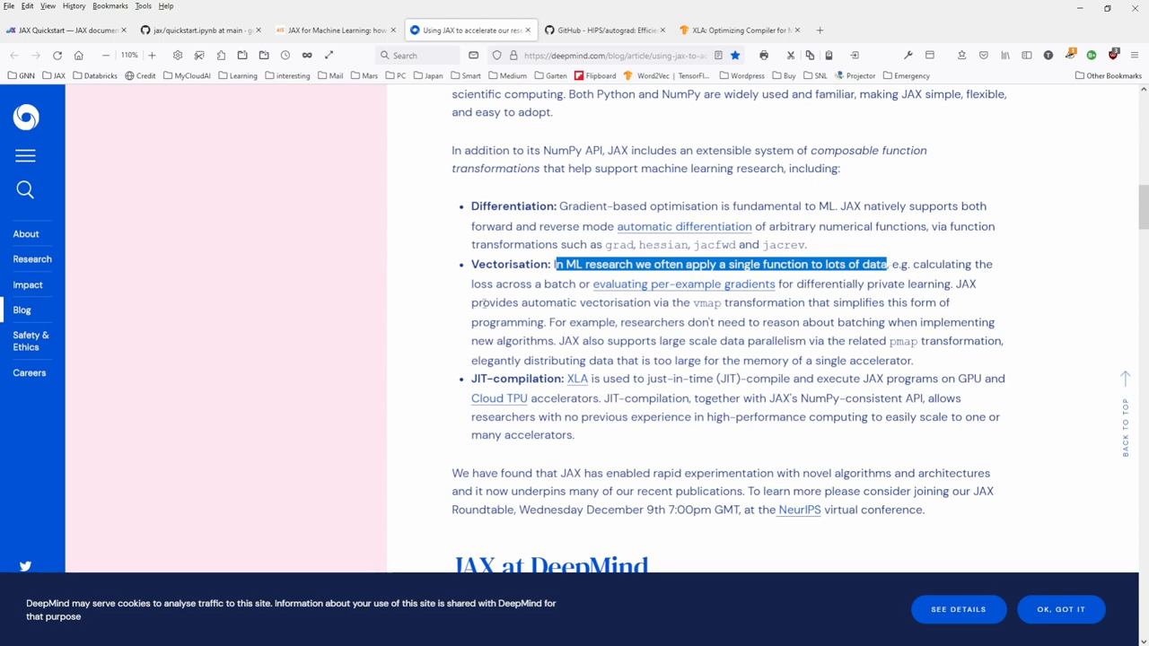
left_click_drag(884, 264, 480, 283)
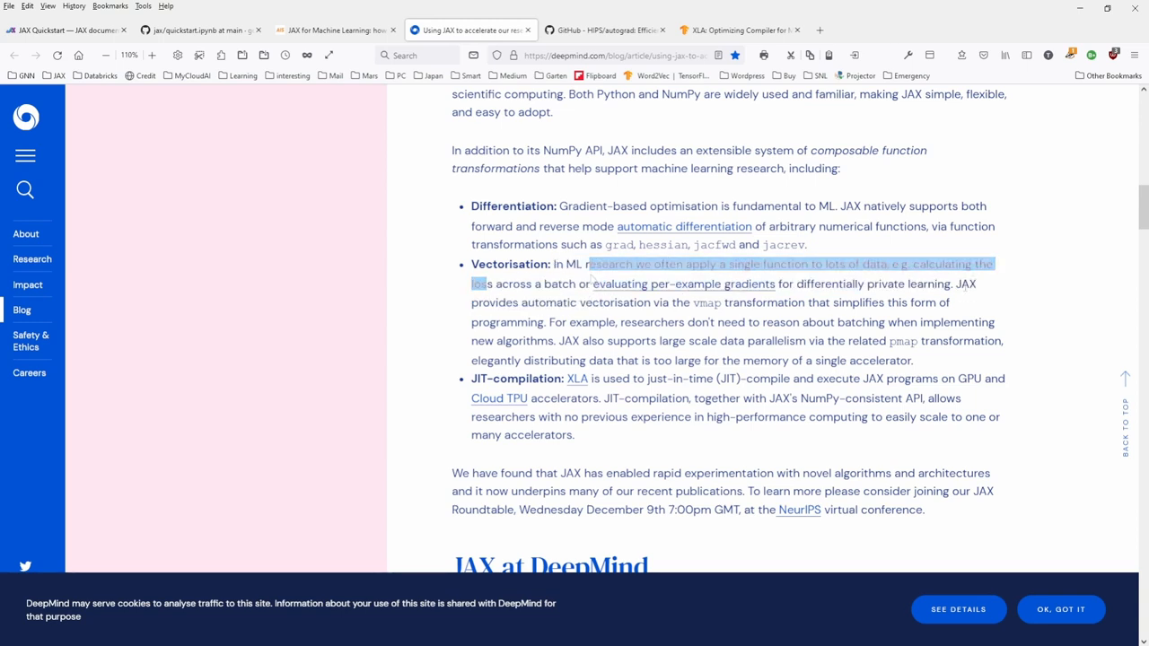
left_click(524, 303)
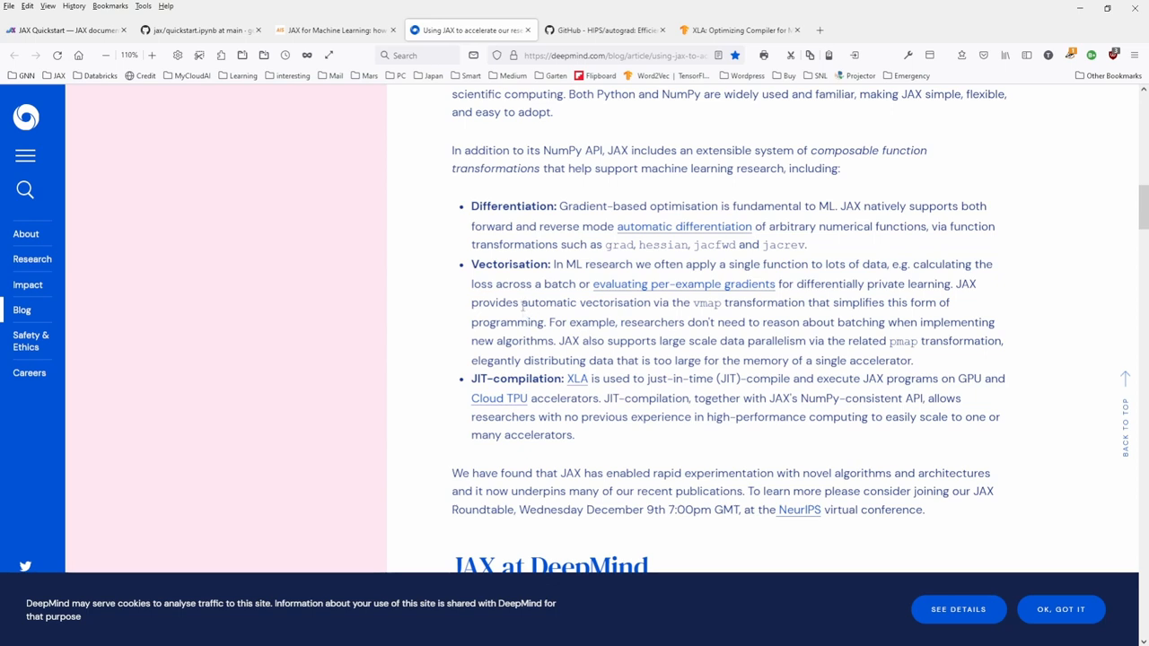
left_click_drag(521, 302, 732, 303)
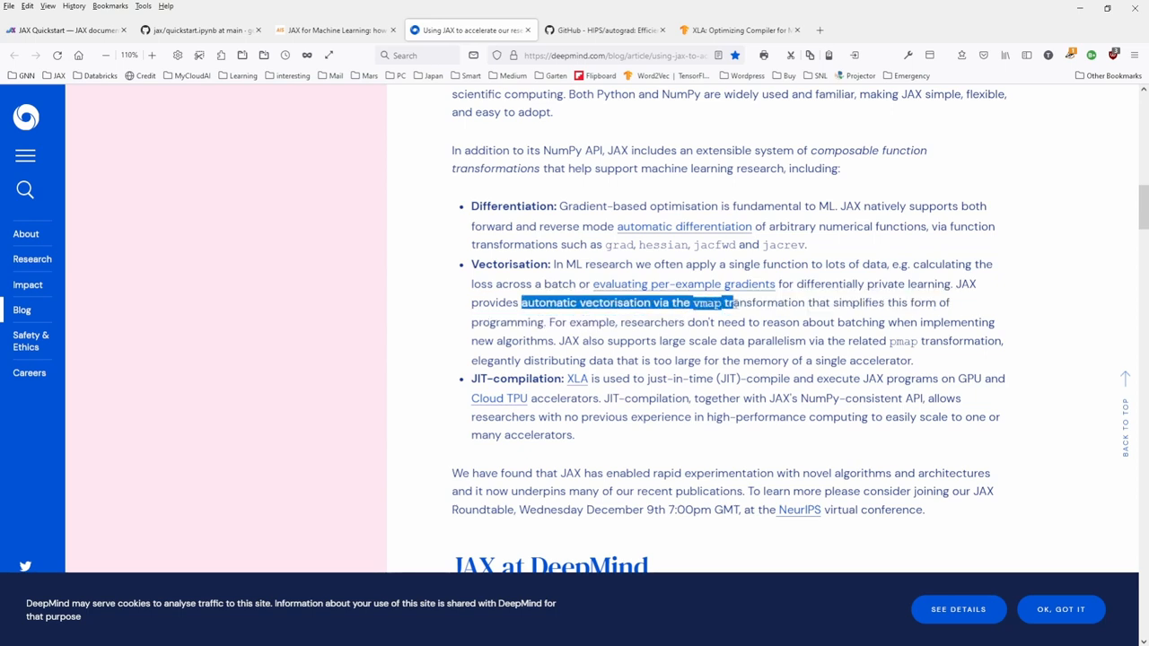
left_click_drag(727, 302, 806, 303)
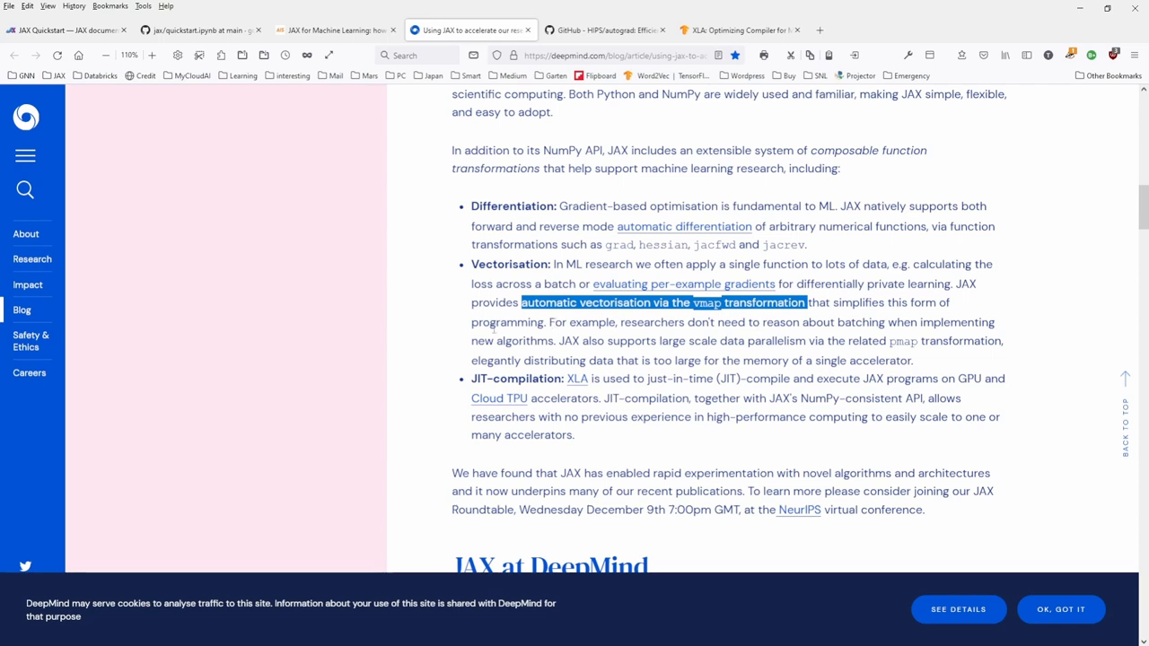
left_click_drag(662, 340, 793, 341)
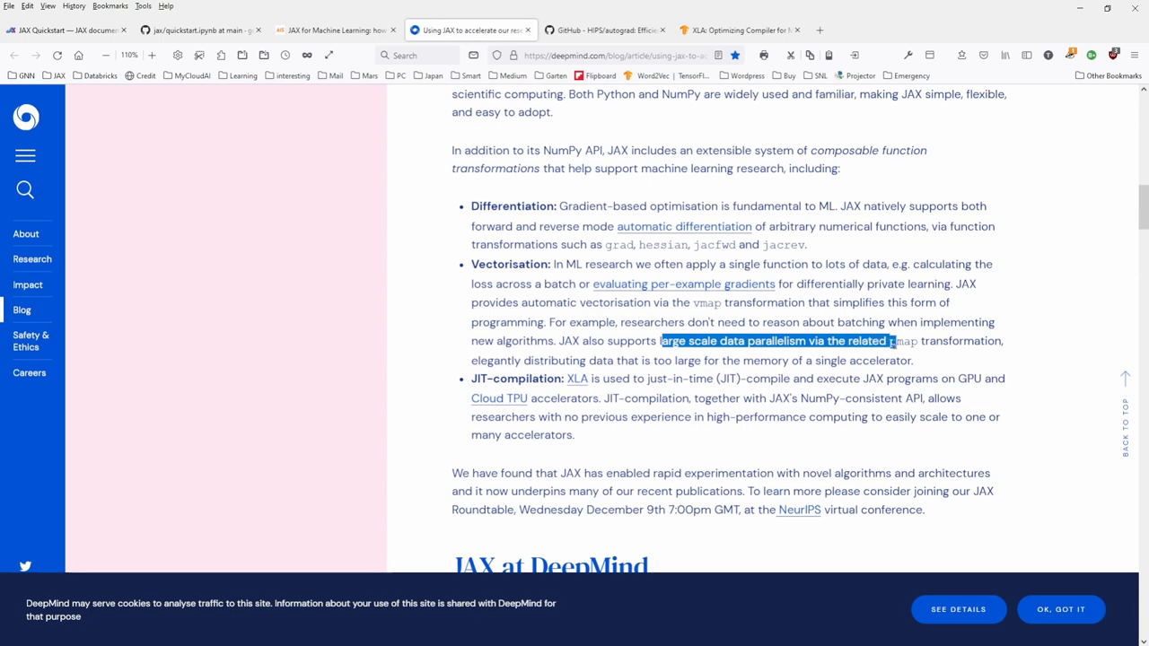
left_click_drag(893, 341, 1006, 341)
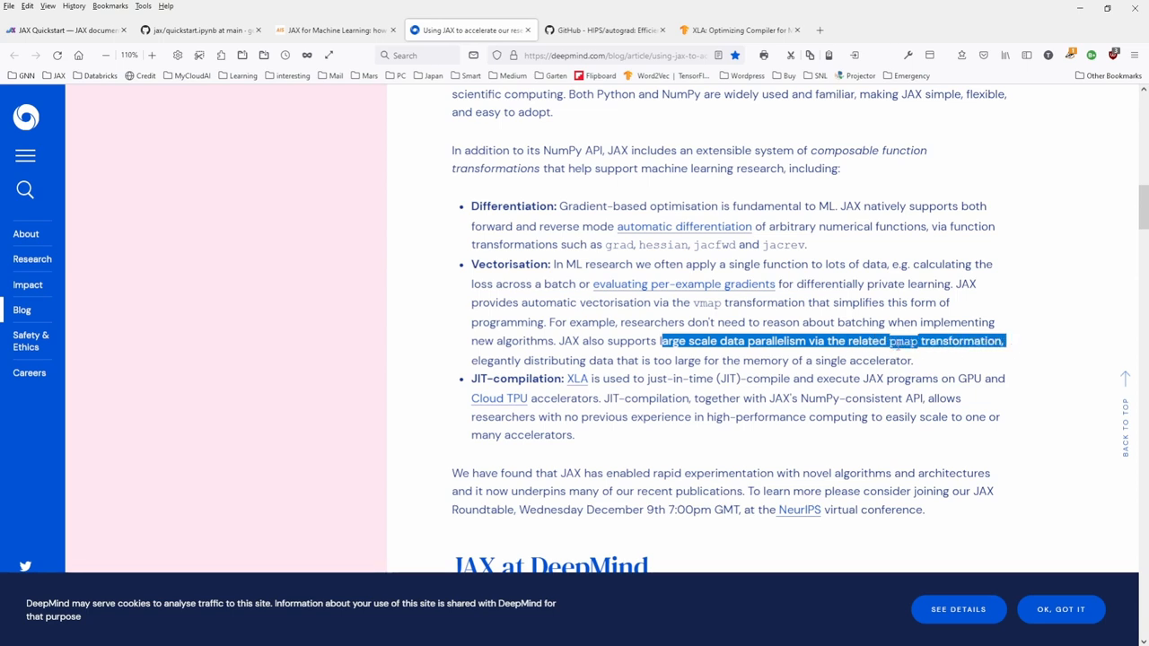
mouse_move(465, 350)
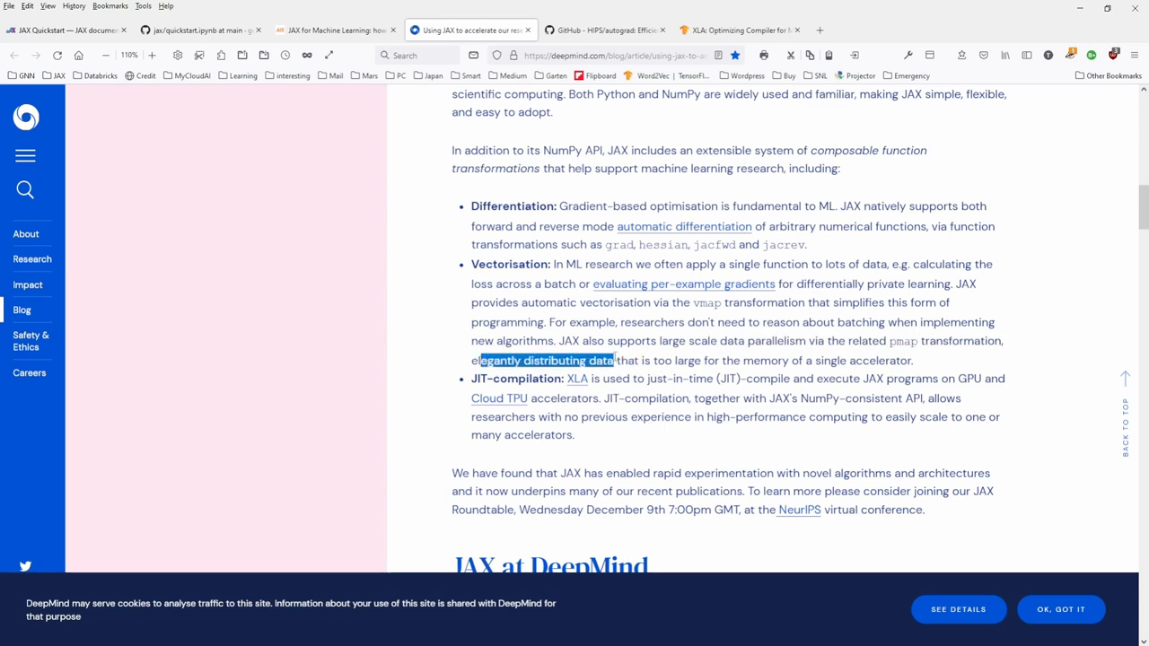
left_click_drag(614, 360, 786, 360)
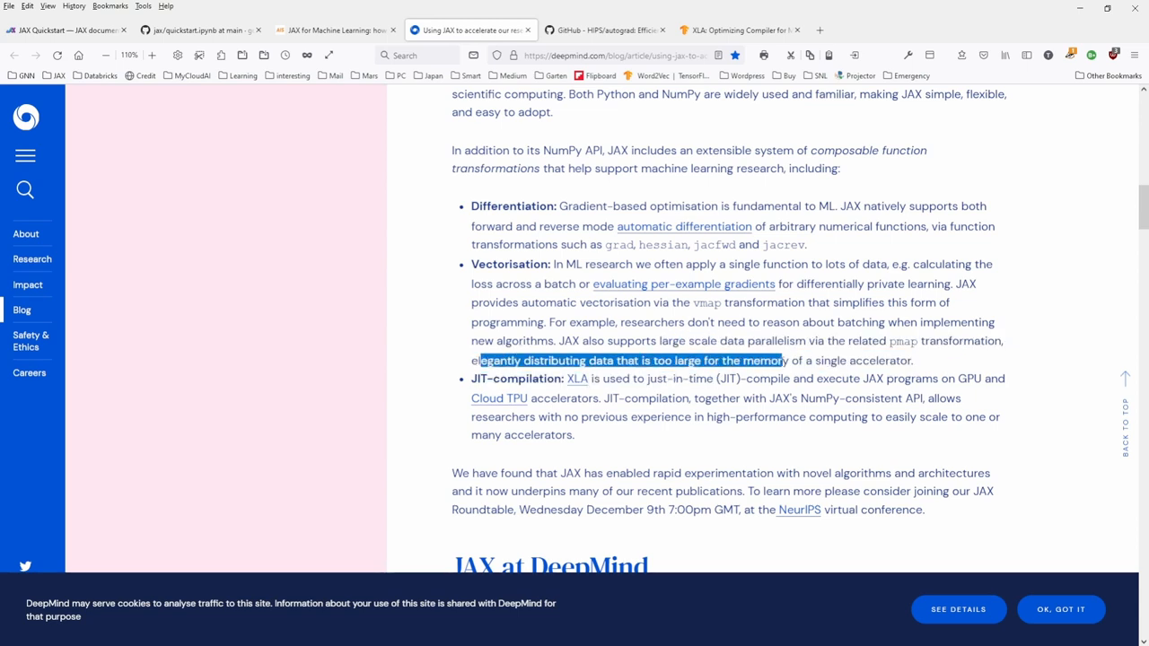
left_click_drag(785, 360, 913, 360)
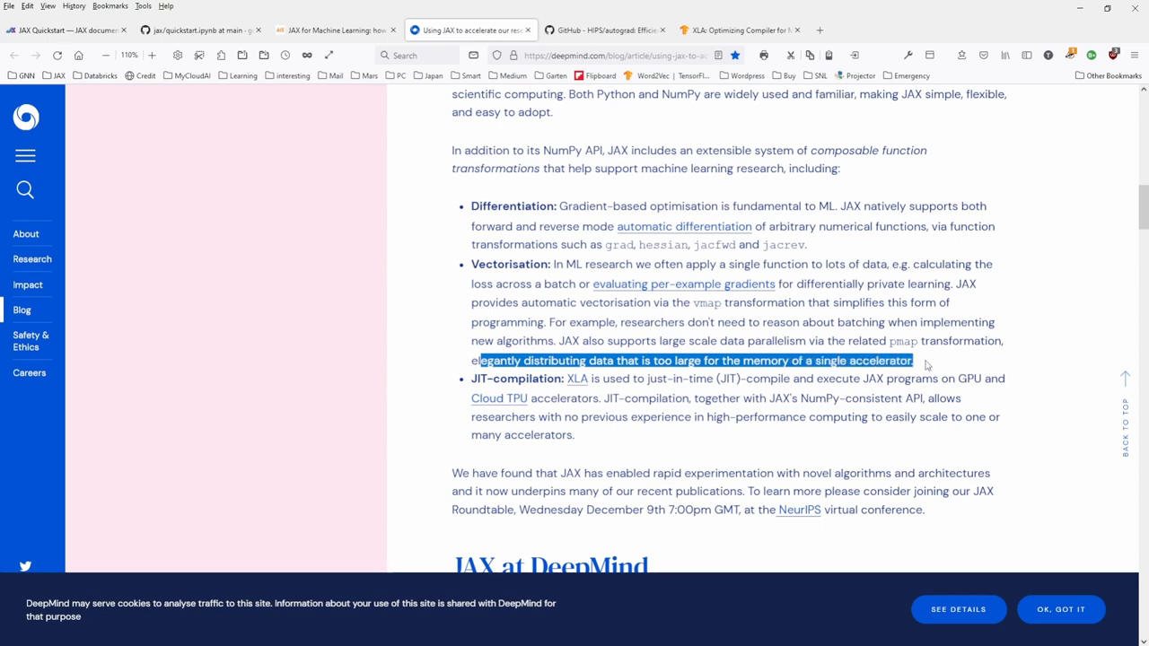
mouse_move(931, 361)
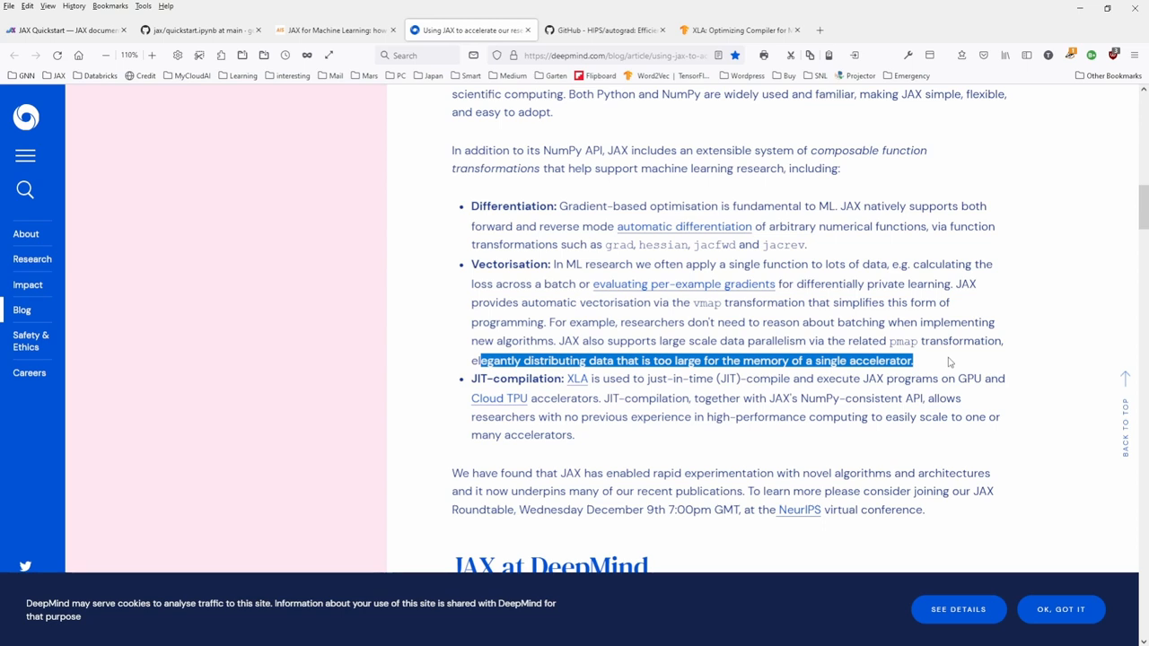
mouse_move(949, 362)
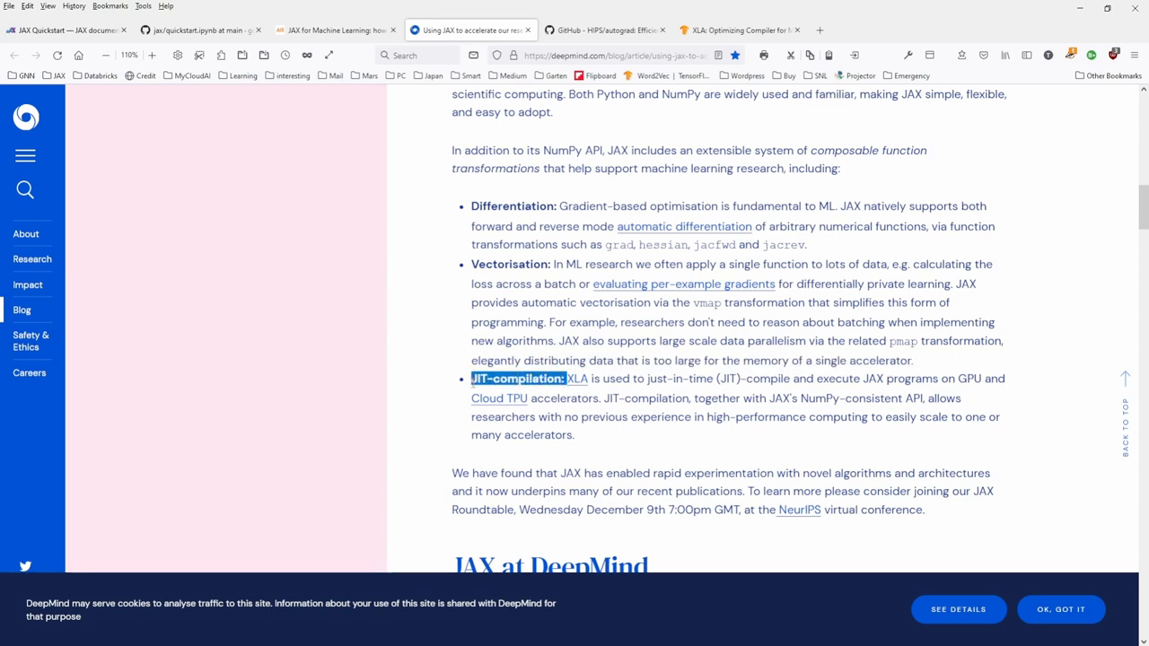
mouse_move(393, 372)
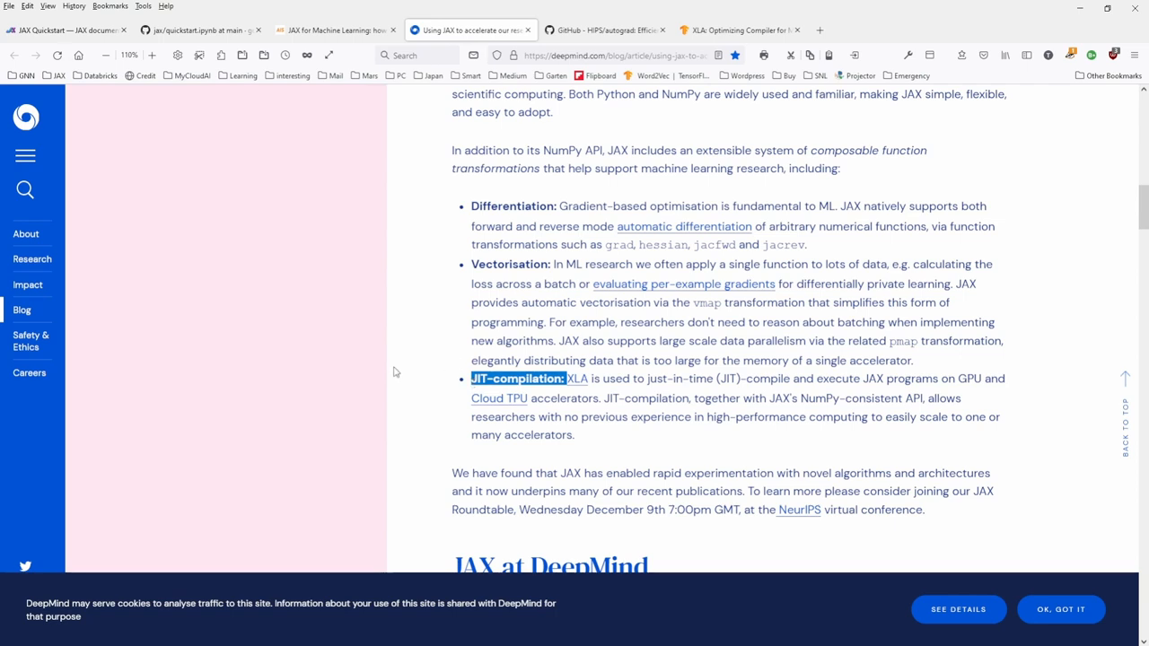
mouse_move(431, 360)
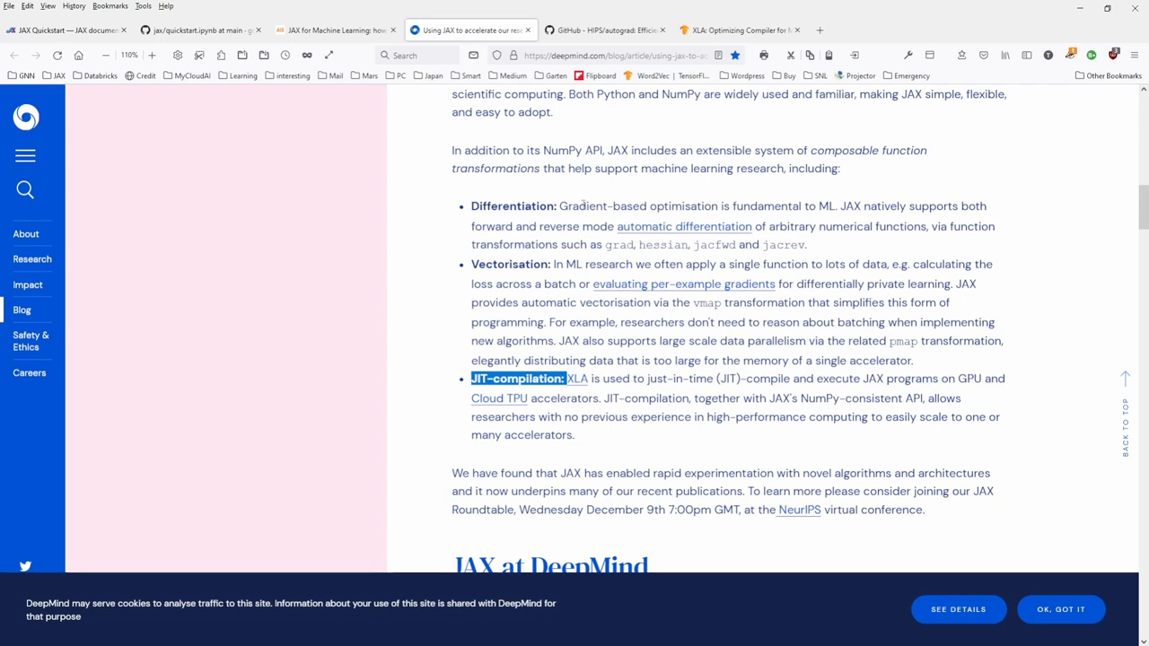
double_click(513, 205)
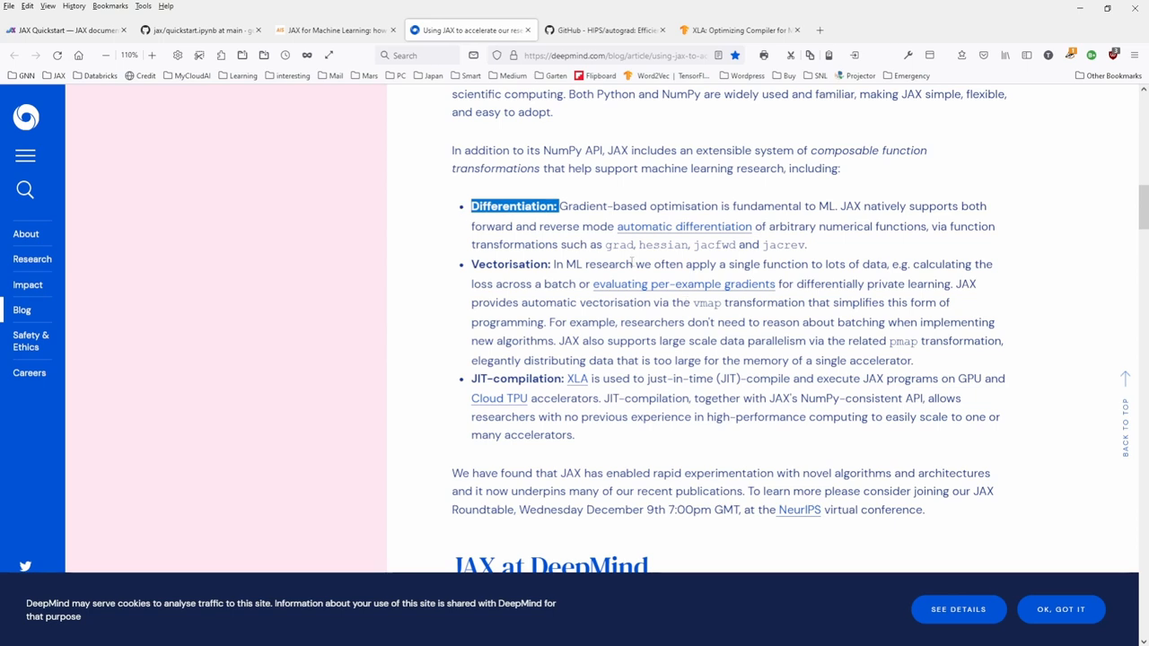
mouse_move(542, 297)
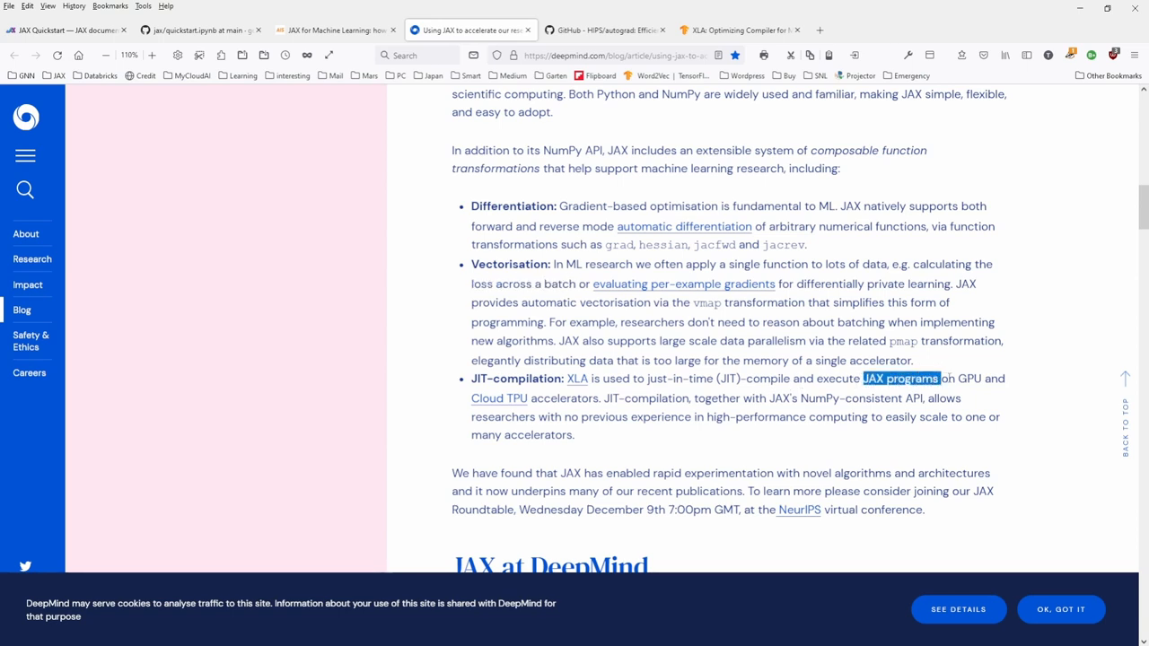
left_click_drag(900, 378, 597, 398)
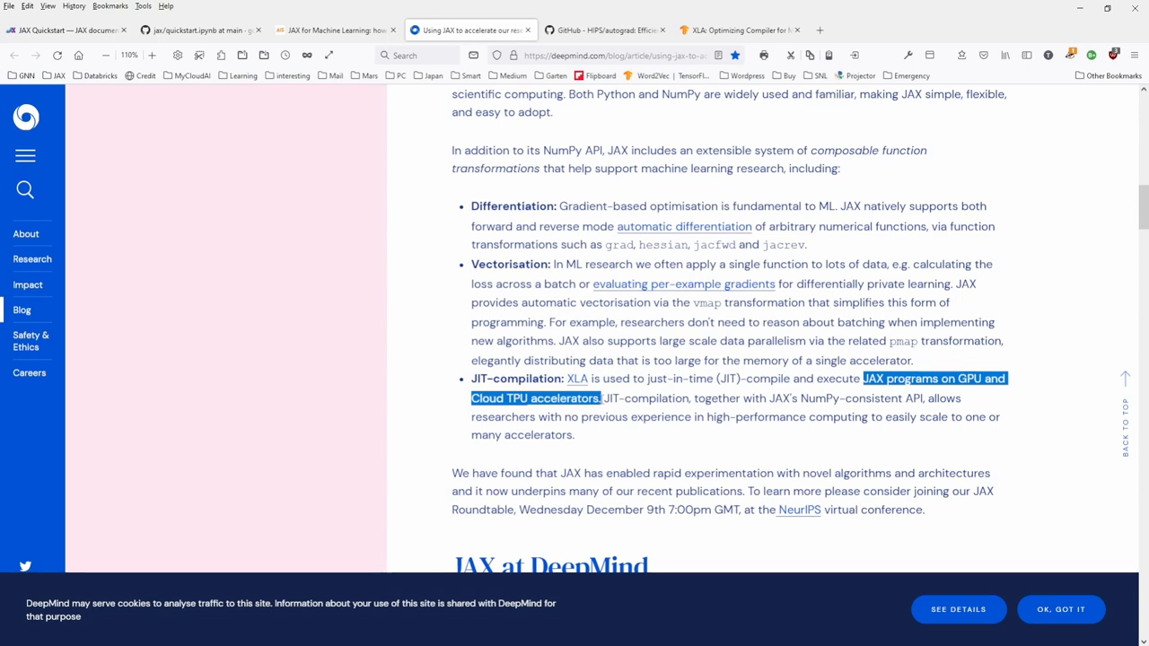
- Highlight the Graph neural networks phrase and Jraph's utilities and model zoo description
scroll("down", 3)
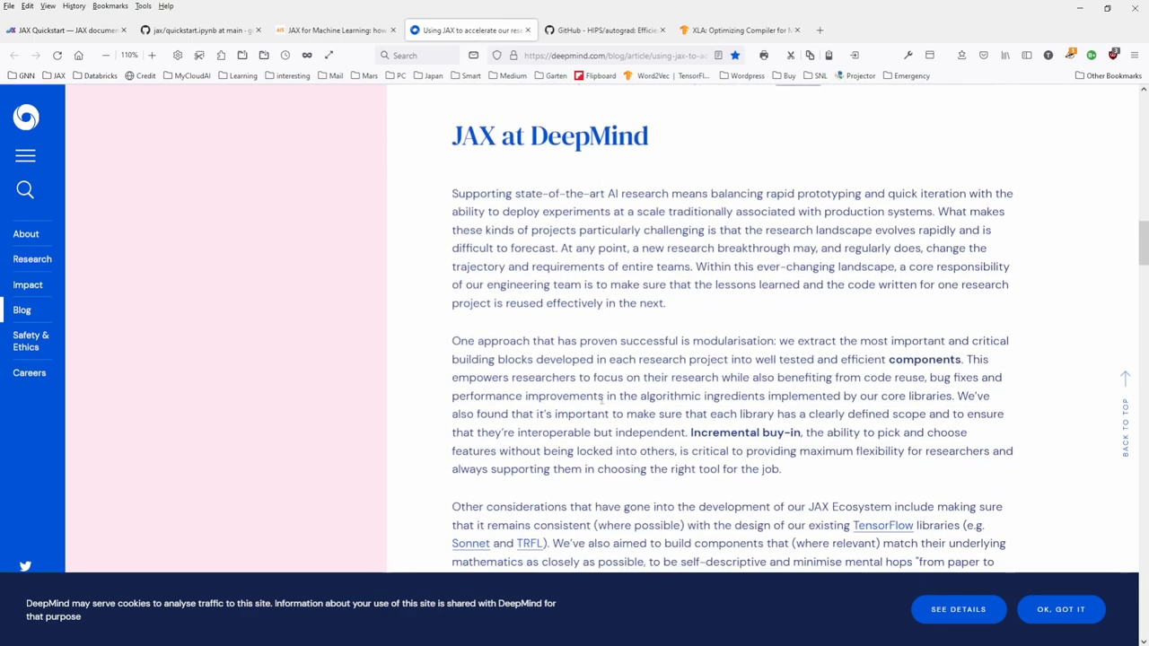
scroll("down", 3)
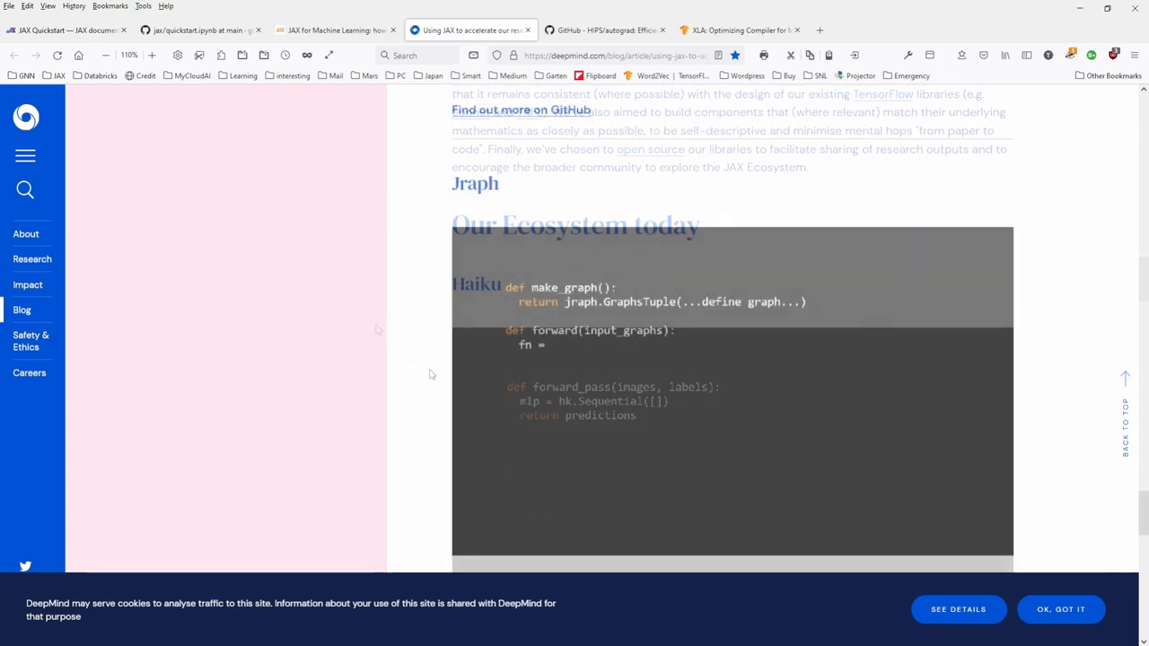
scroll("down", 3)
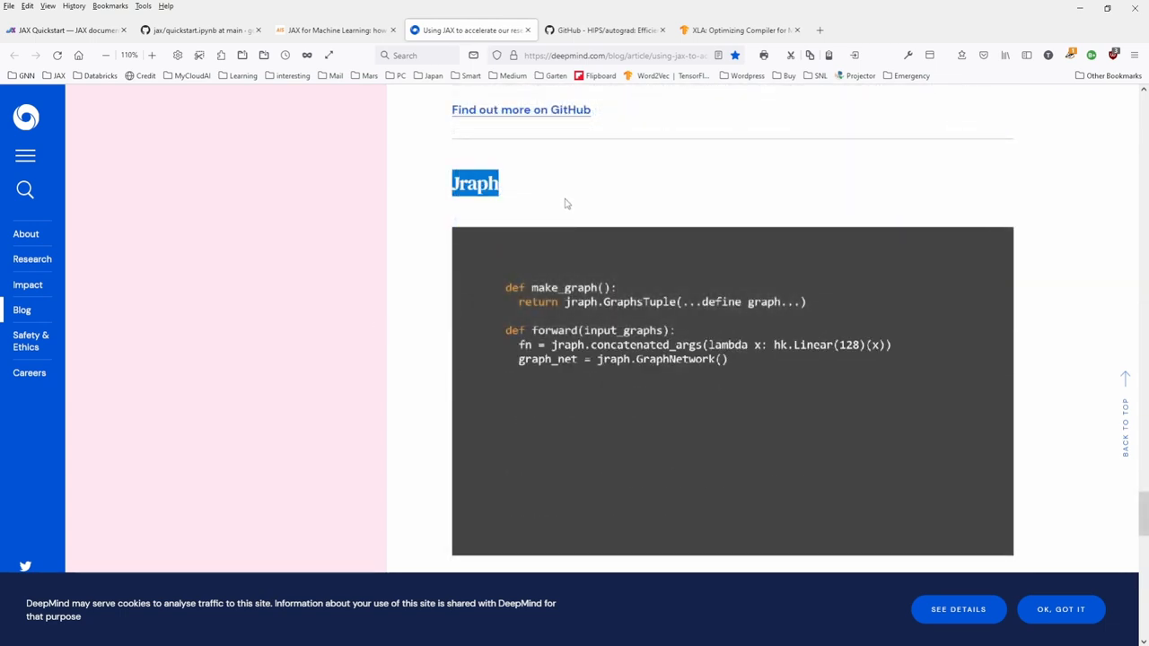
scroll("down", 3)
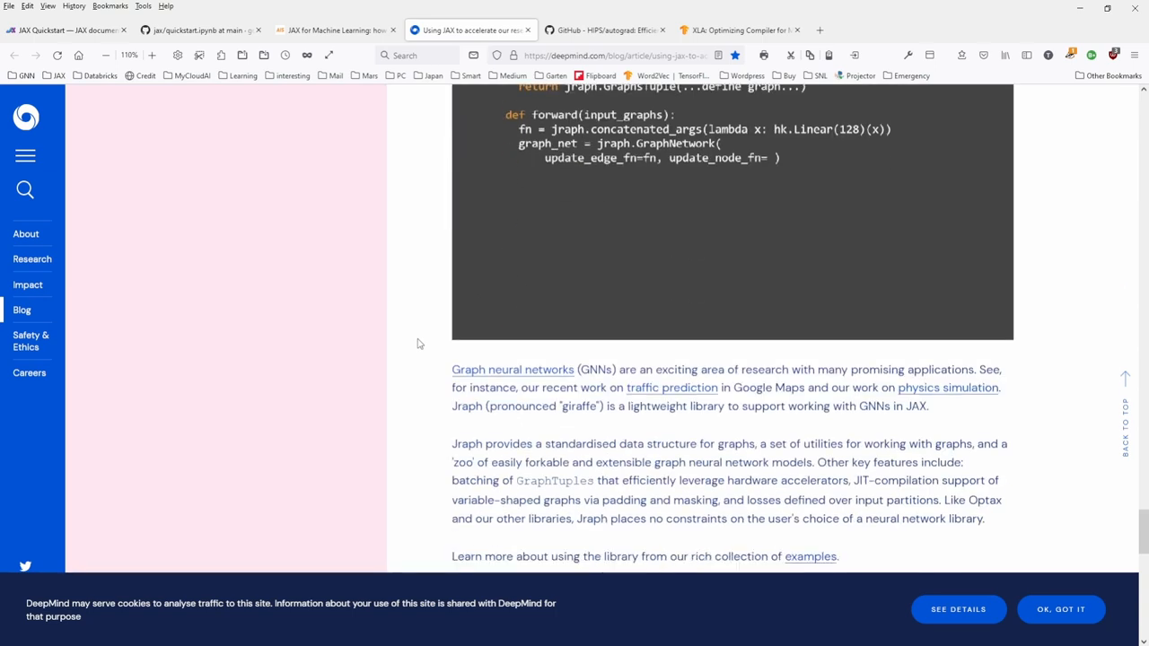
left_click_drag(451, 369, 608, 369)
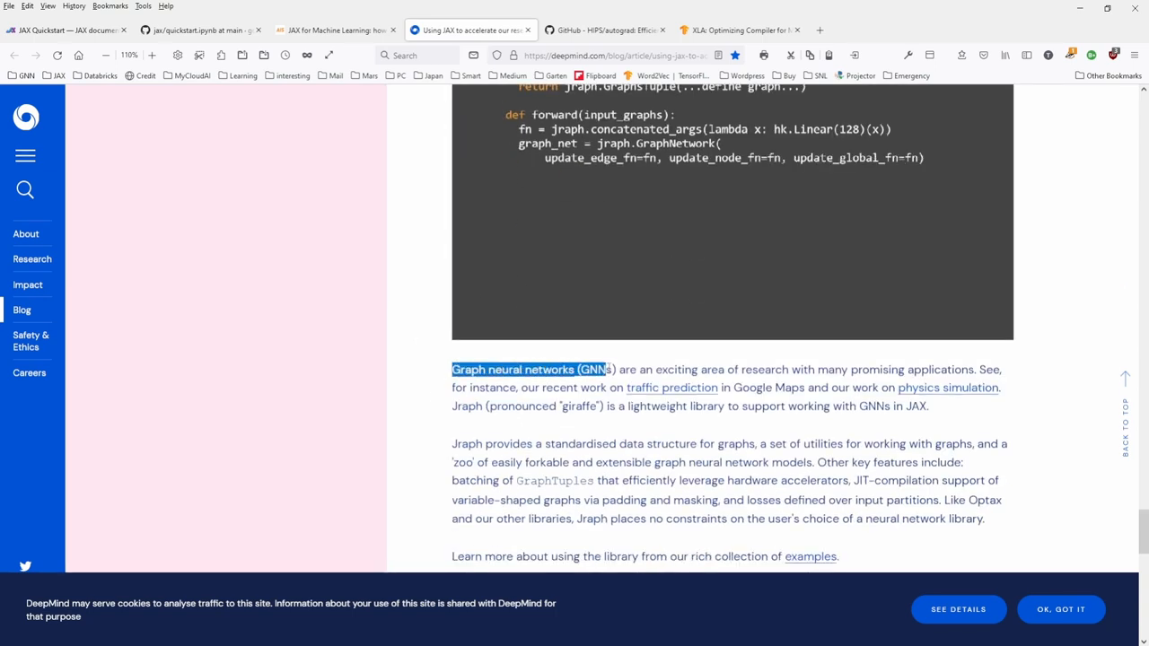
left_click_drag(614, 368, 807, 369)
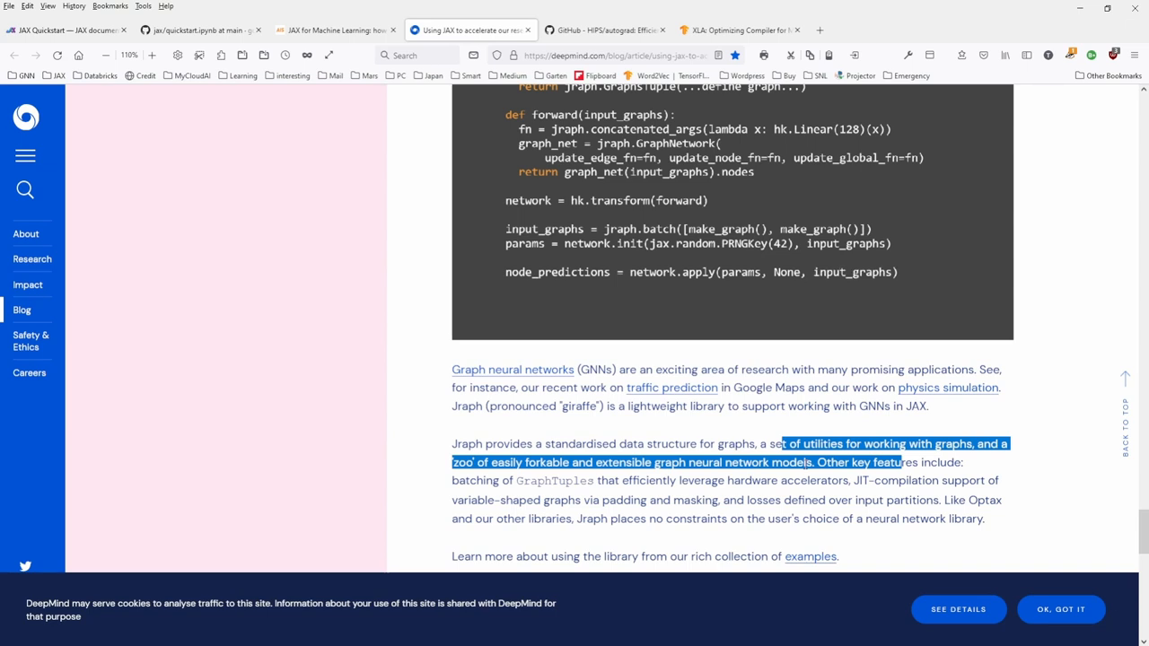
scroll("down", 3)
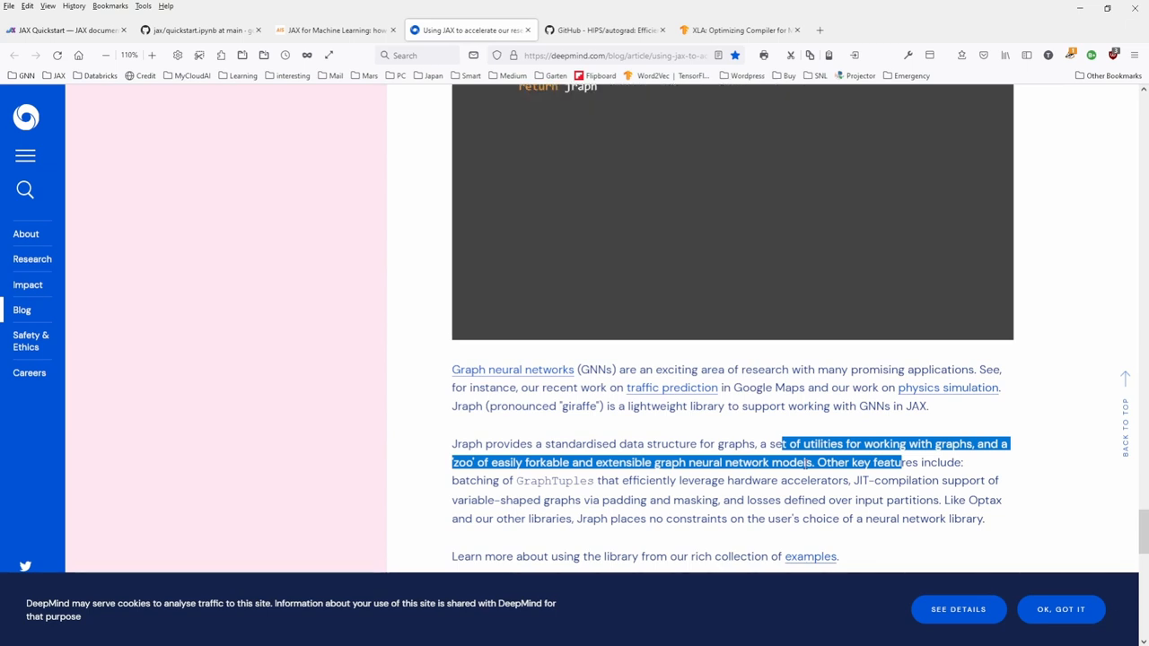
scroll("down", 3)
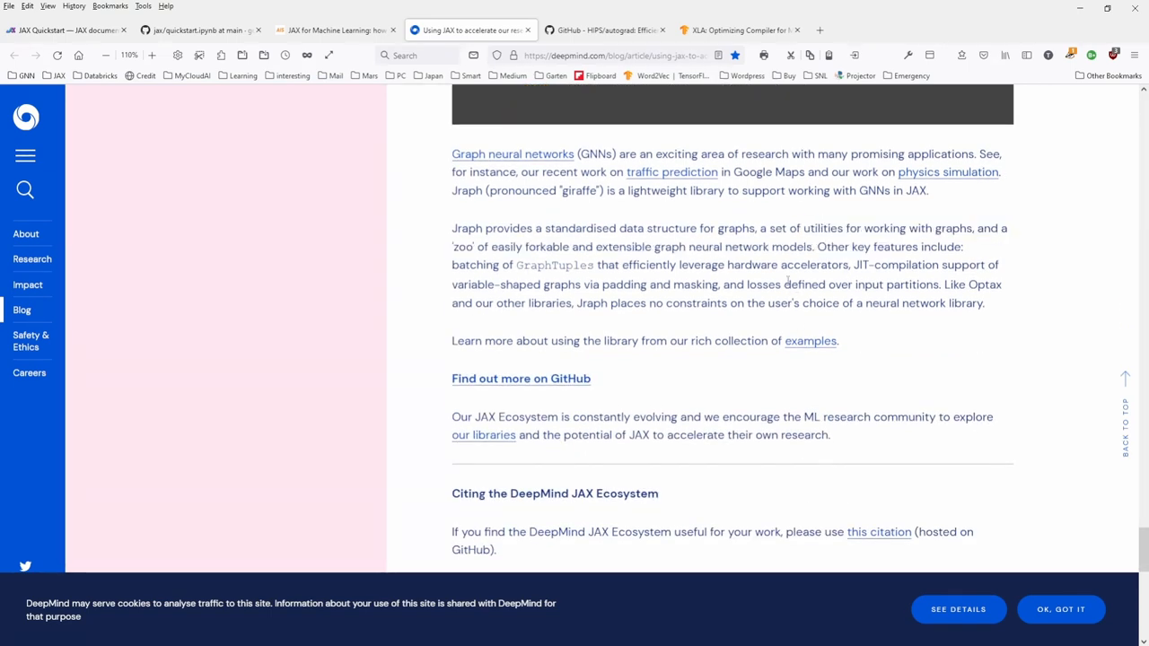
left_click_drag(784, 284, 983, 302)
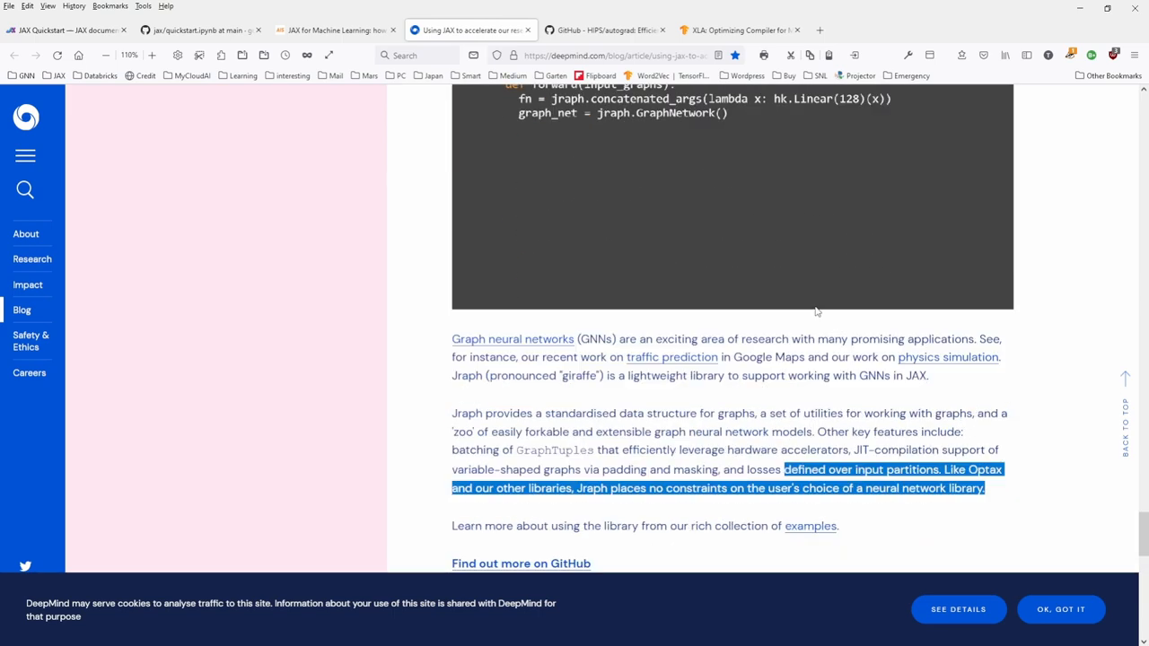
scroll("down", 3)
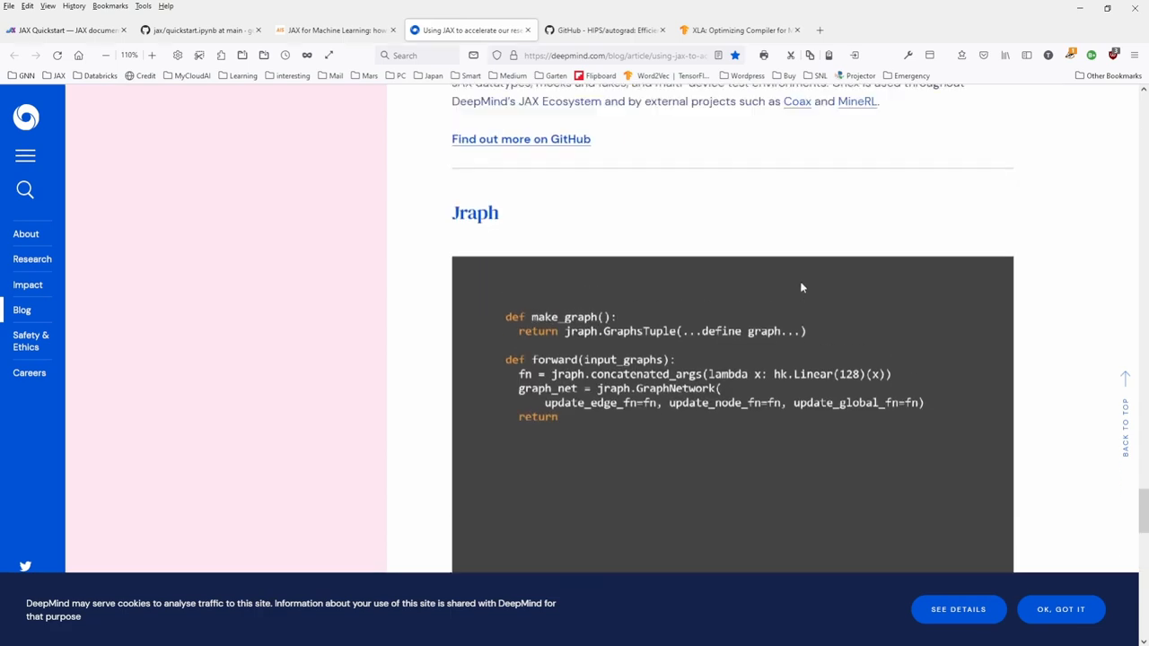
scroll("down", 3)
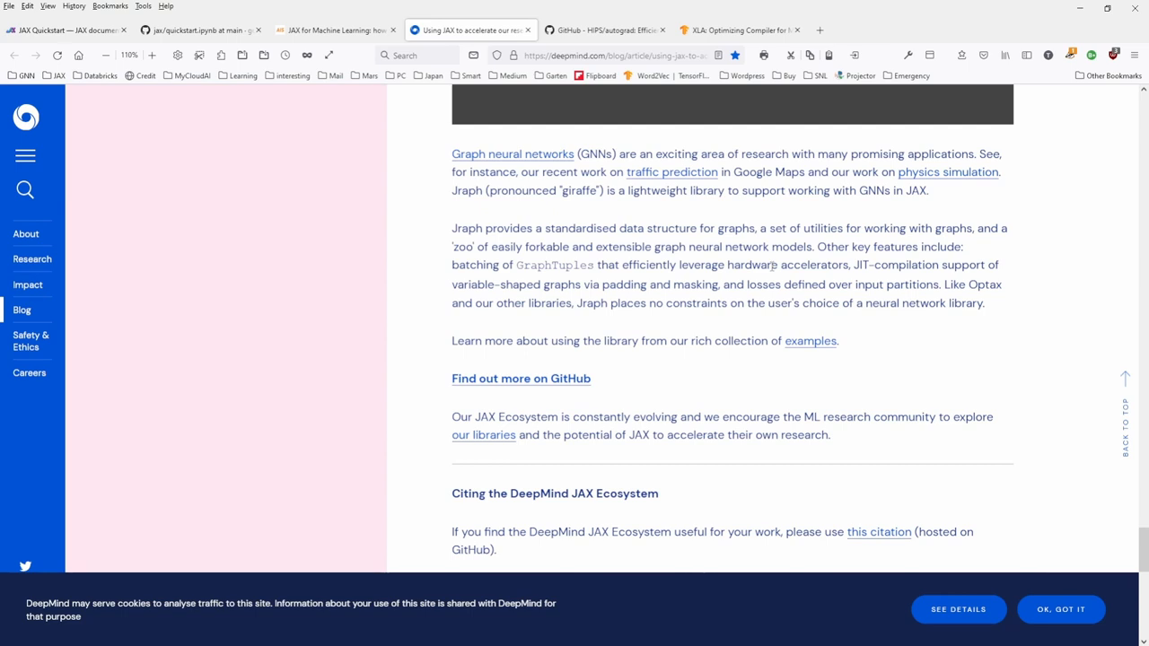
scroll("down", 3)
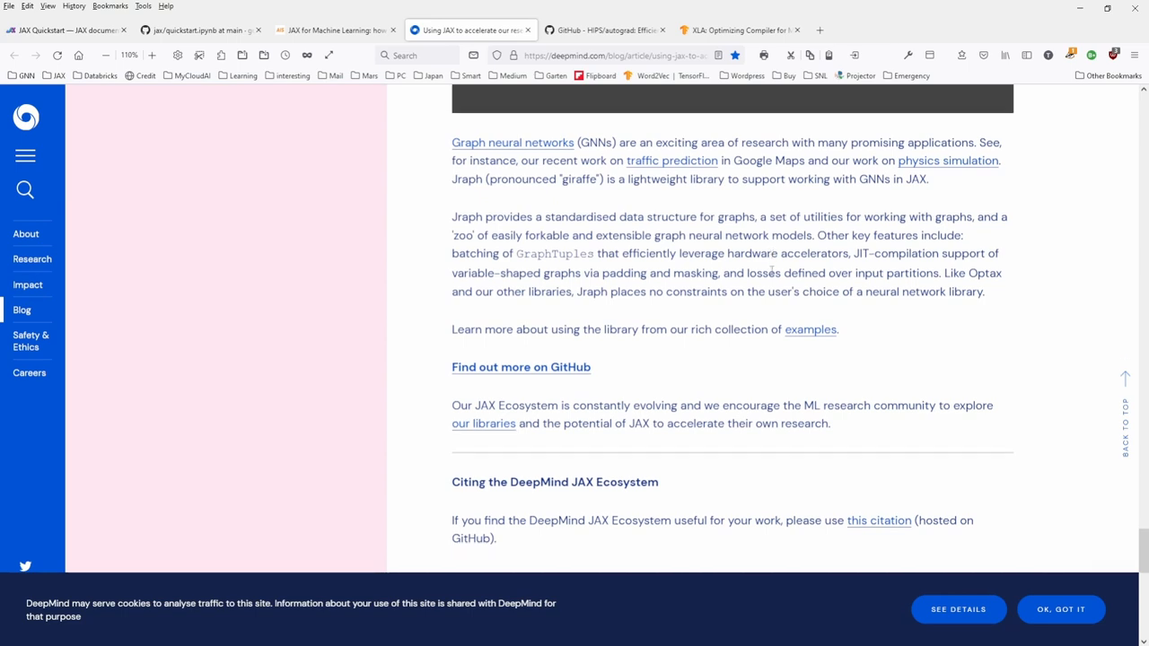
scroll("down", 3)
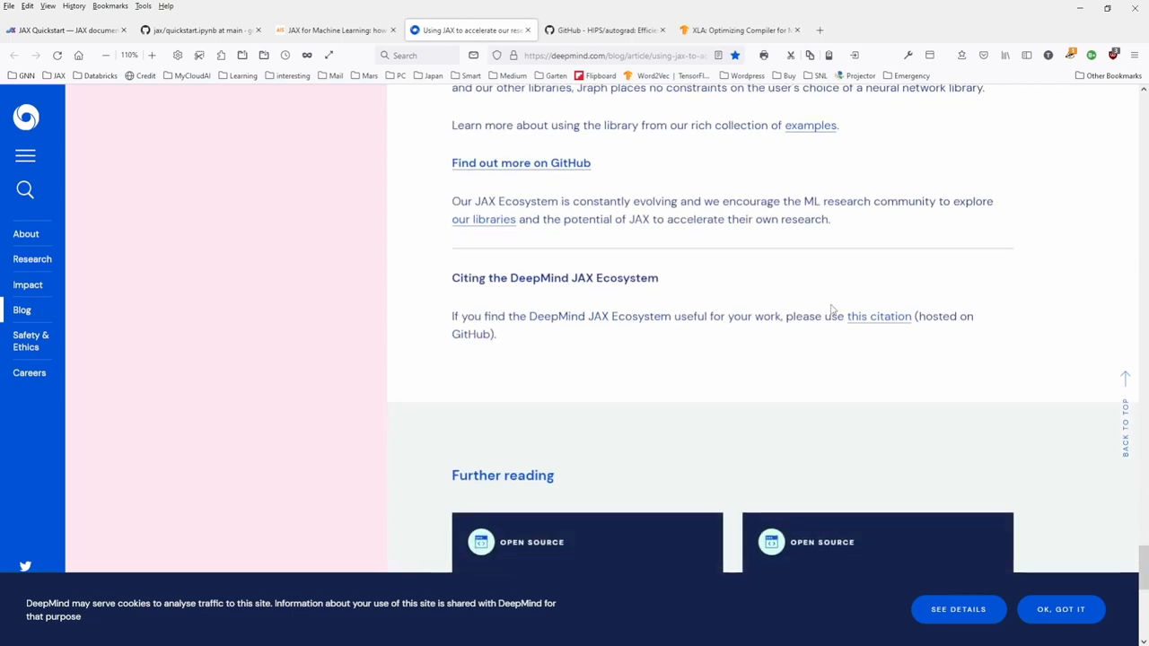
scroll("down", 3)
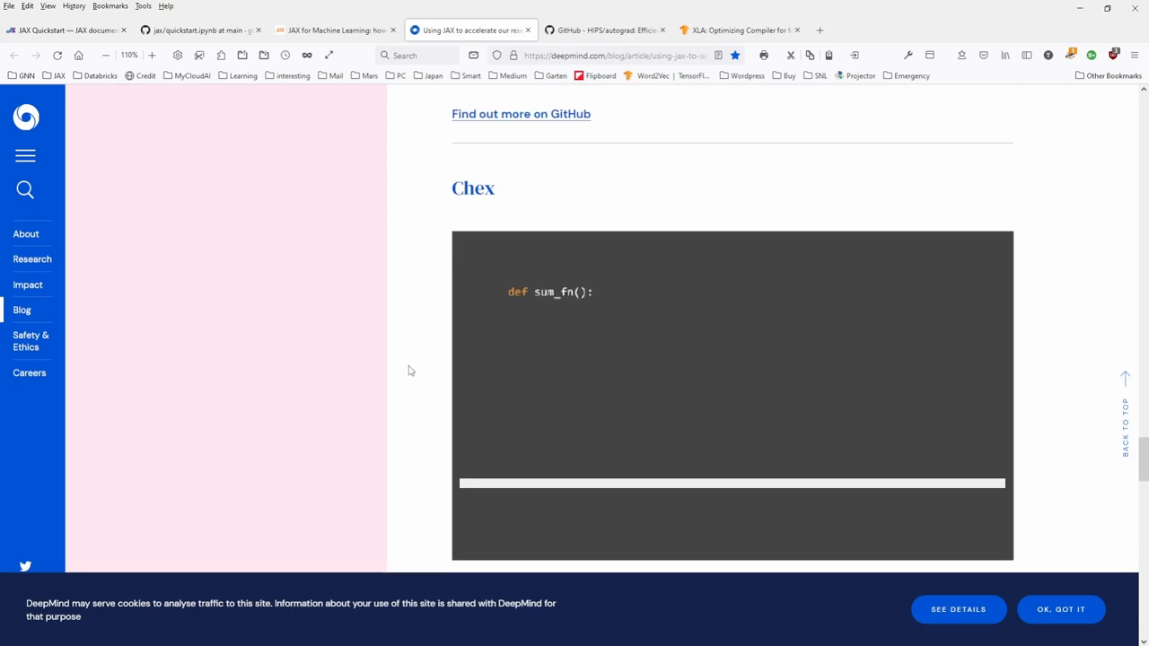
scroll("down", 3)
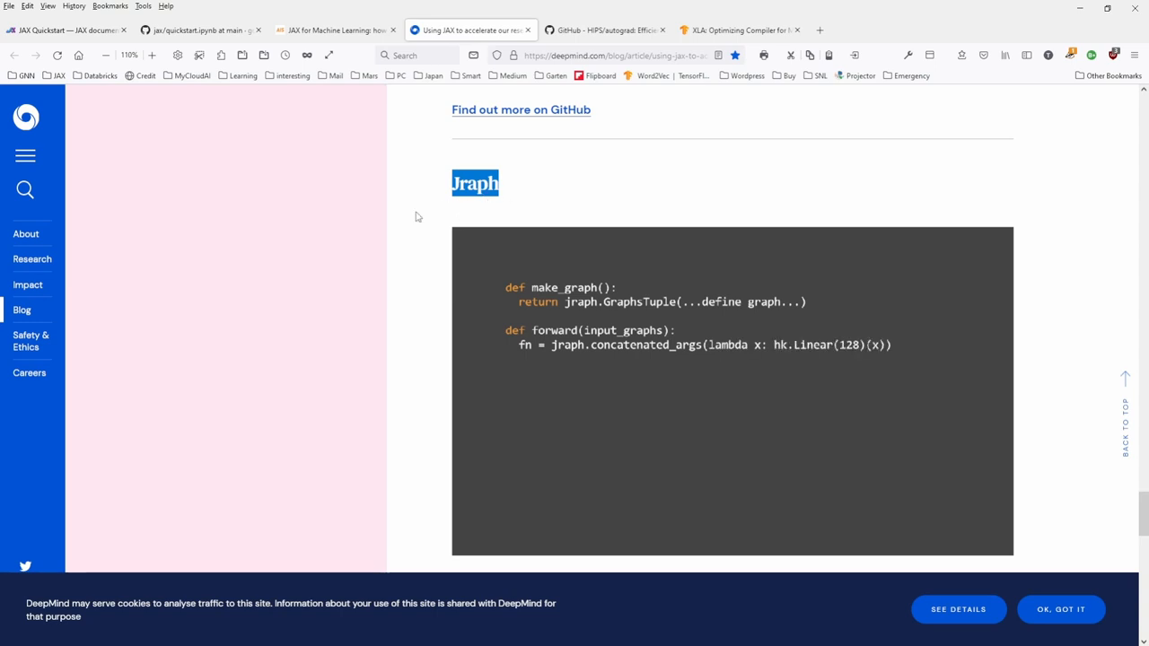
scroll("down", 3)
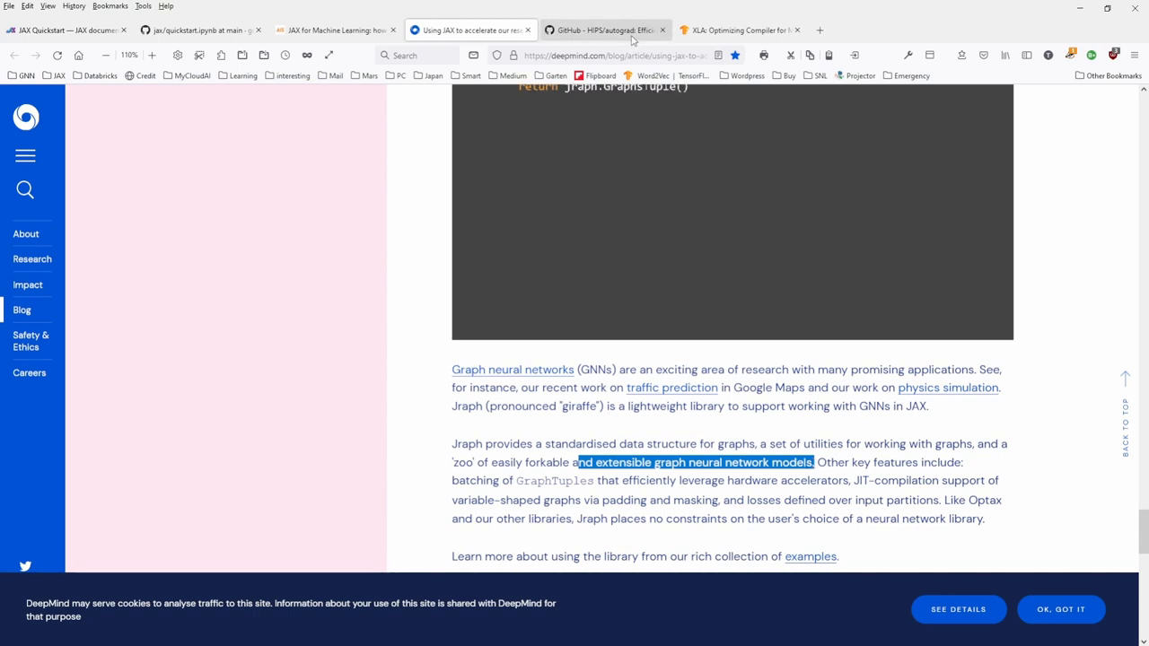
left_click(67, 30)
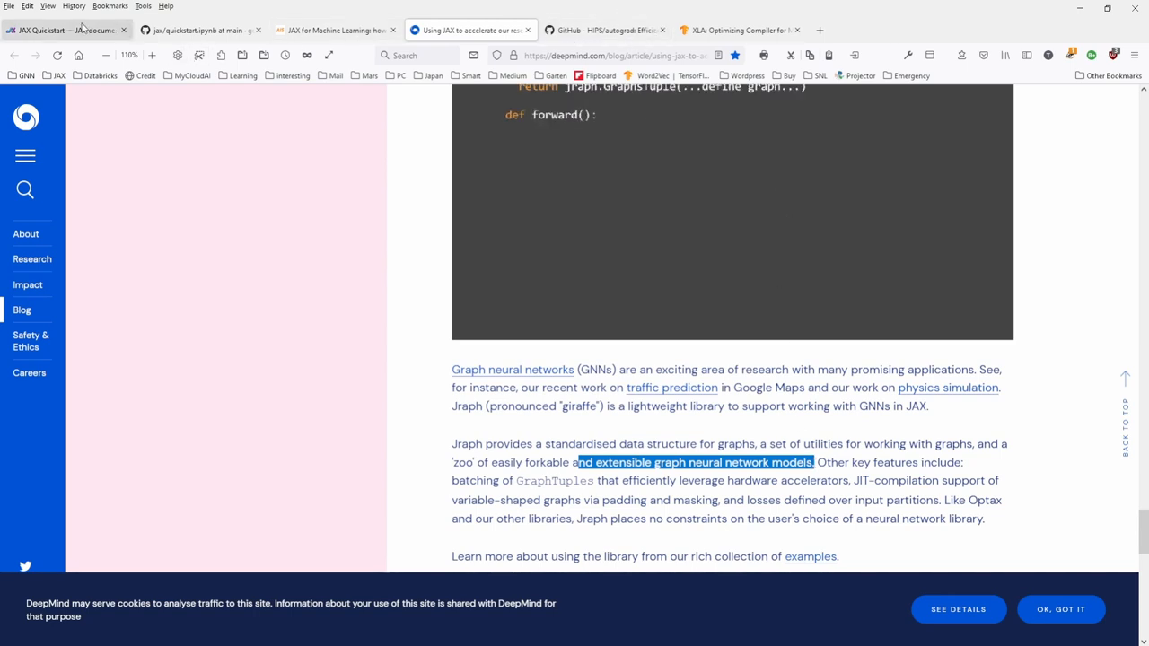
- Highlight the sentence defining JAX as Autograd plus XLA, then scroll to Quickstart: Colab in the Cloud
left_click(198, 29)
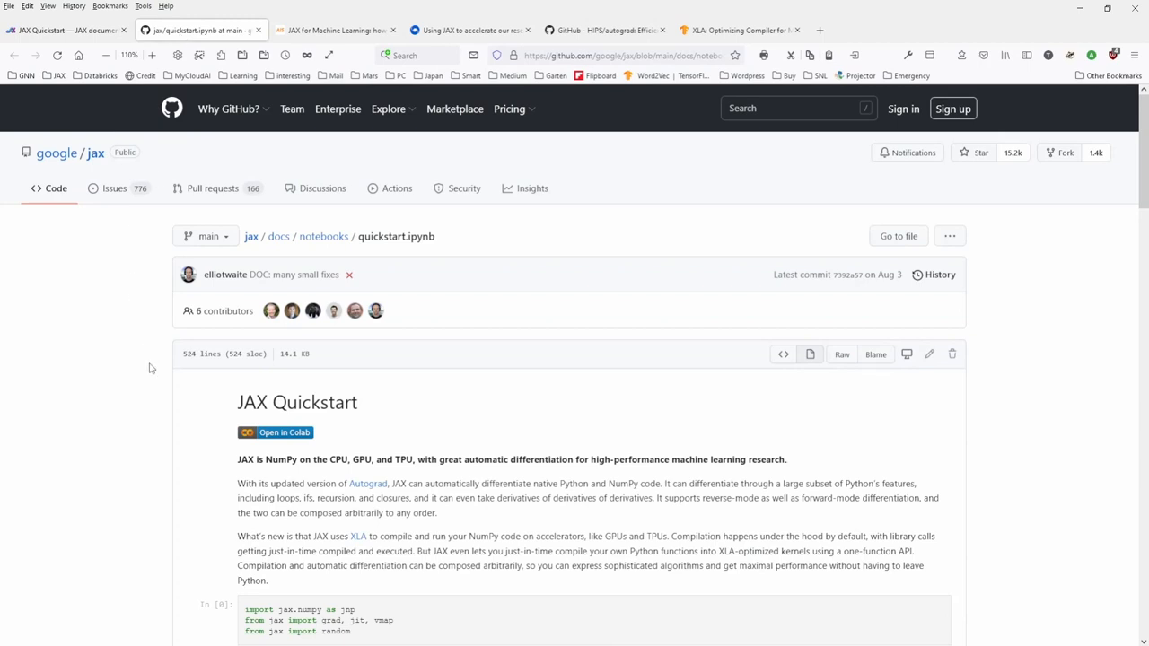
mouse_move(236, 238)
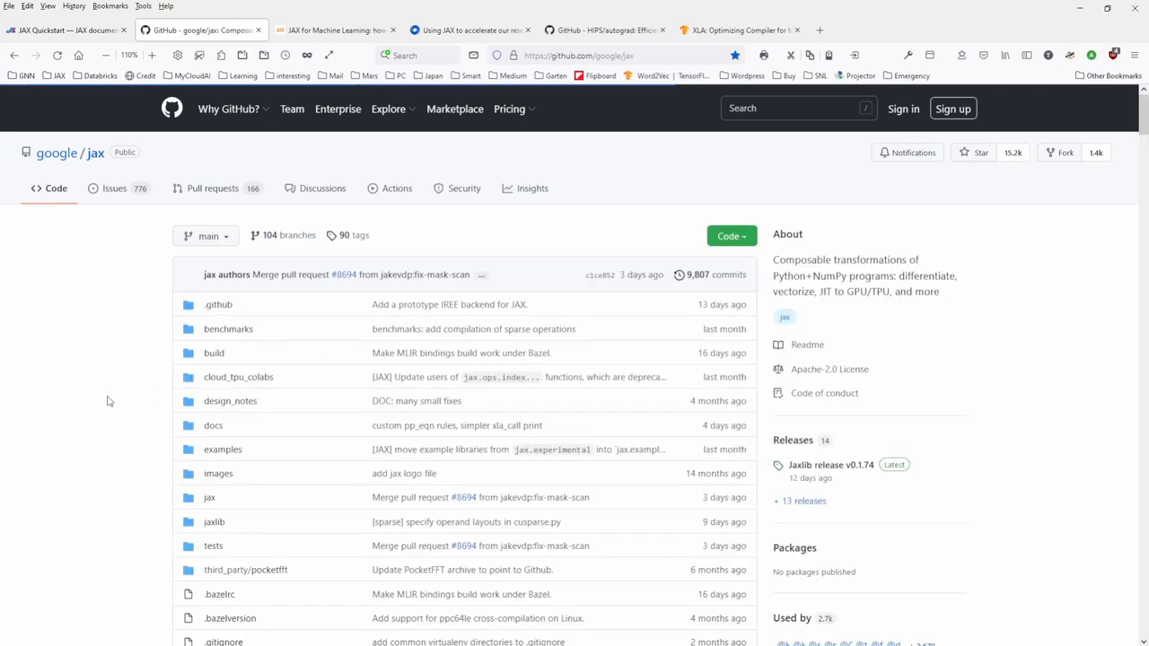
scroll("down", 3)
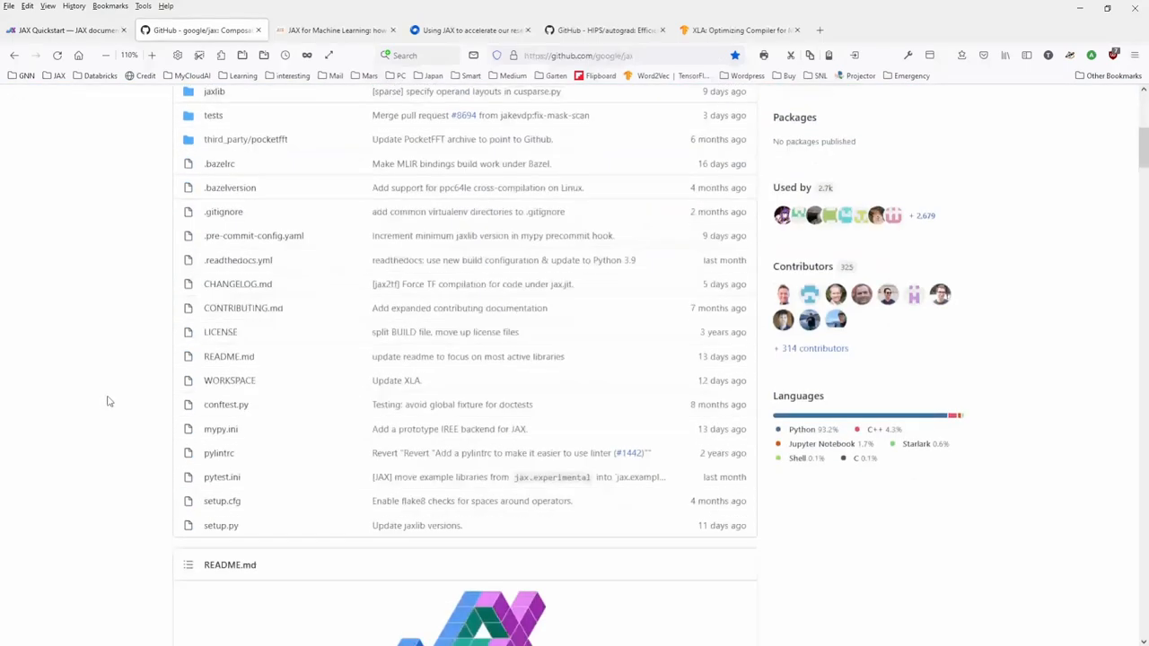
scroll("down", 3)
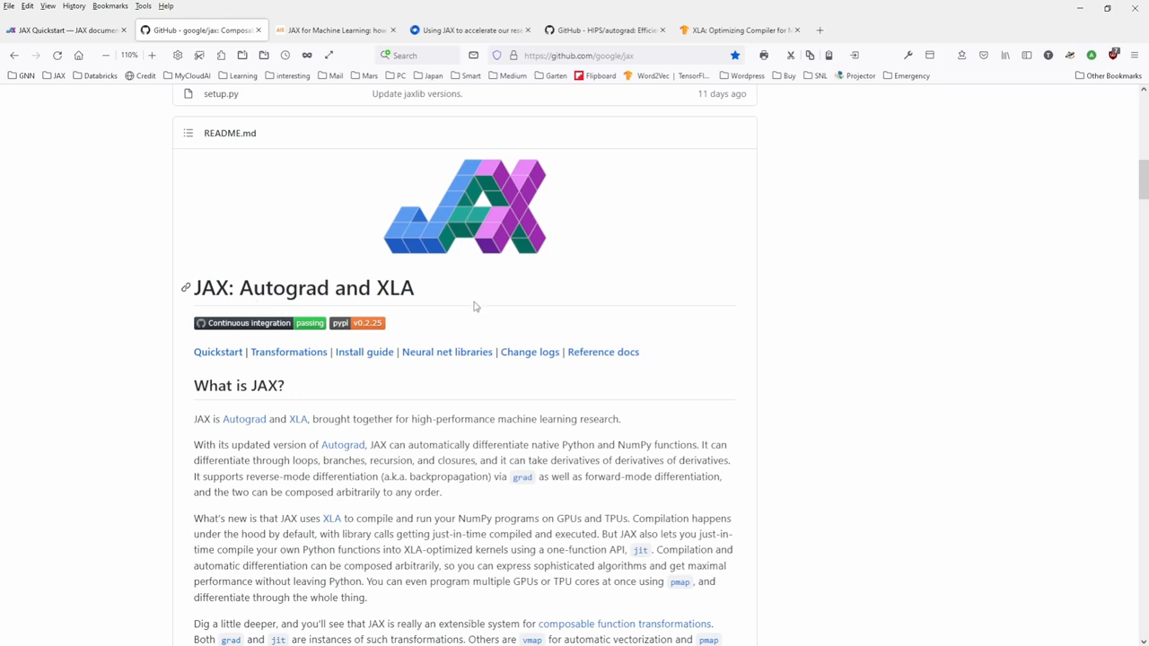
mouse_move(282, 388)
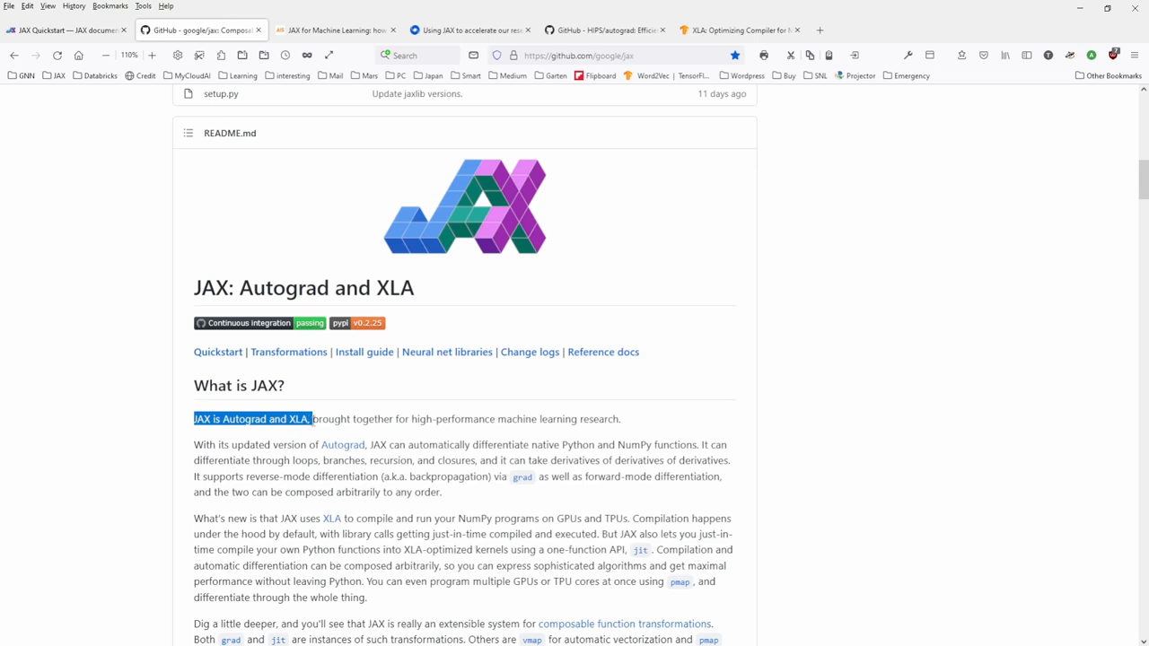
left_click_drag(311, 418, 608, 418)
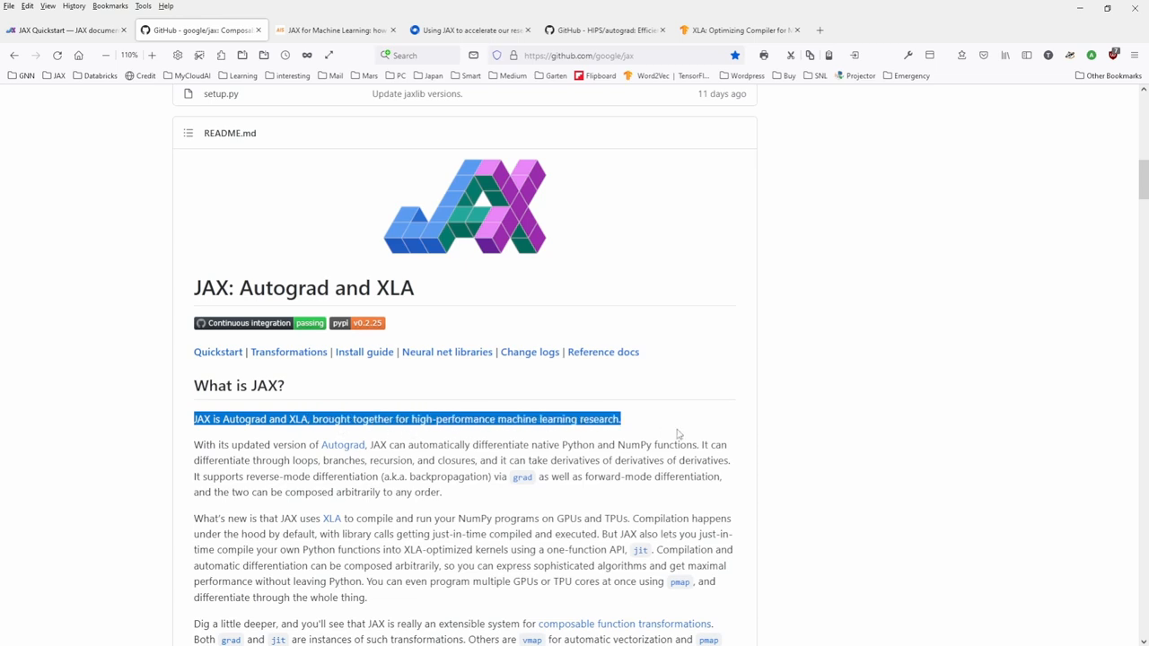
scroll("down", 3)
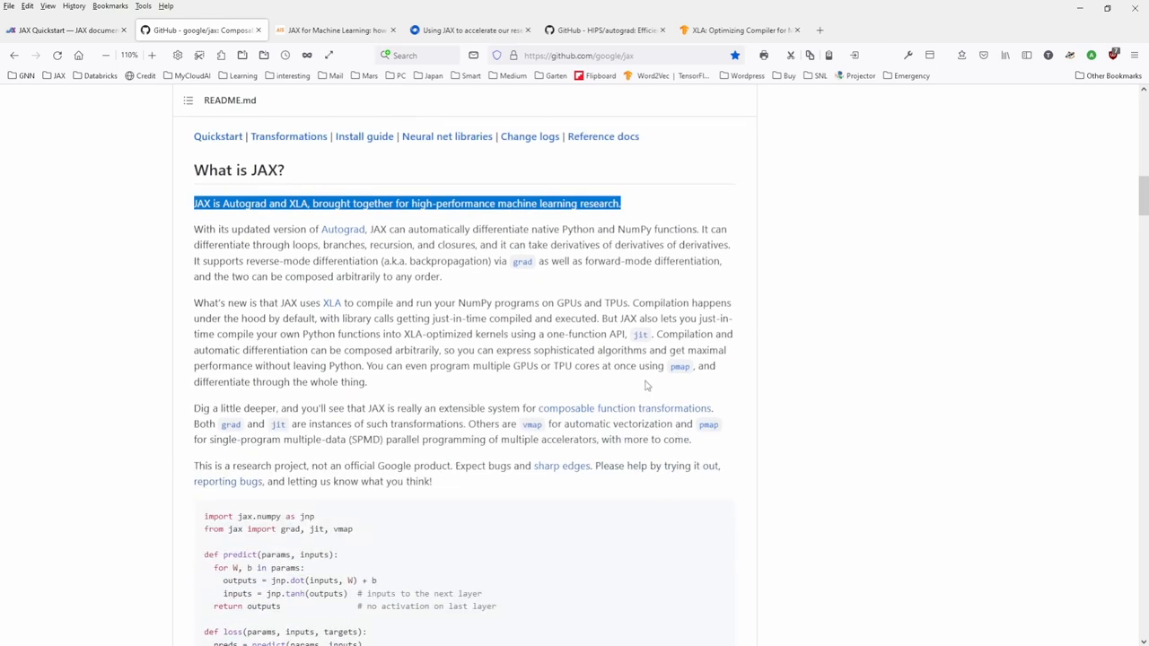
mouse_move(564, 386)
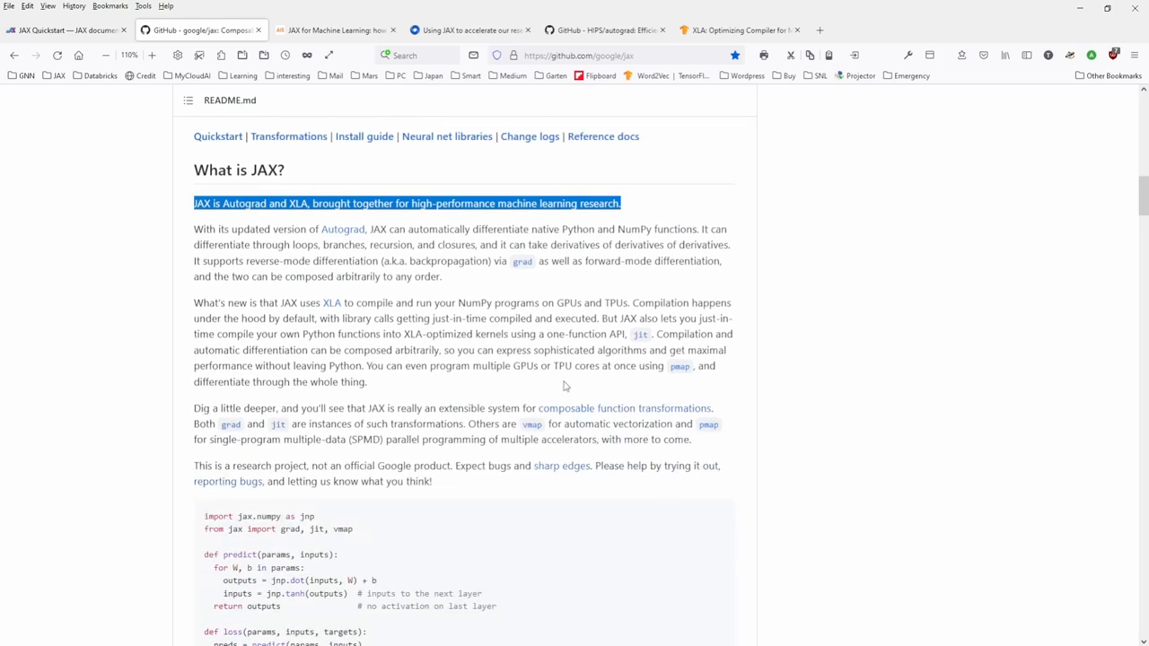
mouse_move(559, 386)
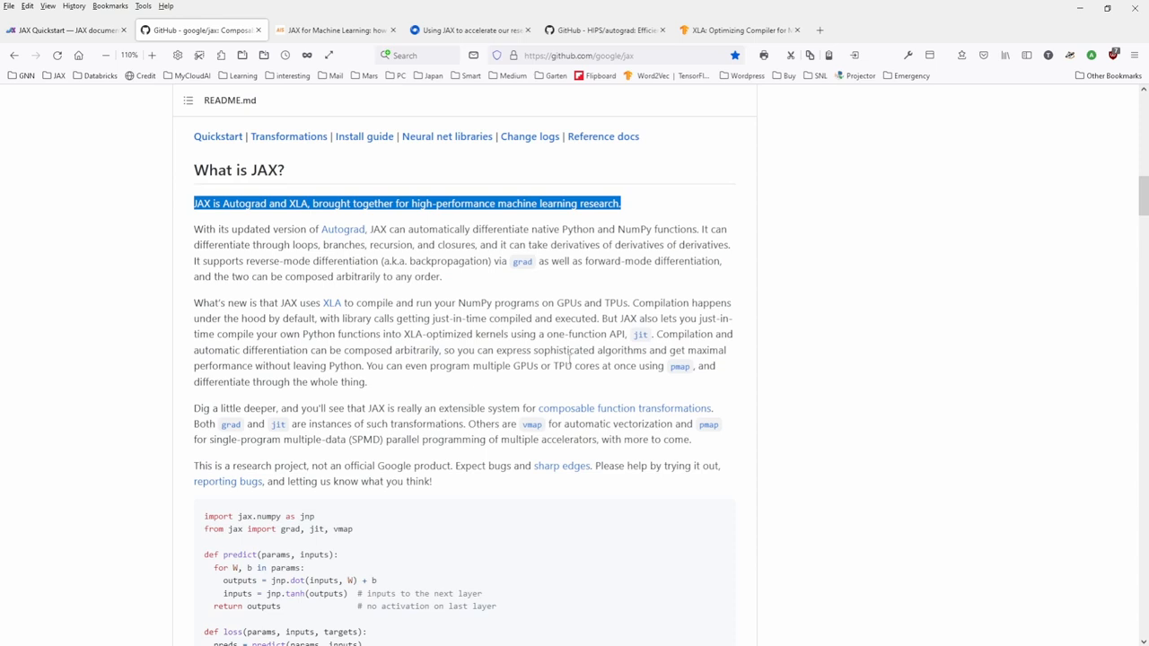
scroll("down", 3)
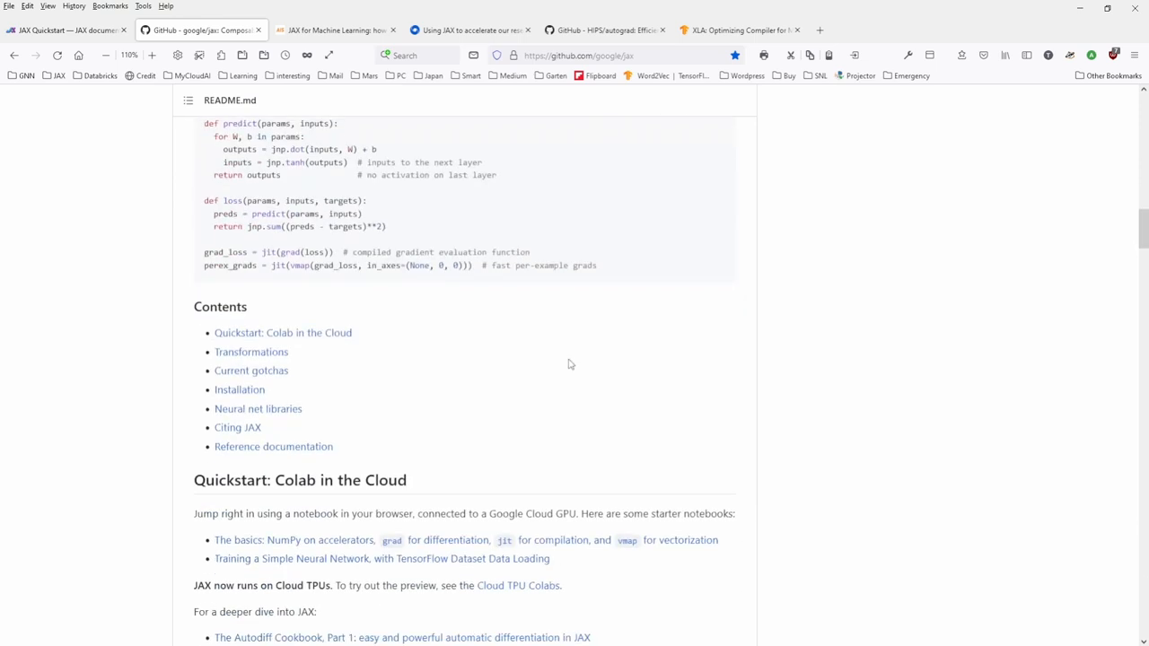
mouse_move(296, 351)
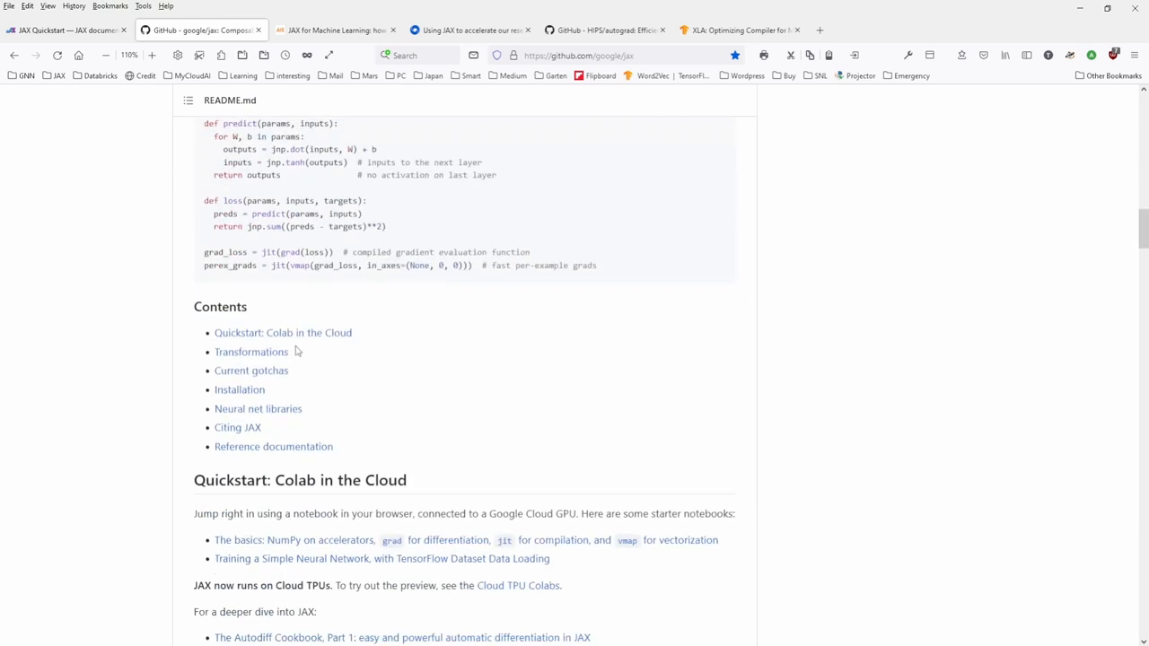
scroll("down", 3)
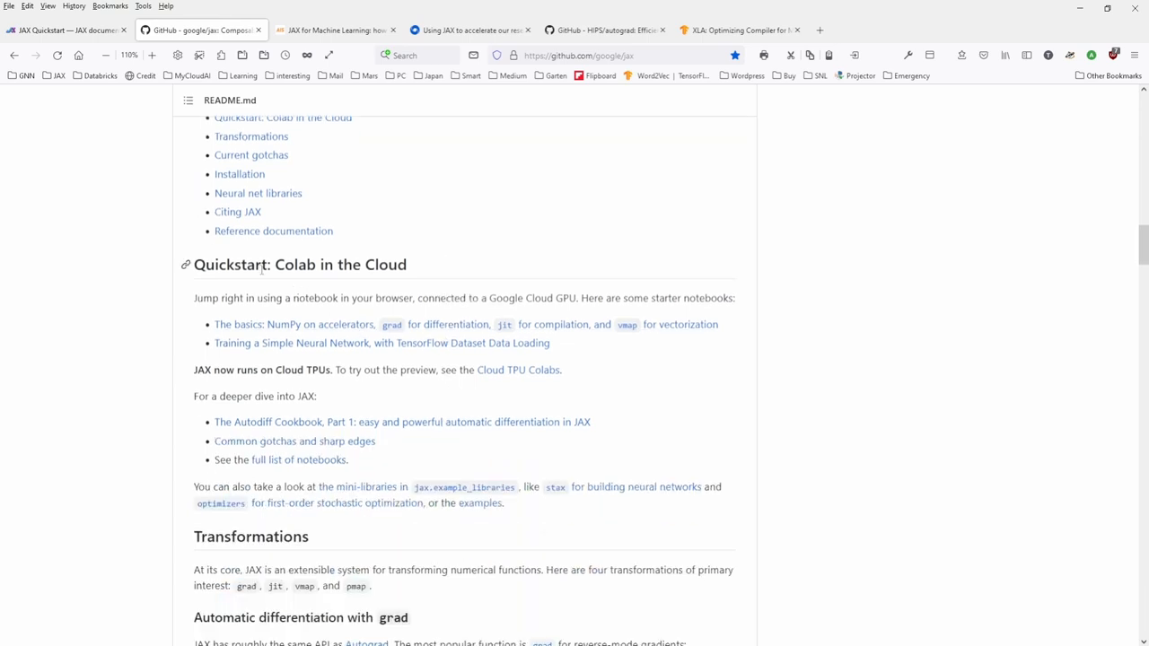
double_click(341, 264)
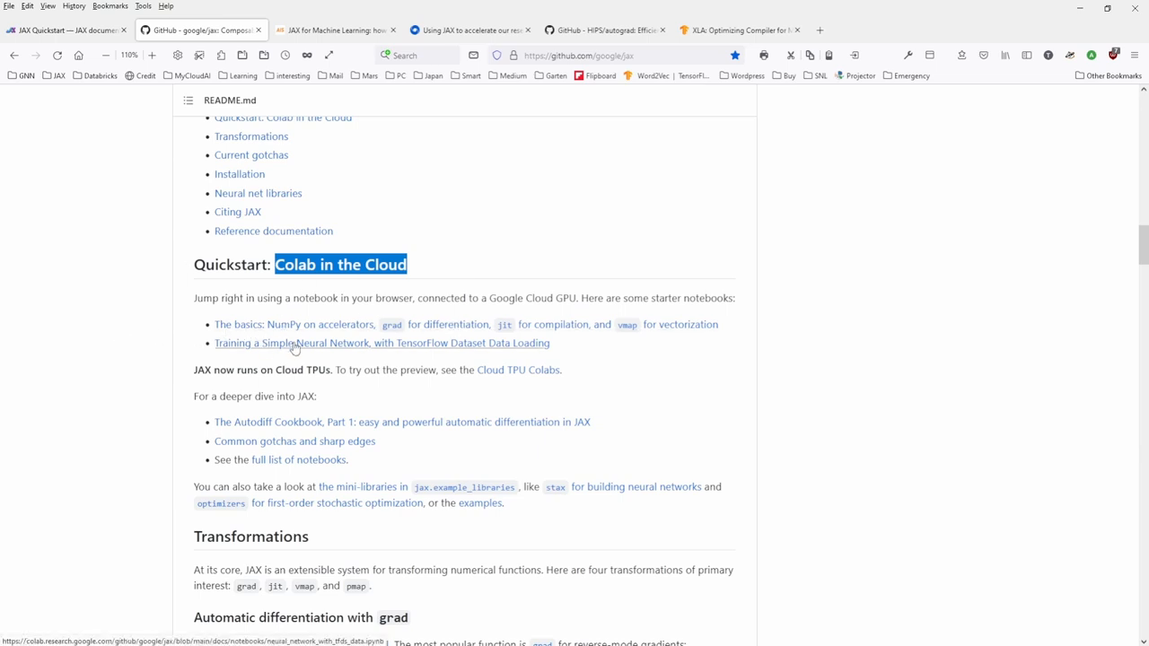
mouse_move(483, 350)
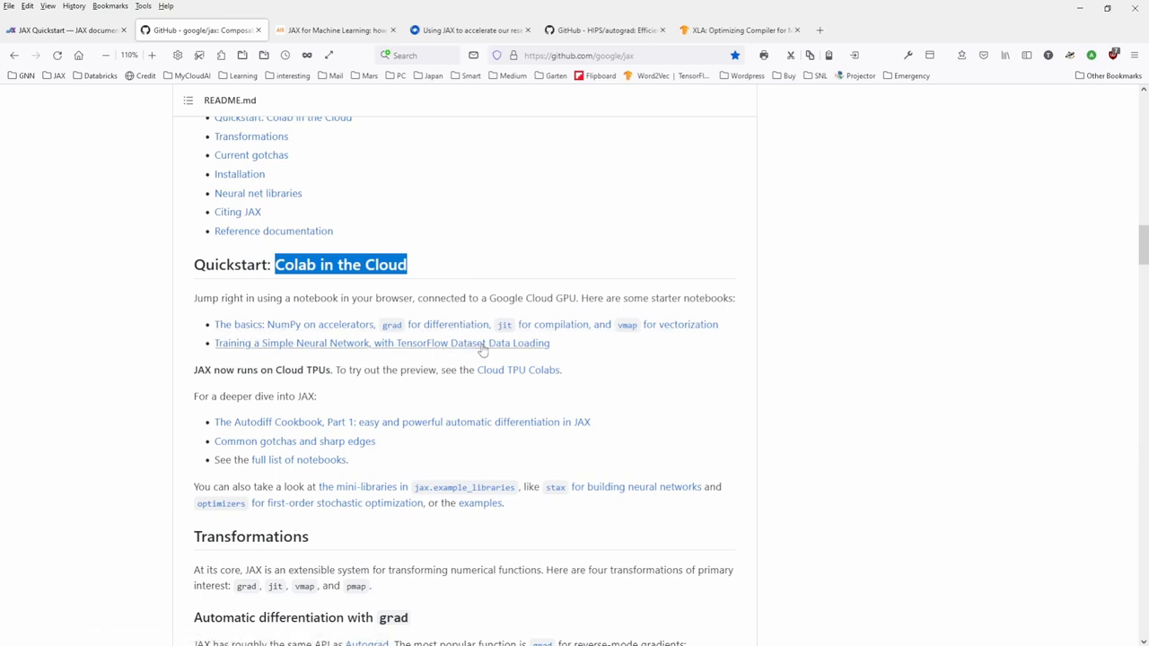
mouse_move(494, 349)
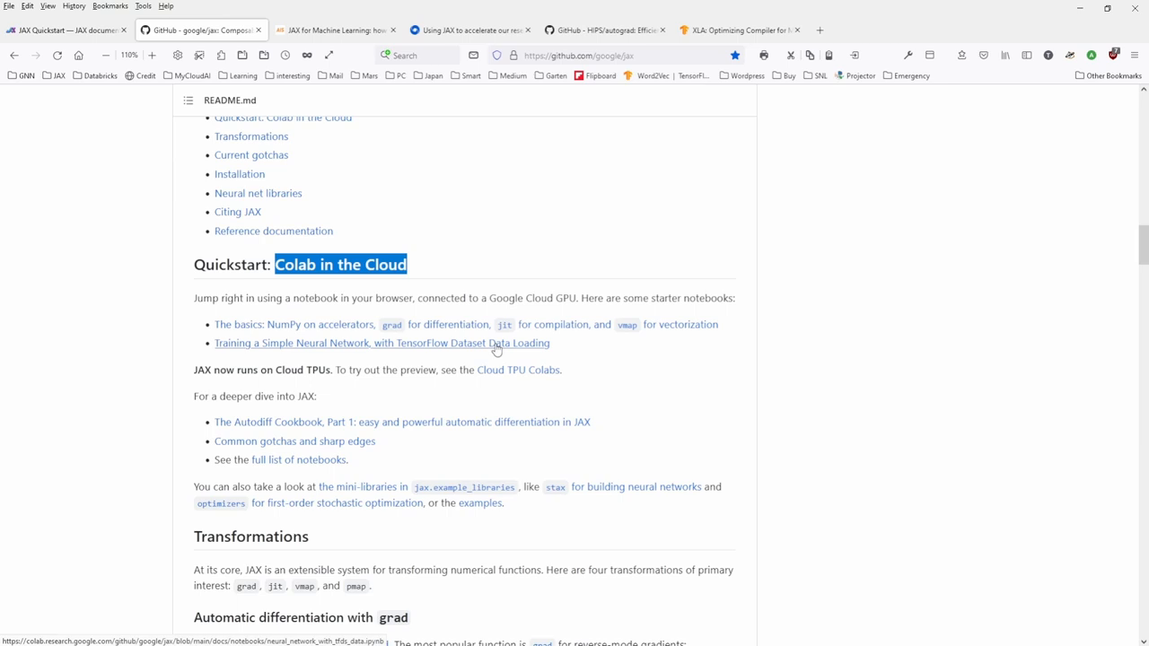
mouse_move(371, 351)
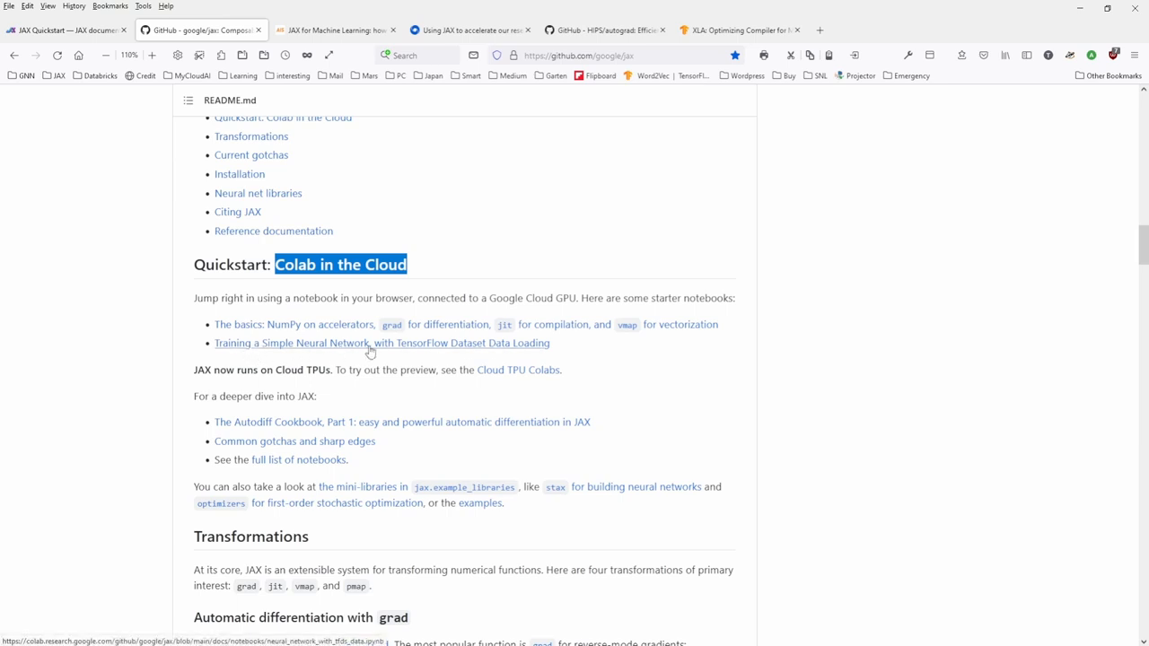
mouse_move(401, 339)
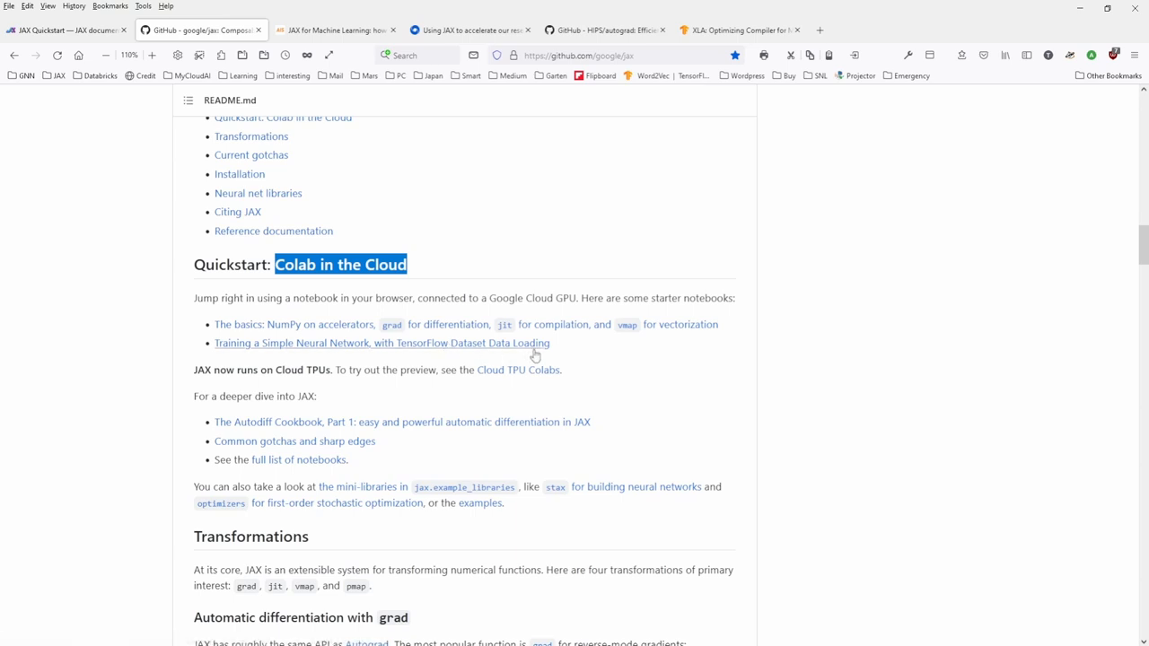
mouse_move(525, 350)
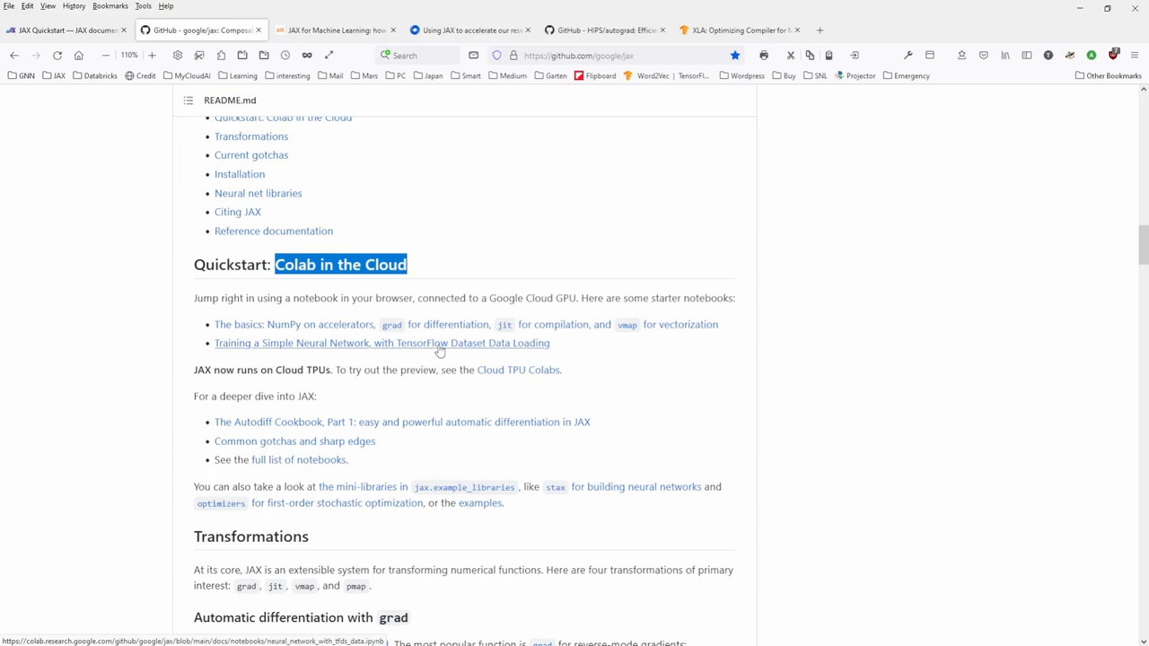
scroll("up", 3)
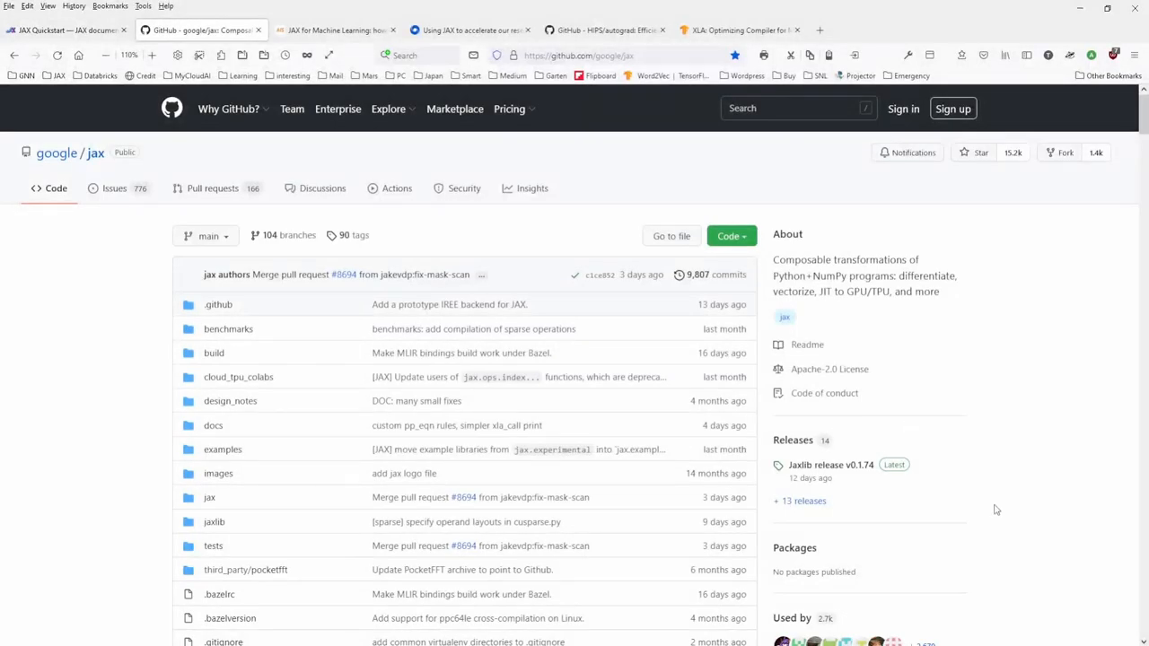
scroll("down", 3)
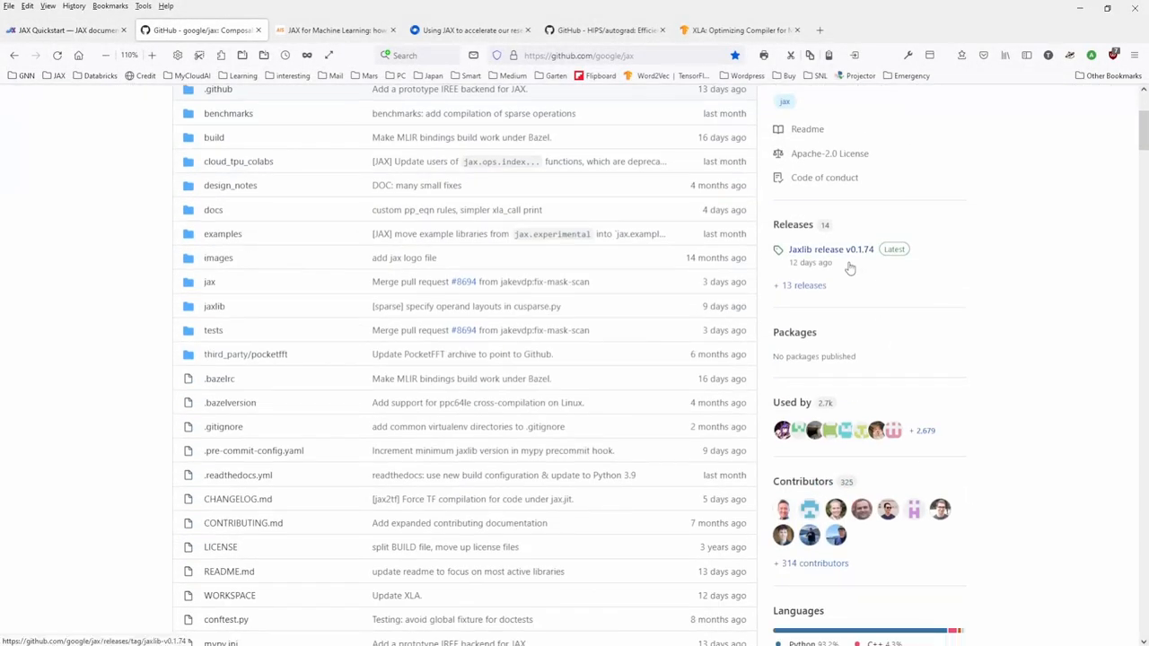
mouse_move(830, 279)
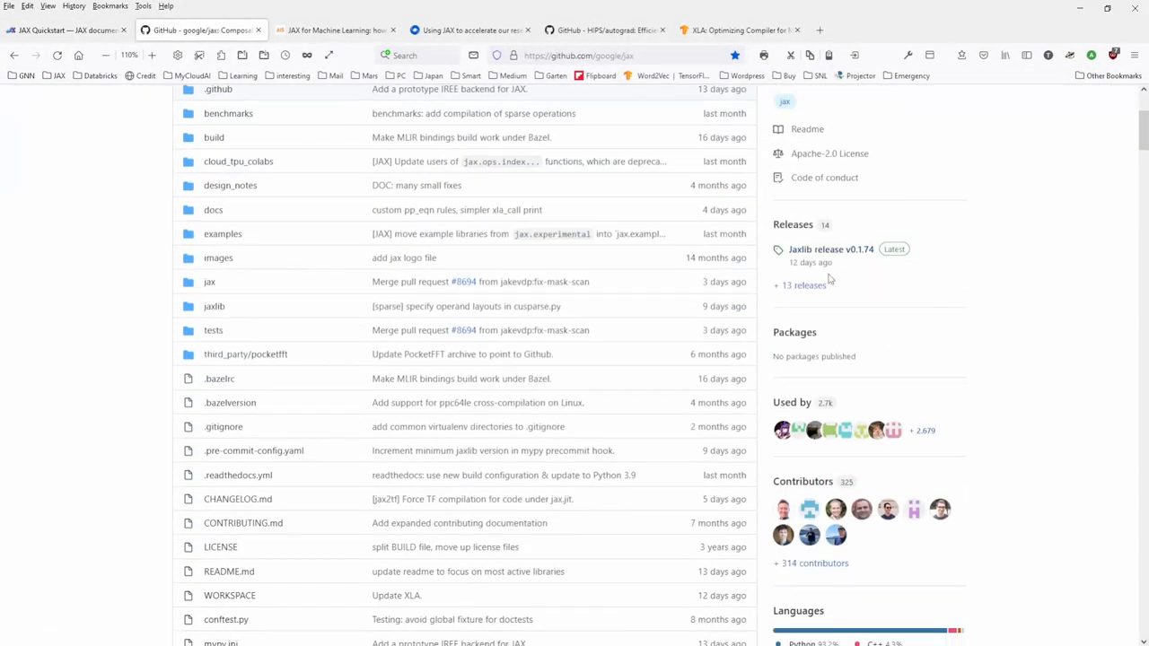
mouse_move(901, 323)
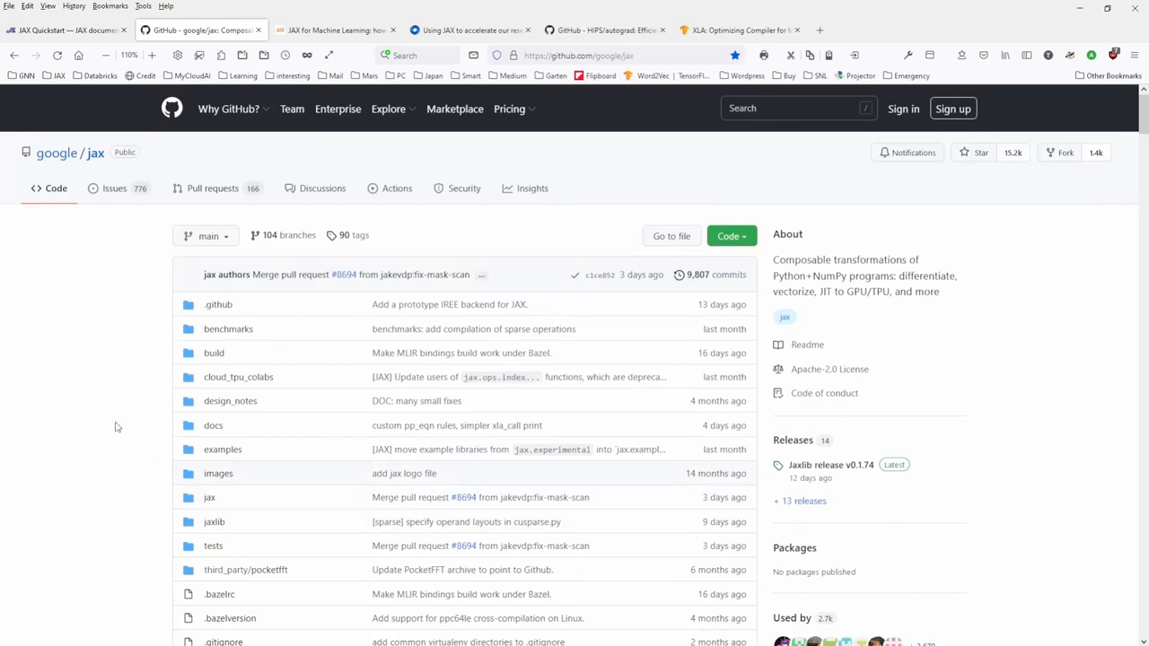
mouse_move(106, 423)
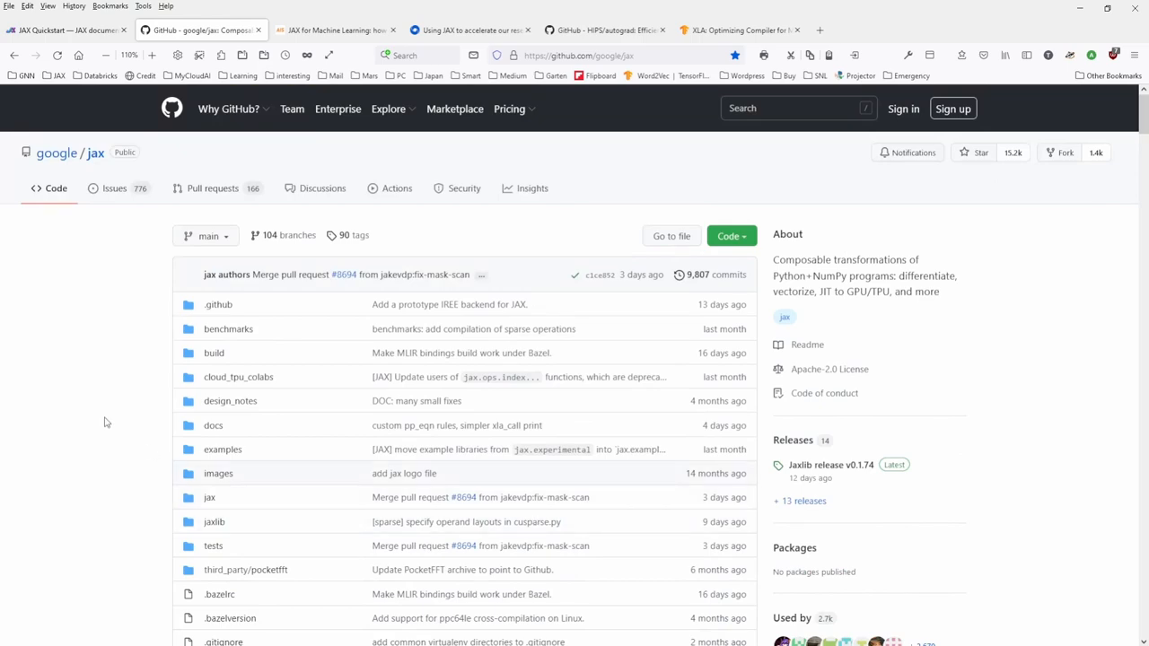
scroll("down", 3)
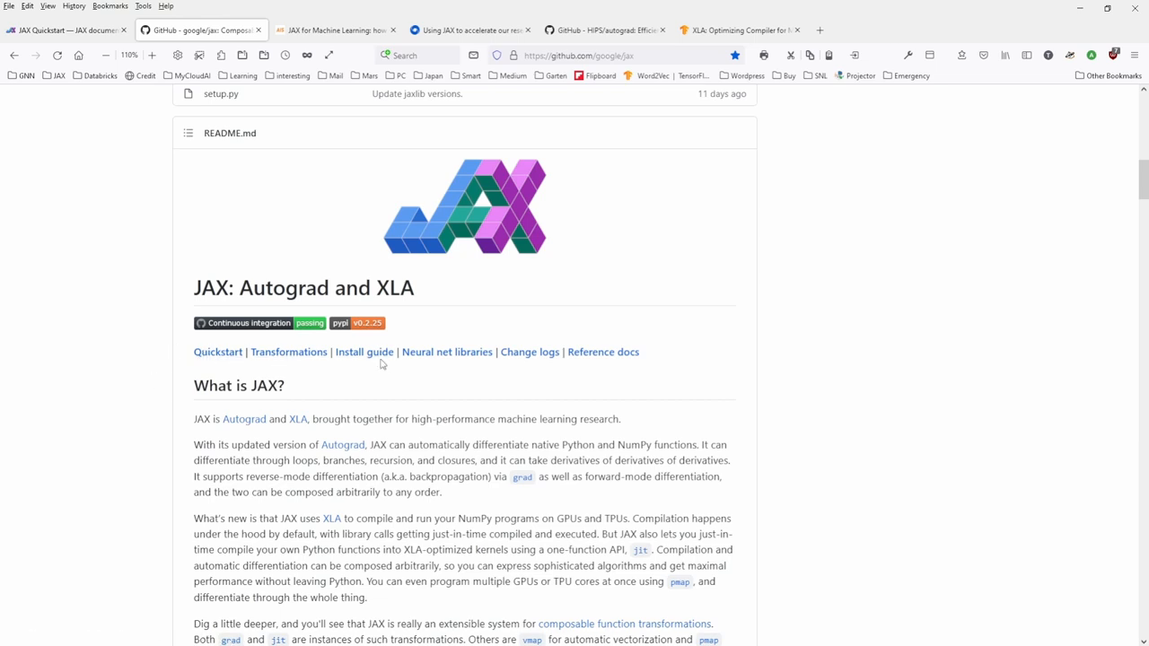
- Return to the AI Summer article after peeking at JAX Quickstart, and close the tabs to its right
left_click(447, 351)
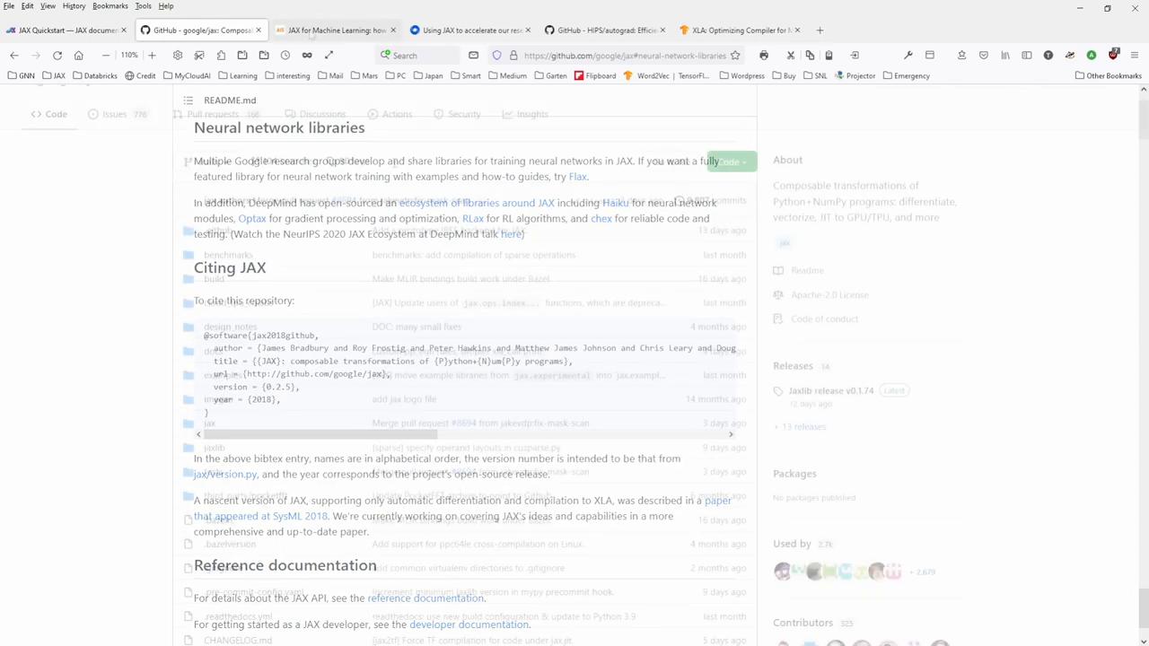
left_click(335, 29)
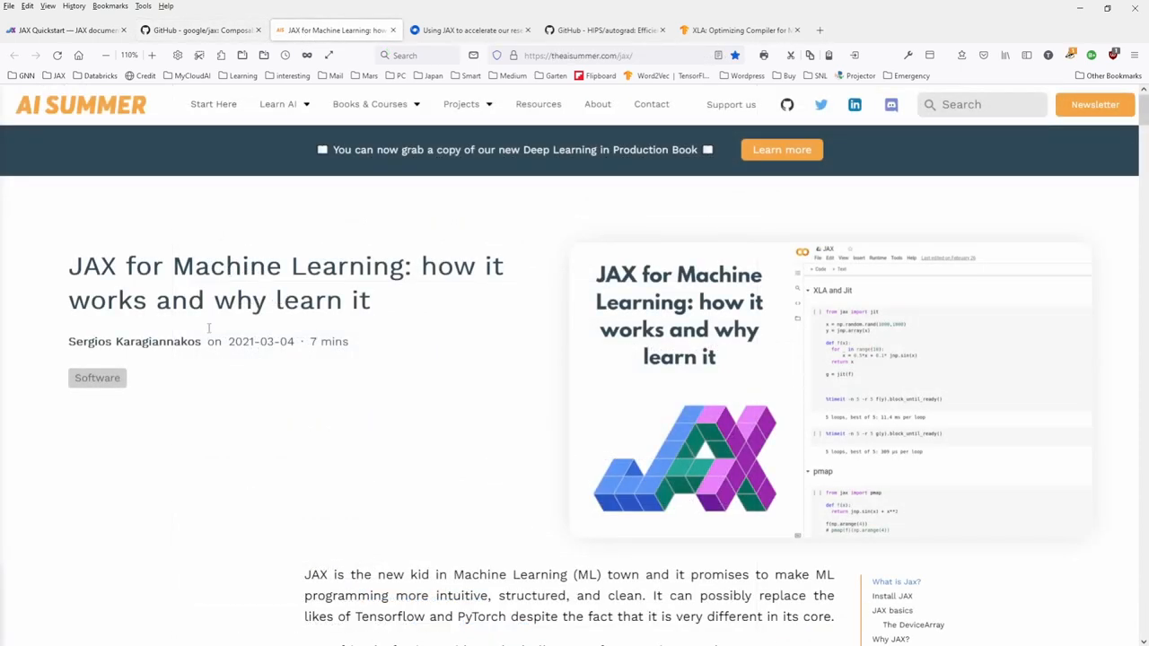
mouse_move(440, 345)
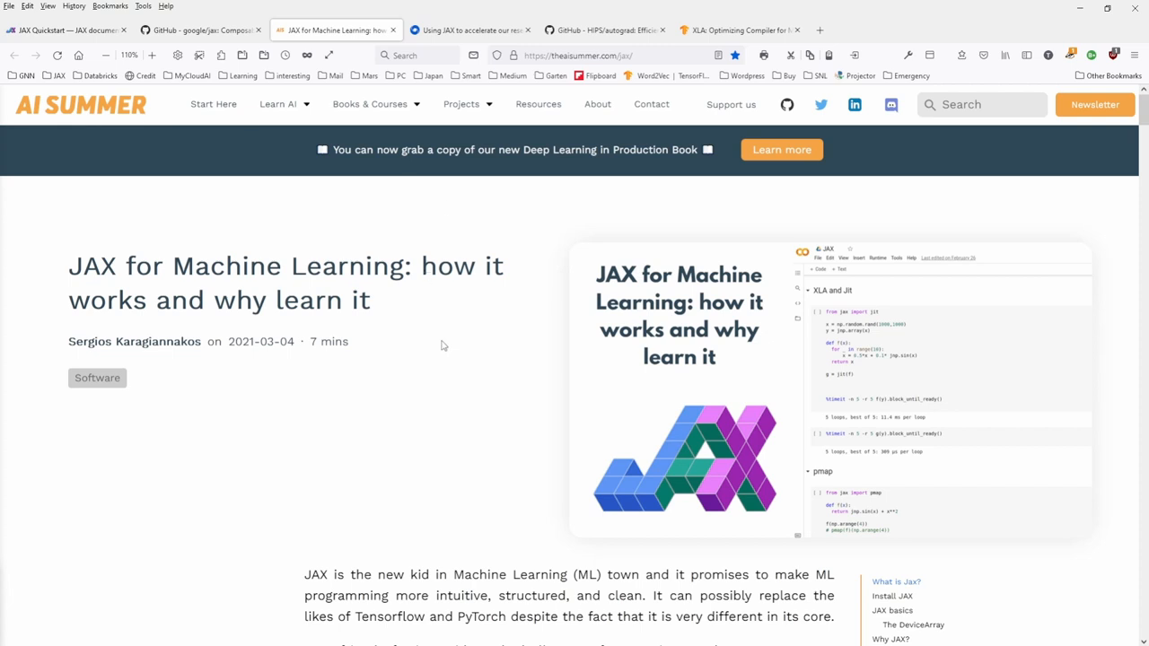
mouse_move(117, 369)
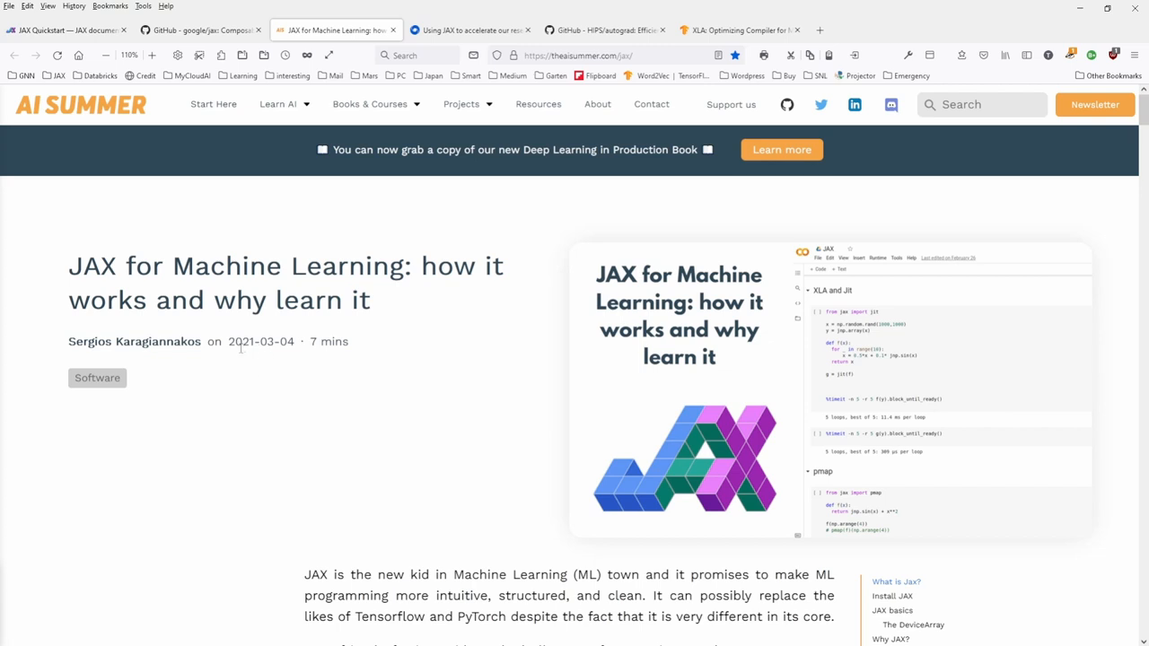
scroll("down", 3)
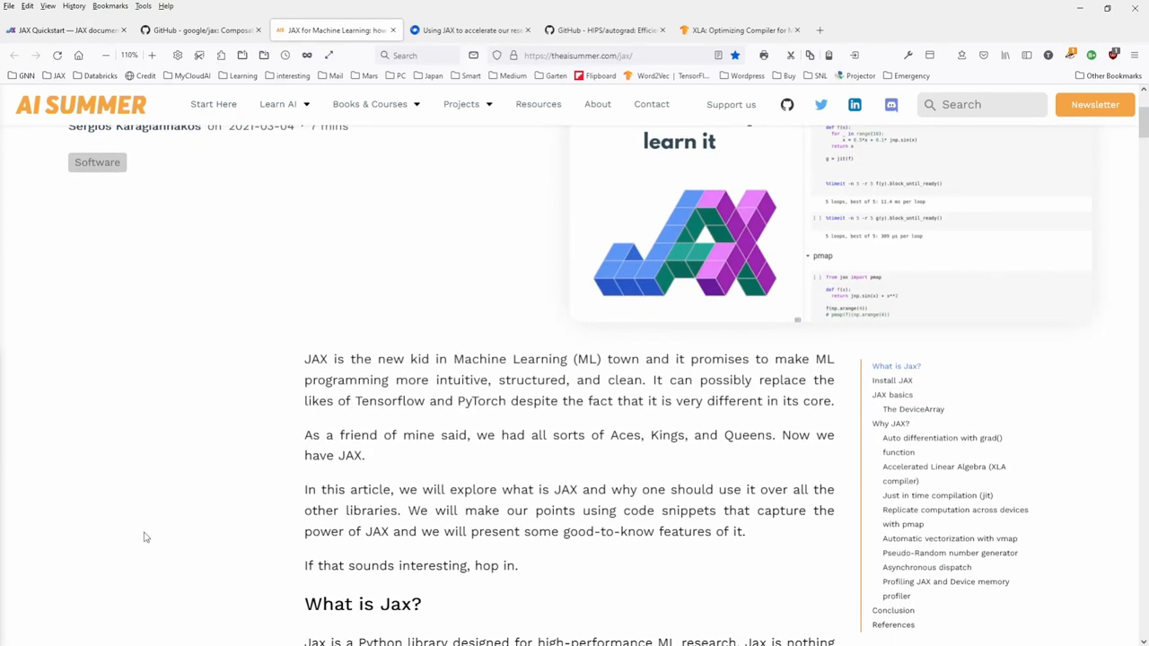
mouse_move(305, 353)
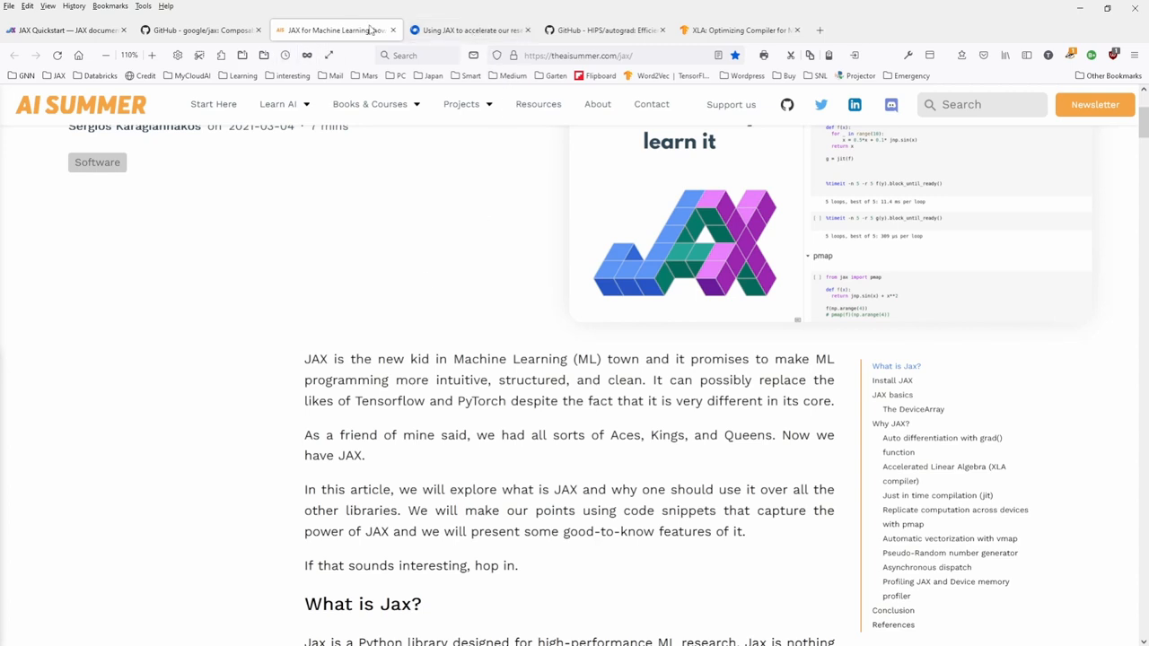
left_click(198, 29)
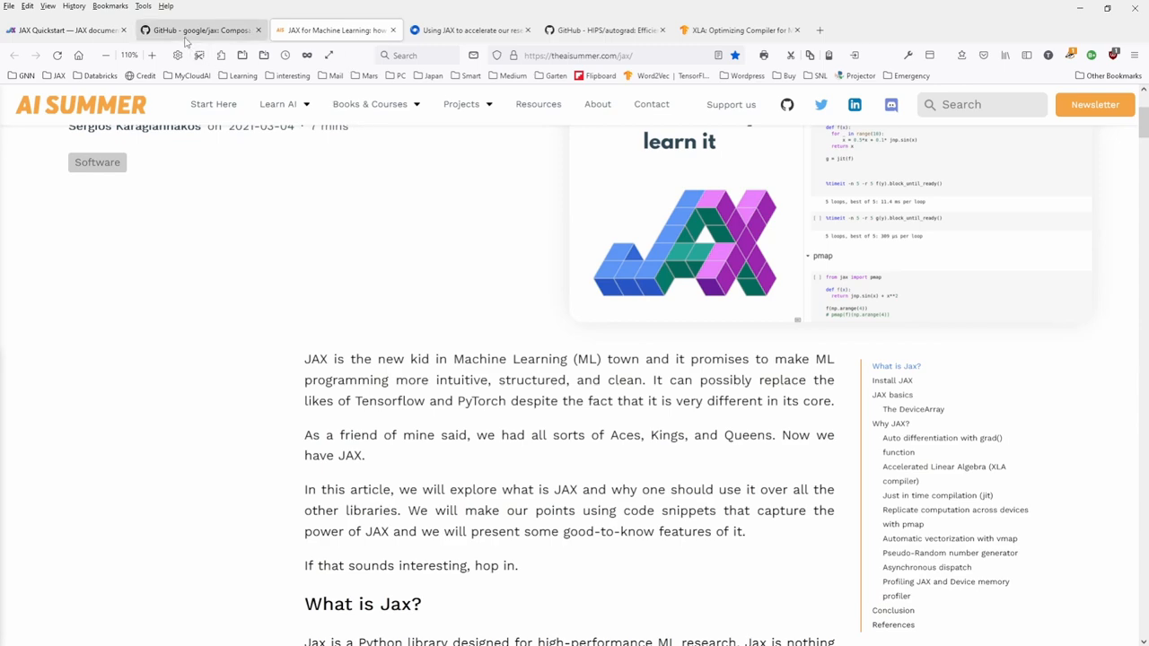
left_click(63, 30)
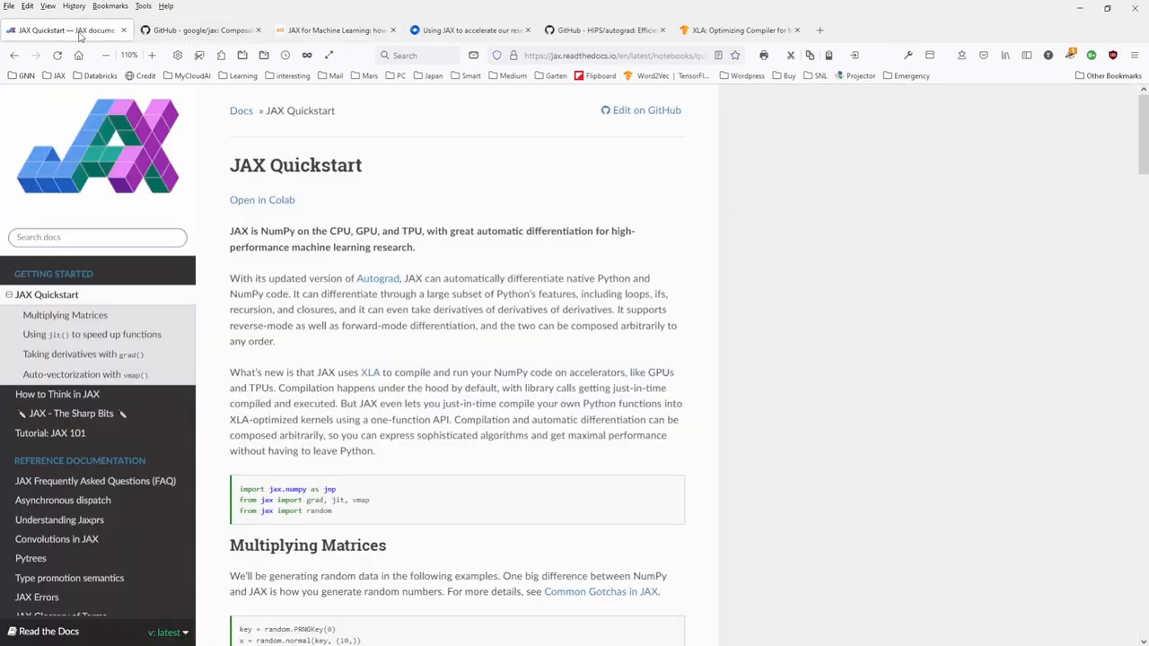
left_click(335, 30)
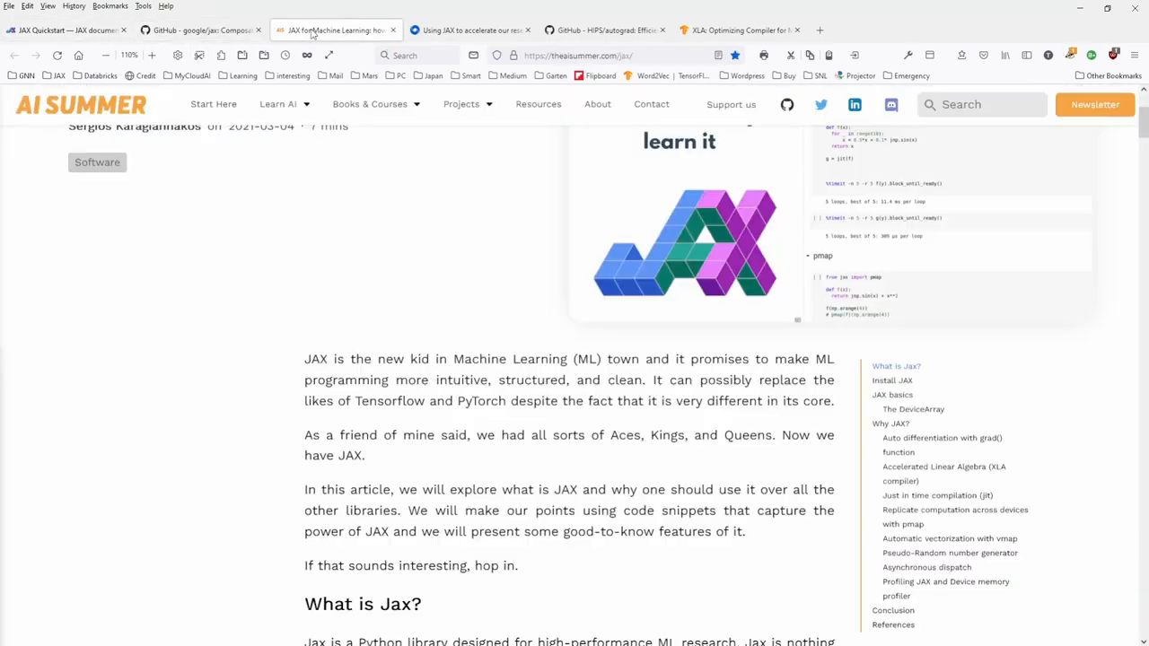
left_click(467, 30)
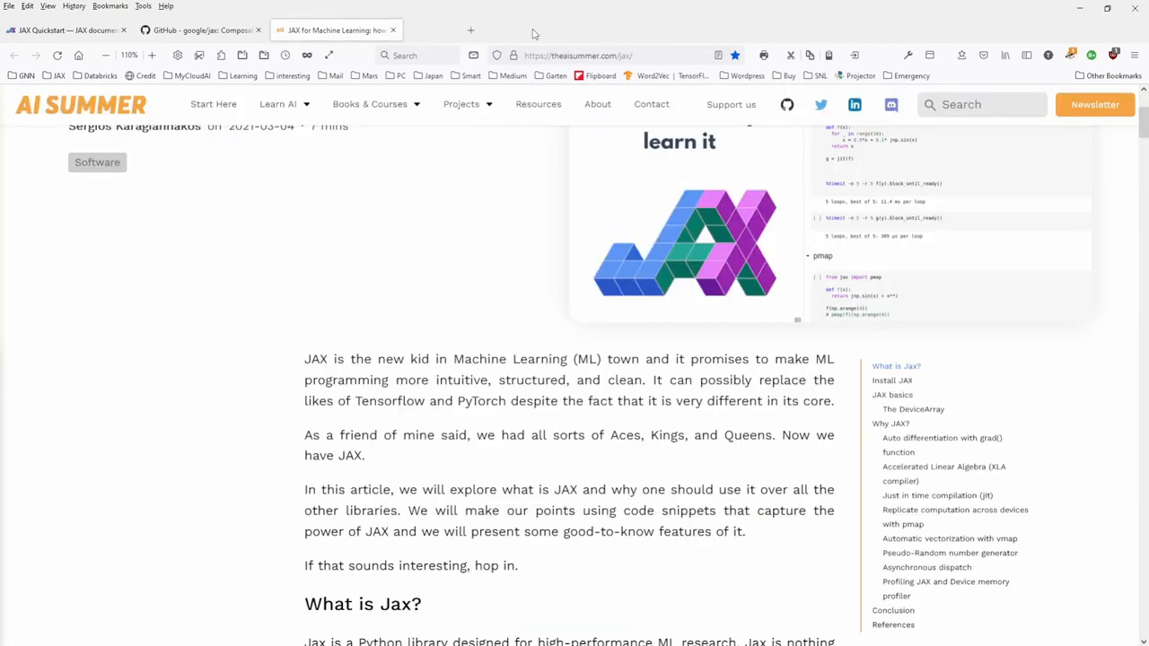
- Highlight the 'Numpy's standard array' phrase and the line above it
scroll("down", 3)
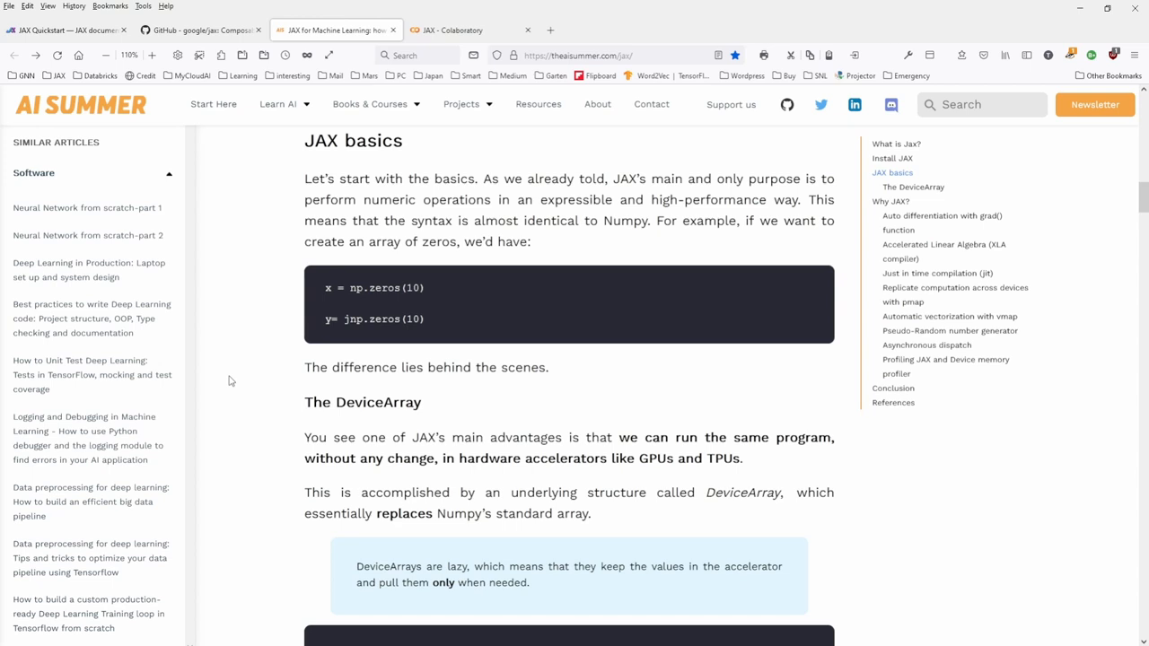
mouse_move(281, 523)
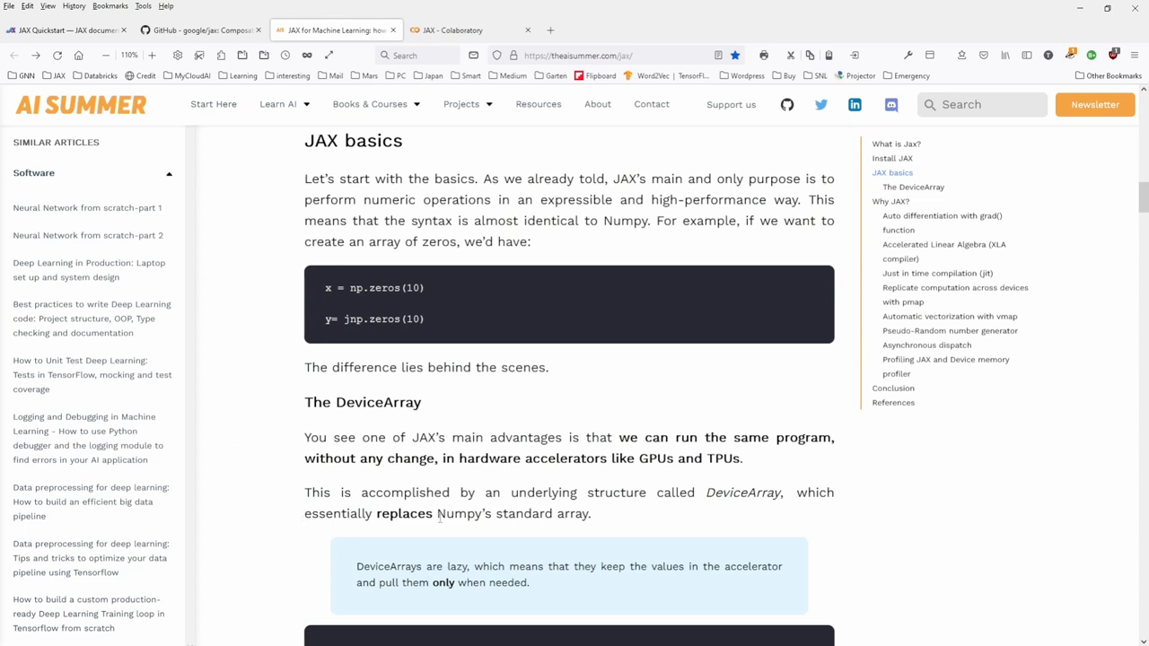
left_click_drag(437, 514, 590, 514)
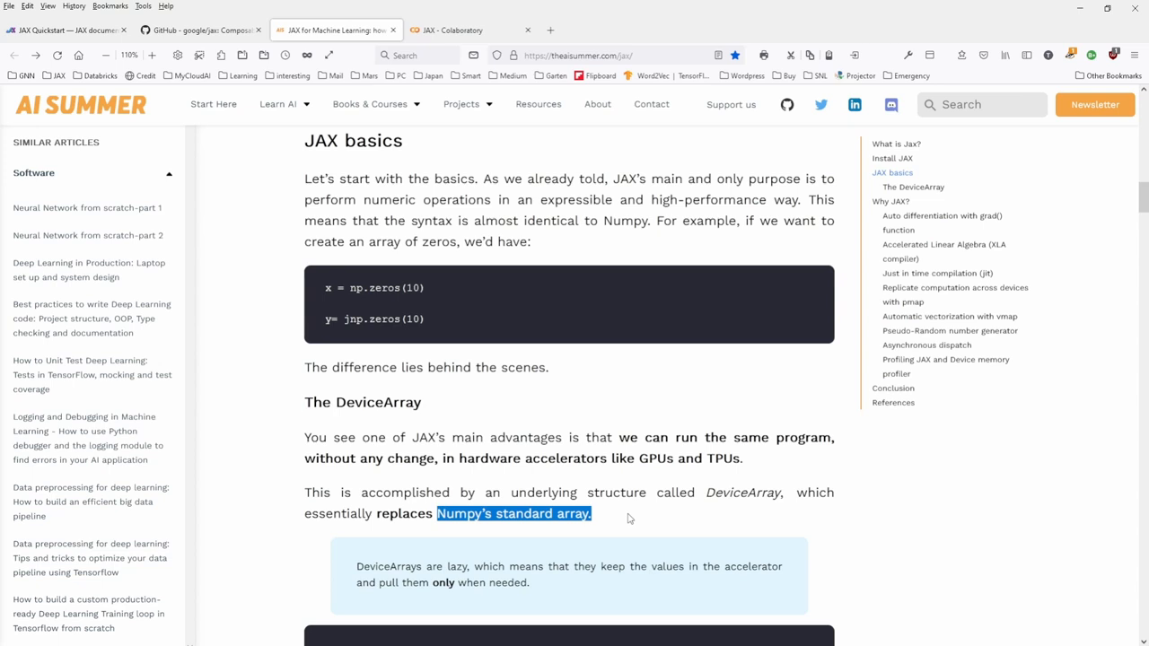
left_click(508, 492)
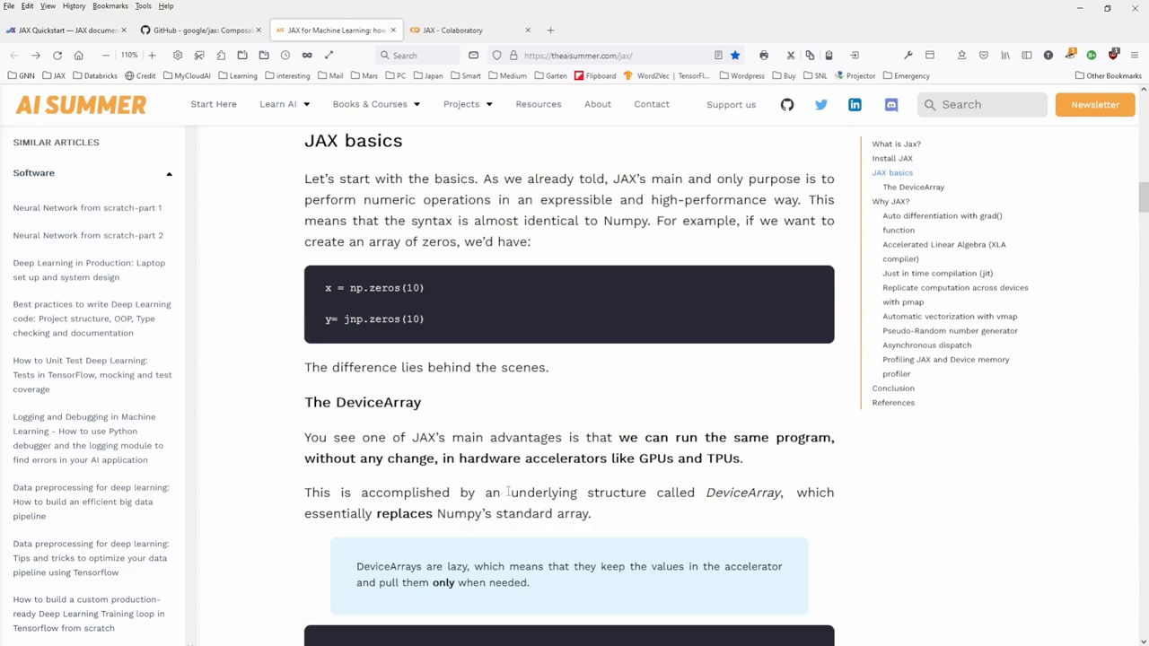
left_click_drag(510, 492, 779, 492)
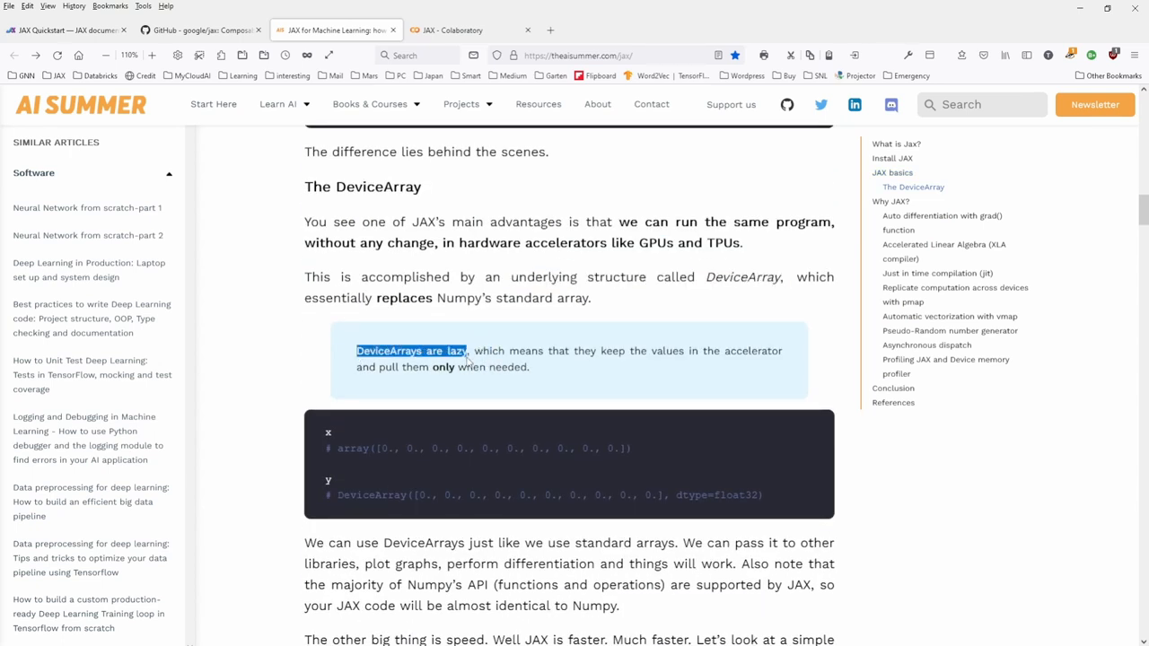
- Highlight the note that DeviceArrays are lazy and the sentence on using them like standard arrays
left_click_drag(468, 350, 655, 350)
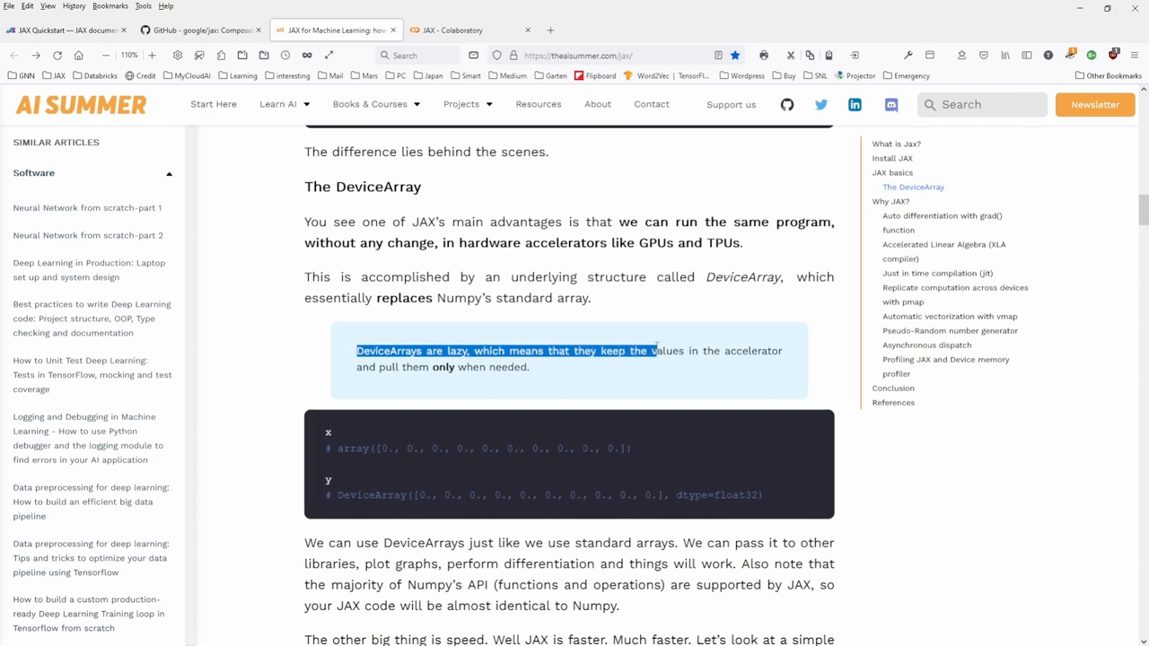
left_click_drag(655, 350, 530, 367)
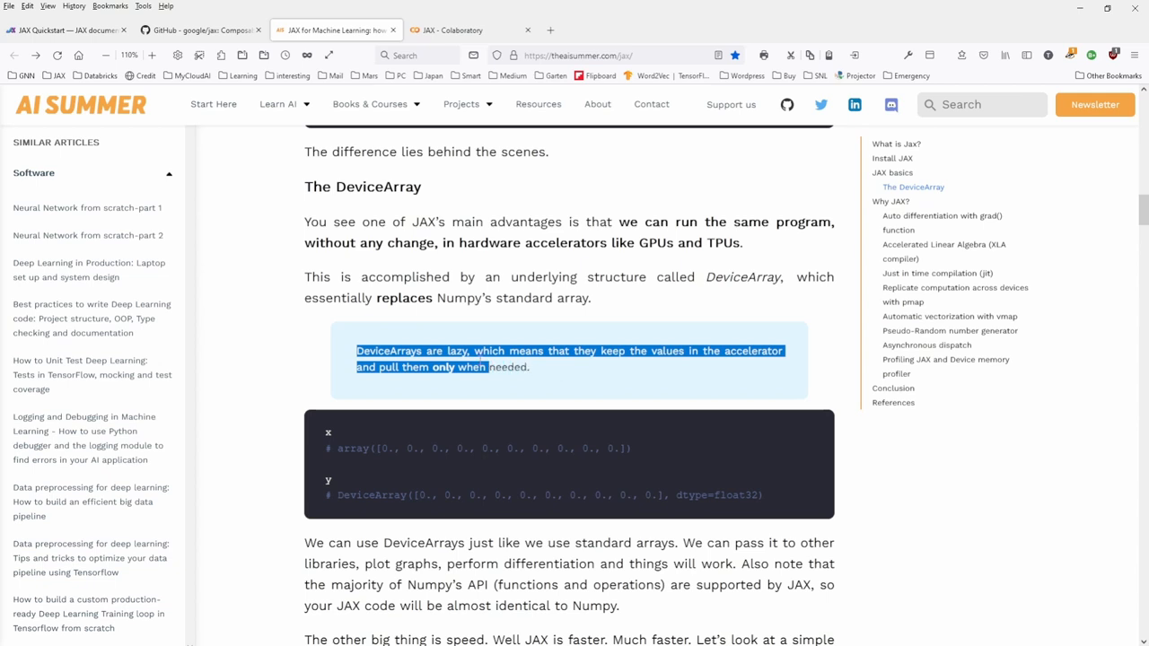
left_click_drag(487, 366, 529, 366)
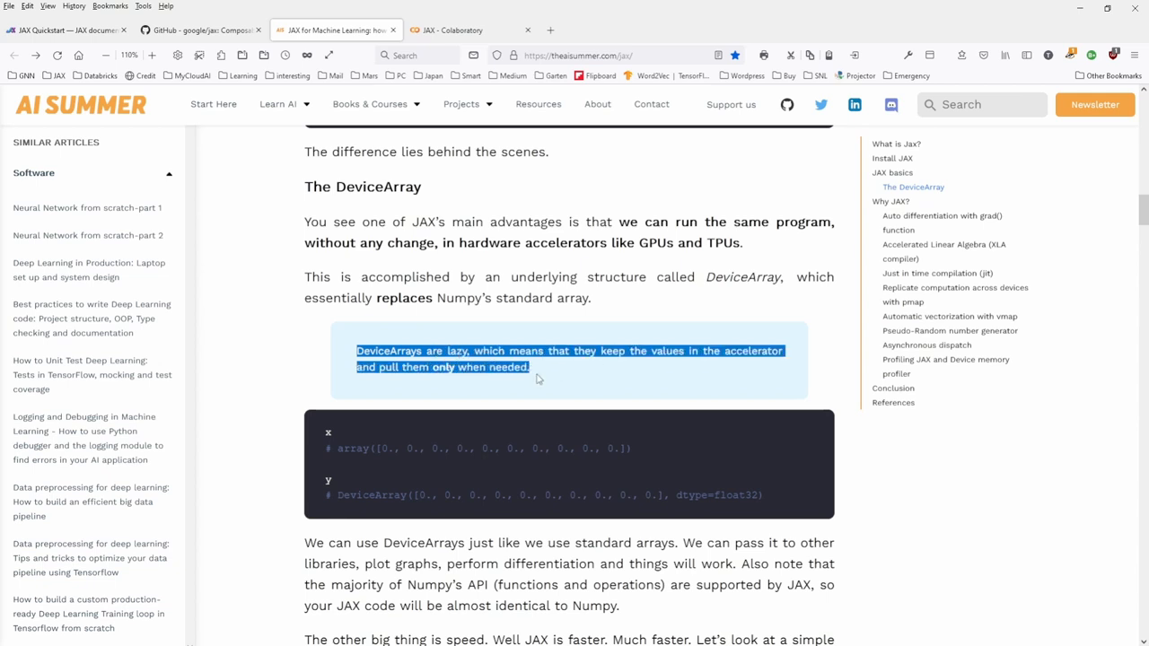
scroll("down", 3)
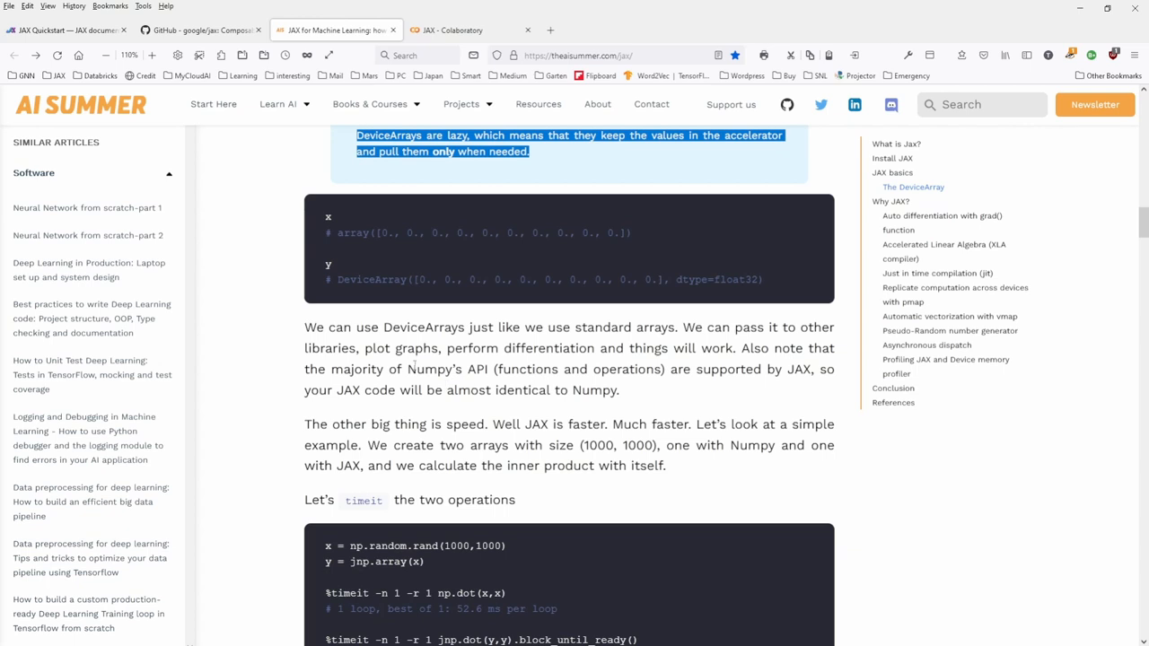
left_click_drag(335, 326, 480, 327)
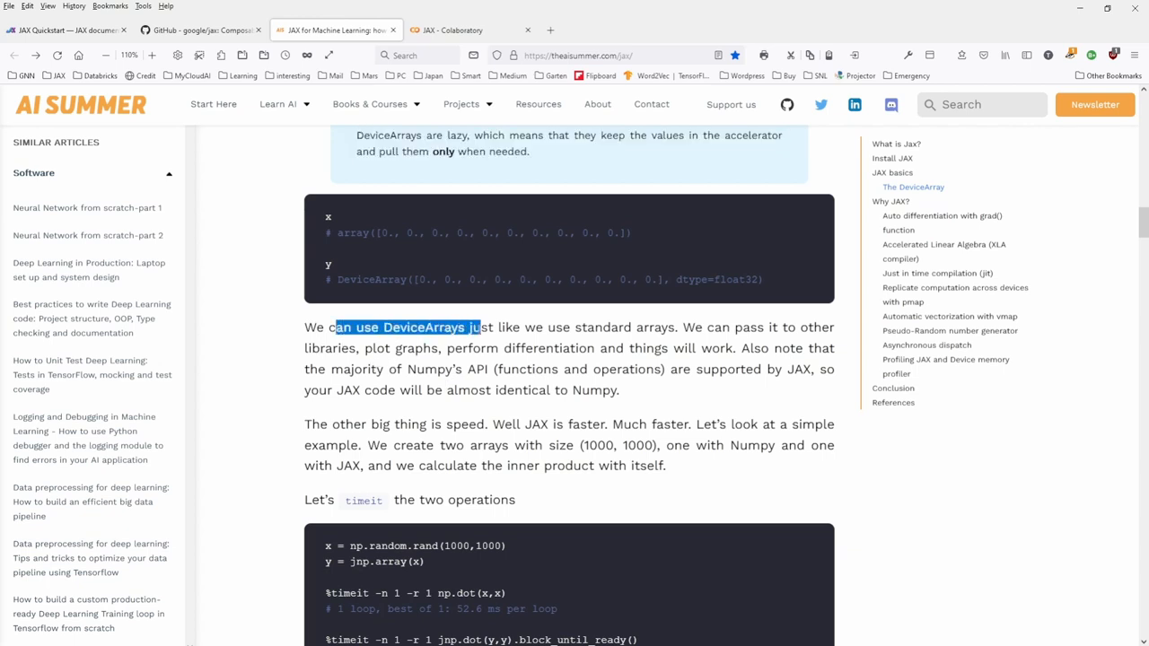
left_click_drag(480, 327, 677, 327)
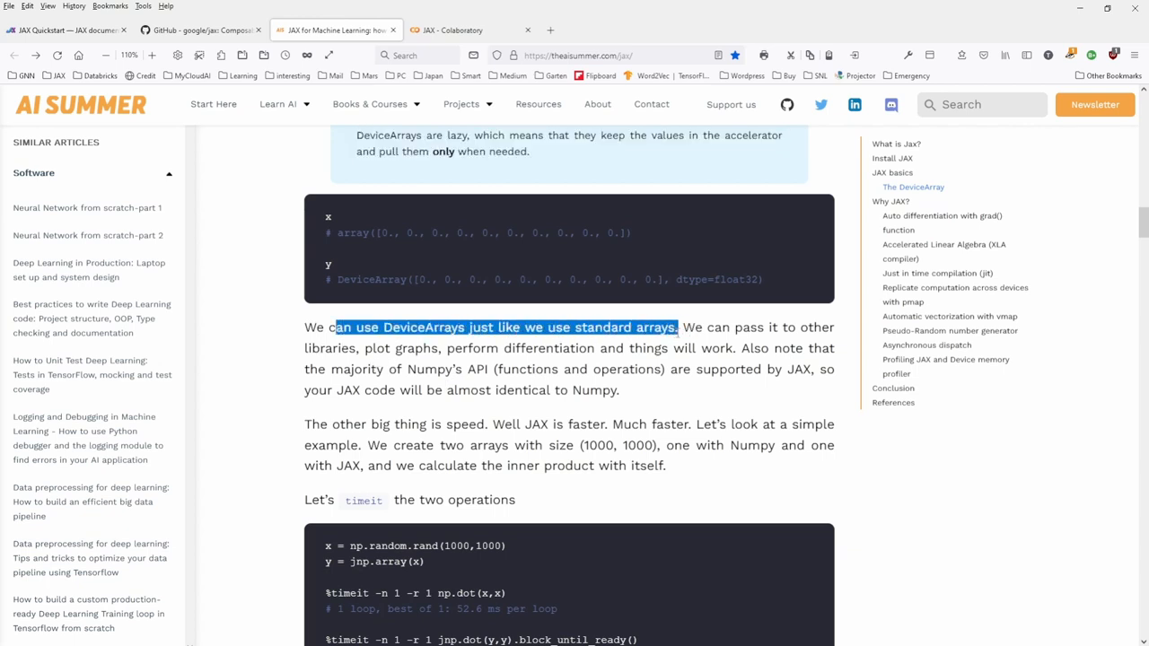
- Highlight NumPy's 52.6 ms dot-product timing in the timeit code block
scroll("down", 3)
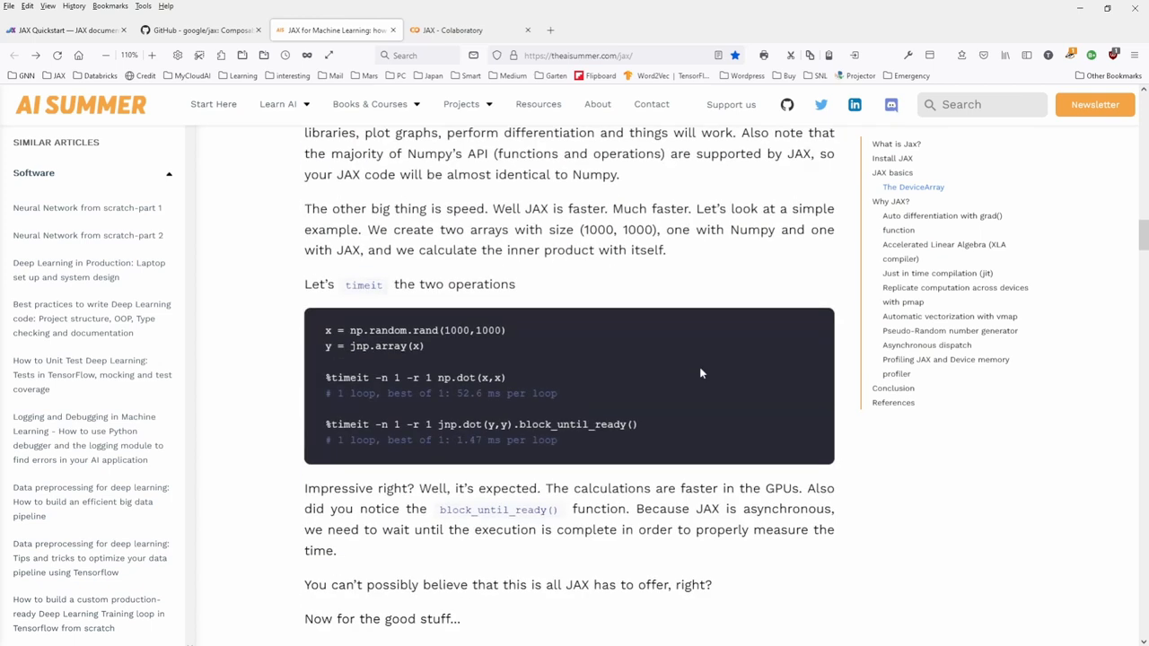
mouse_move(444, 267)
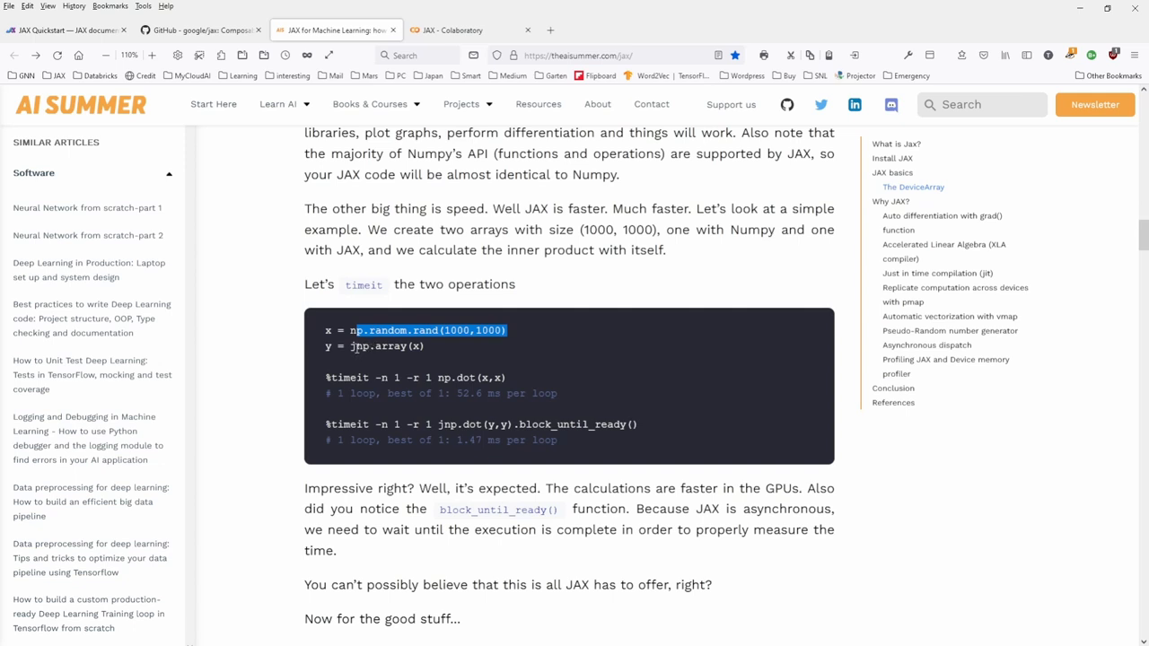
mouse_move(429, 348)
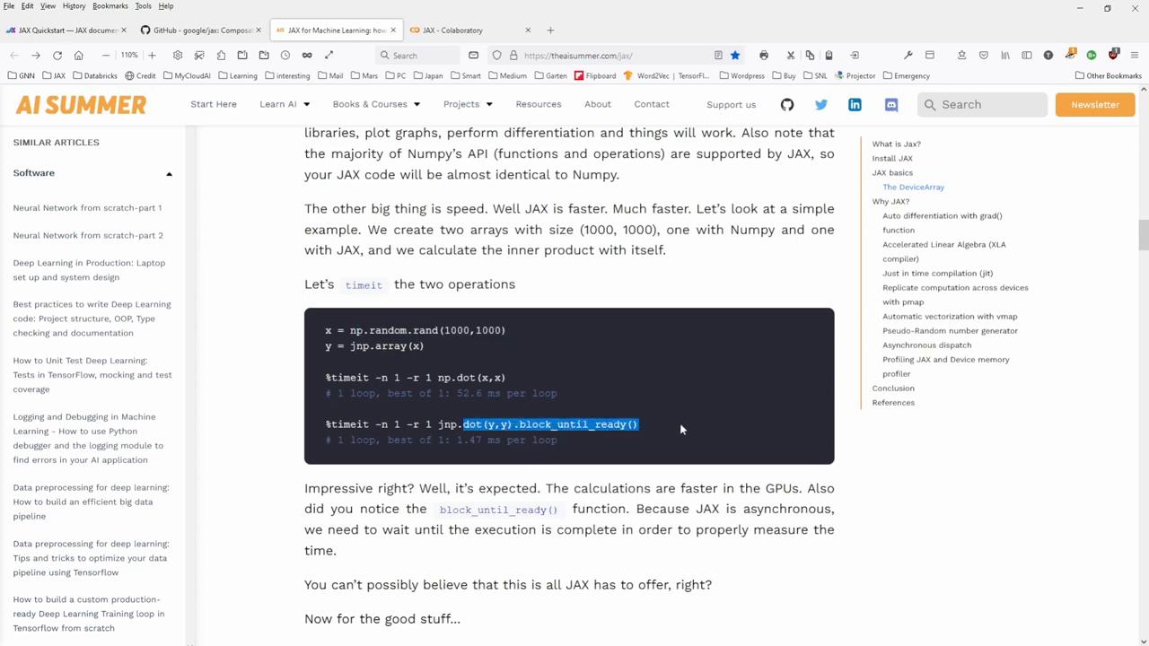
mouse_move(669, 432)
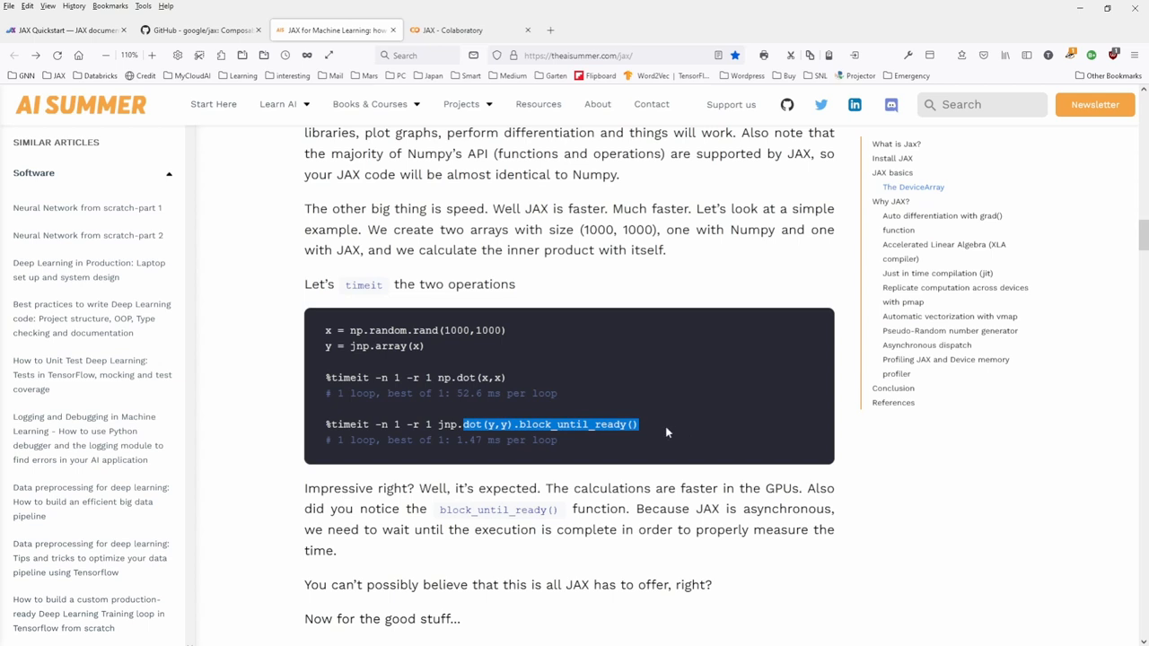
mouse_move(716, 506)
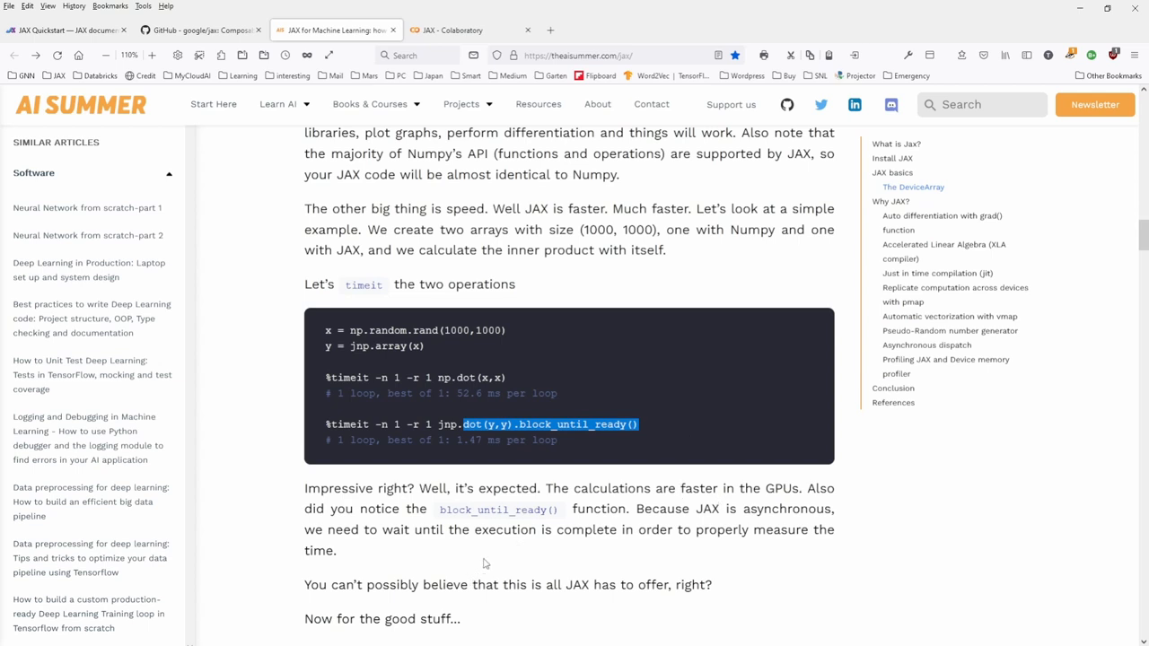
mouse_move(541, 527)
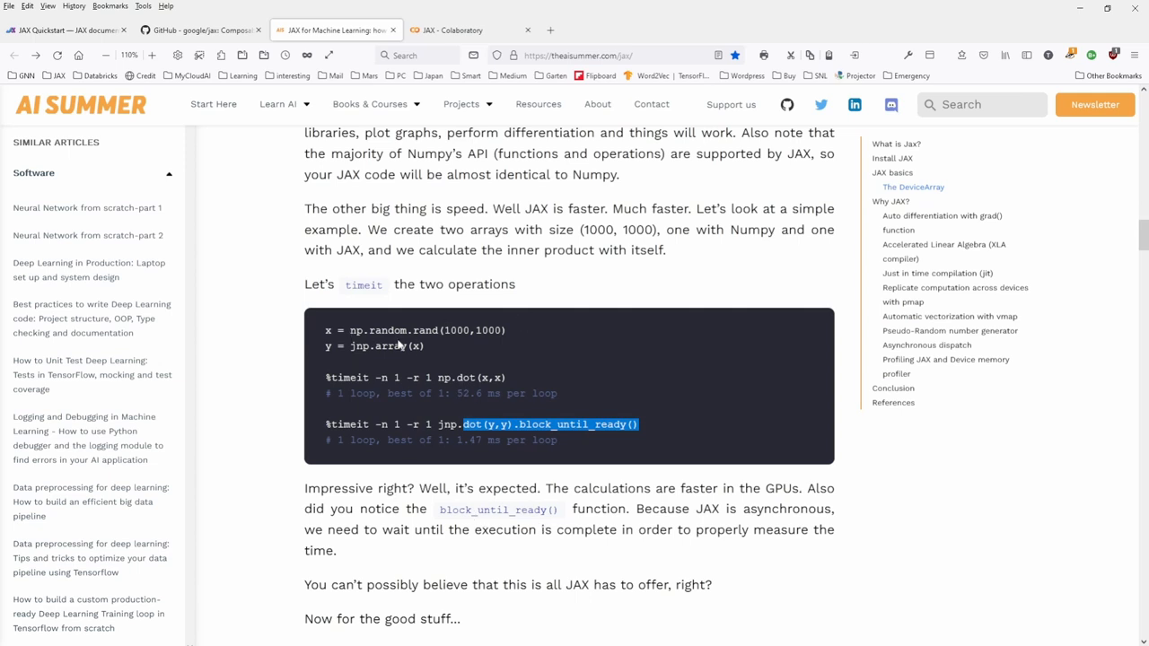
left_click(453, 394)
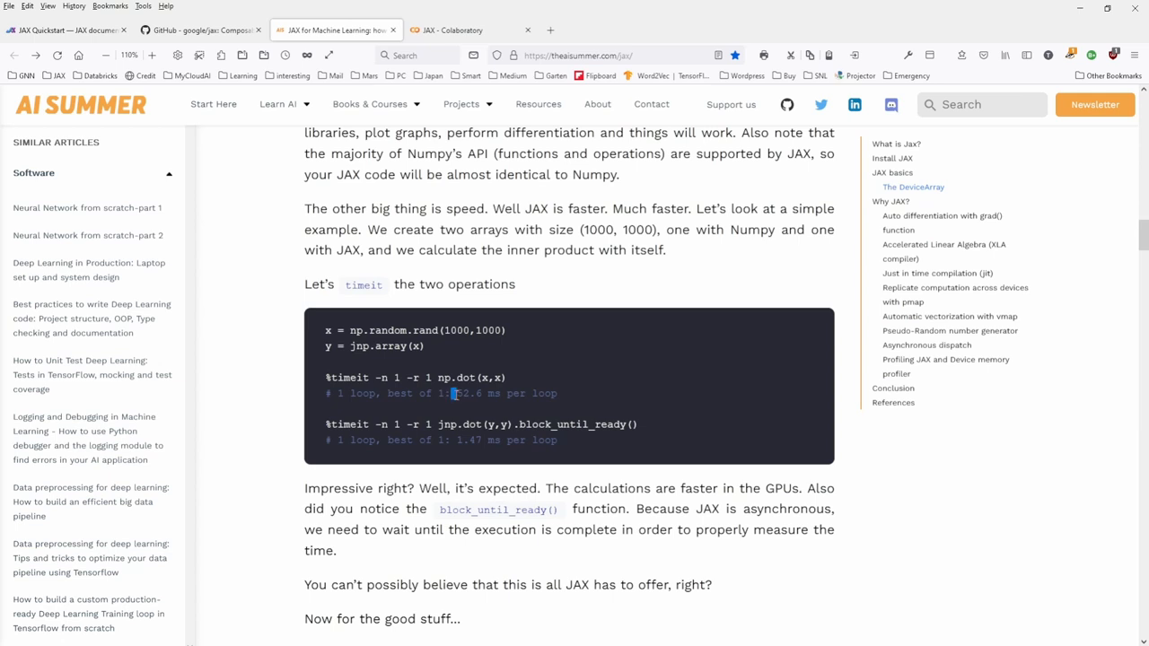
double_click(471, 393)
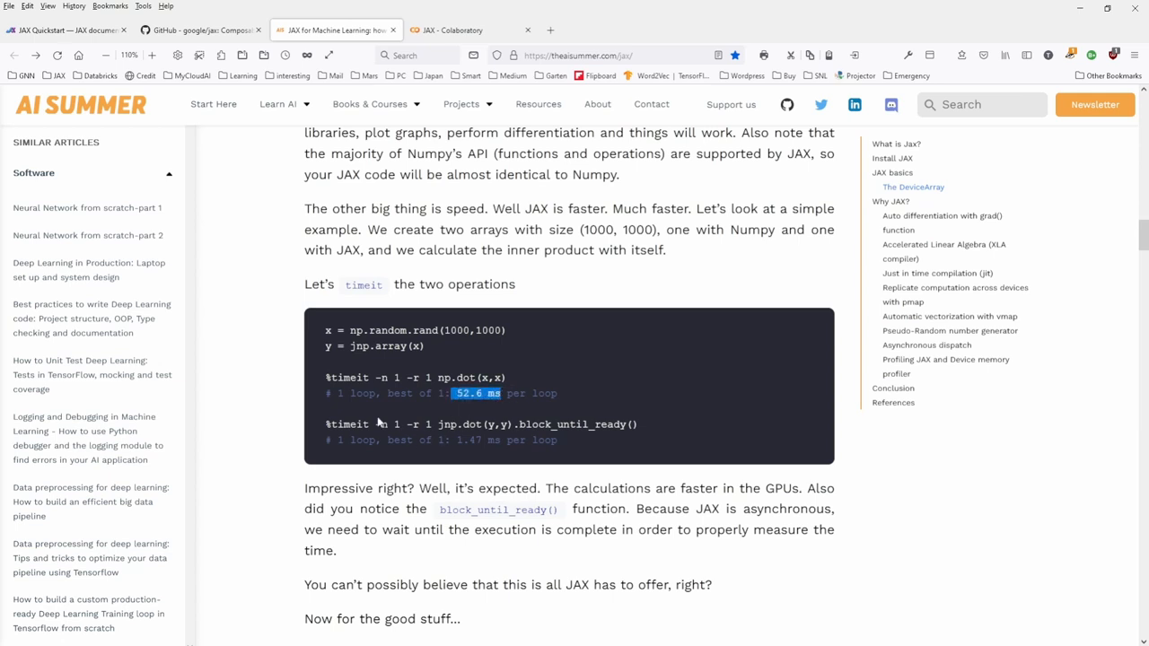
mouse_move(457, 442)
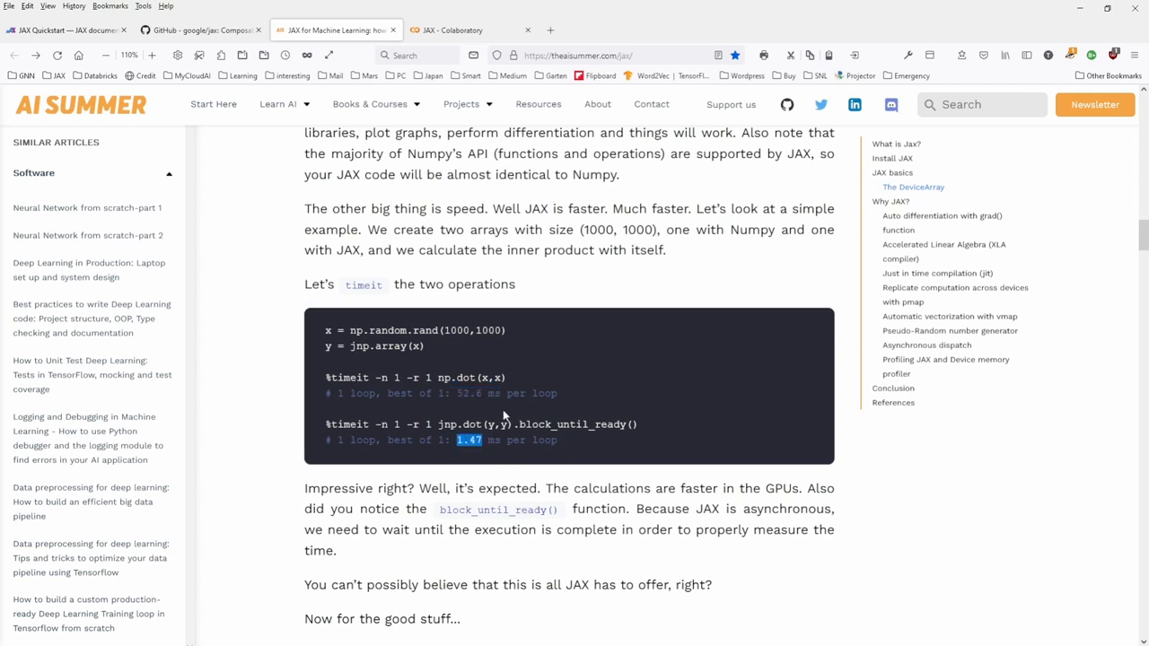
mouse_move(472, 406)
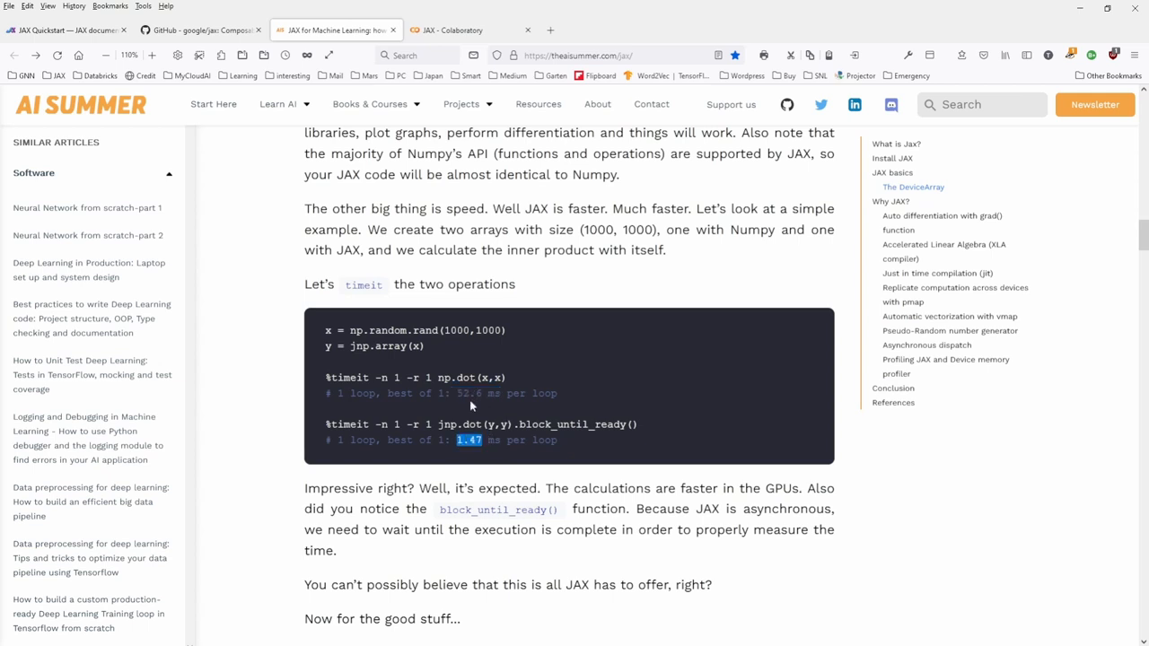
mouse_move(503, 445)
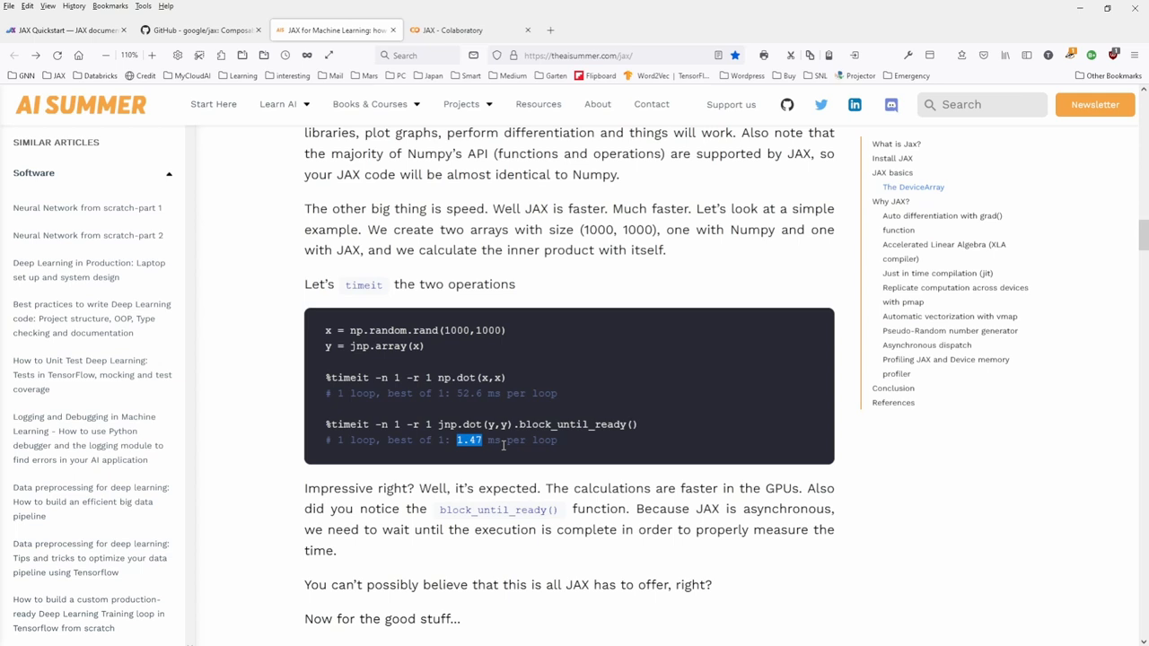
- Highlight 'differentiation', the grad() heading and the note on differentiating Python functions
scroll("down", 3)
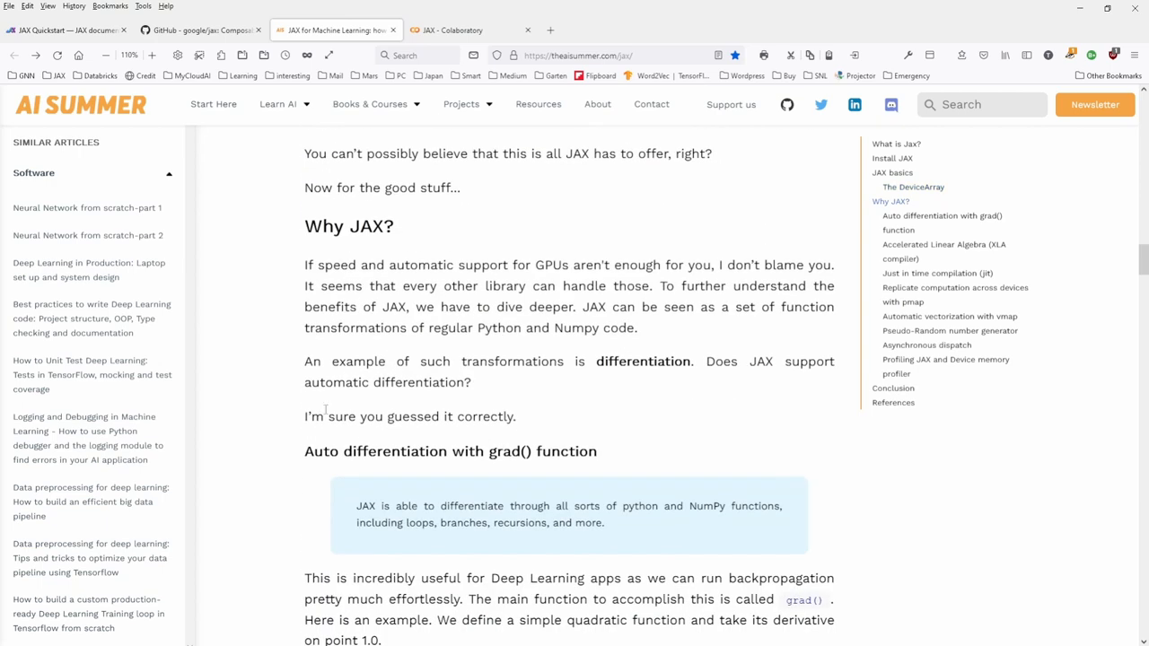
mouse_move(581, 384)
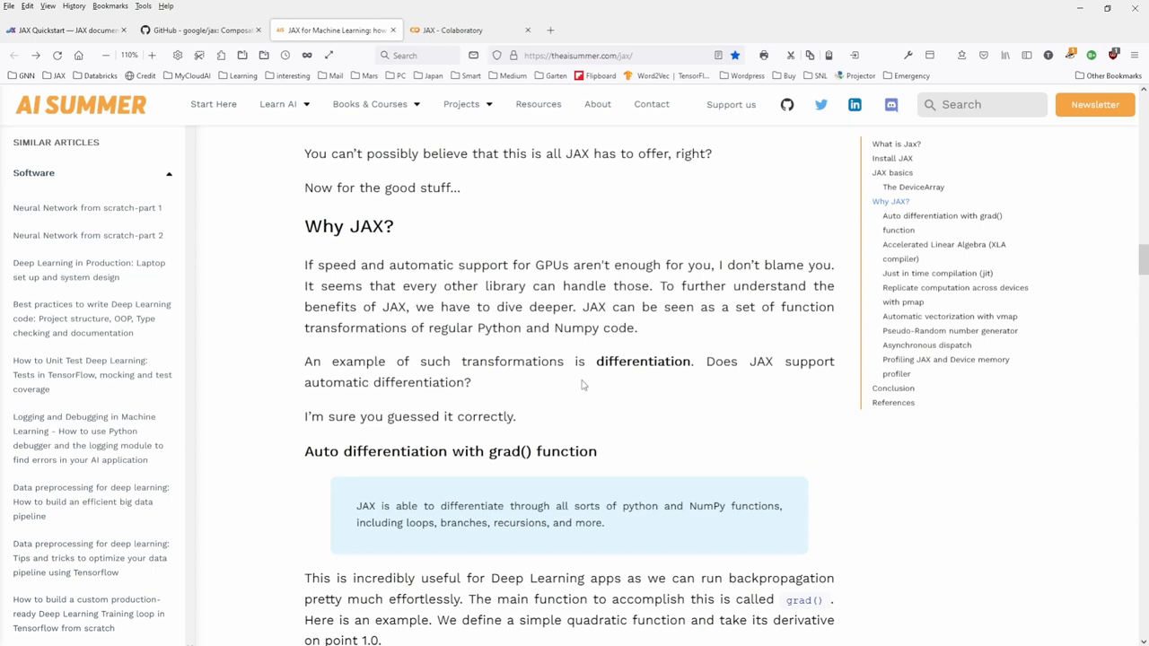
double_click(643, 361)
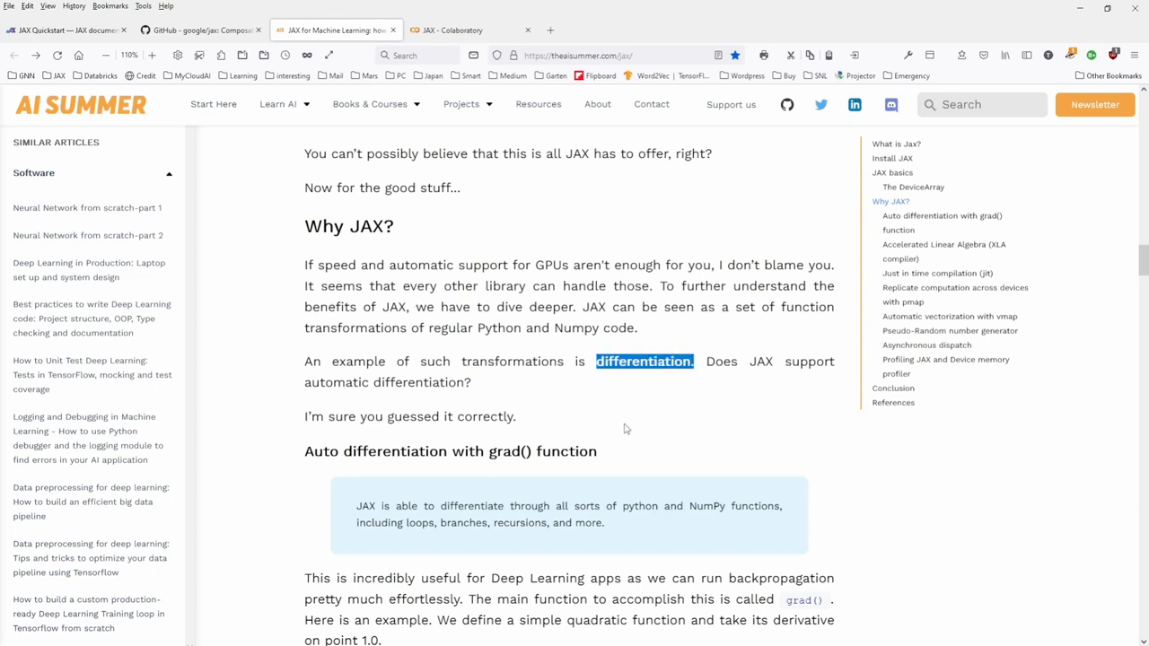
scroll("down", 3)
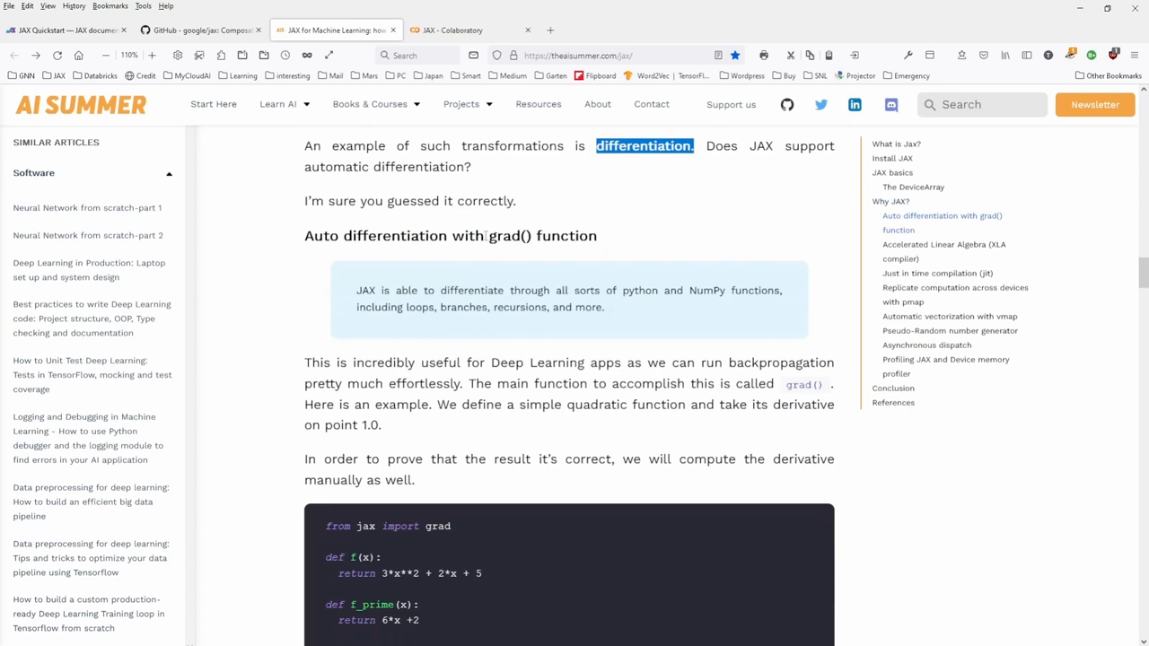
double_click(540, 235)
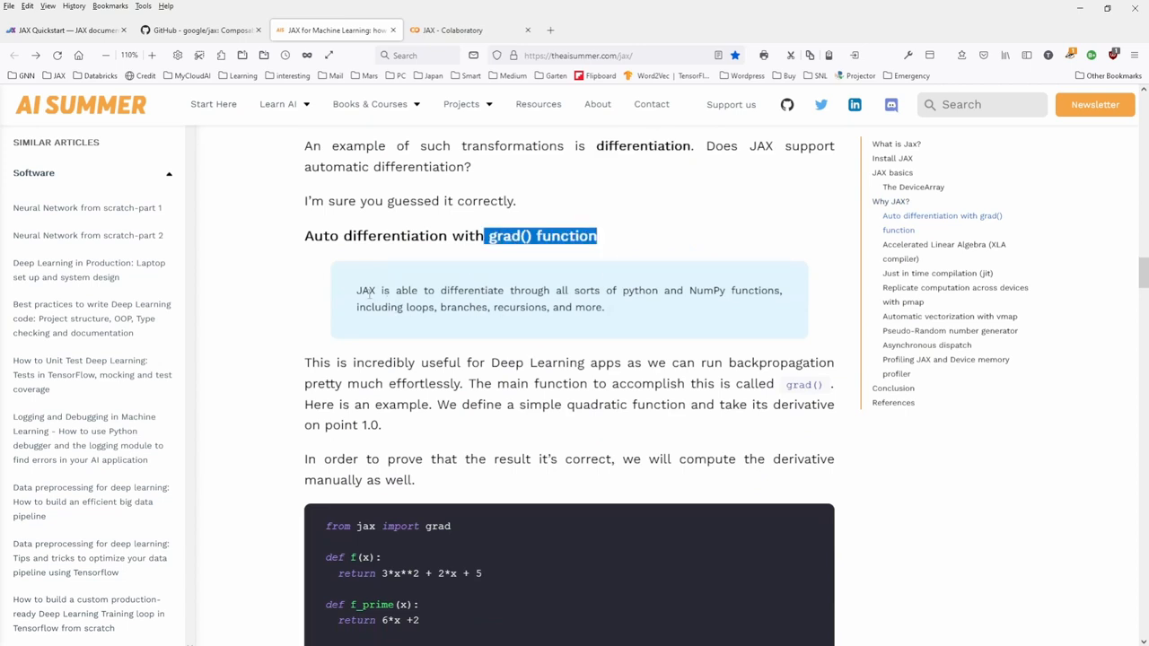
left_click_drag(357, 290, 610, 307)
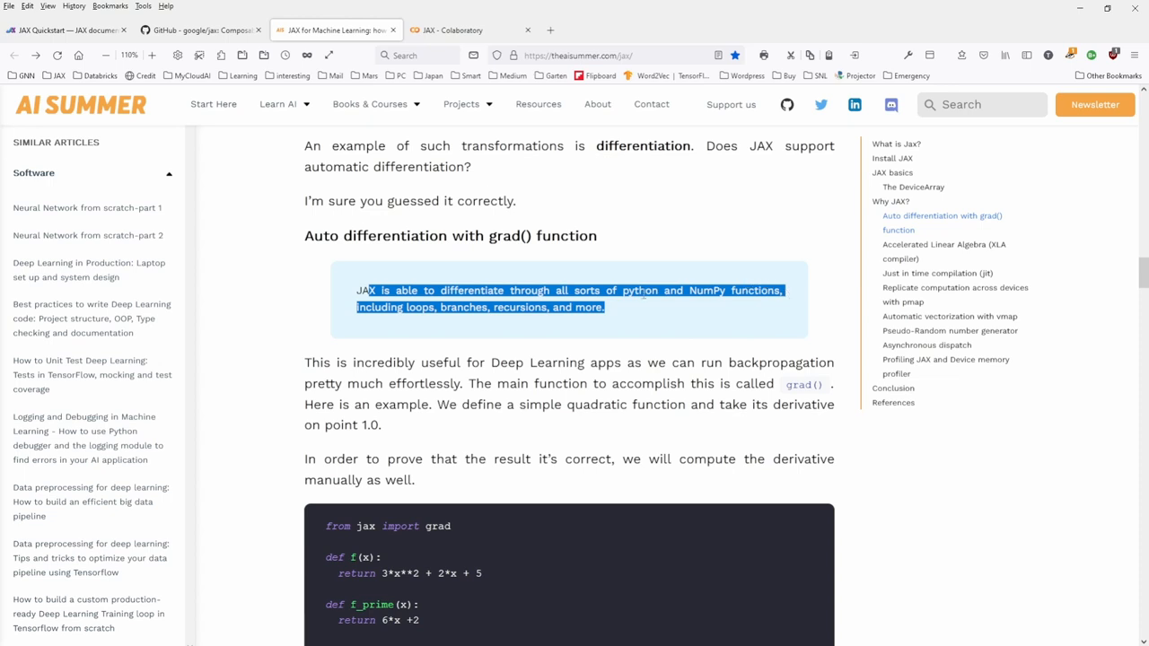
mouse_move(580, 324)
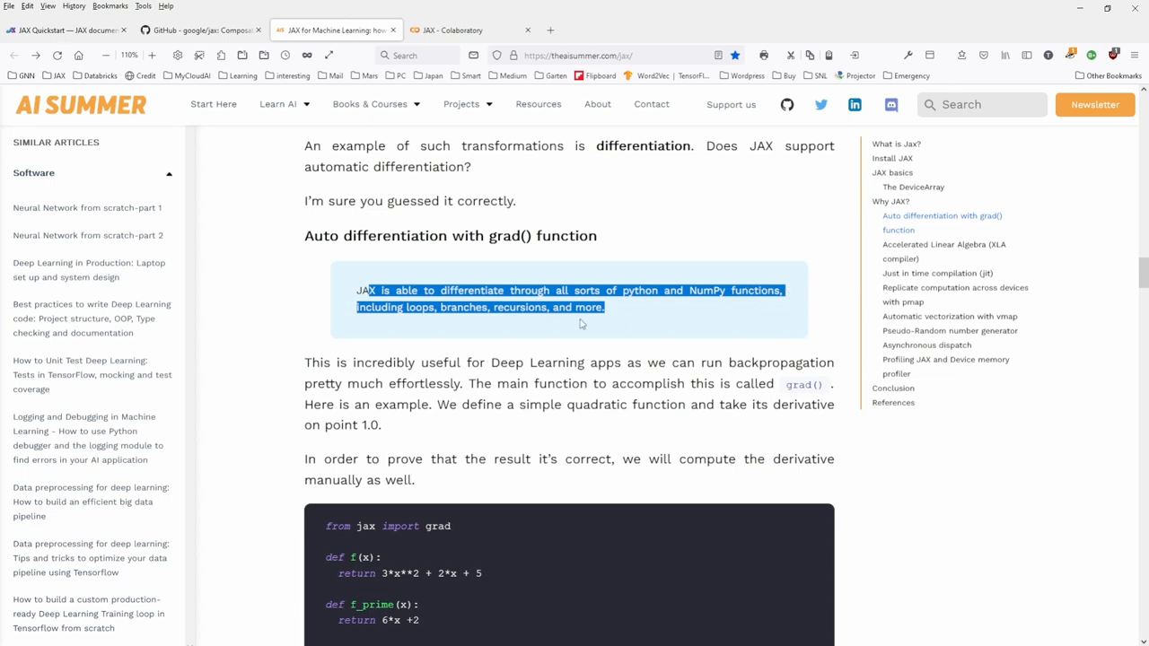
- Highlight the quadratic function f definition and the grad(f) call in the example
scroll("down", 3)
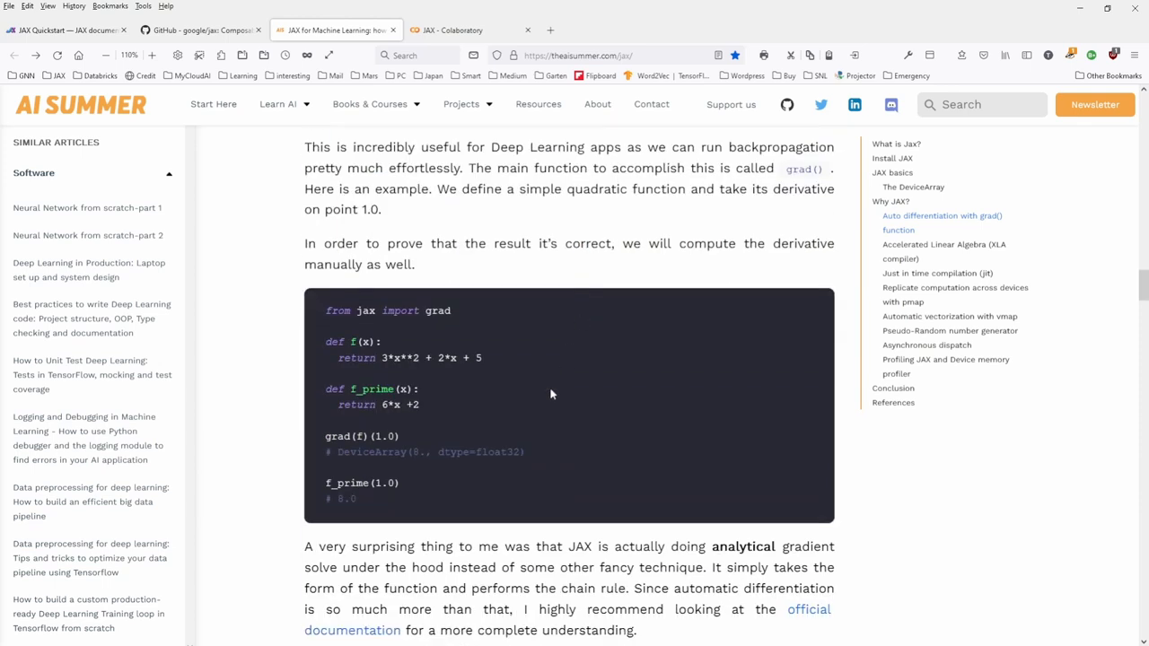
mouse_move(539, 247)
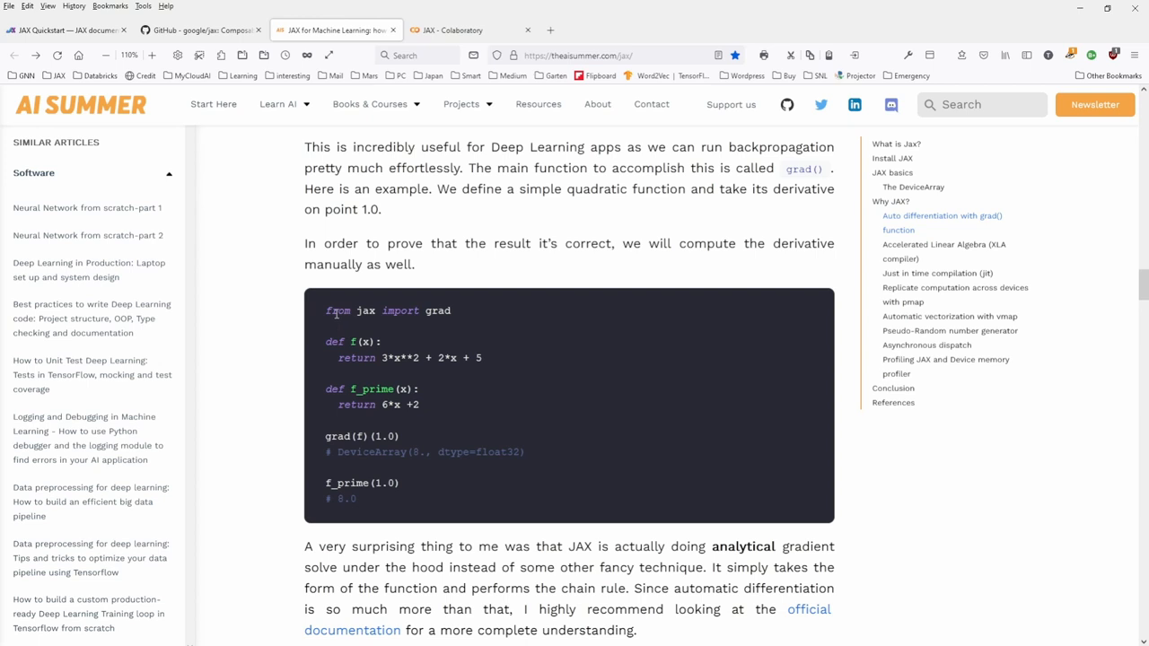
left_click_drag(327, 310, 452, 311)
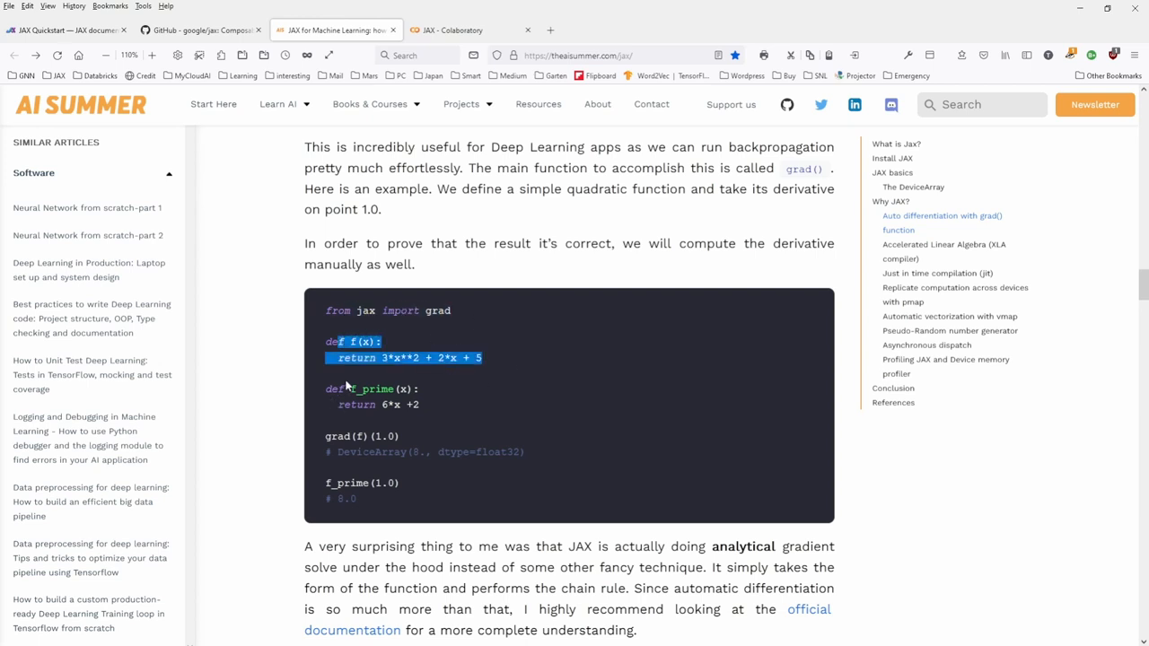
double_click(336, 436)
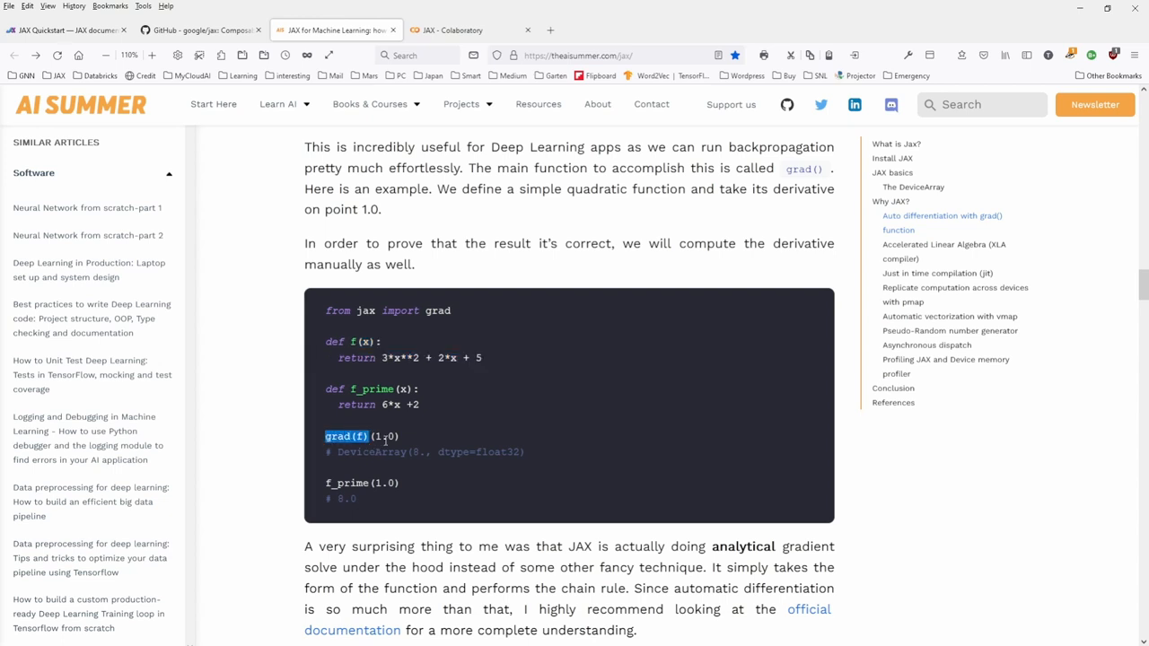
mouse_move(547, 461)
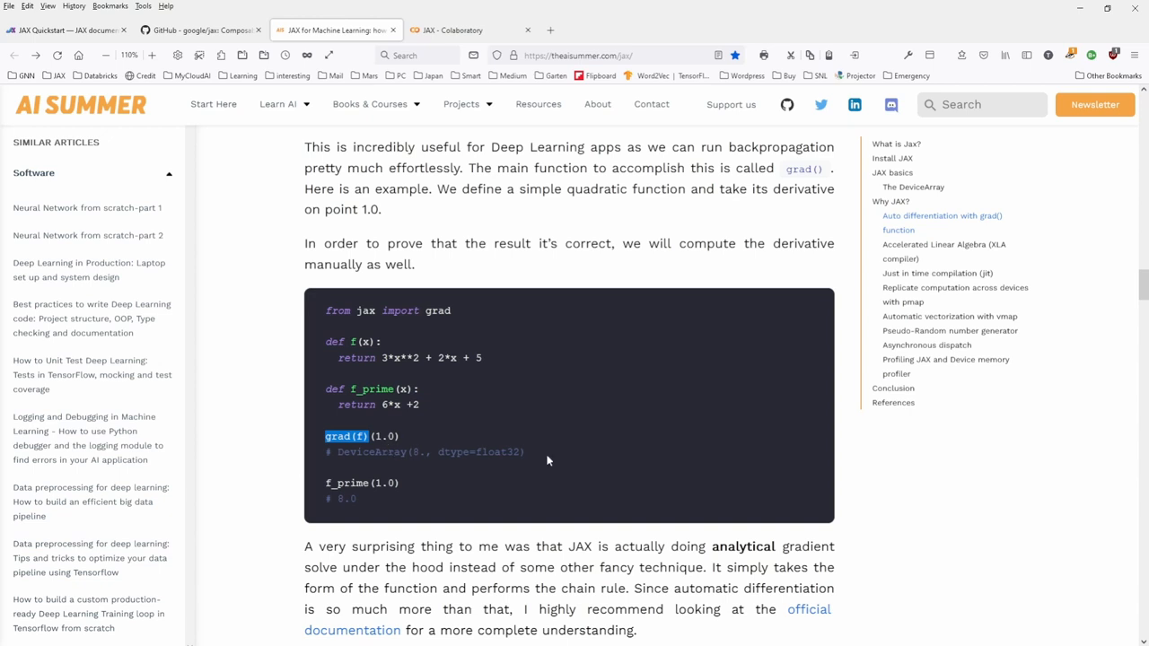
- Highlight the XLA compiler heading and 'by Tensorflow', then scroll down to the jit section
scroll("down", 3)
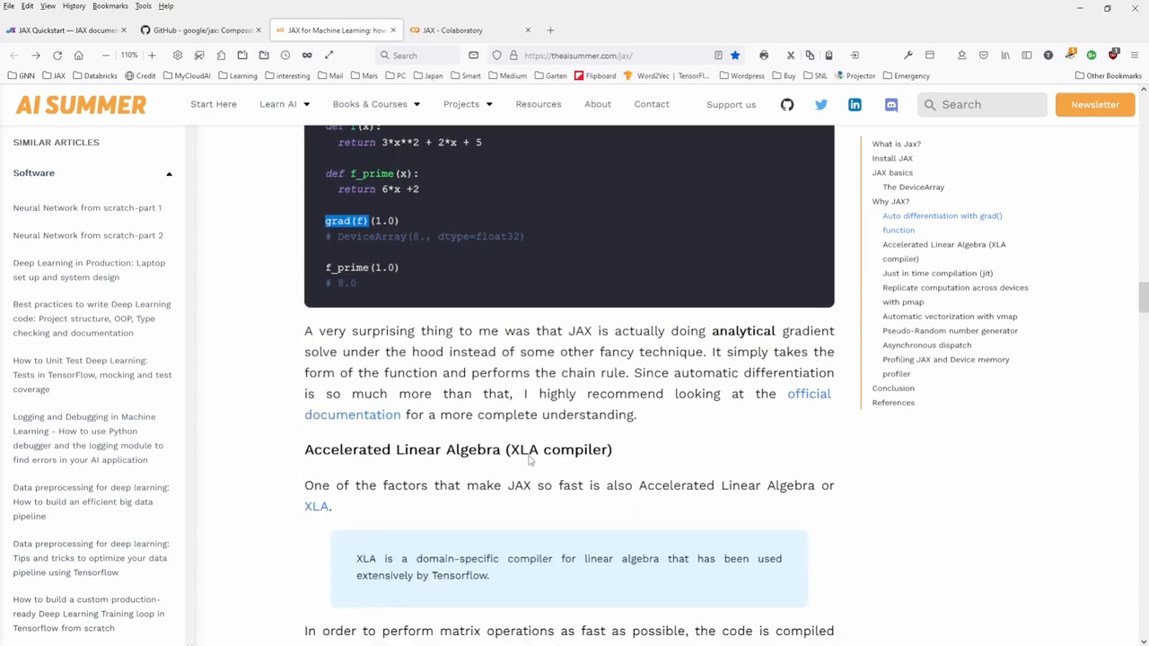
scroll("down", 3)
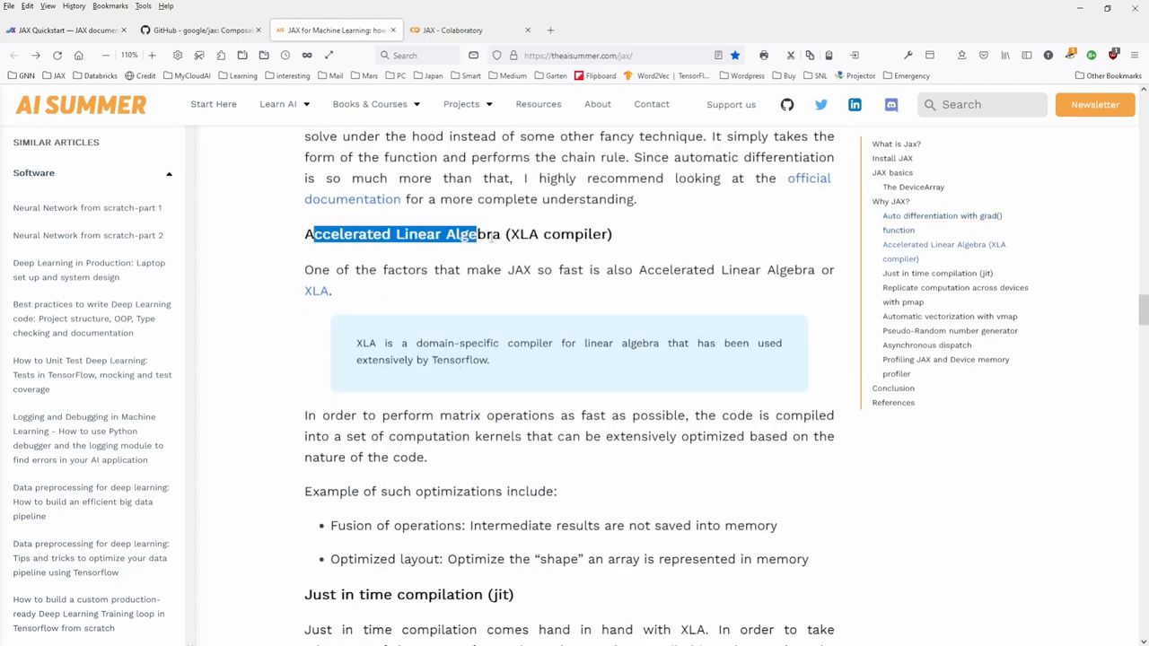
left_click_drag(480, 234, 613, 234)
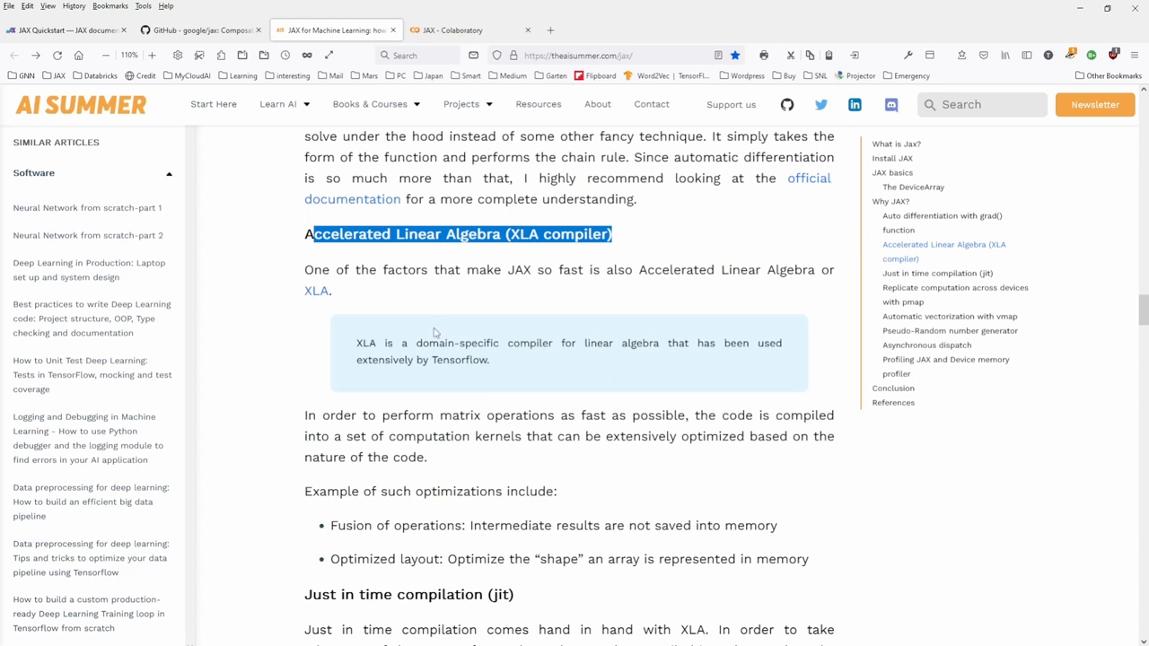
left_click_drag(430, 343, 661, 343)
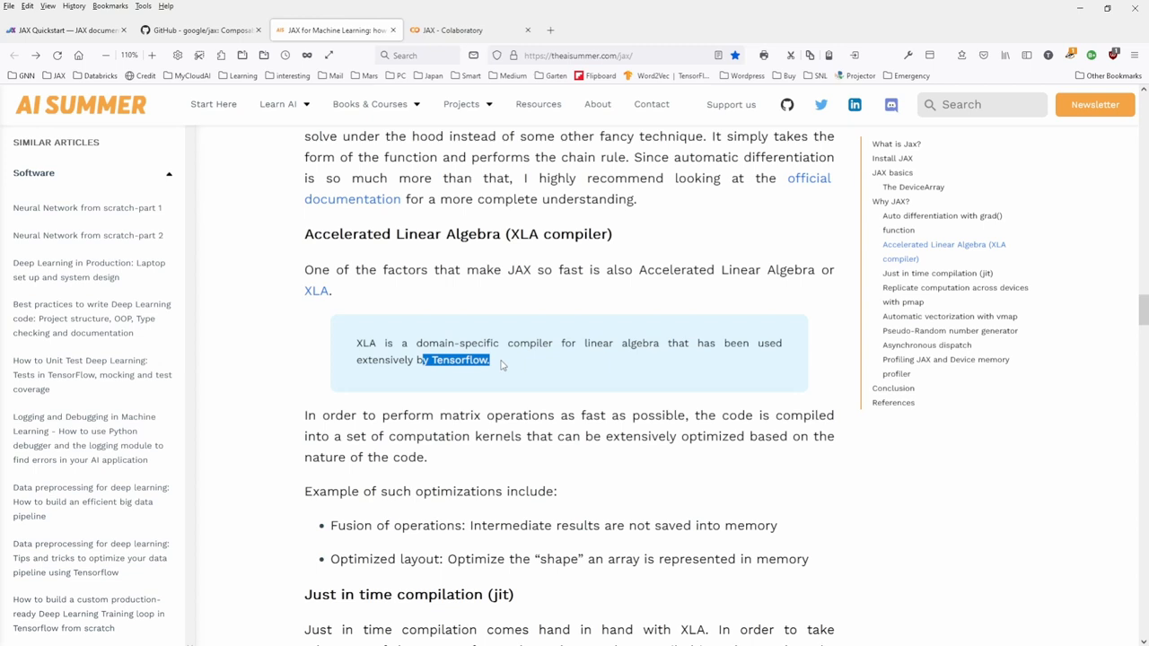
scroll("down", 3)
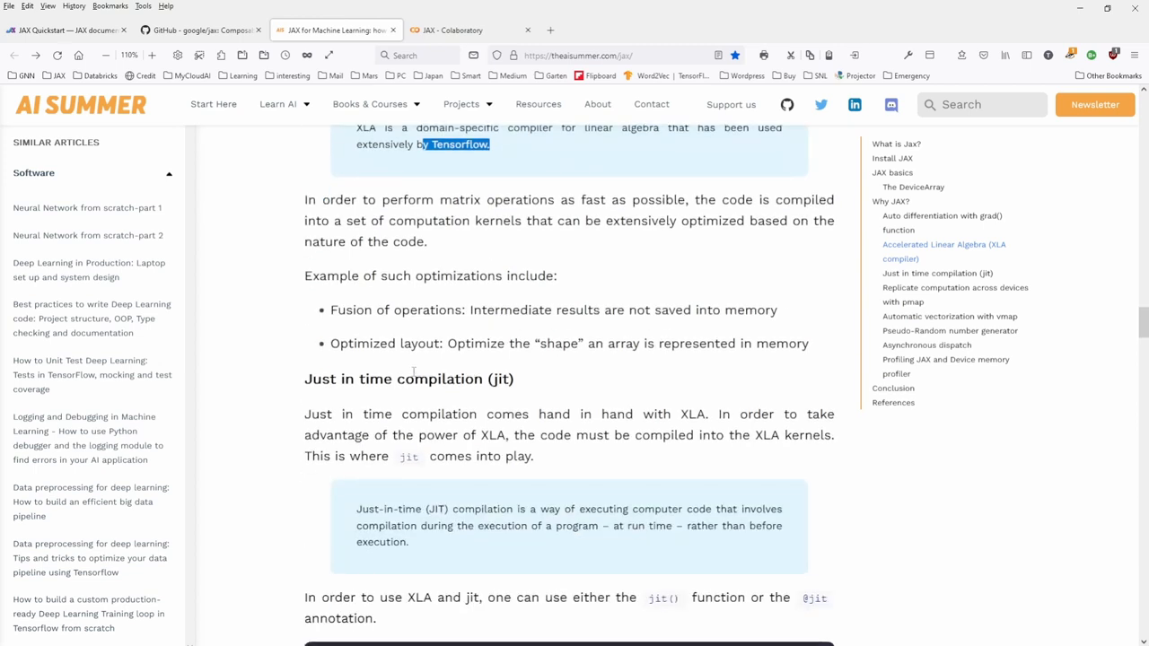
- Highlight the jit opening paragraph, the JIT definition and the g = jit(f) line
scroll("down", 3)
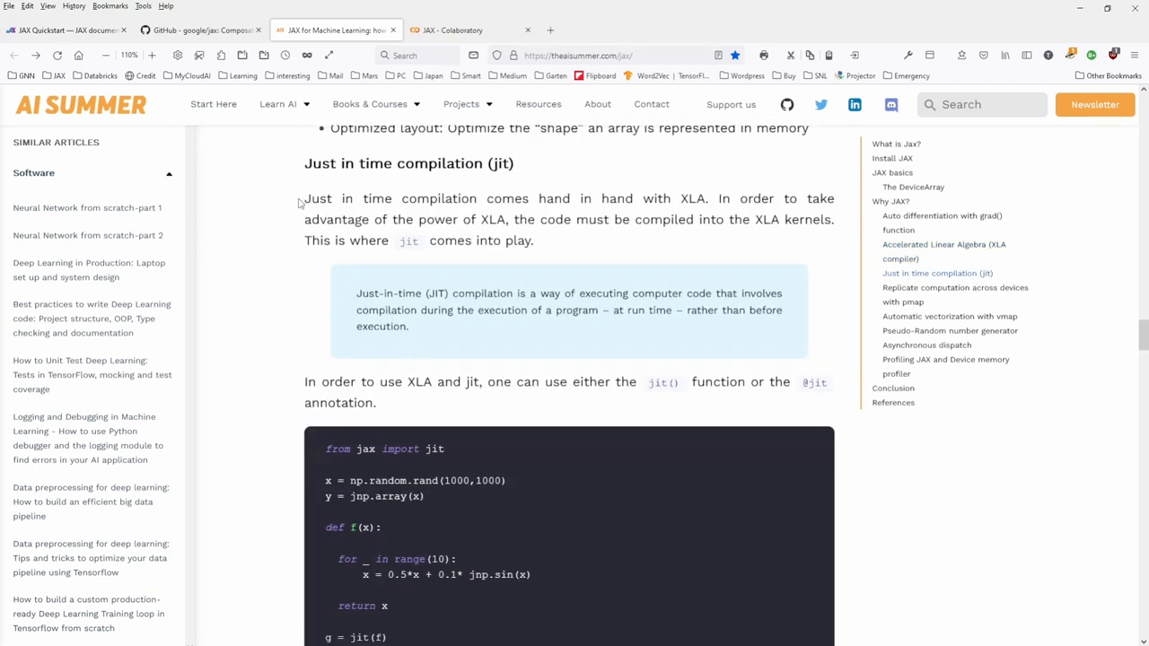
left_click_drag(304, 199, 535, 241)
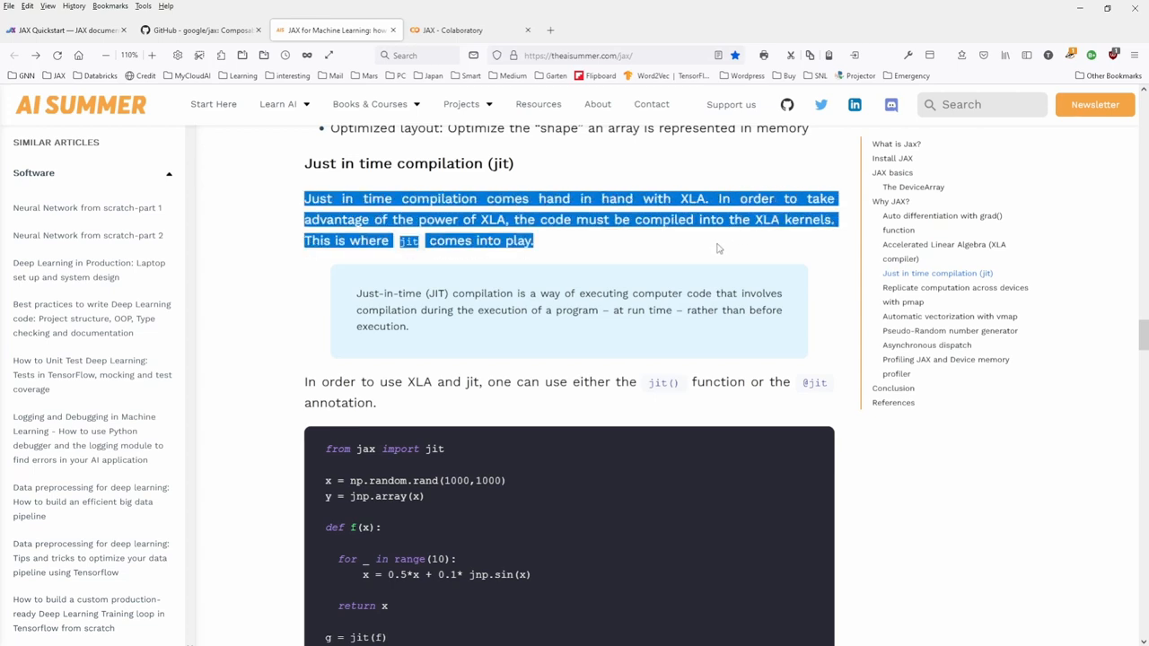
left_click_drag(498, 292, 685, 292)
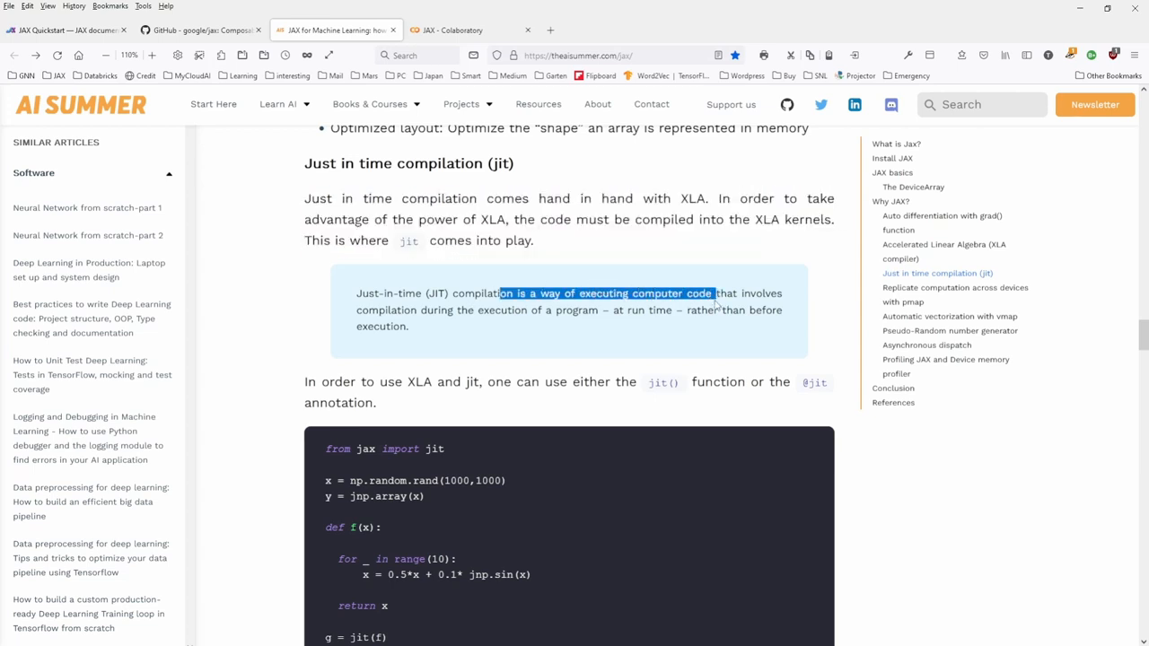
left_click_drag(714, 293, 466, 310)
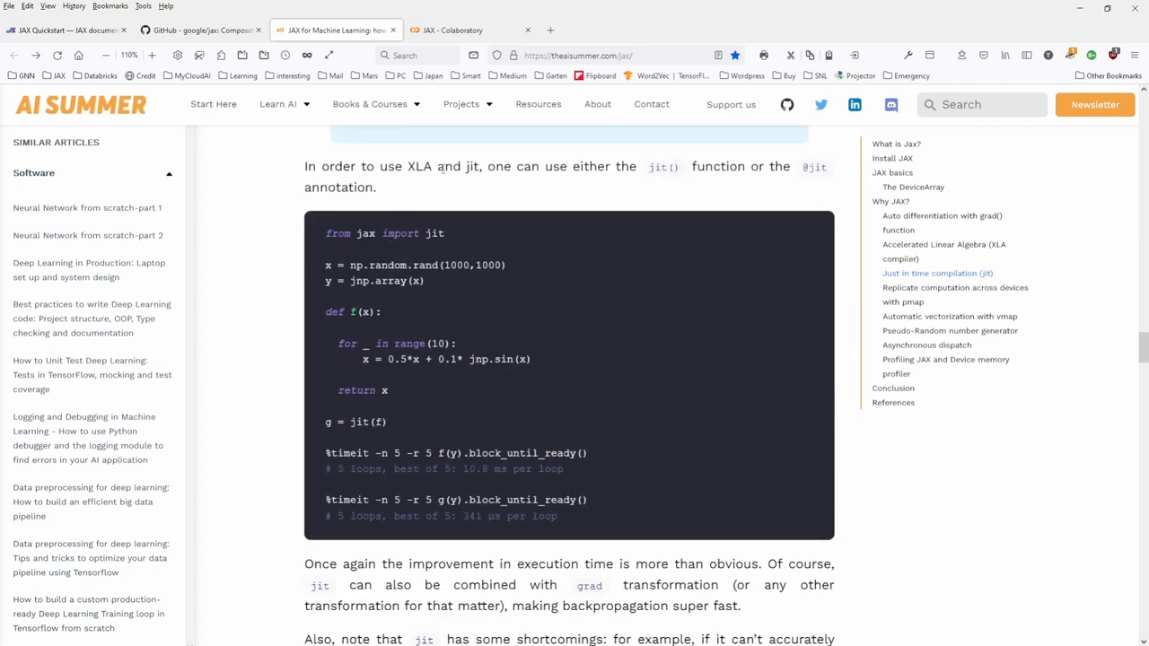
mouse_move(522, 349)
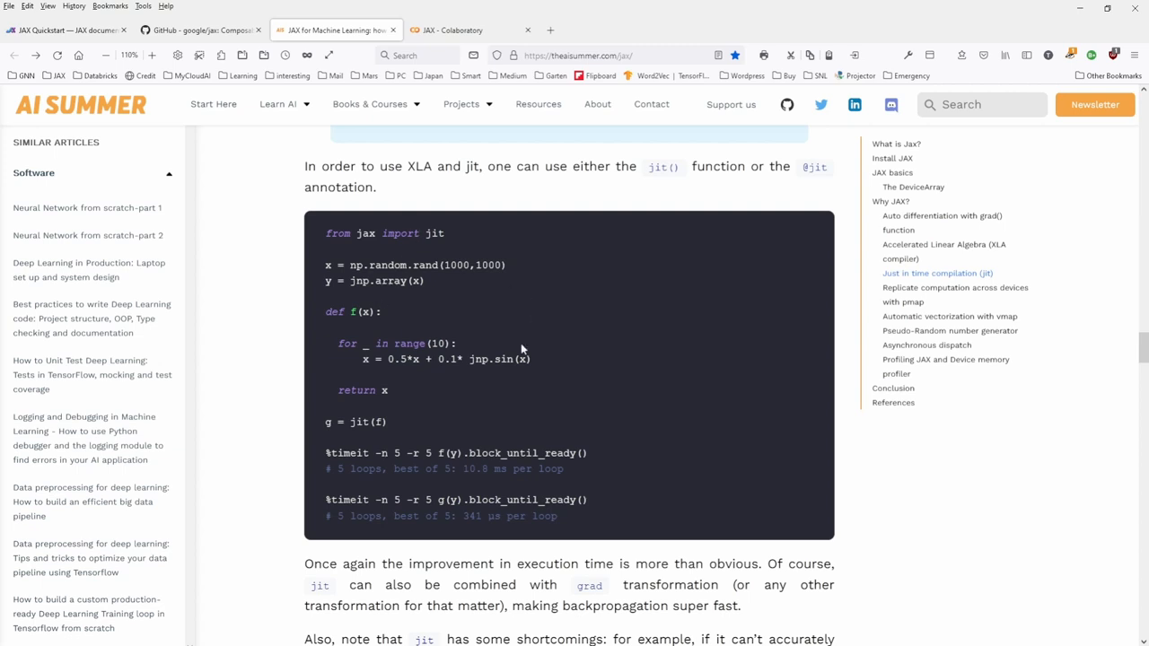
mouse_move(296, 449)
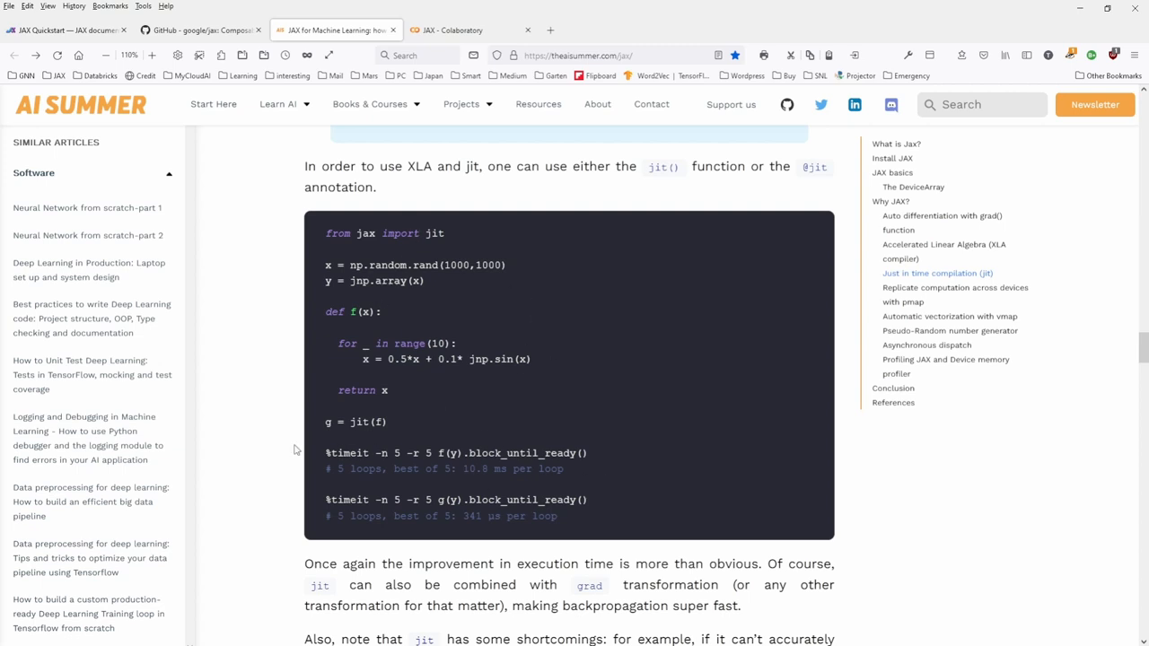
double_click(356, 422)
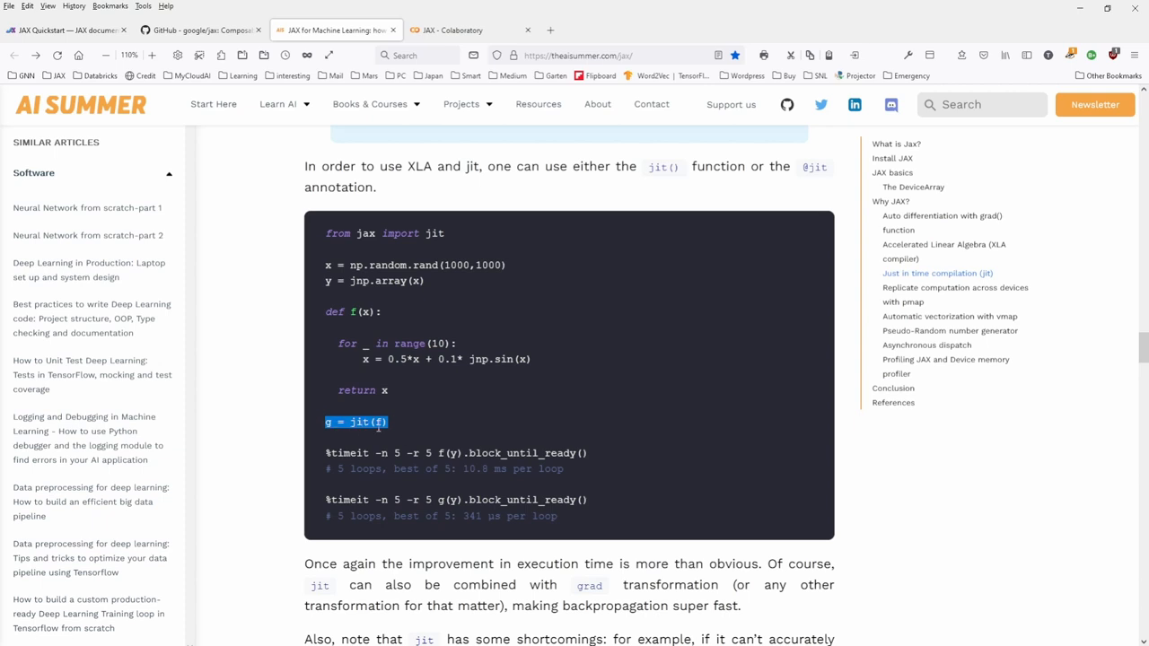
scroll("down", 3)
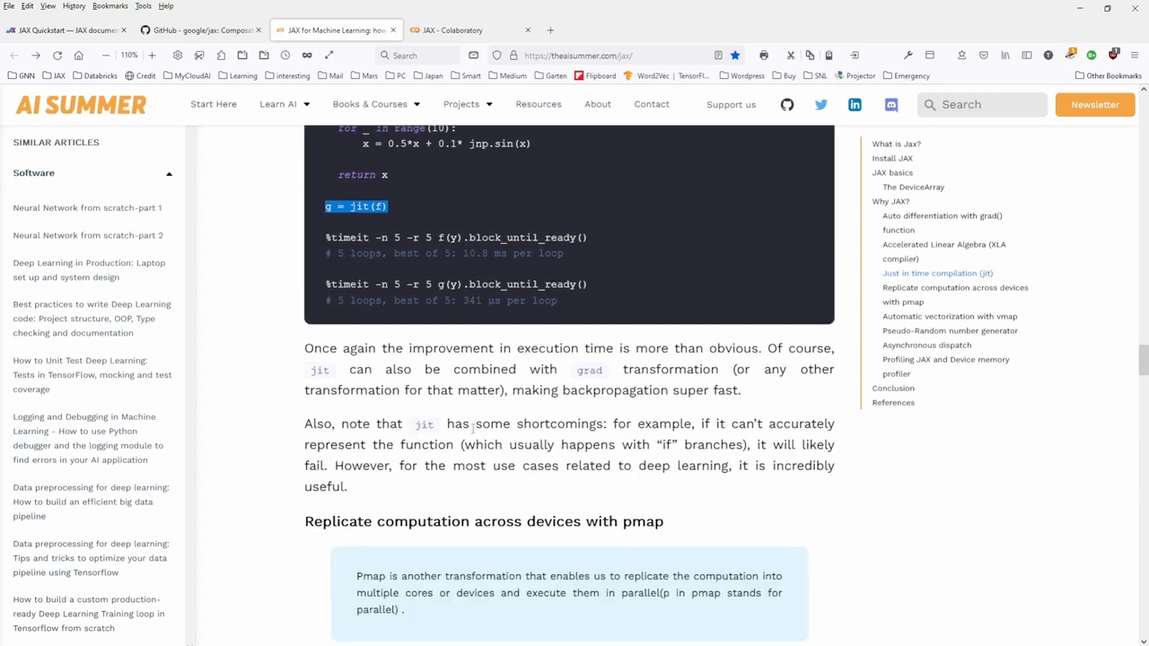
- Highlight pmap's core replication, 'execute them in parallel' and 'p stands for parallel'
scroll("down", 3)
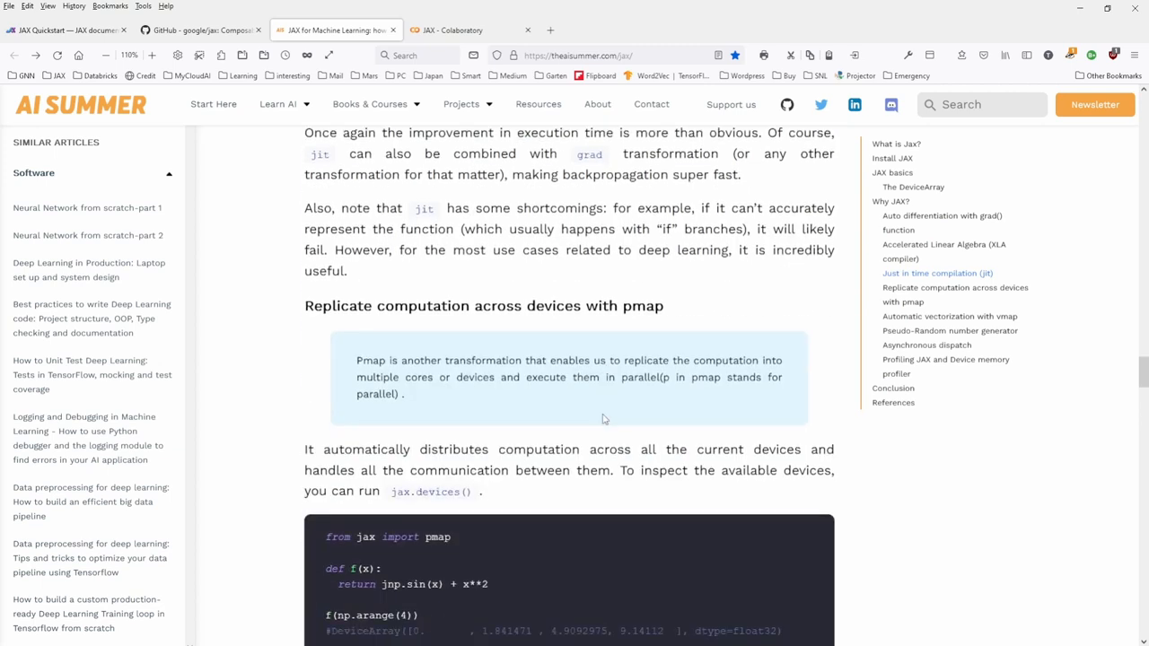
mouse_move(579, 328)
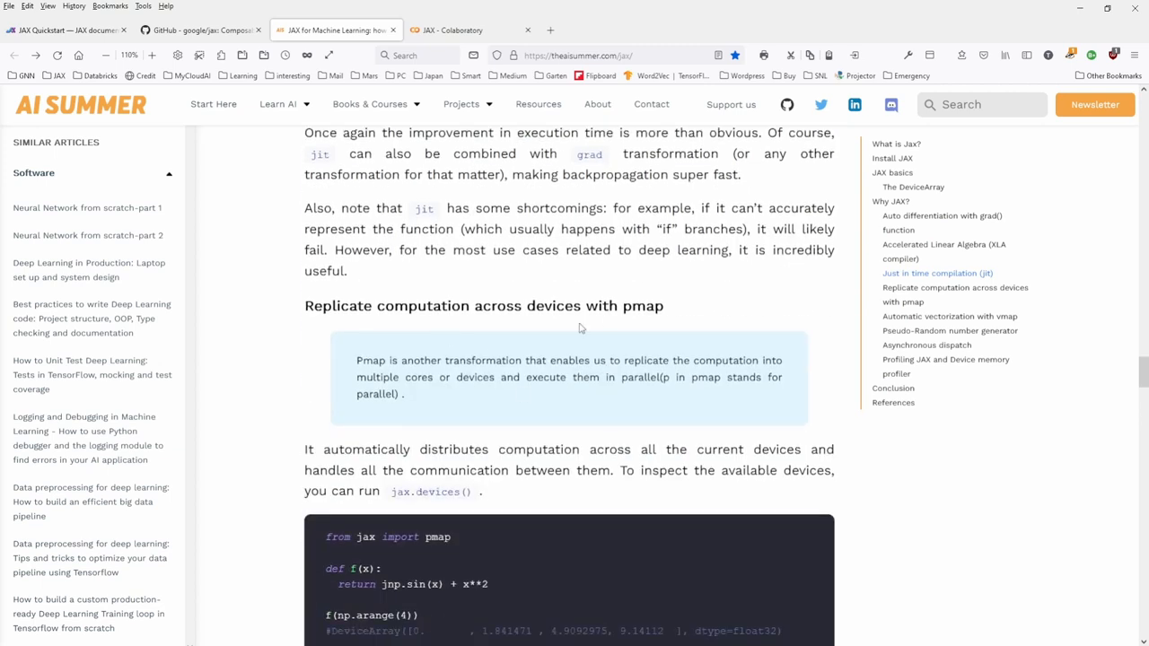
left_click_drag(417, 360, 555, 360)
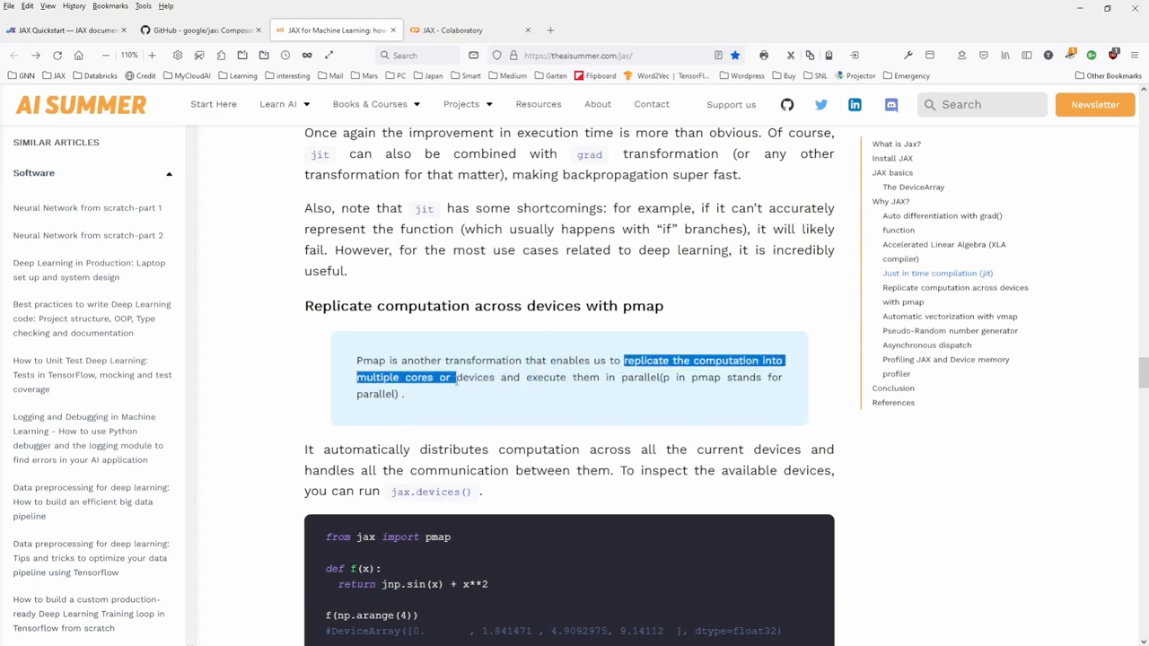
left_click_drag(454, 377, 496, 377)
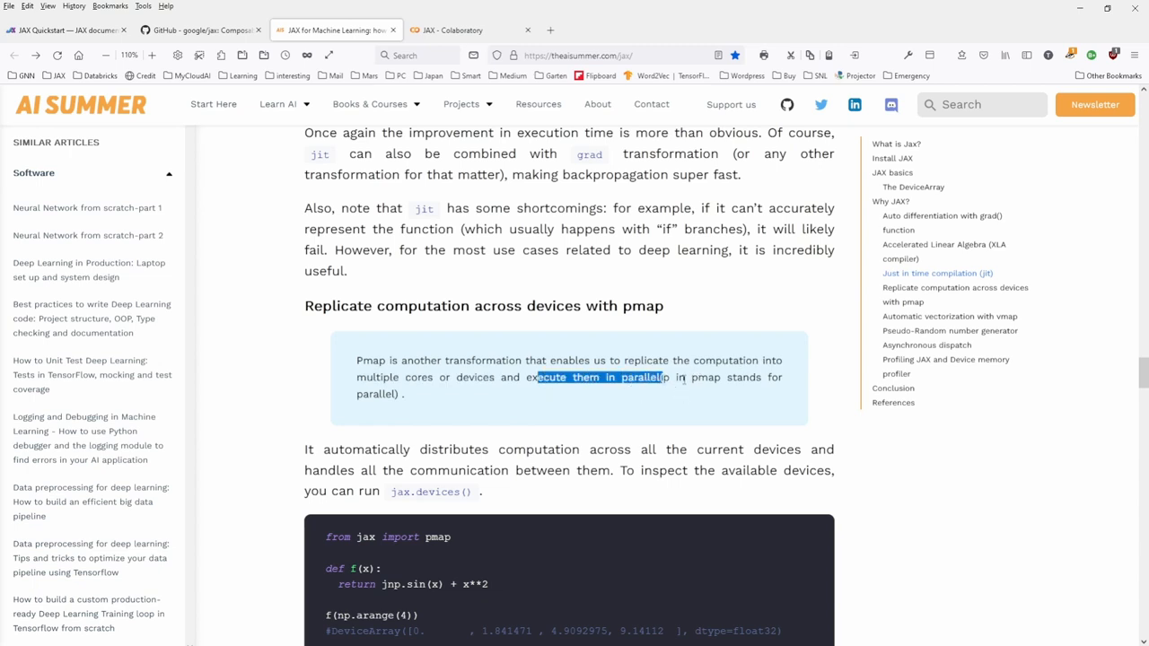
left_click_drag(538, 377, 404, 394)
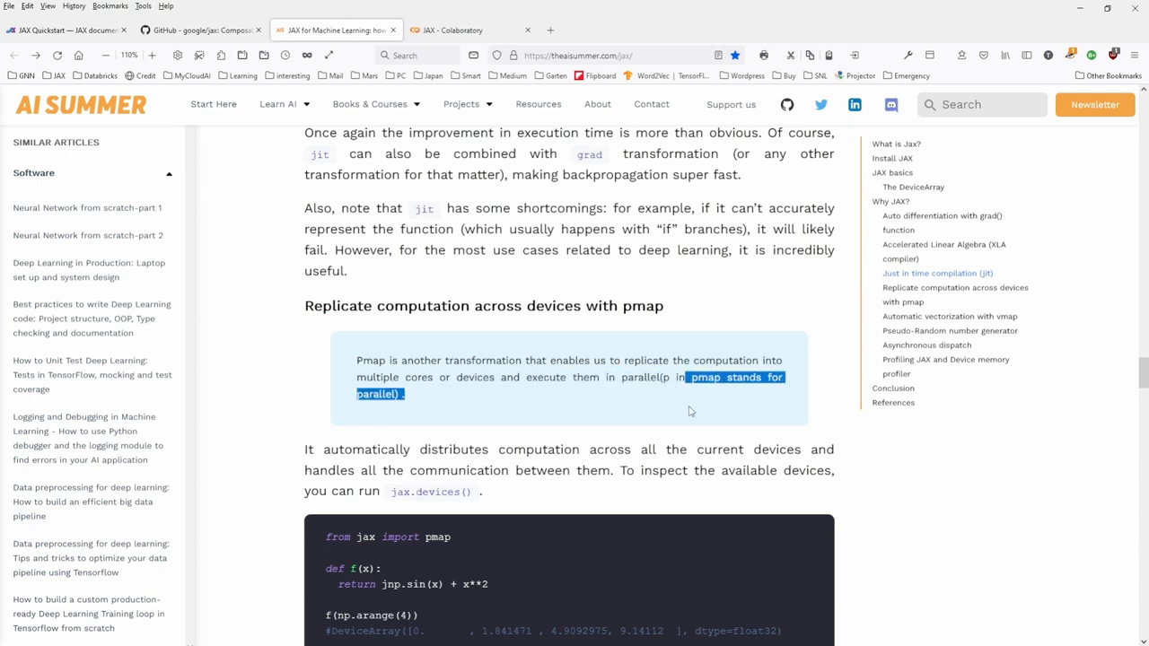
- Scroll through the vmap, PRNG and profiling sections down to Conclusion and References
scroll("down", 3)
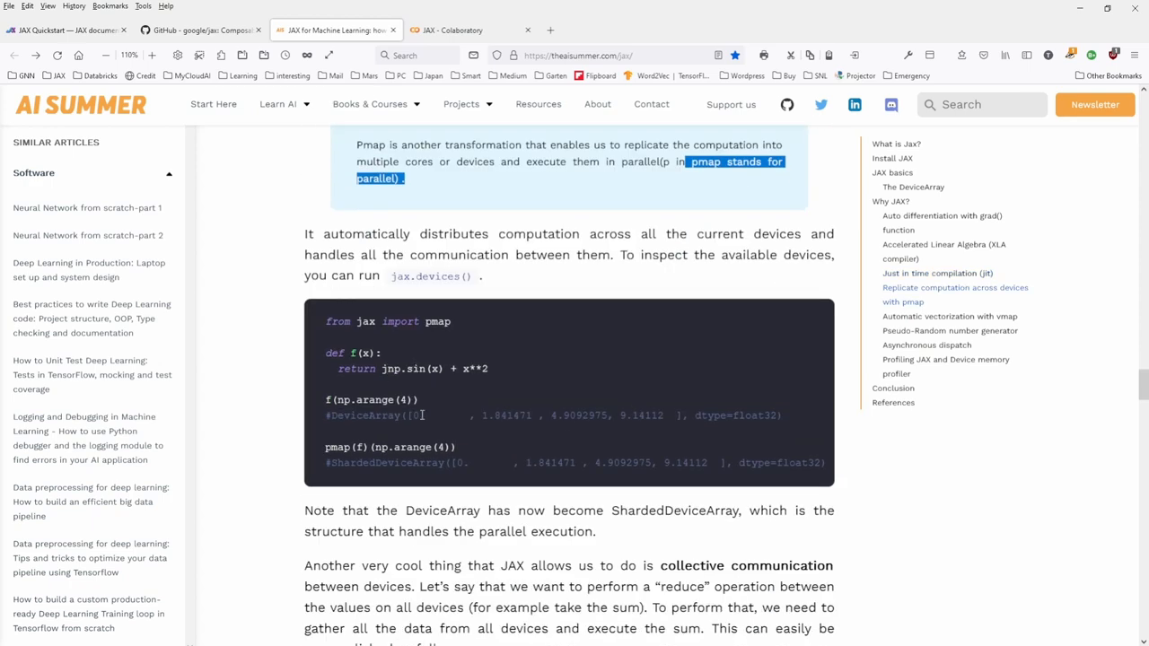
scroll("down", 3)
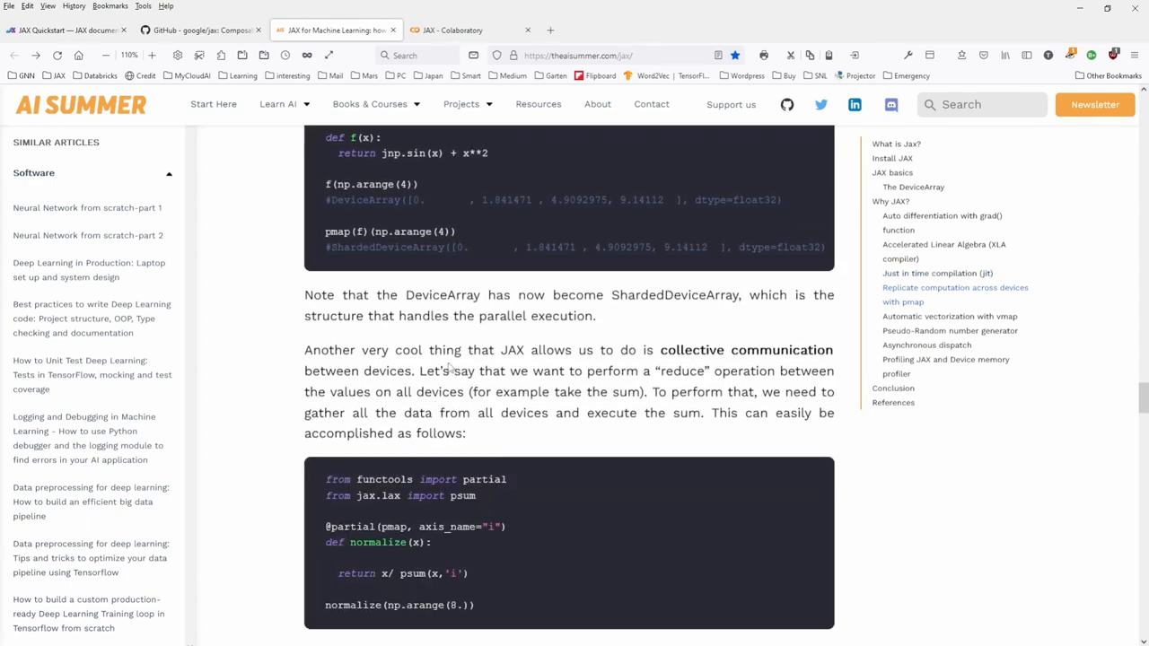
scroll("down", 3)
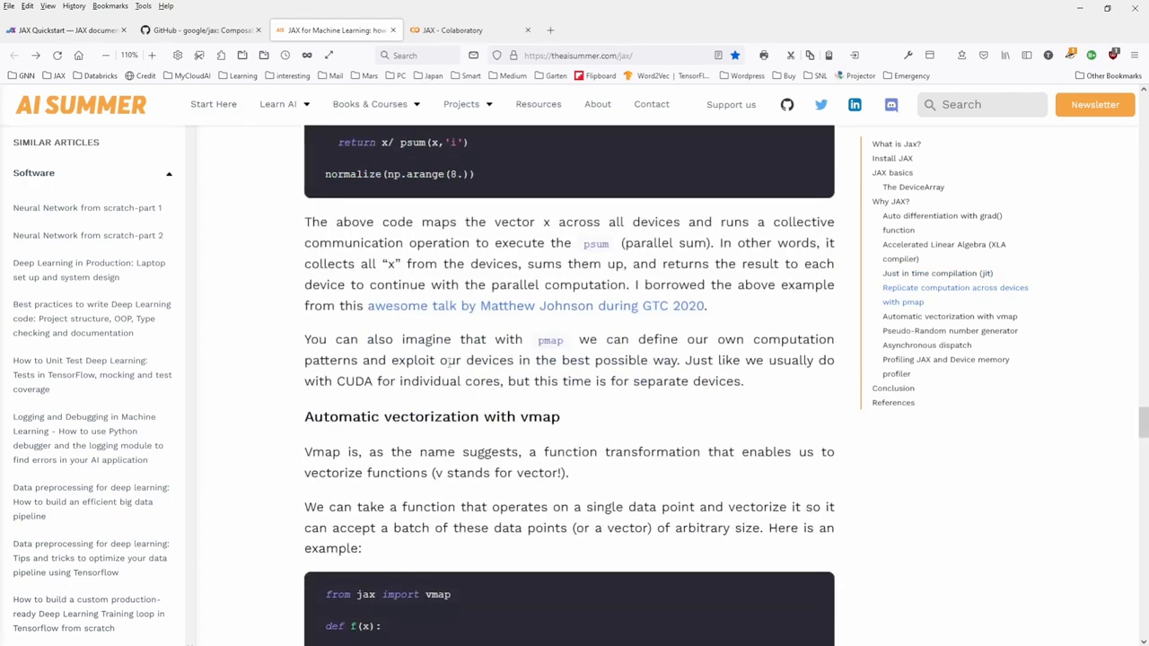
scroll("down", 3)
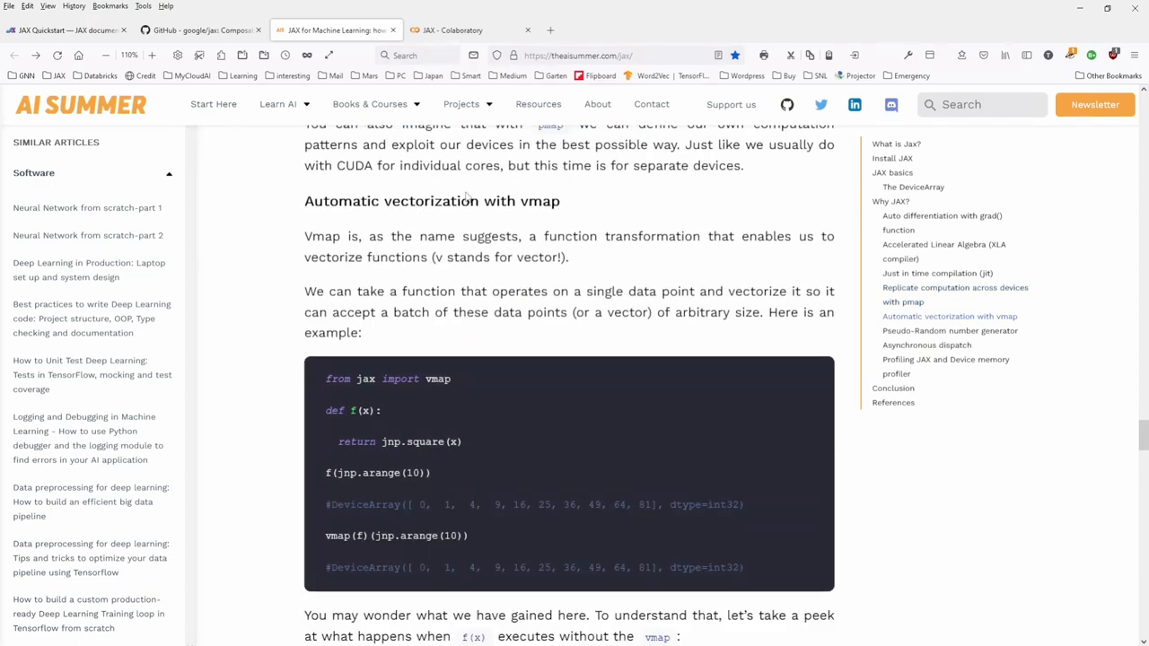
mouse_move(394, 234)
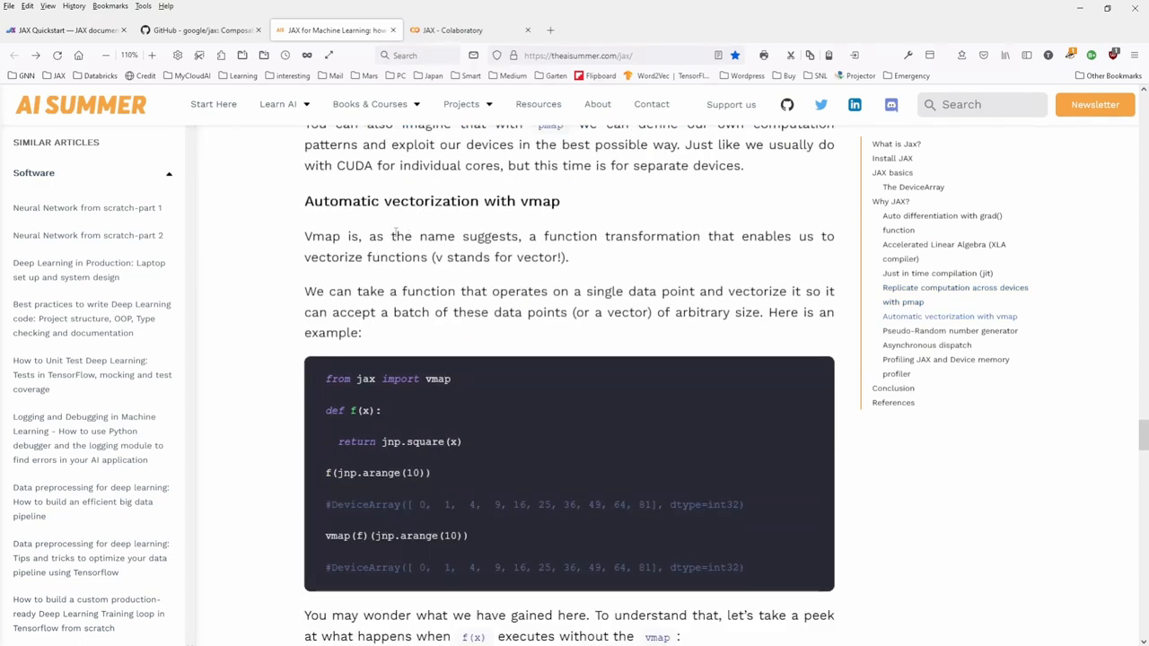
left_click_drag(516, 257, 569, 257)
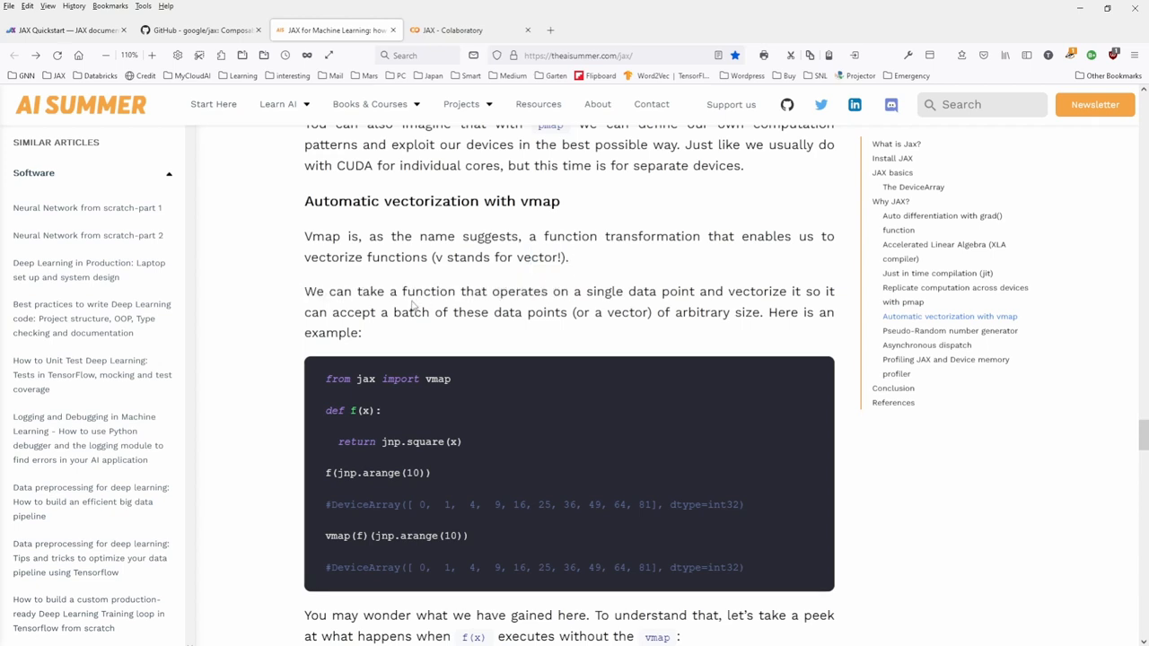
mouse_move(386, 473)
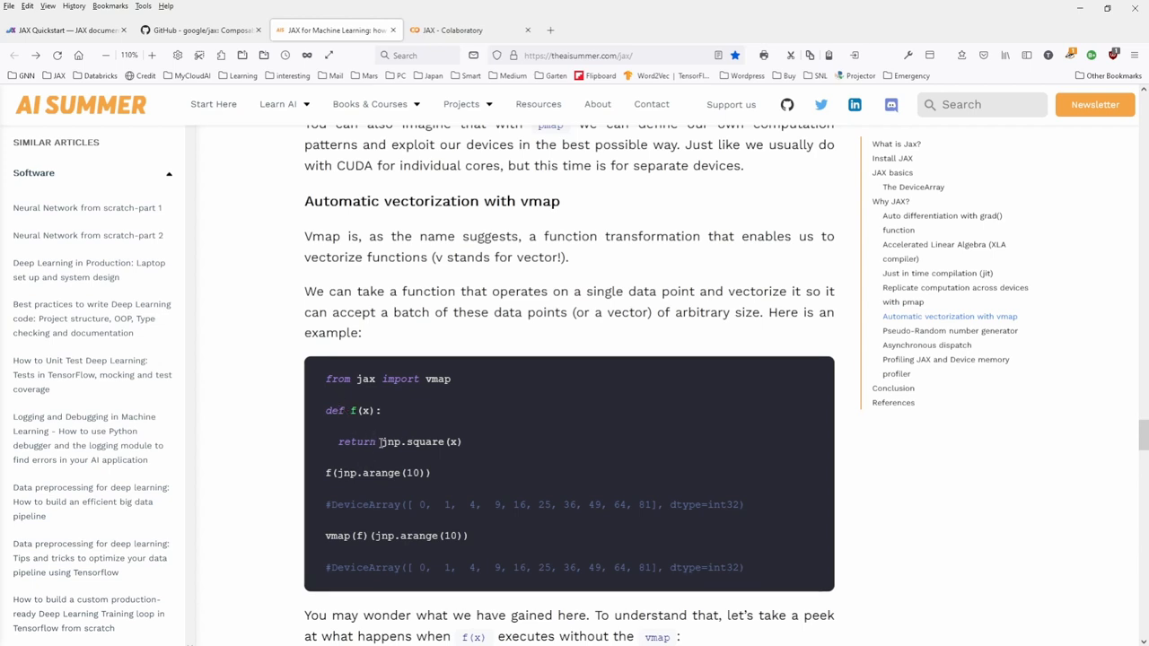
mouse_move(410, 441)
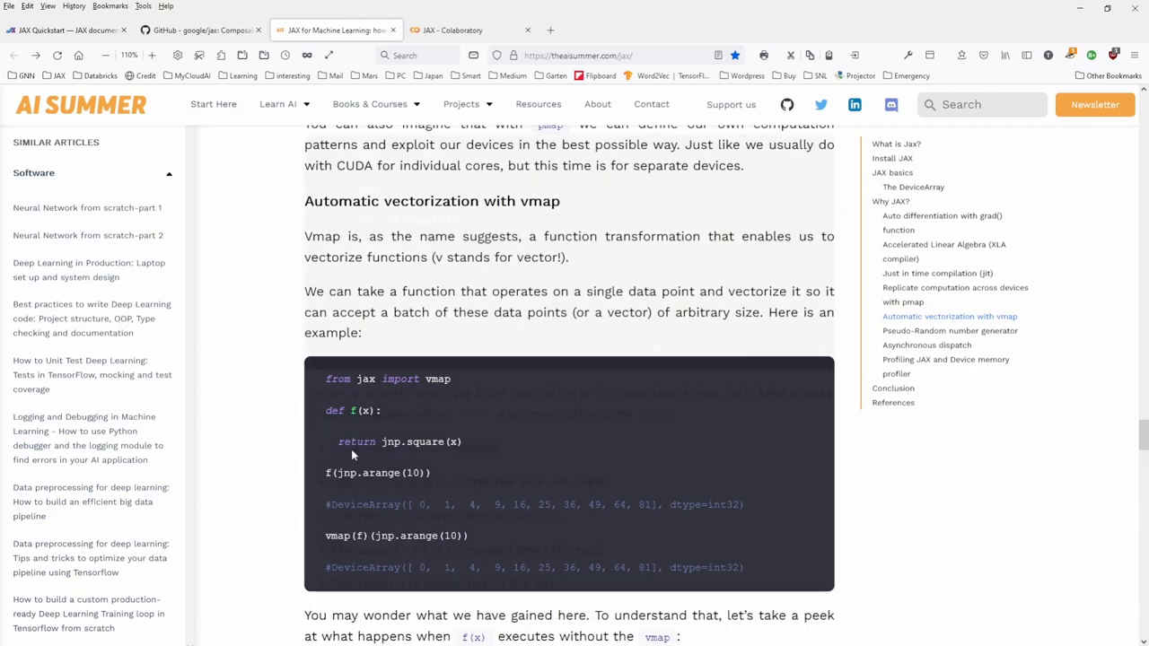
scroll("down", 3)
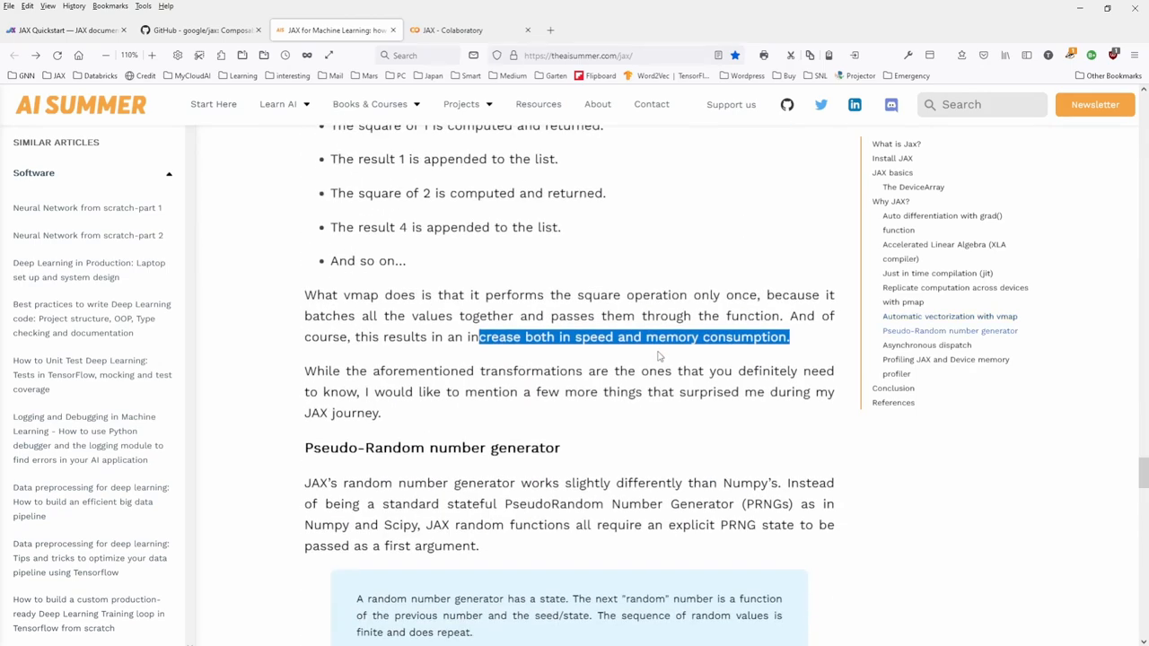
scroll("down", 3)
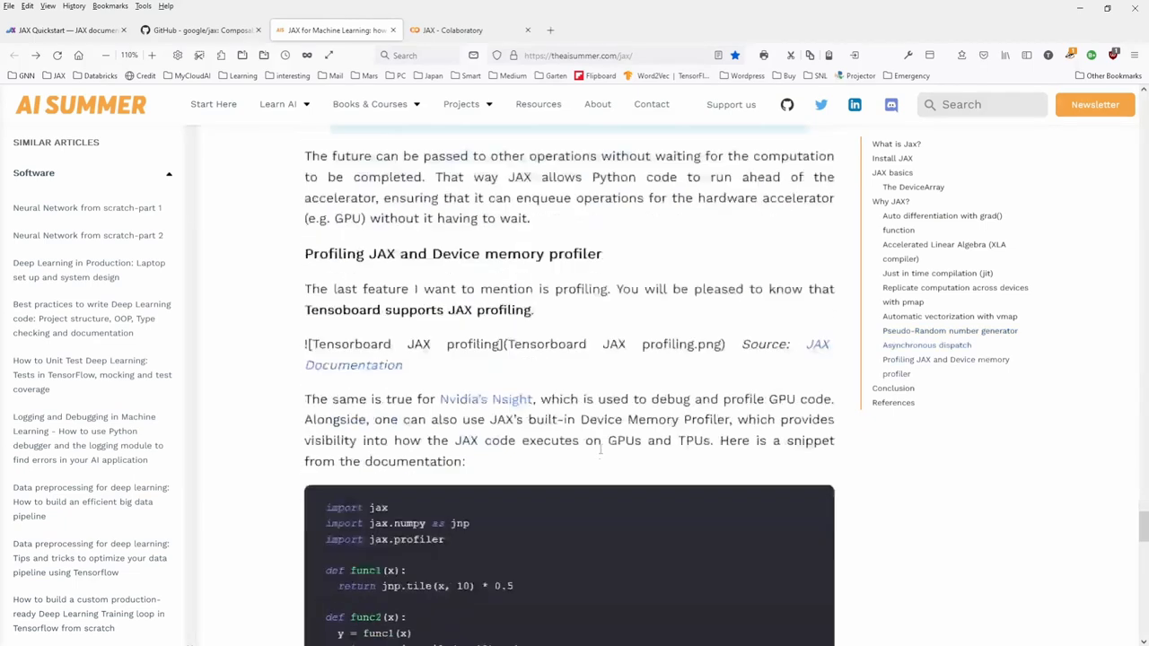
scroll("down", 3)
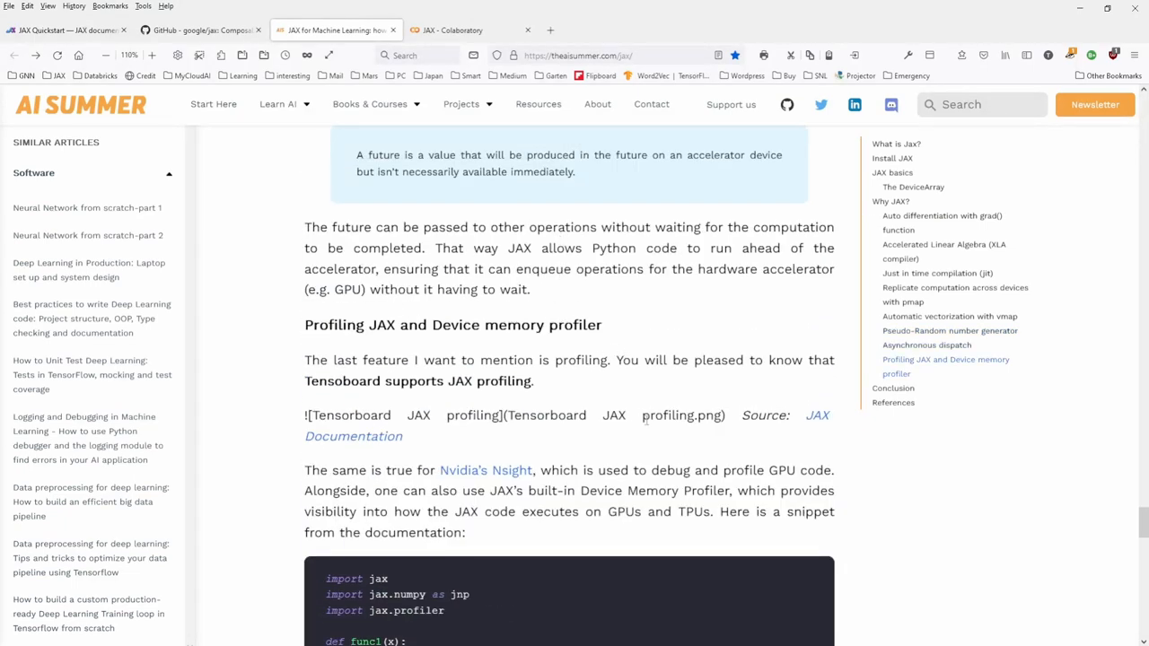
scroll("down", 3)
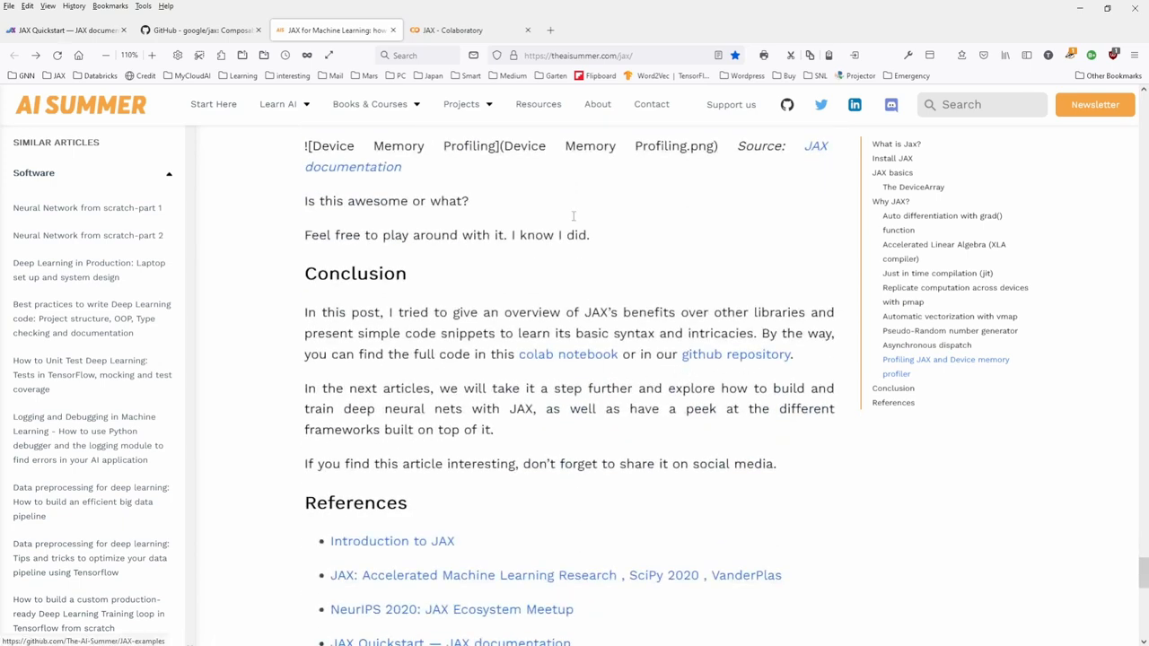
left_click(472, 29)
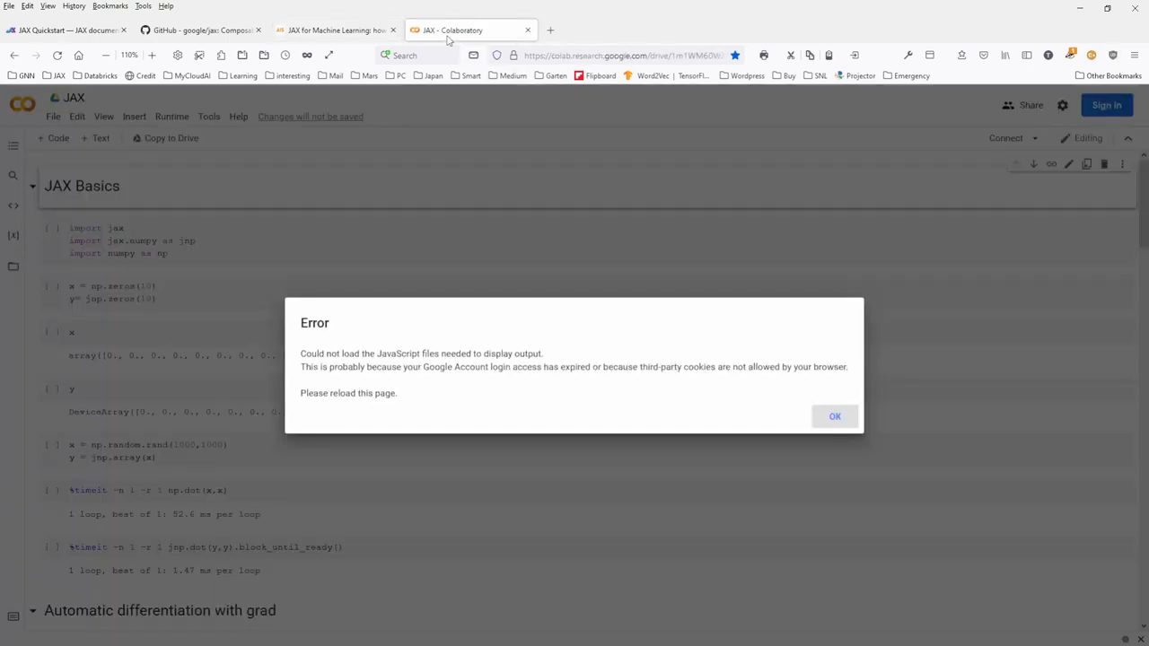
left_click(834, 415)
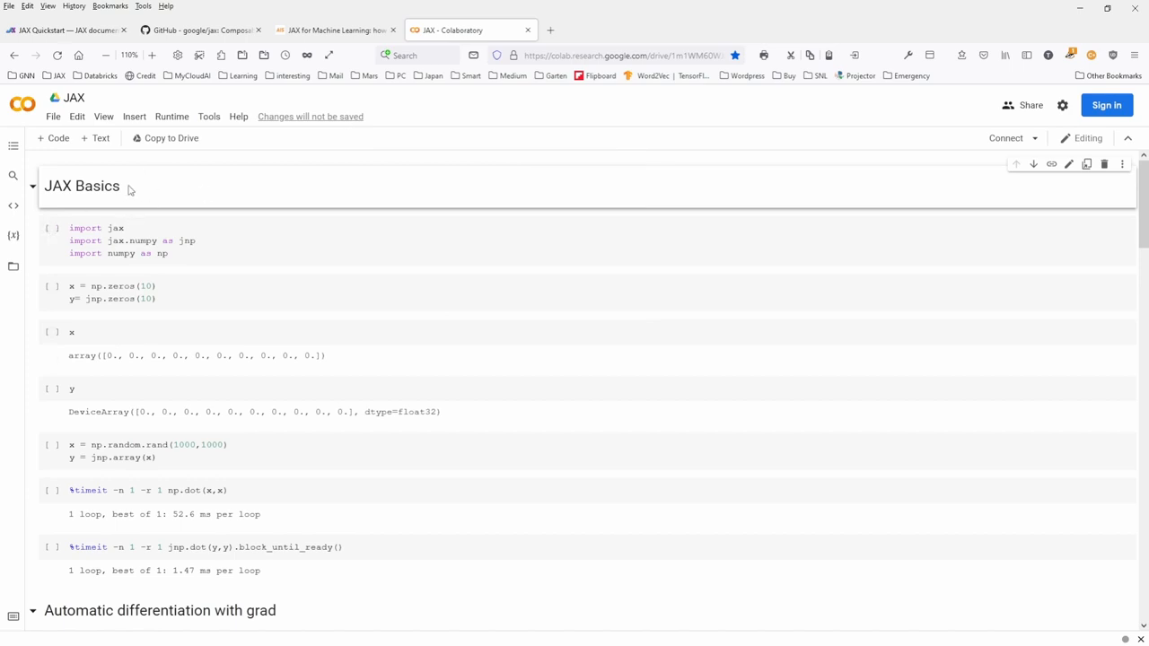
mouse_move(149, 218)
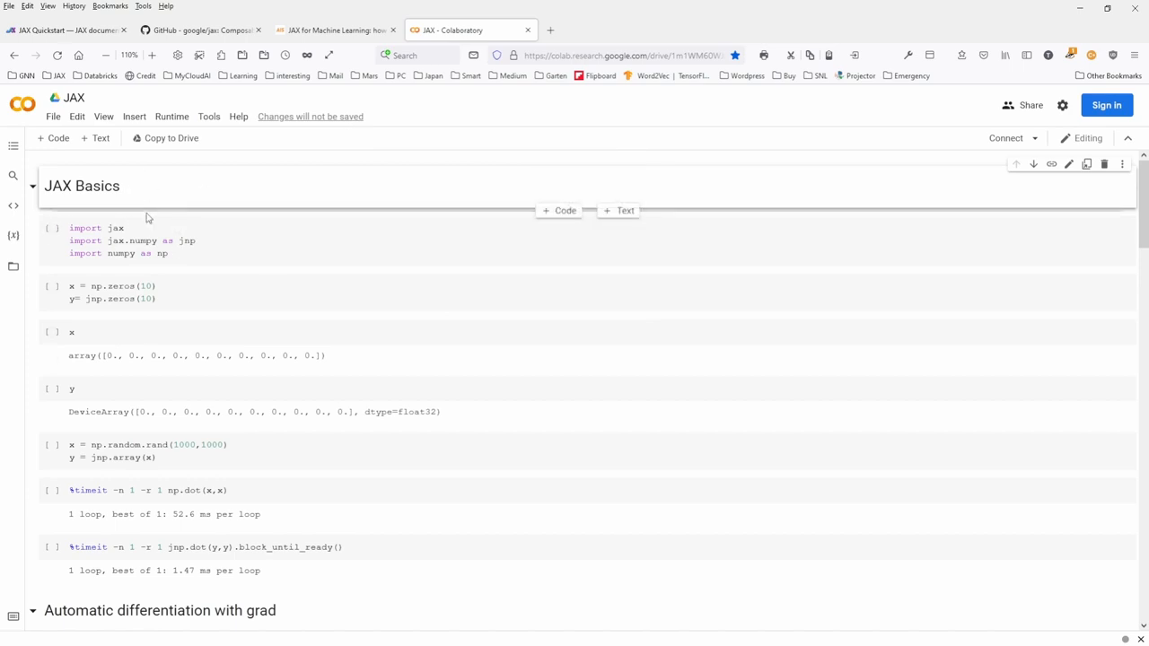
scroll("down", 3)
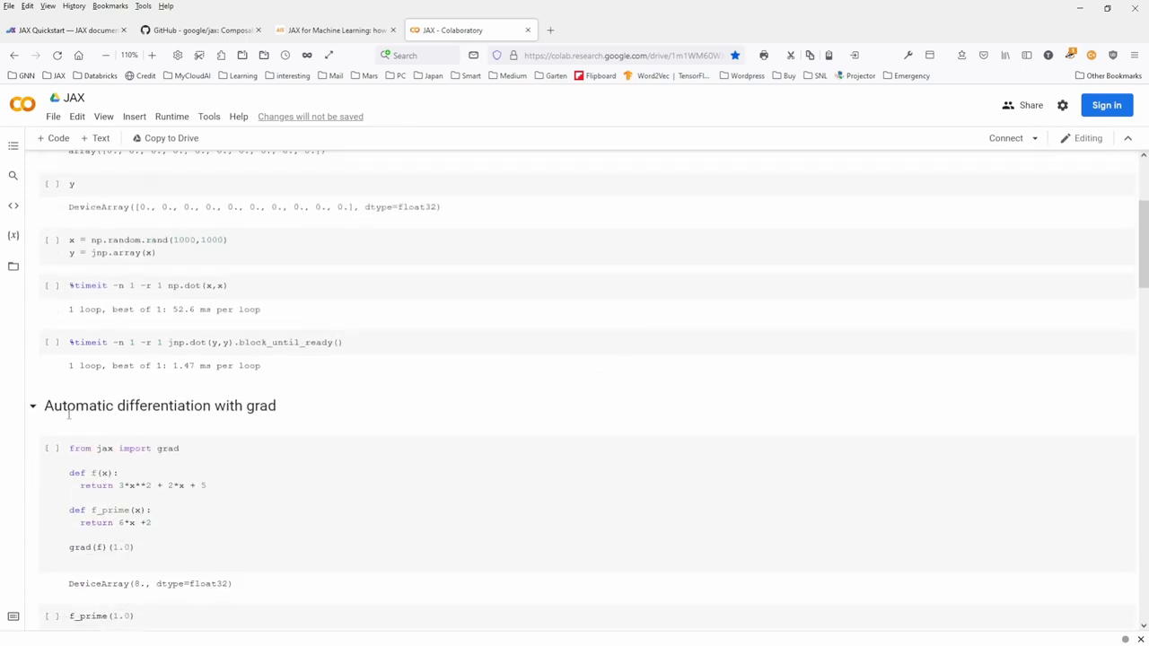
scroll("down", 3)
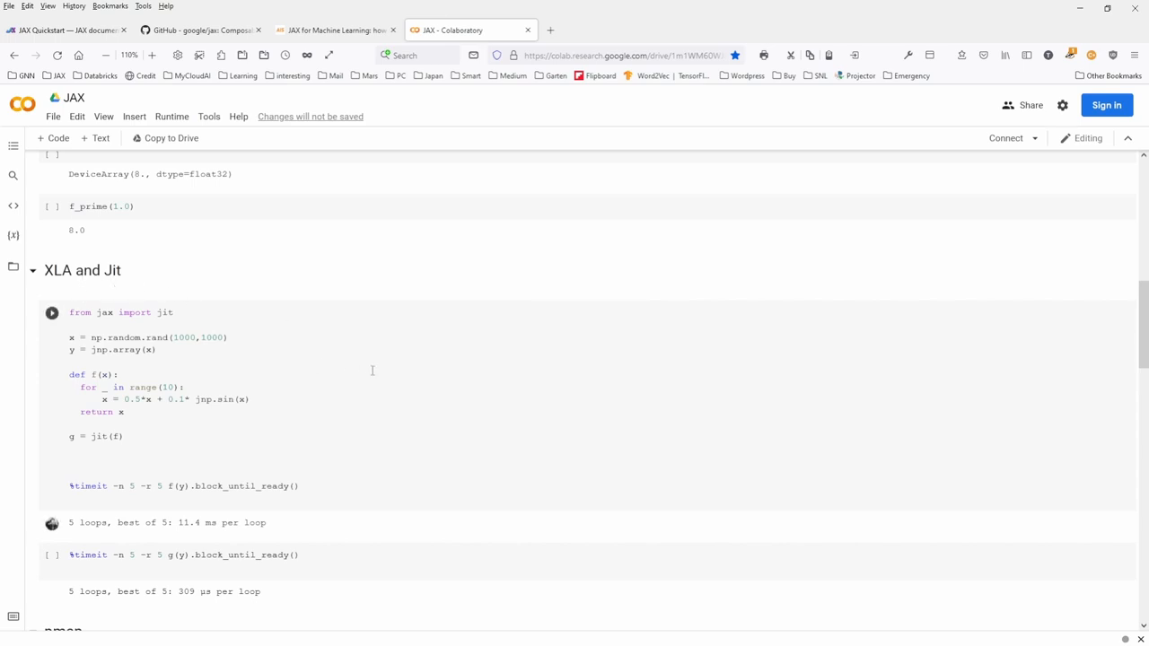
scroll("down", 3)
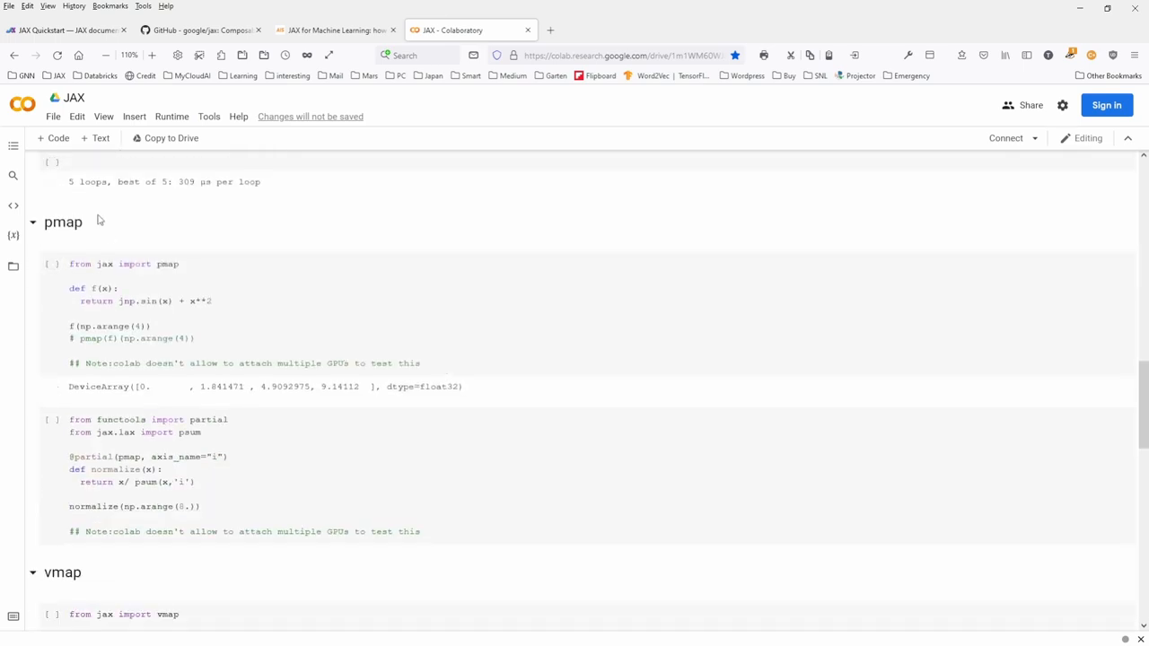
scroll("down", 3)
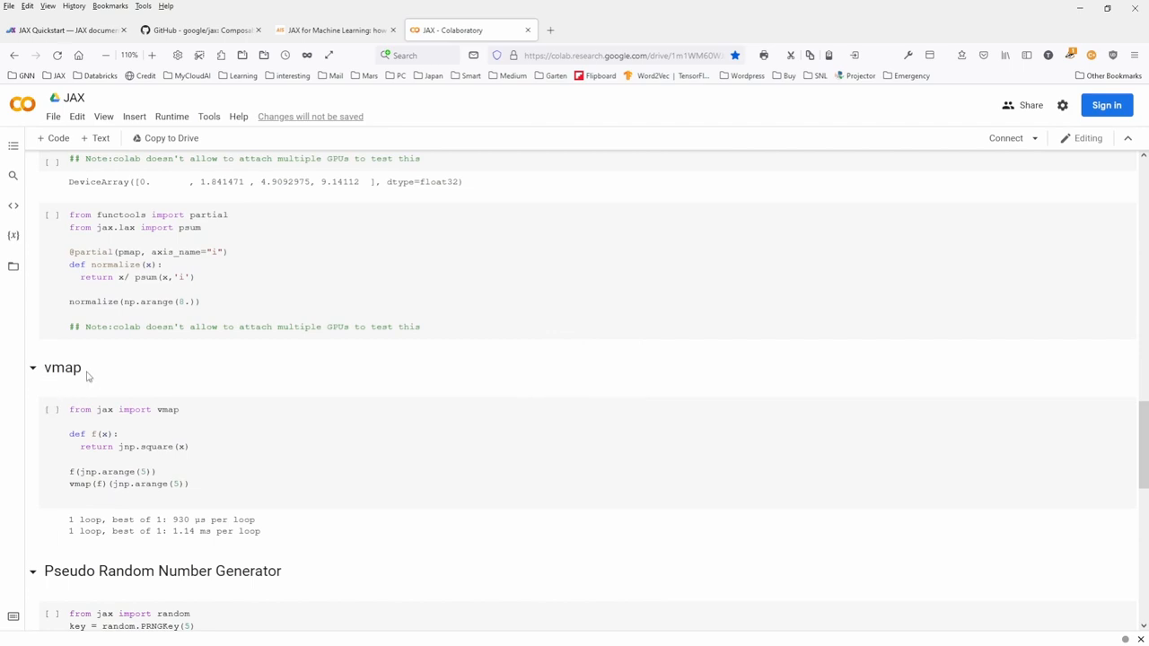
scroll("down", 3)
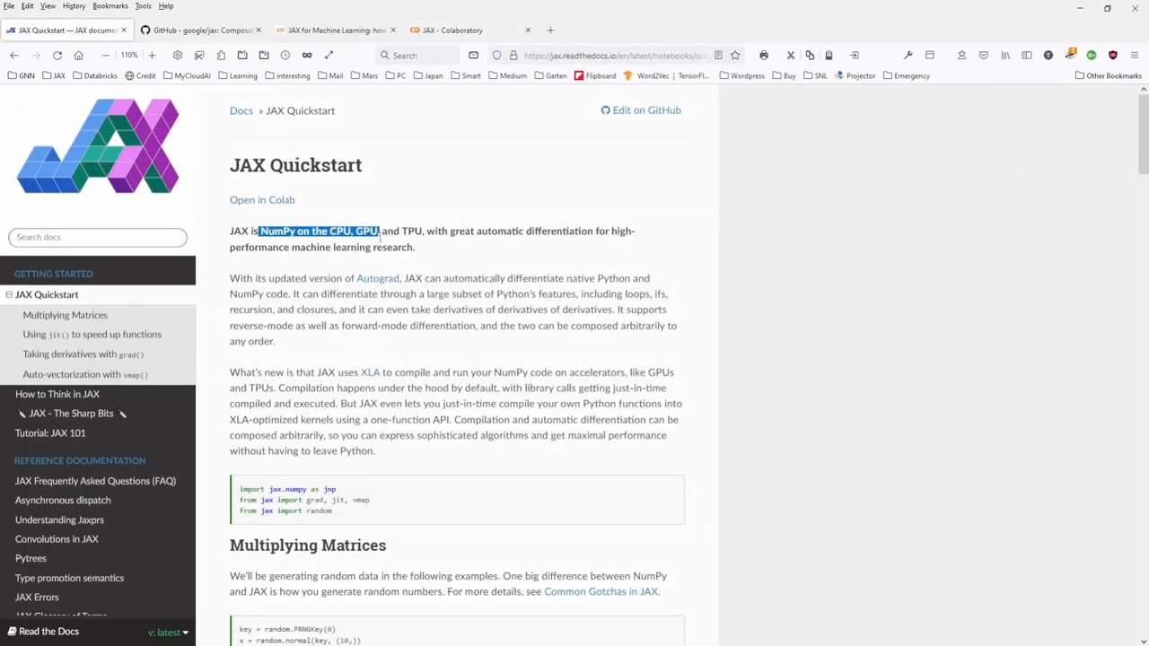
- Highlight part of the Quickstart's opening sentence describing JAX as NumPy on CPU, GPU and TPU
left_click_drag(379, 230, 422, 231)
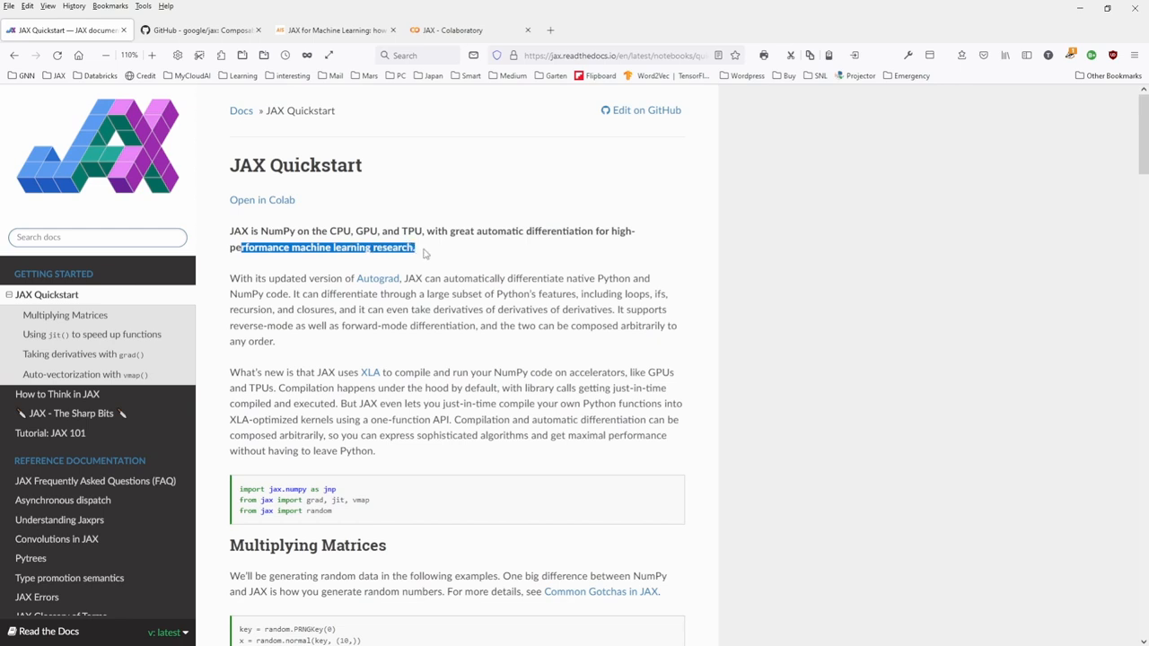
mouse_move(470, 253)
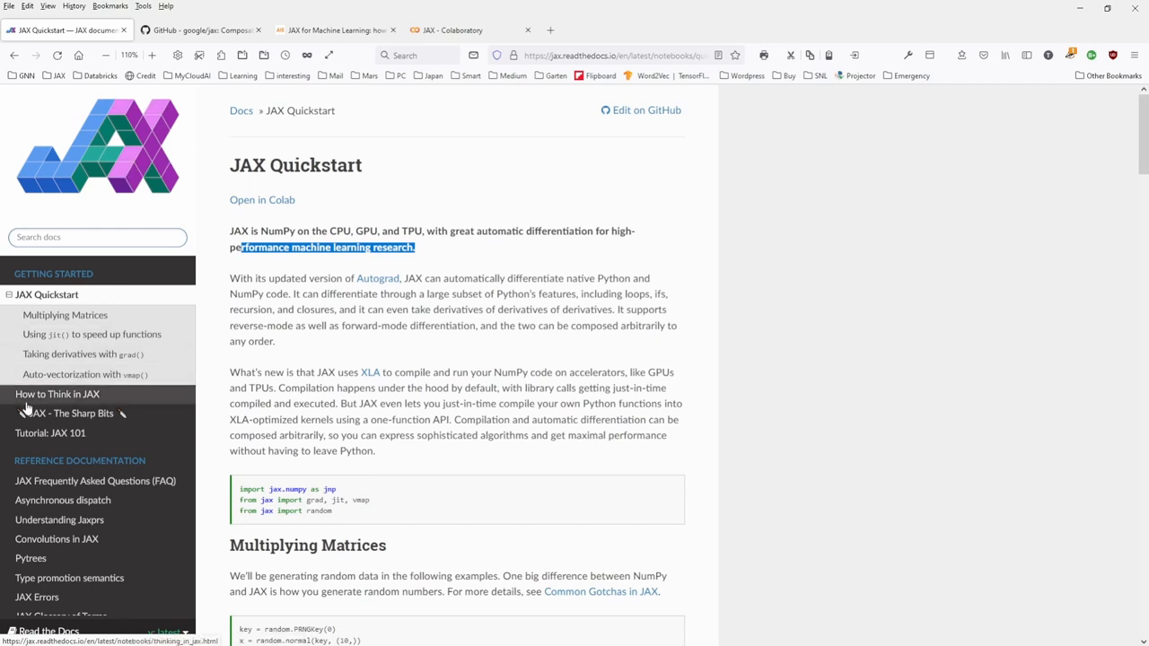
- Open 'JAX - The Sharp Bits' from the sidebar and start scrolling down the page
left_click(70, 412)
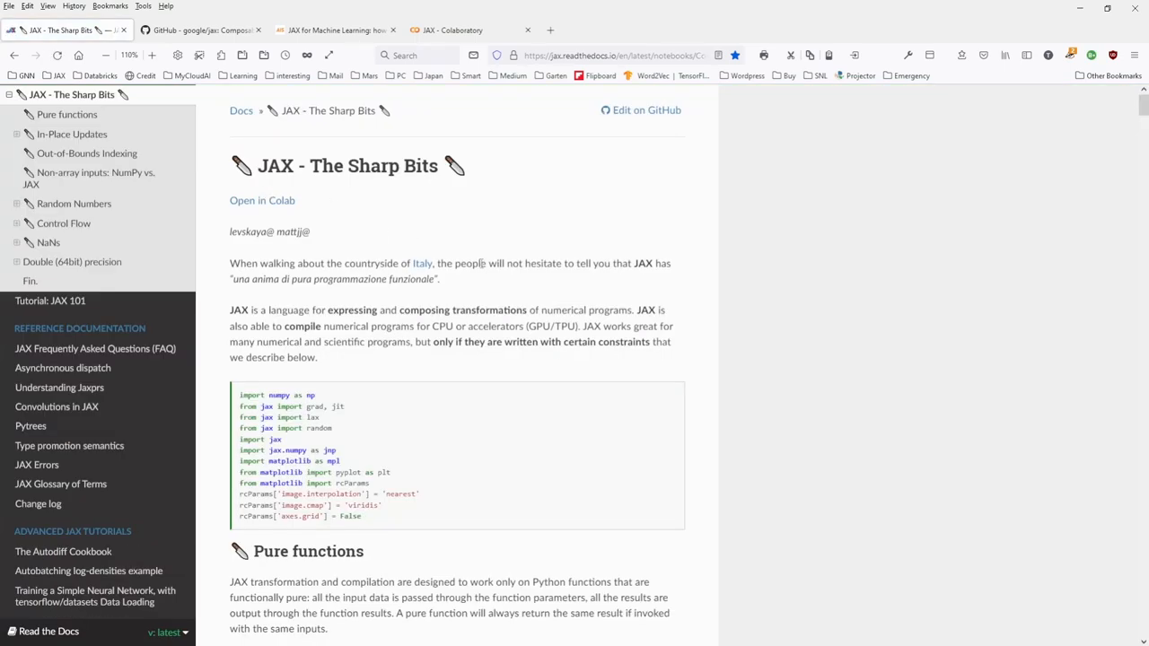
mouse_move(504, 509)
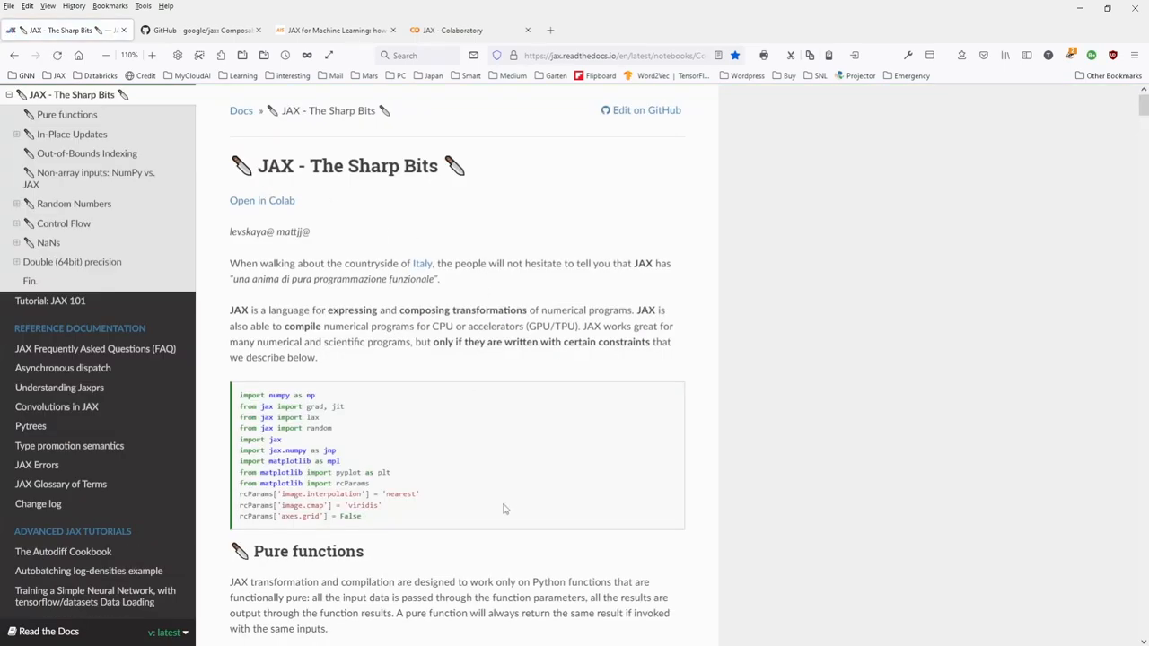
scroll("down", 3)
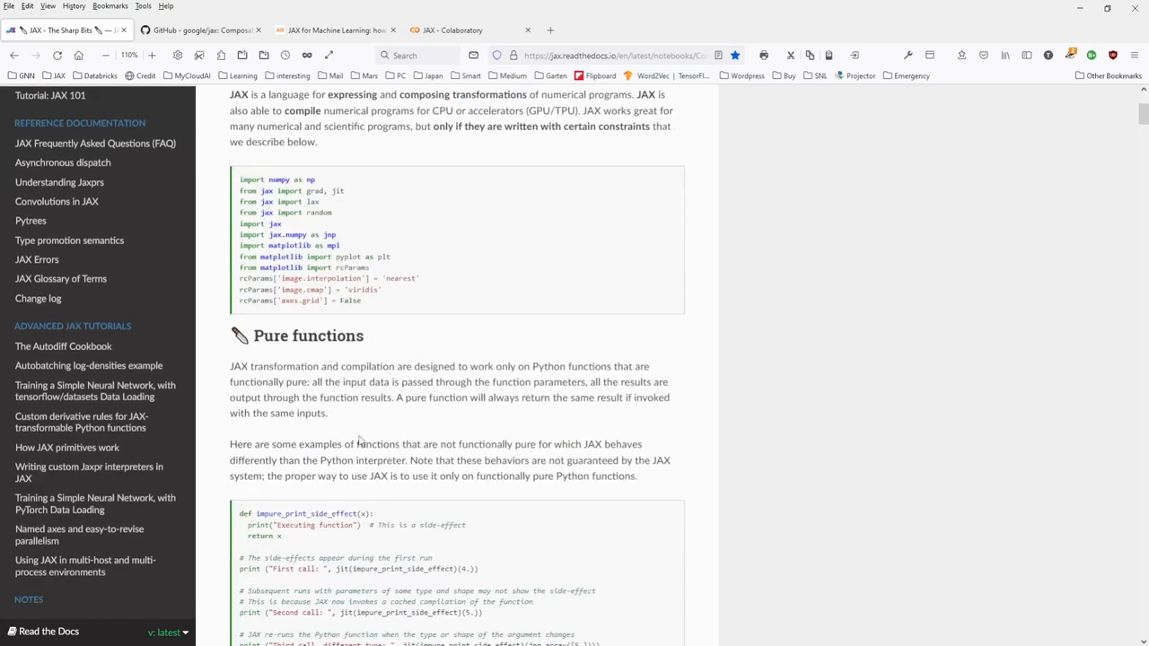
mouse_move(413, 416)
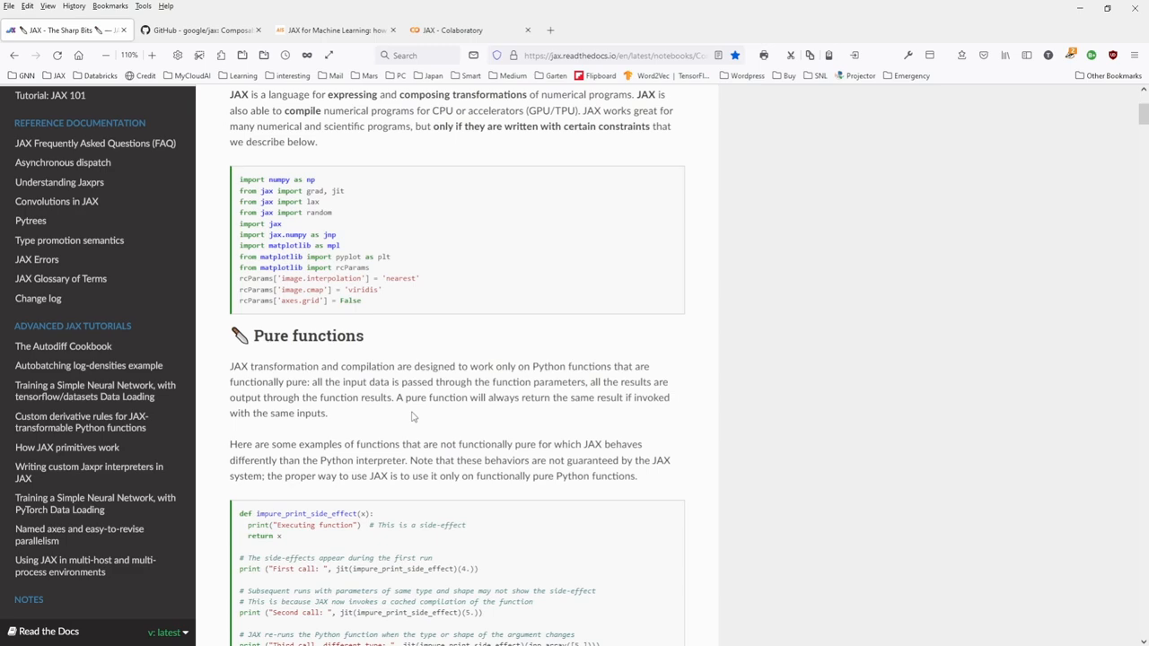
scroll("down", 3)
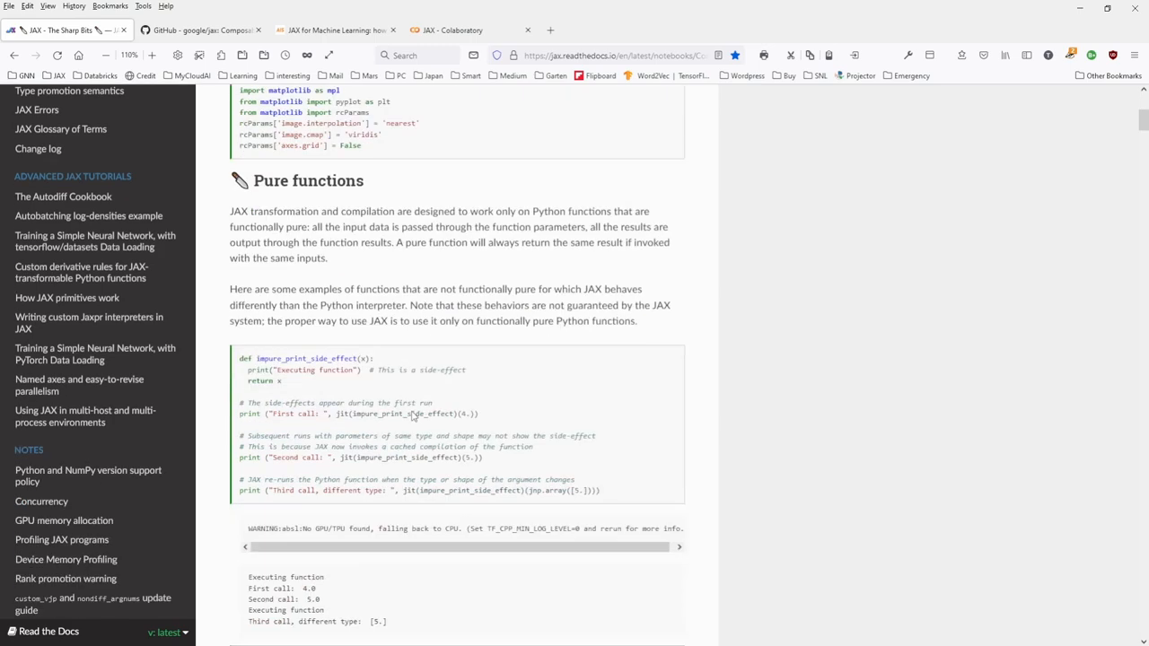
scroll("down", 3)
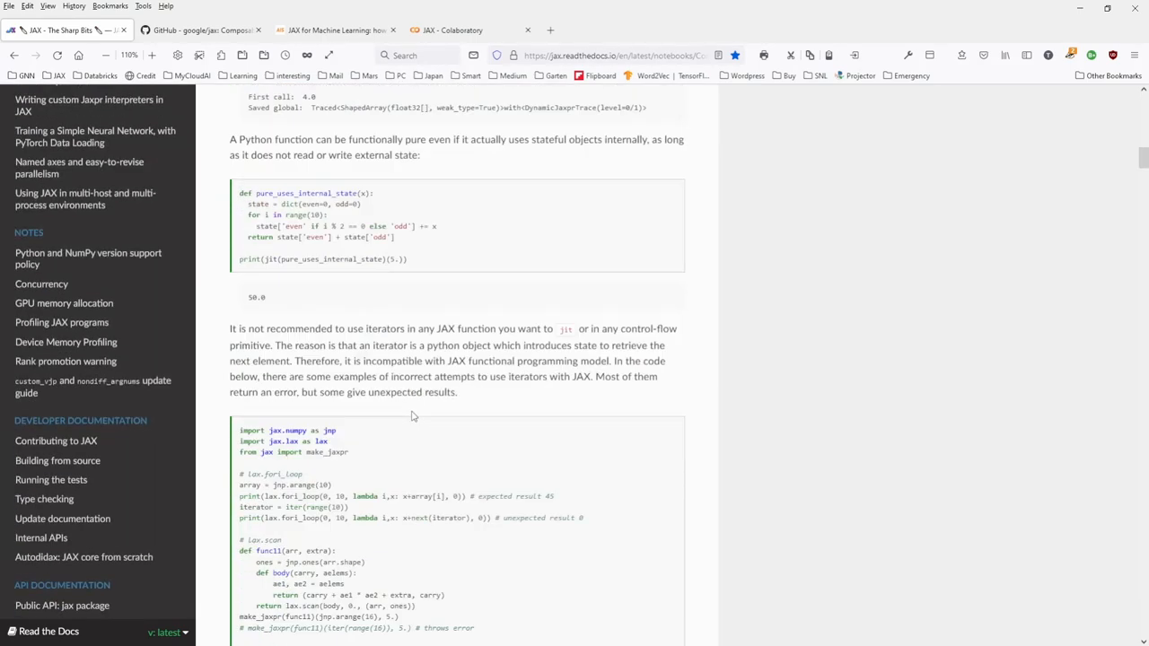
scroll("down", 3)
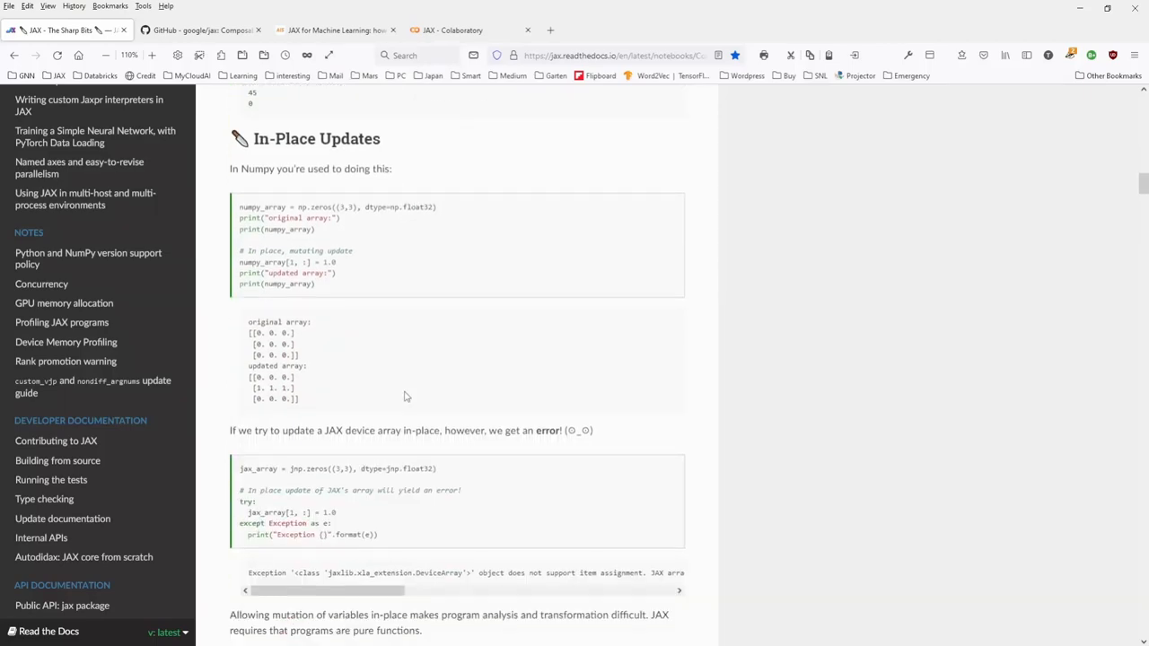
scroll("down", 3)
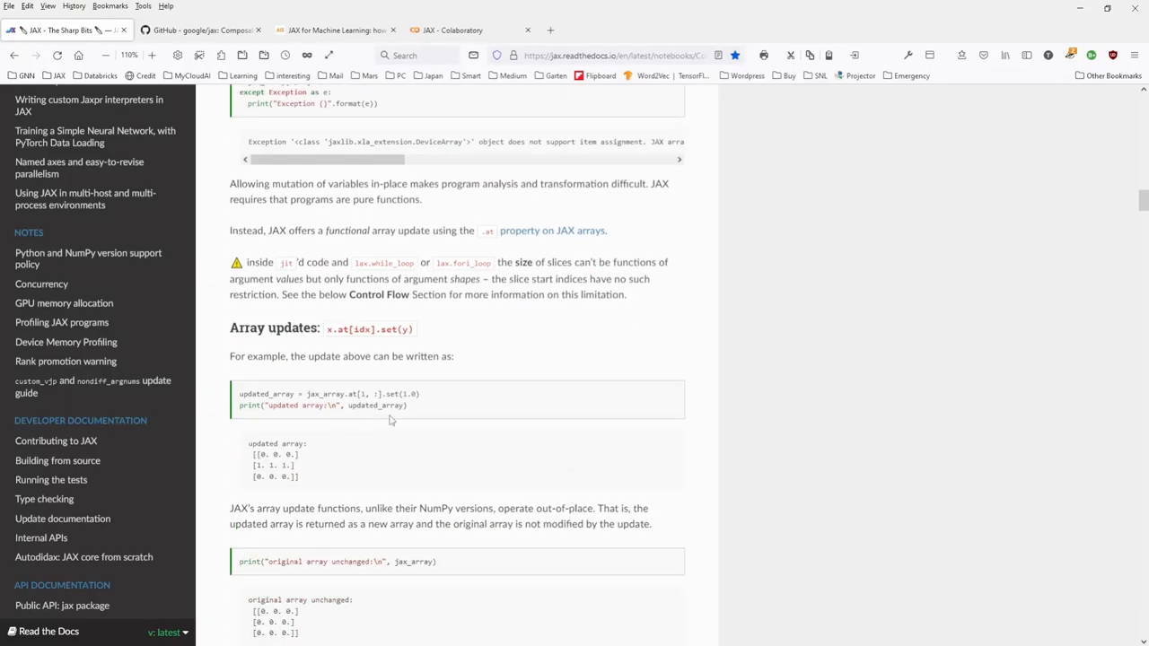
- Skim past the non-array inputs and JAX PRNG sections, then scroll back up
scroll("down", 3)
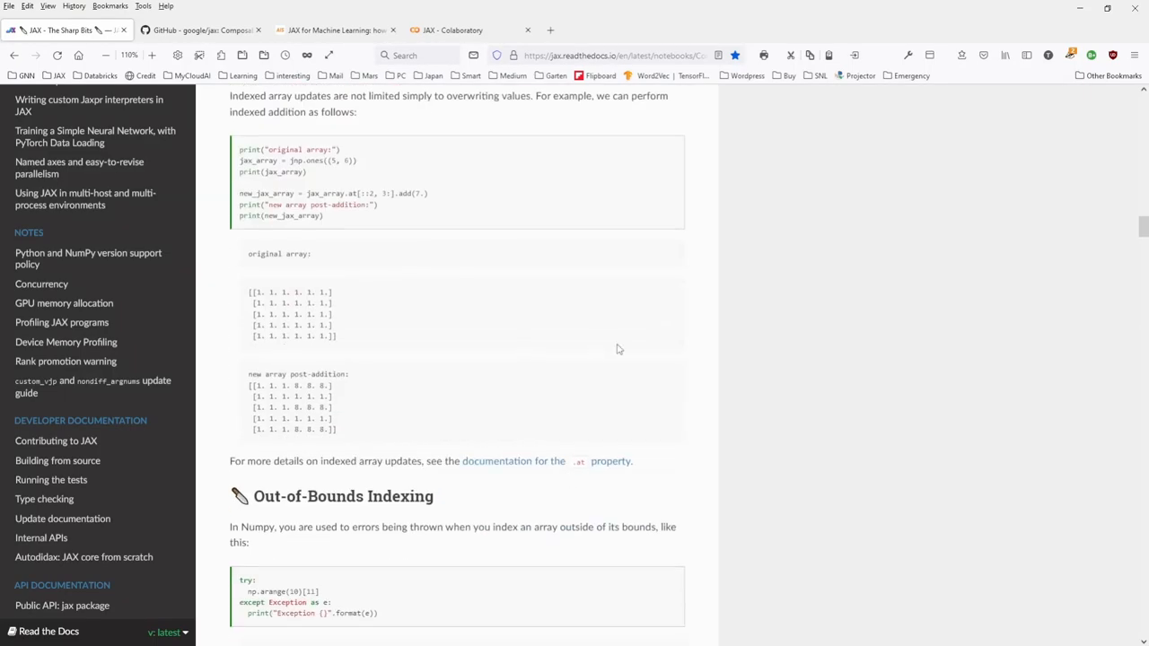
scroll("down", 3)
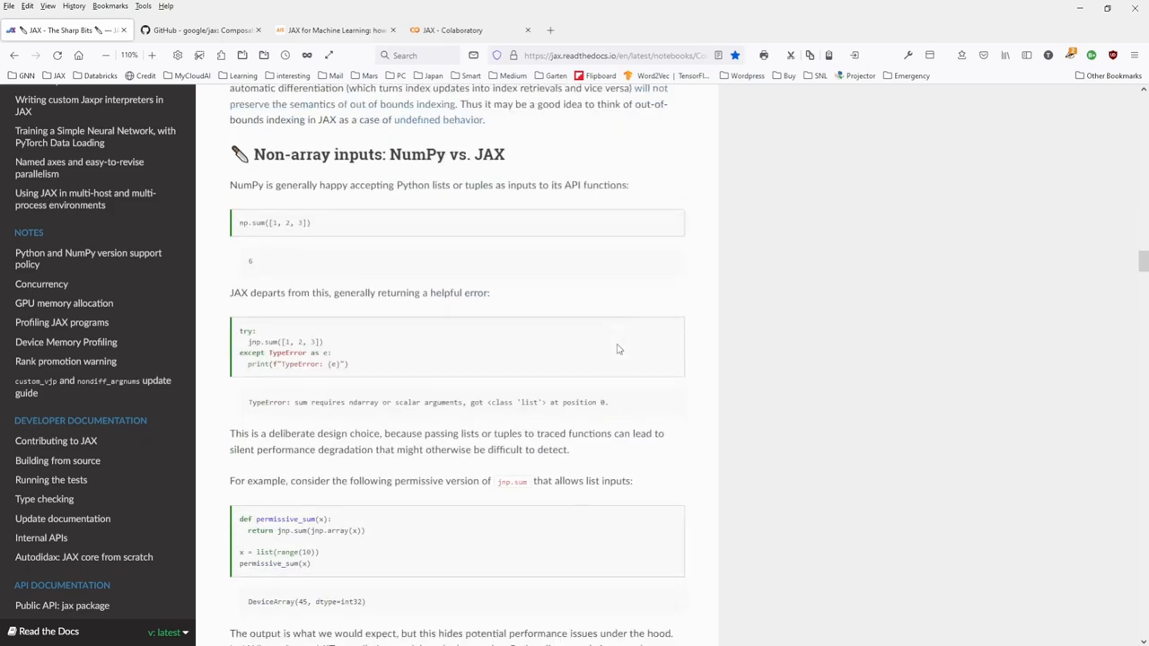
mouse_move(535, 309)
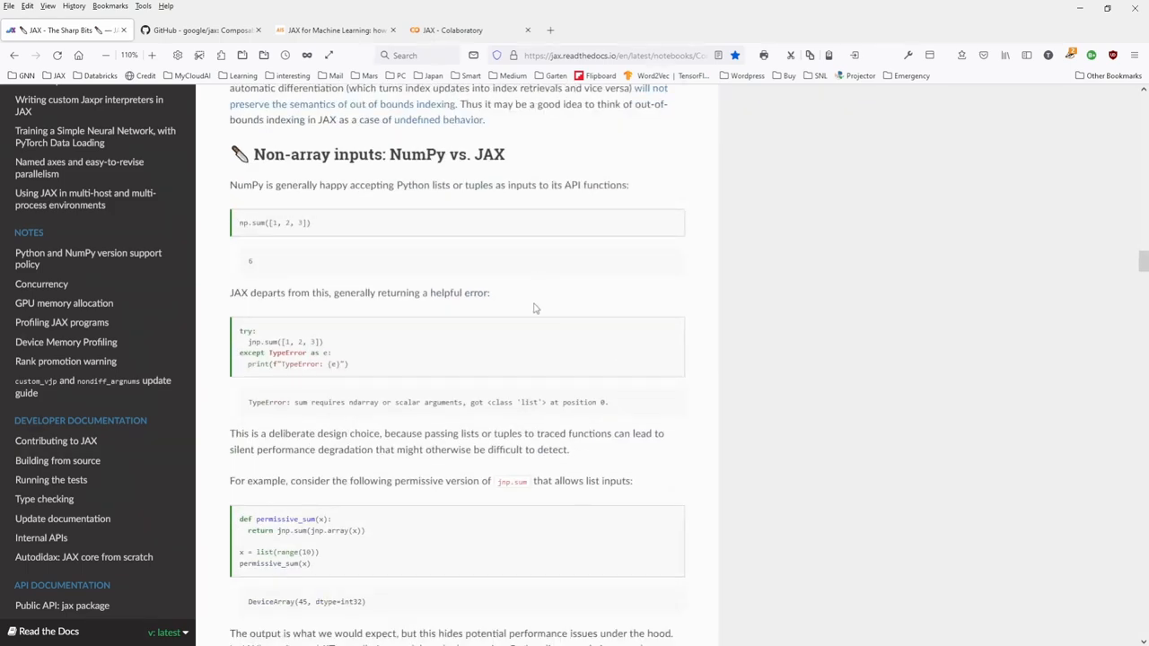
scroll("down", 3)
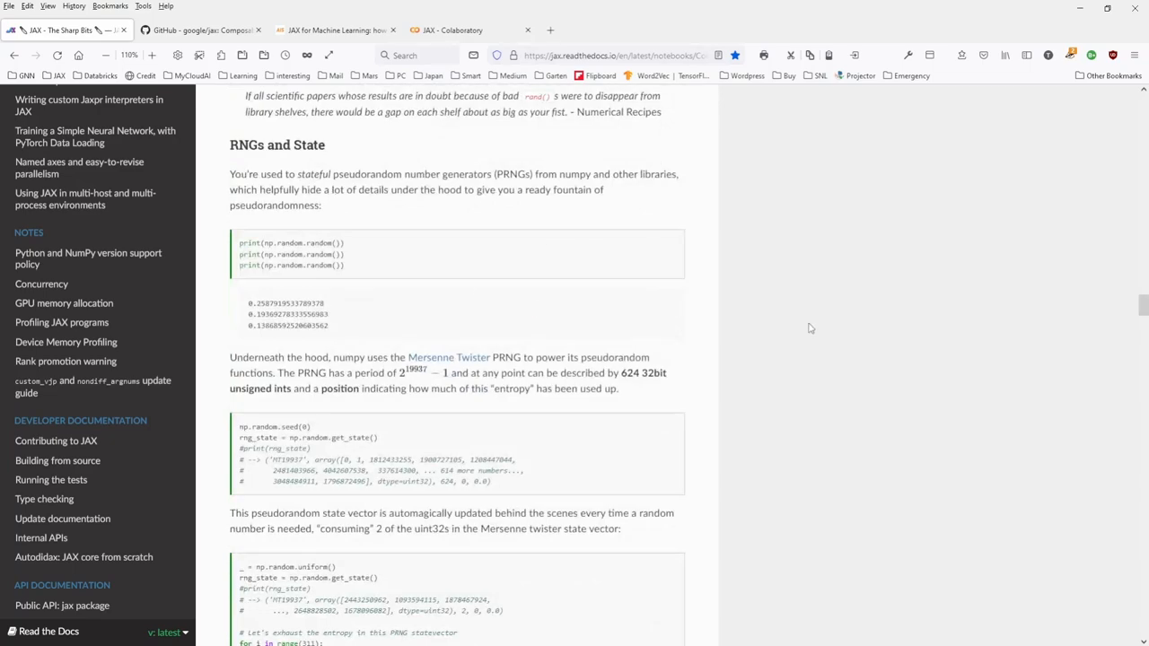
scroll("down", 3)
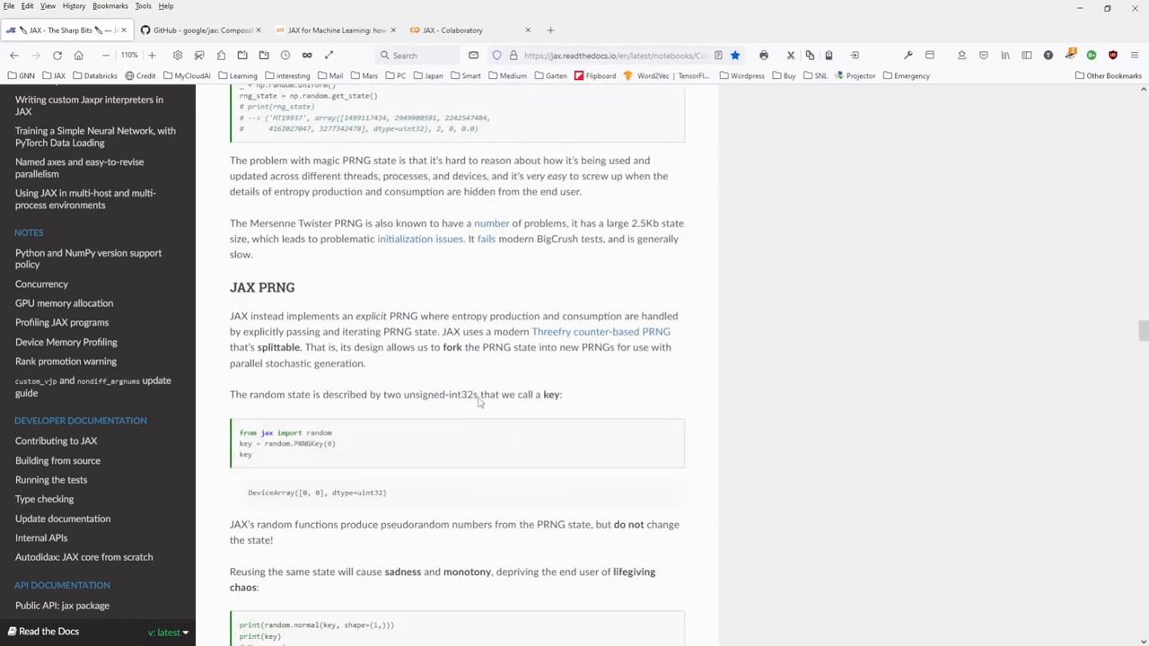
mouse_move(263, 287)
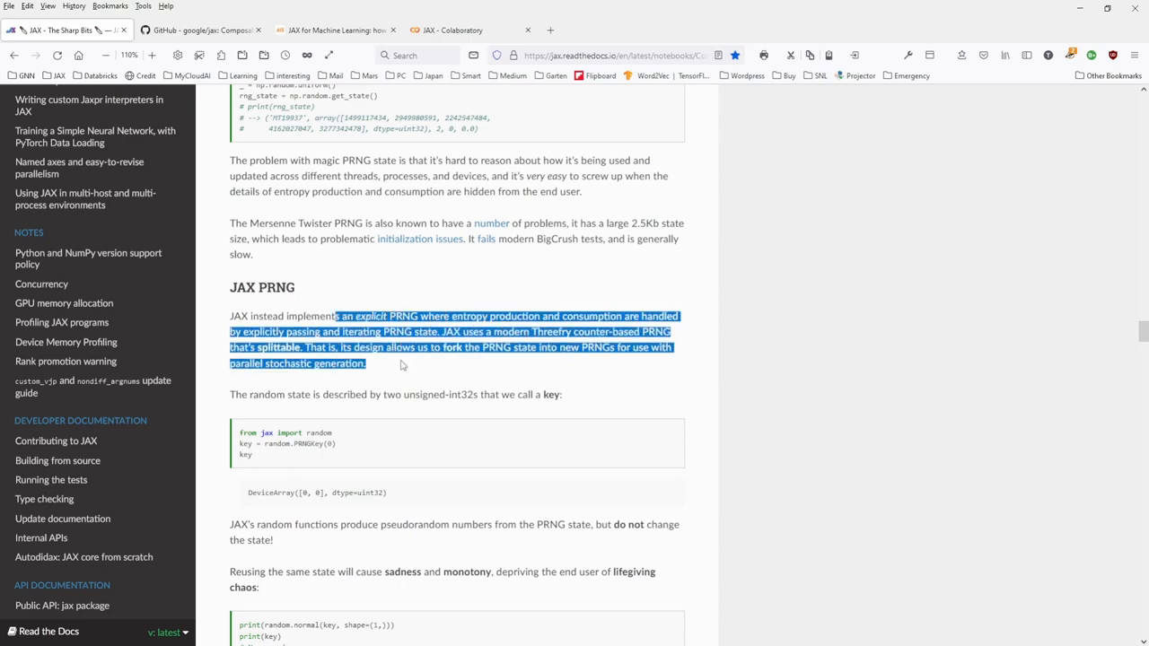
scroll("down", 3)
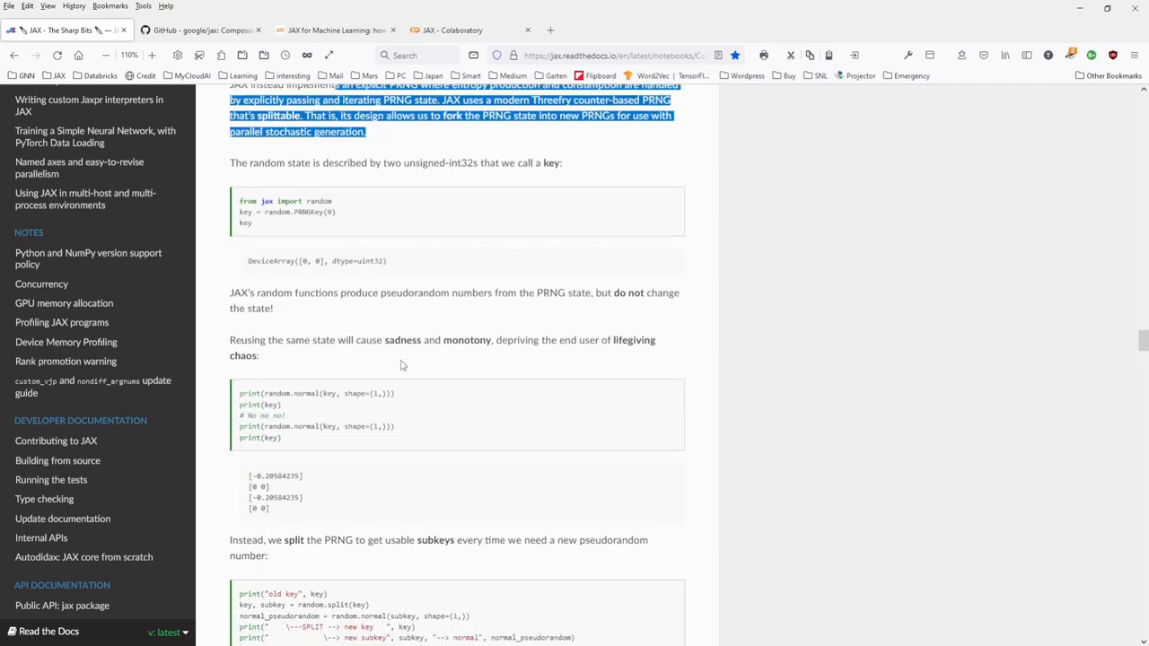
scroll("down", 3)
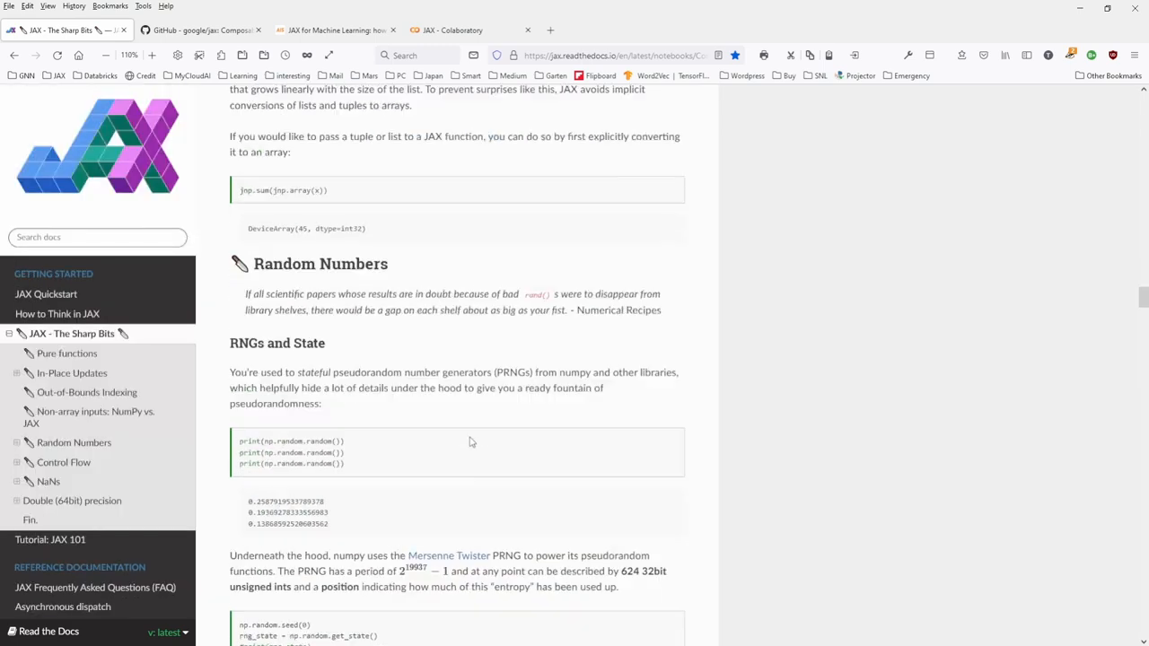
scroll("up", 3)
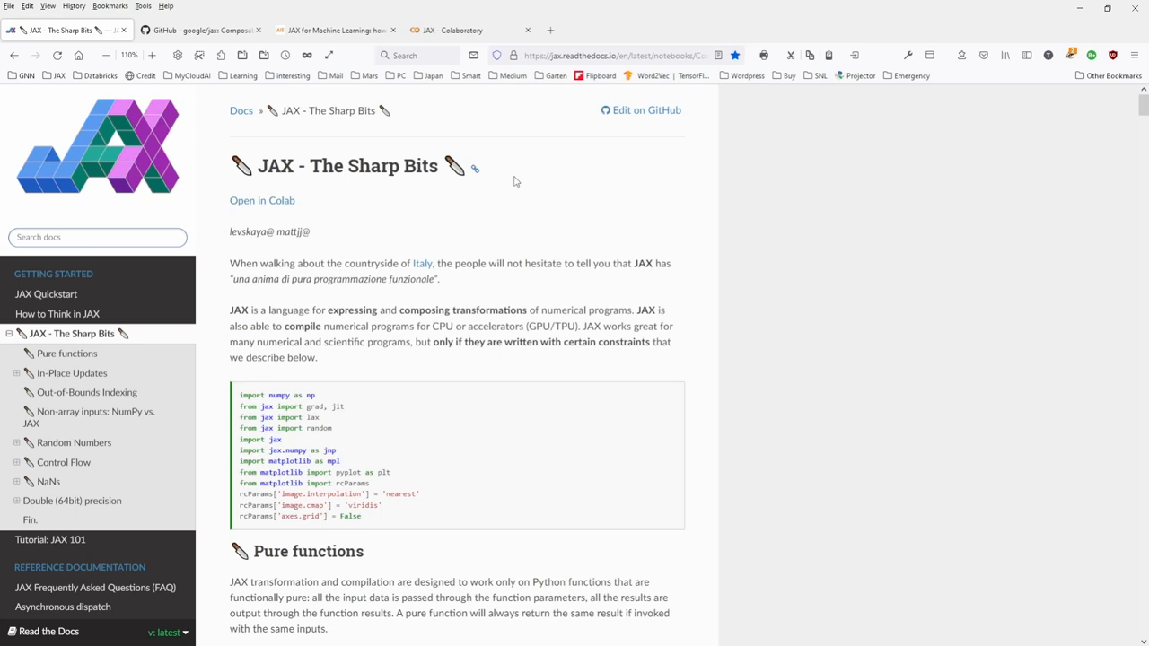
mouse_move(516, 182)
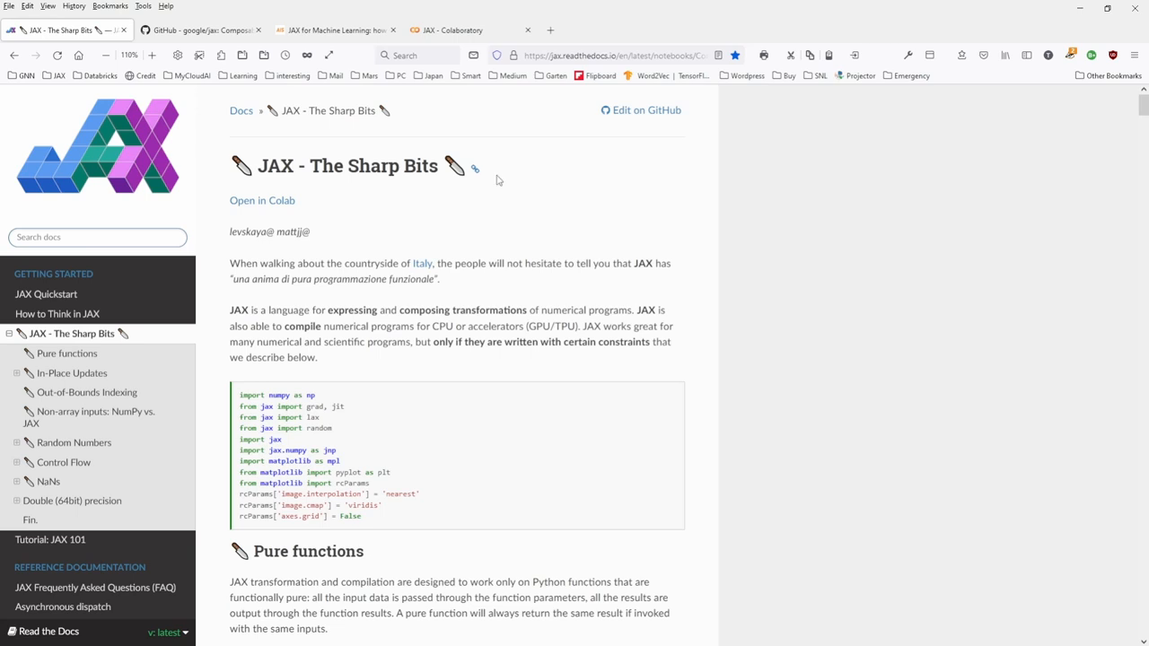
mouse_move(723, 174)
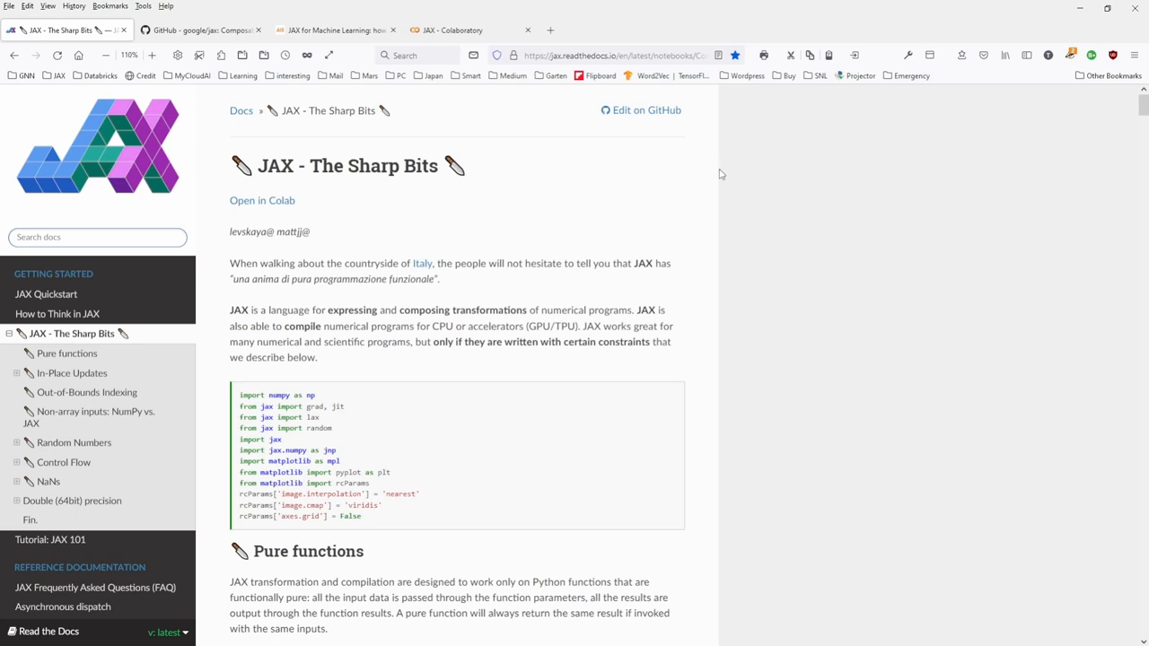